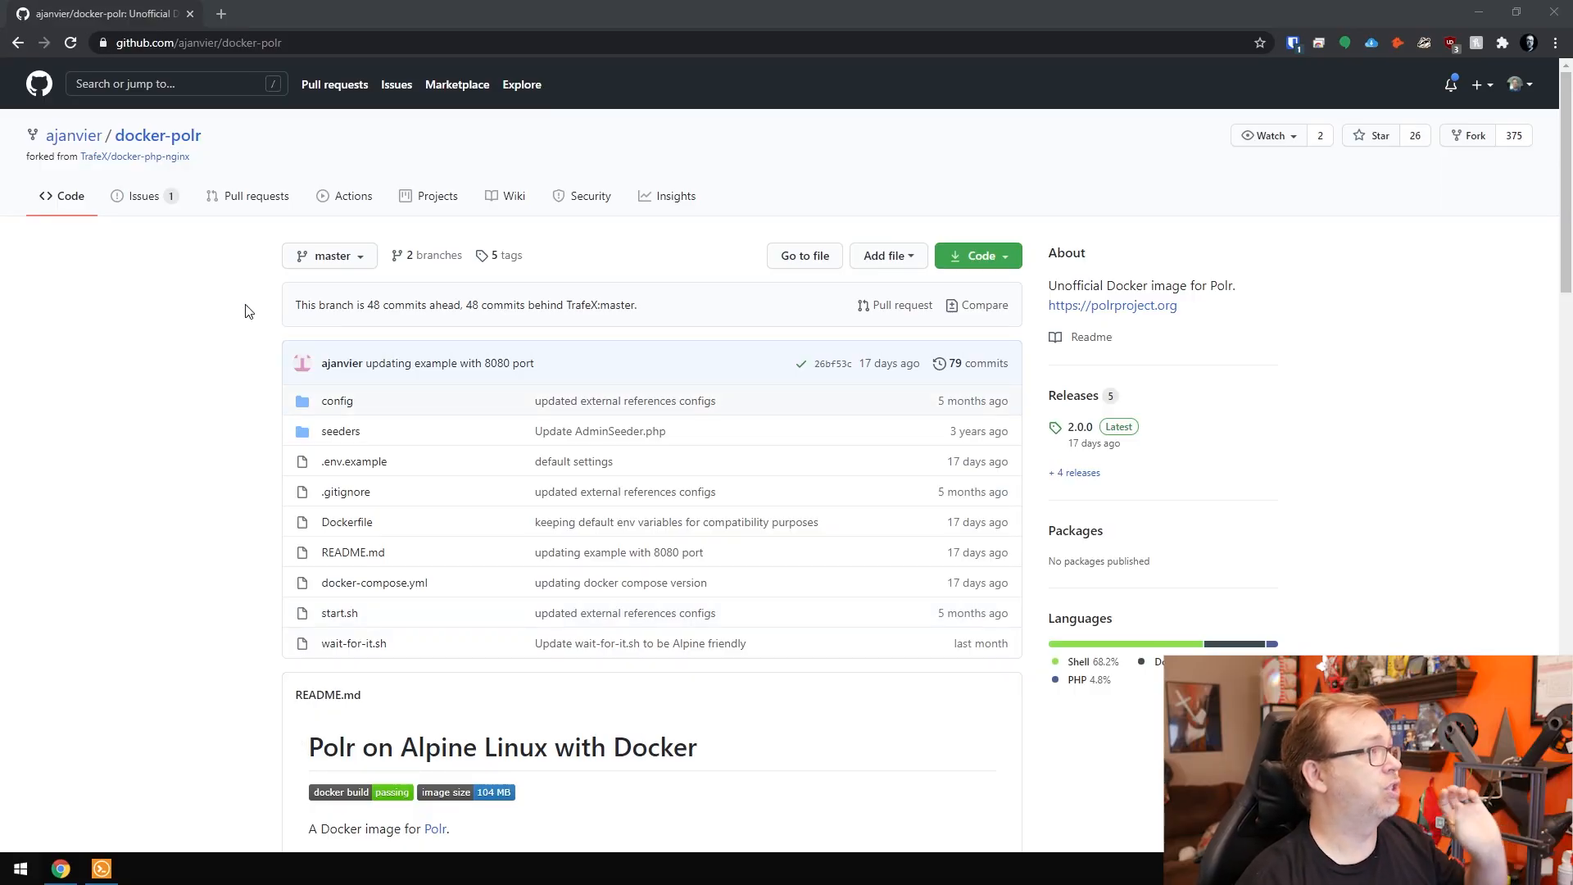
{"action": "mouse_move", "coordinate": [292, 175]}
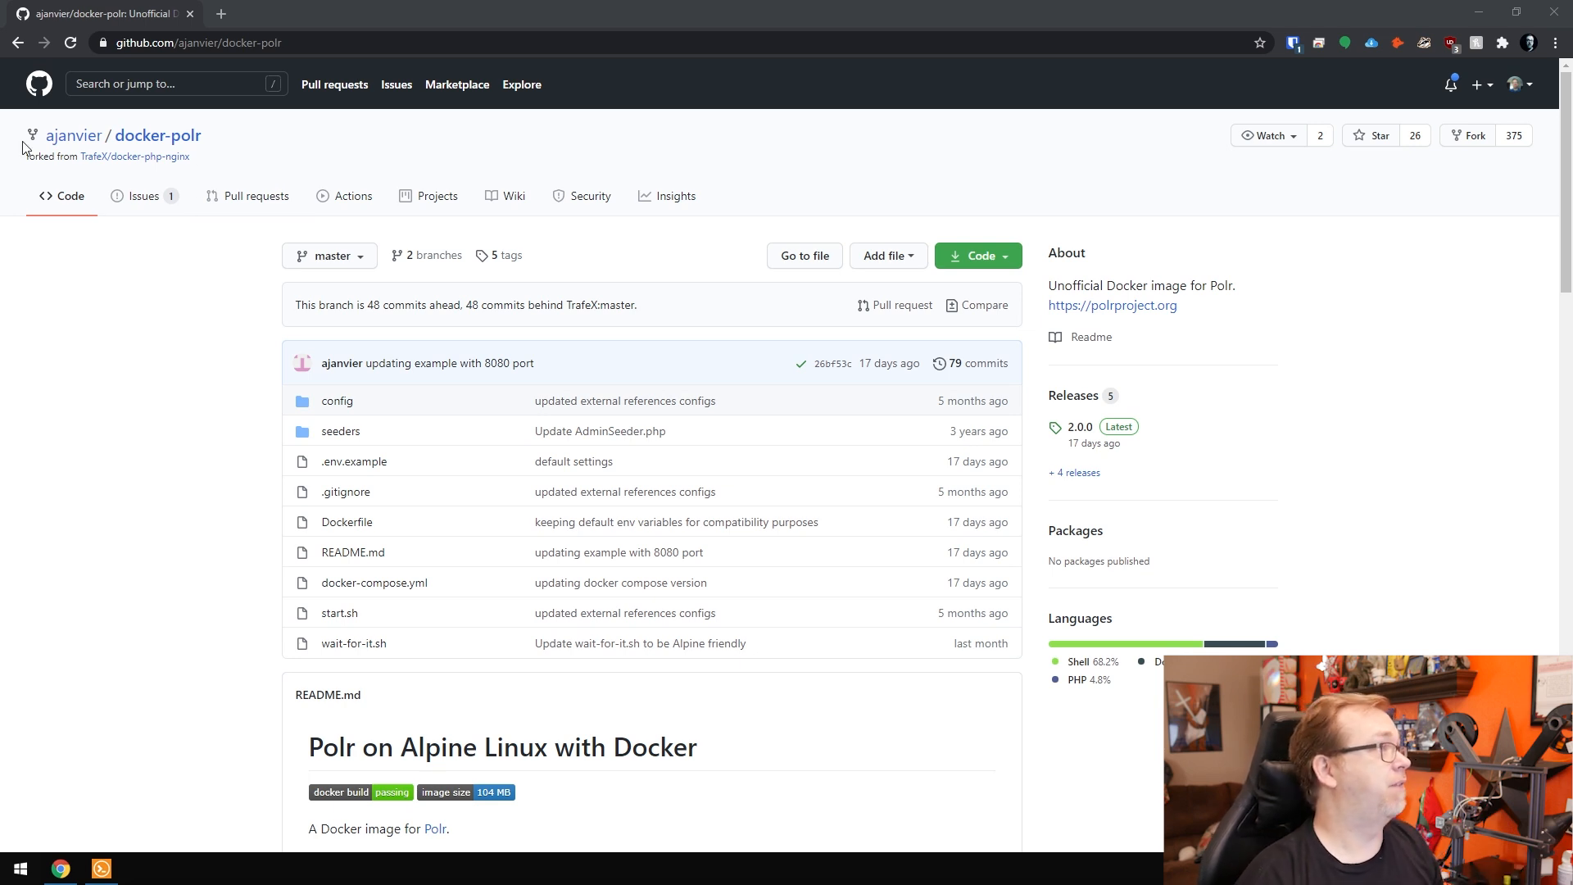
{"action": "mouse_move", "coordinate": [72, 136]}
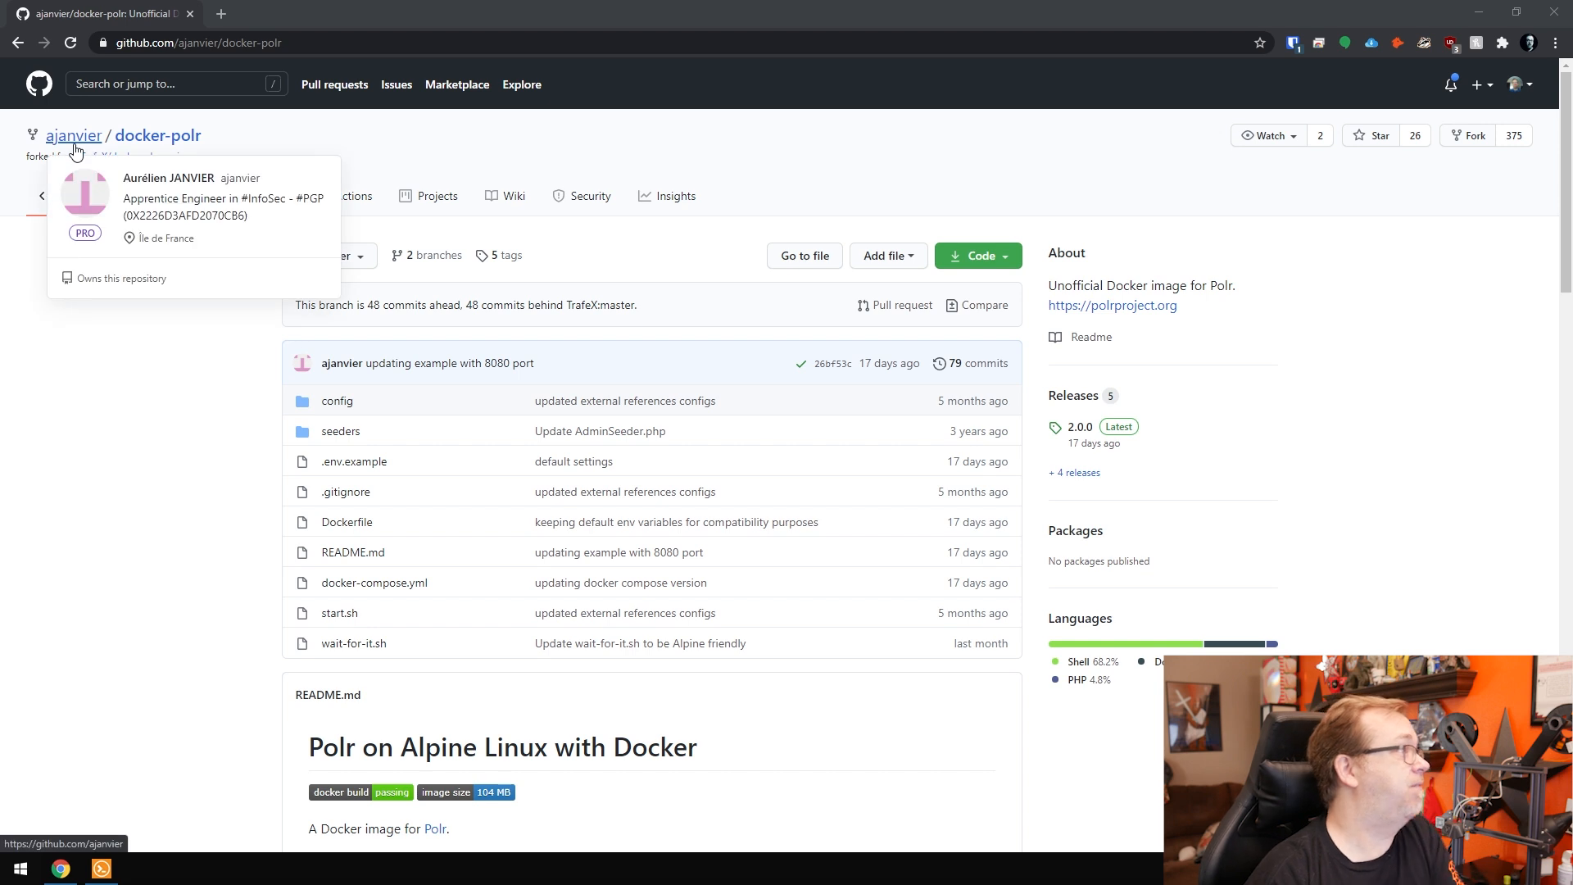
{"action": "mouse_move", "coordinate": [167, 534]}
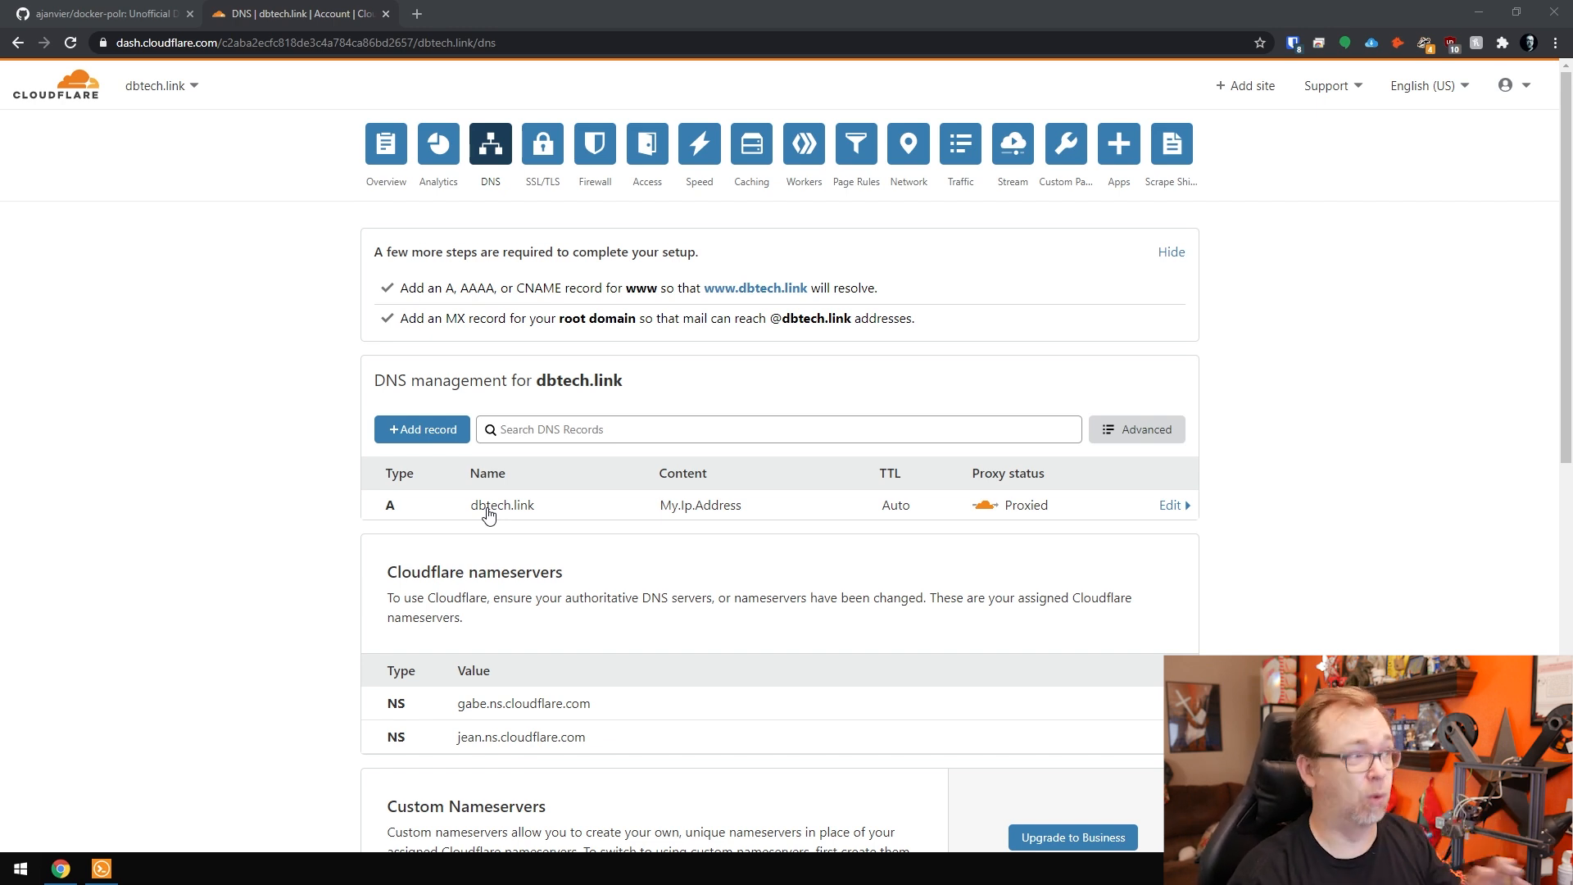
{"action": "mouse_move", "coordinate": [447, 513]}
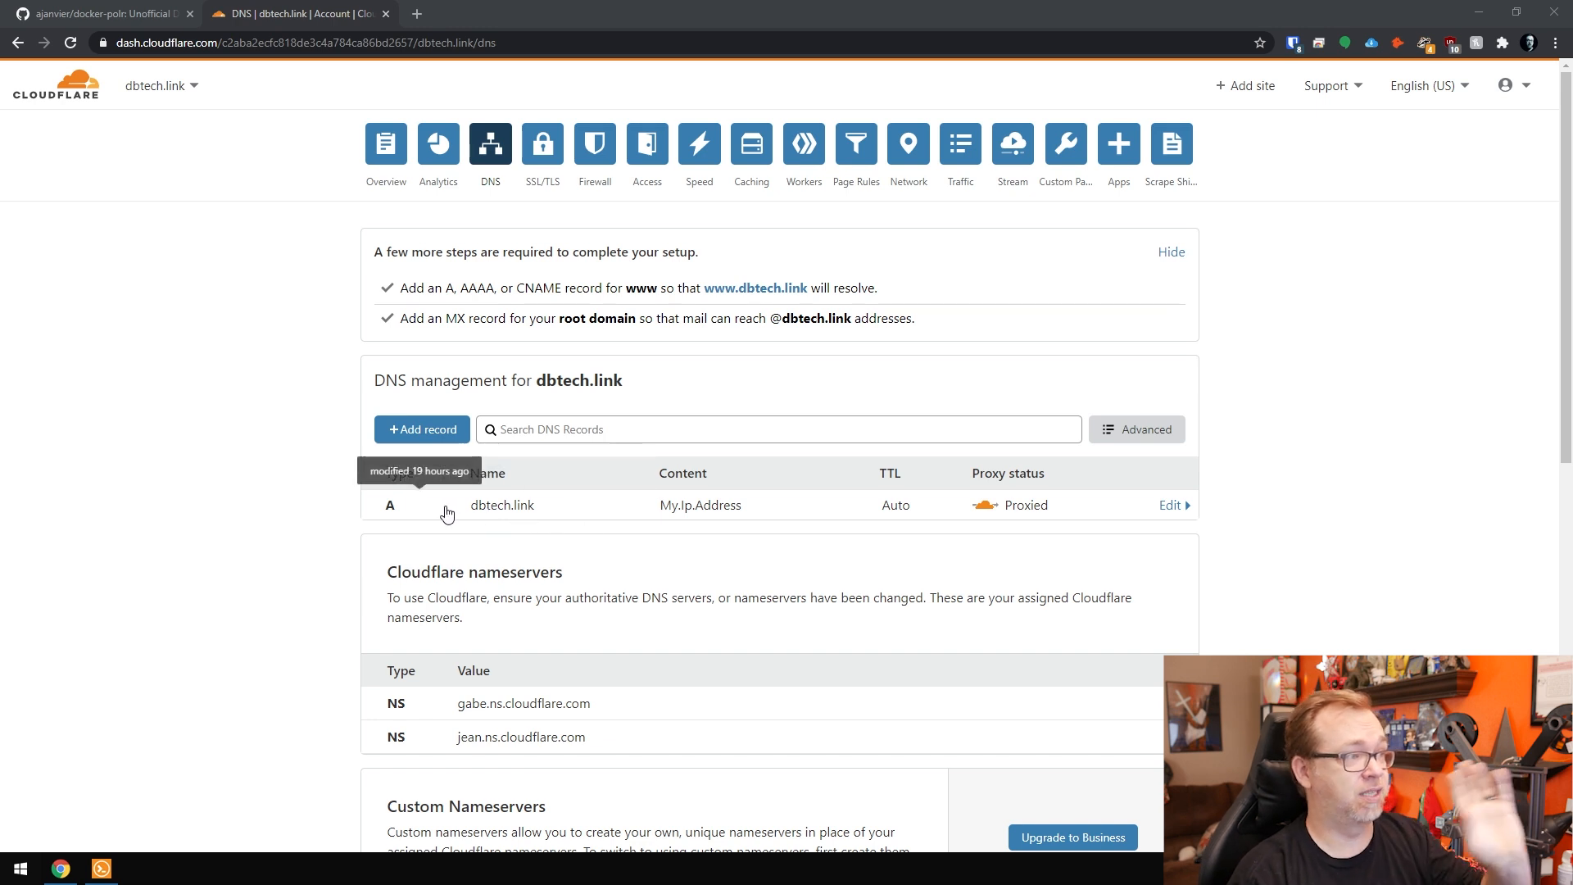
{"action": "mouse_move", "coordinate": [540, 513]}
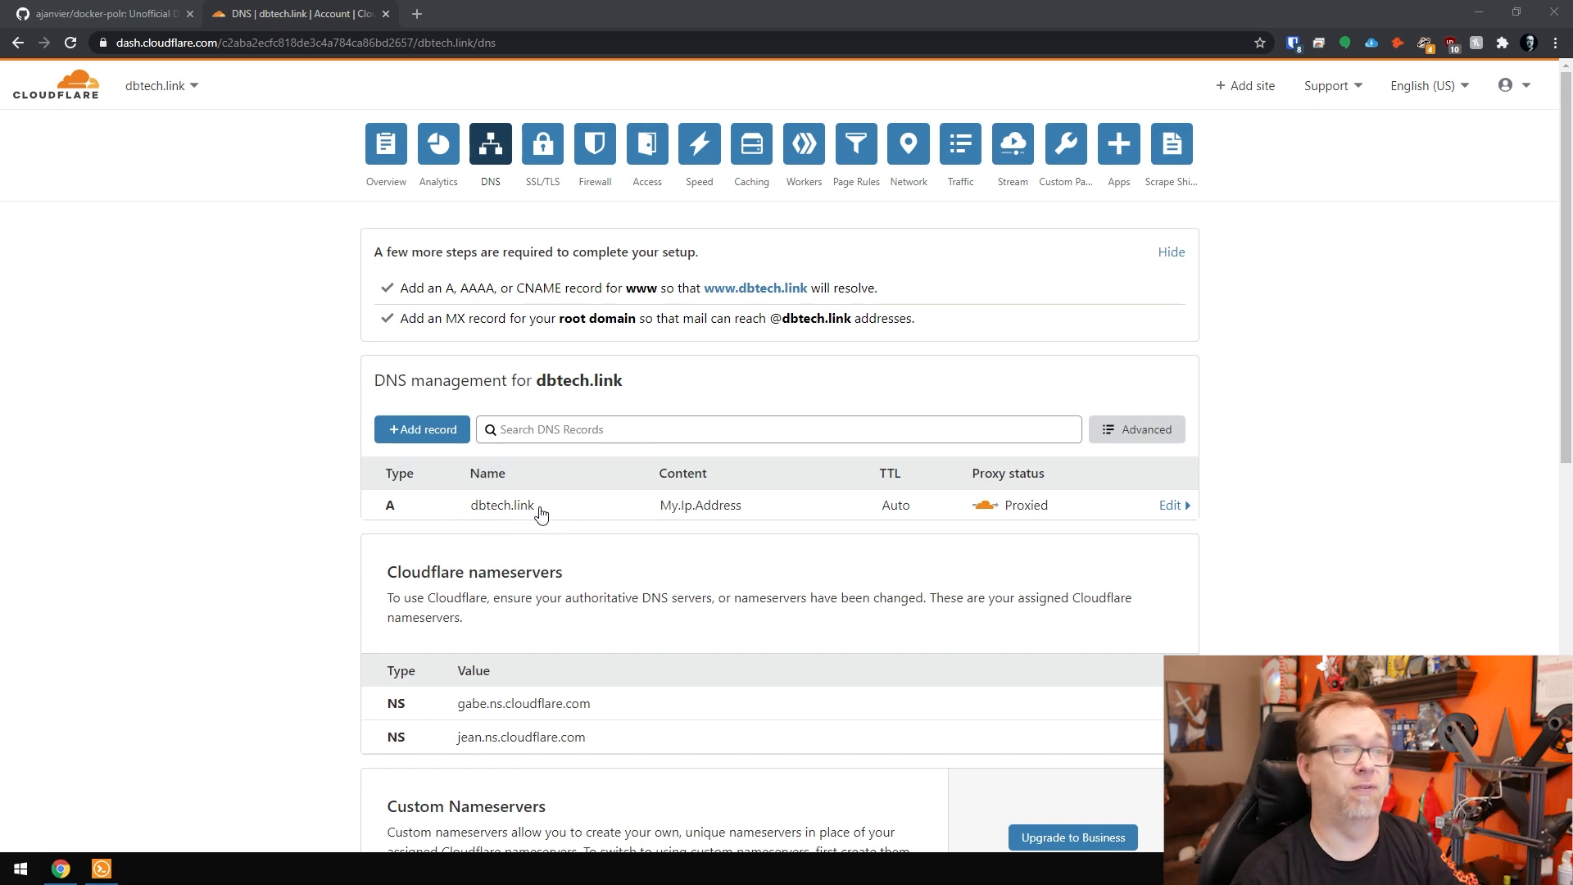
{"action": "mouse_move", "coordinate": [818, 554]}
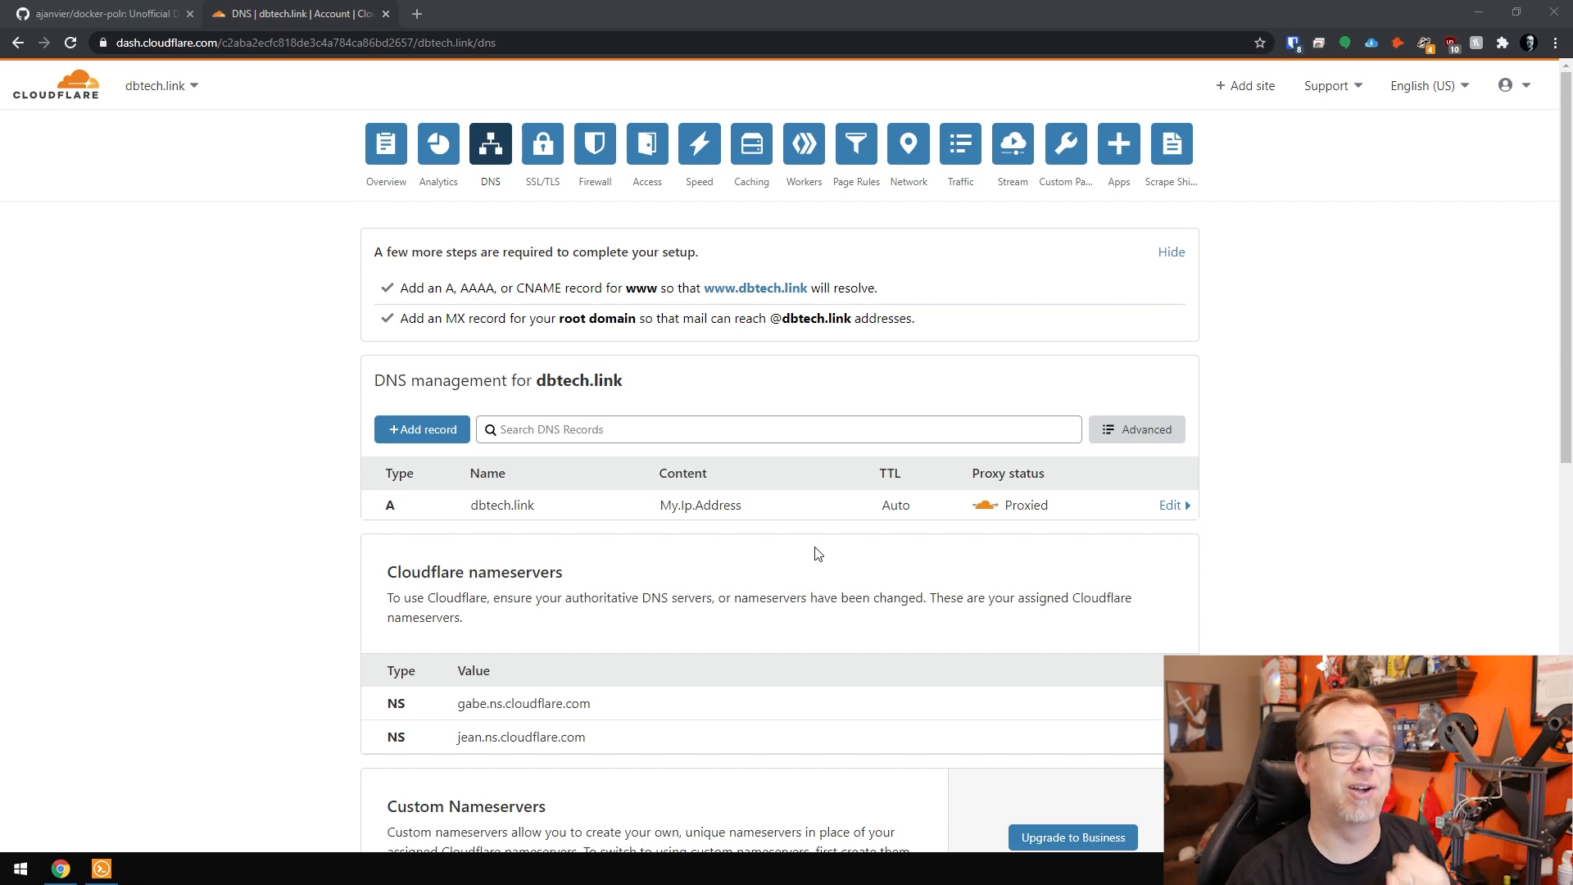
{"action": "mouse_move", "coordinate": [990, 511]}
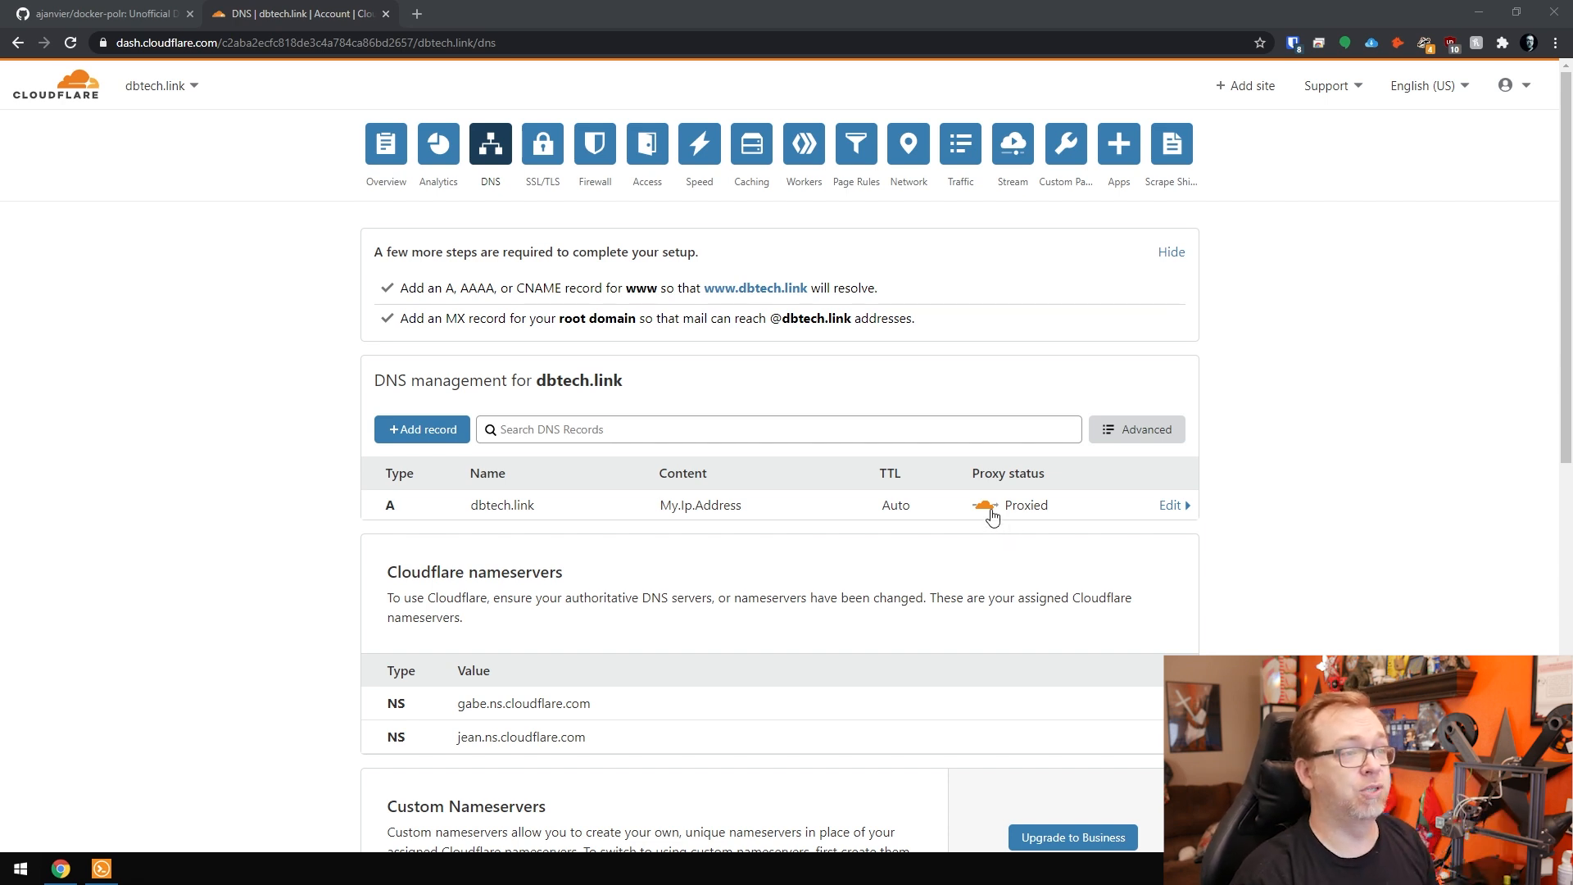
{"action": "mouse_move", "coordinate": [1002, 489]}
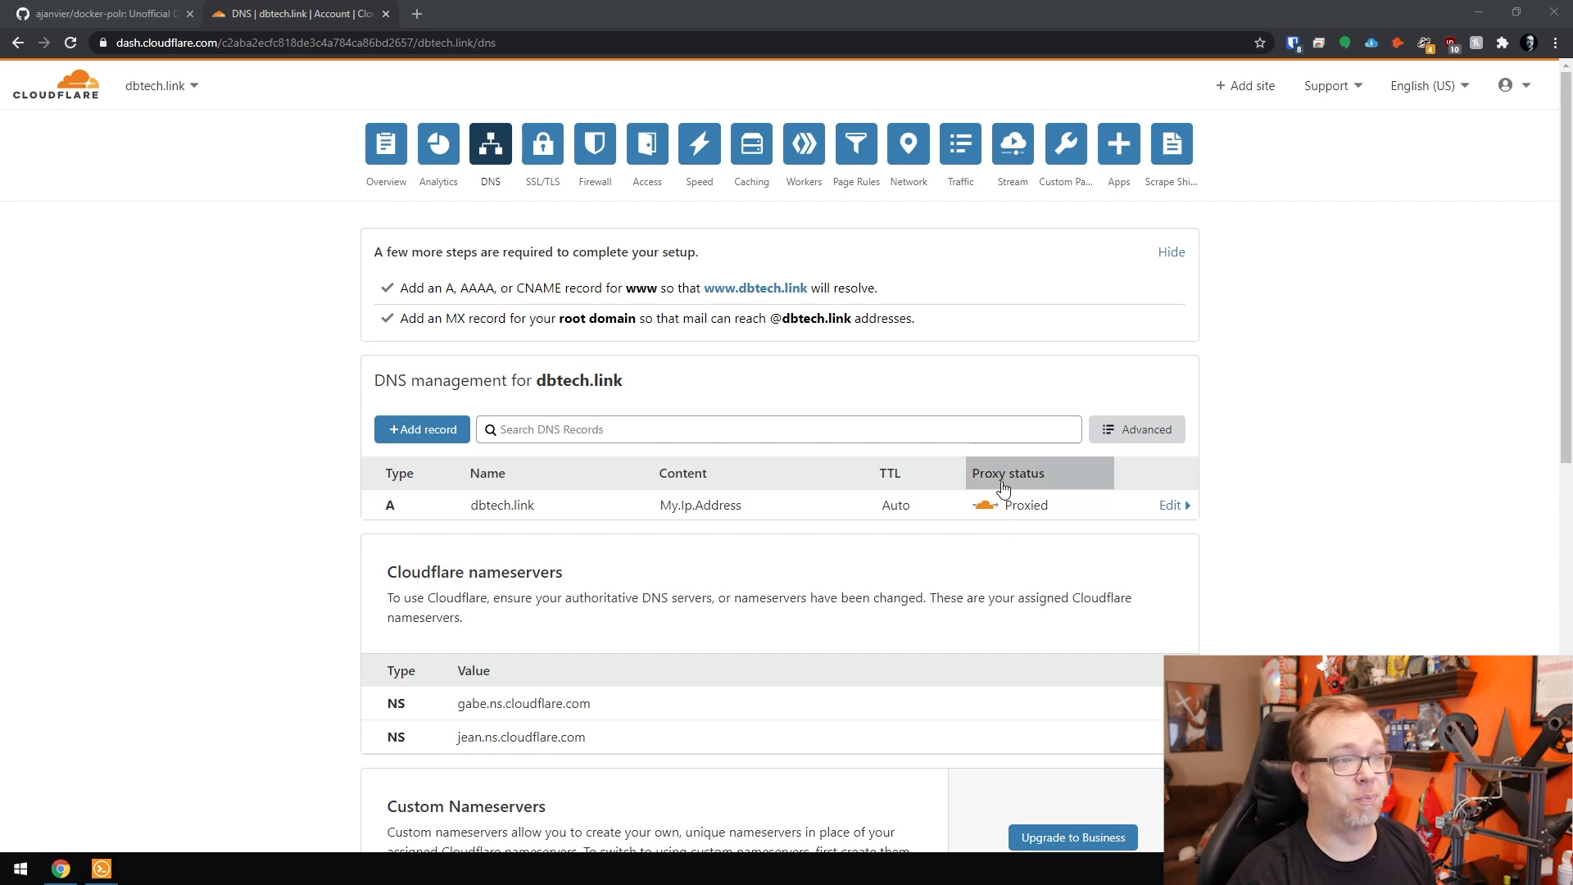
- Switch the dbtech.link A record from proxied to DNS only and save it
{"action": "left_click", "coordinate": [1170, 504]}
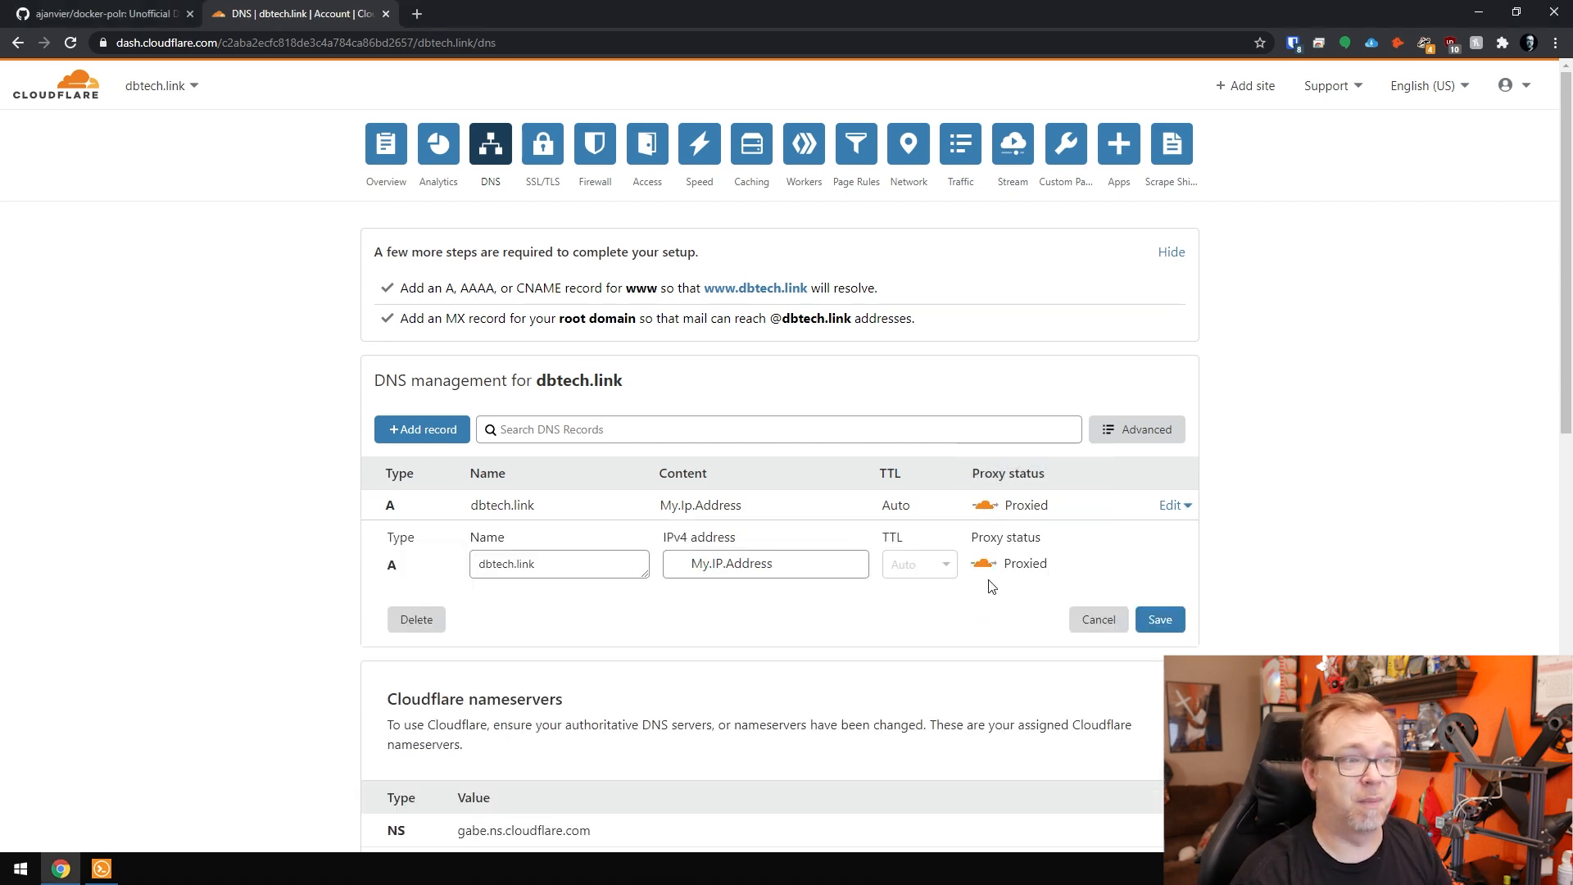
{"action": "left_click", "coordinate": [983, 564]}
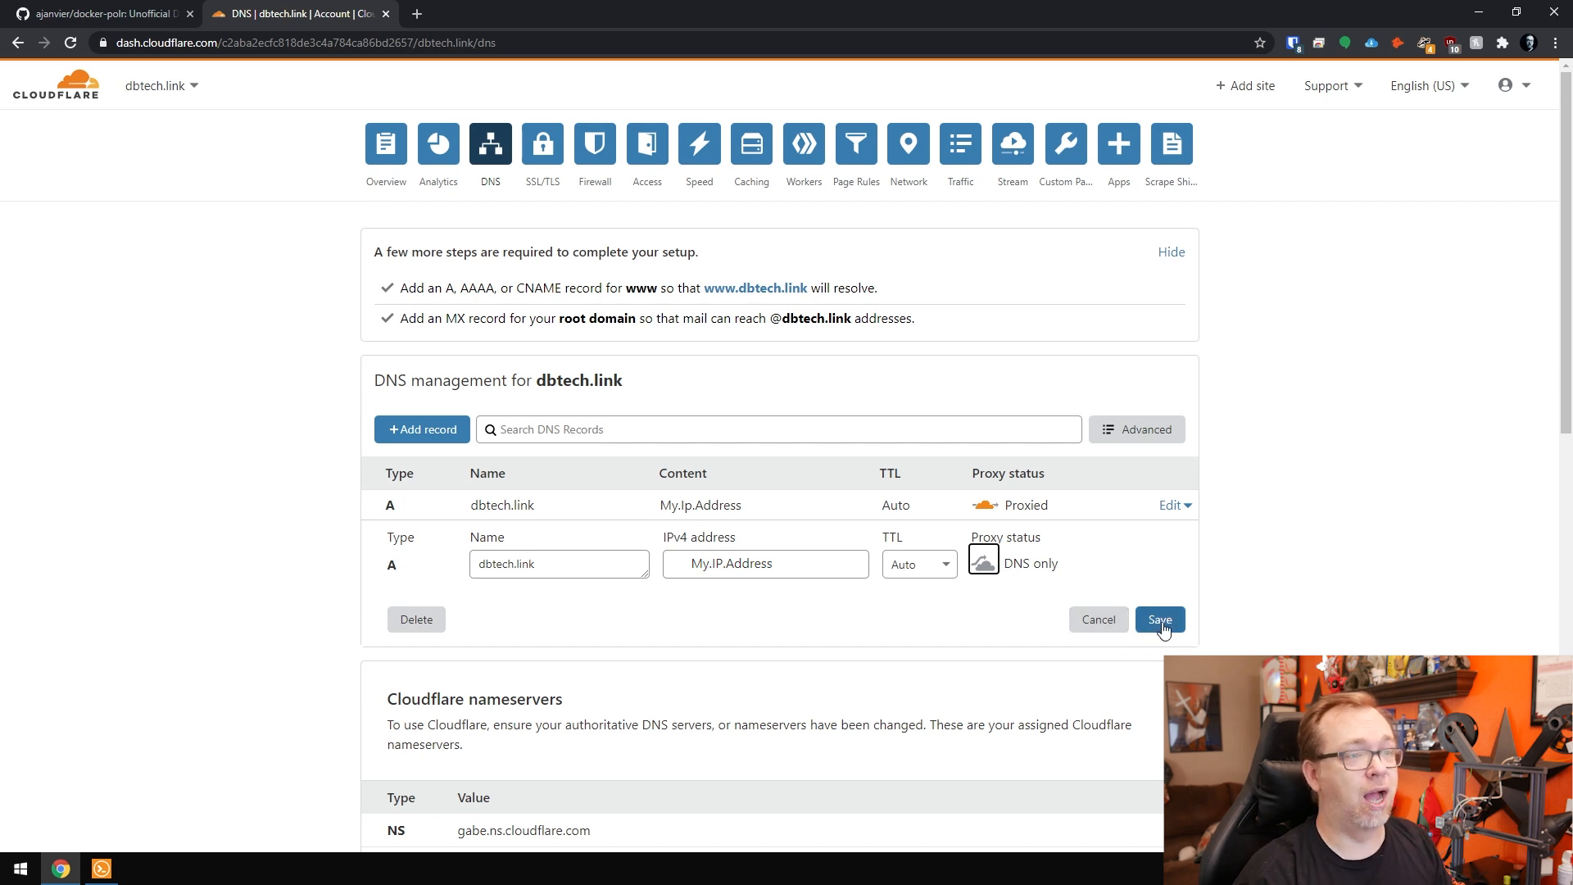
{"action": "left_click", "coordinate": [1160, 619]}
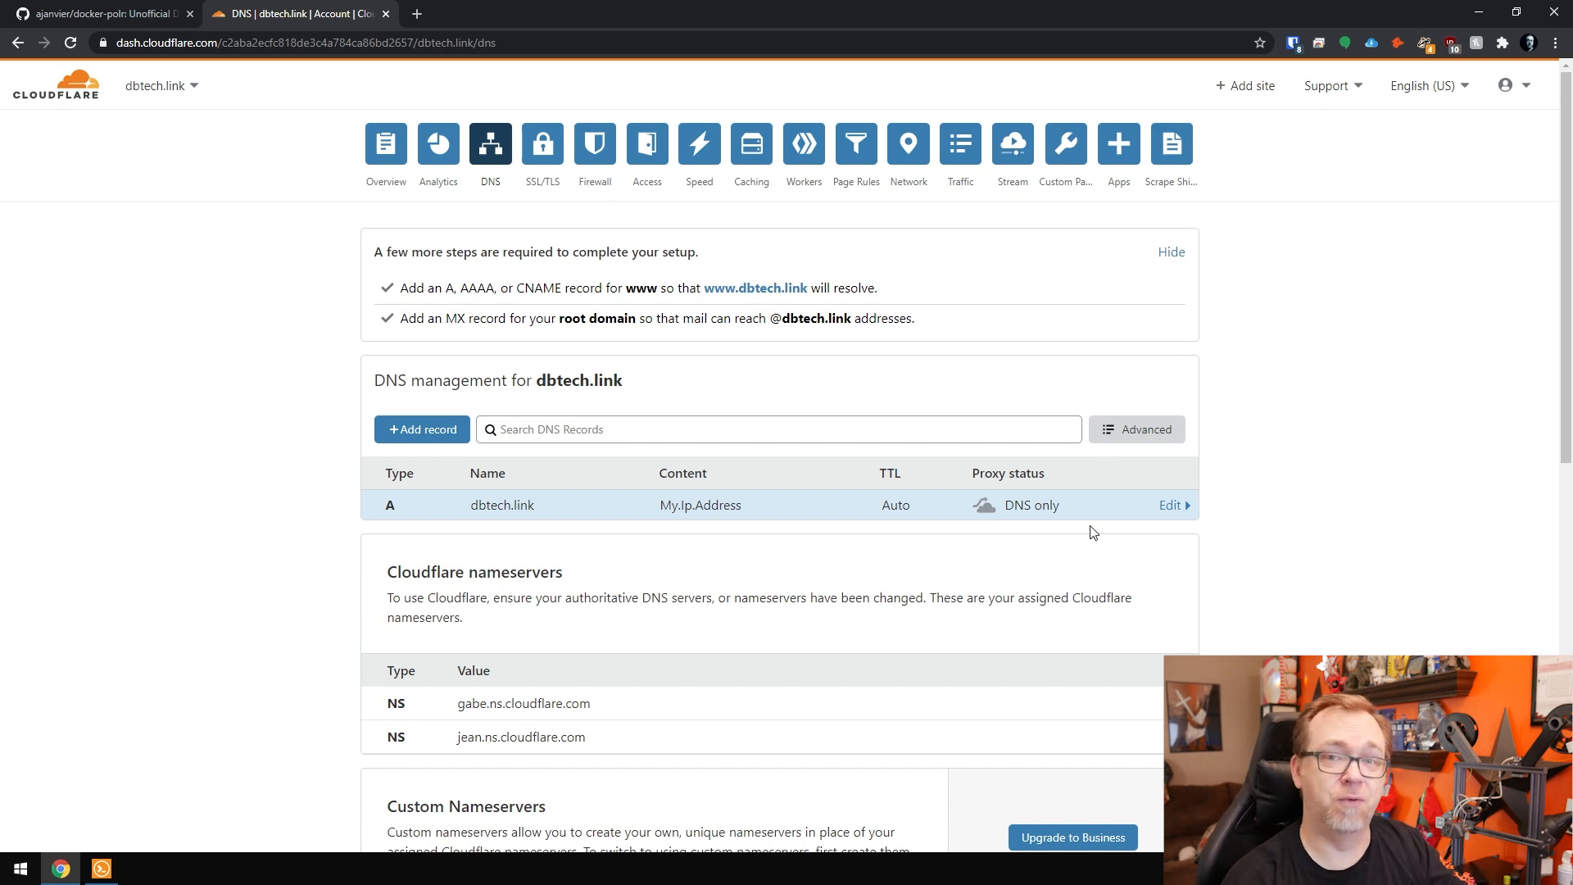
{"action": "mouse_move", "coordinate": [282, 576]}
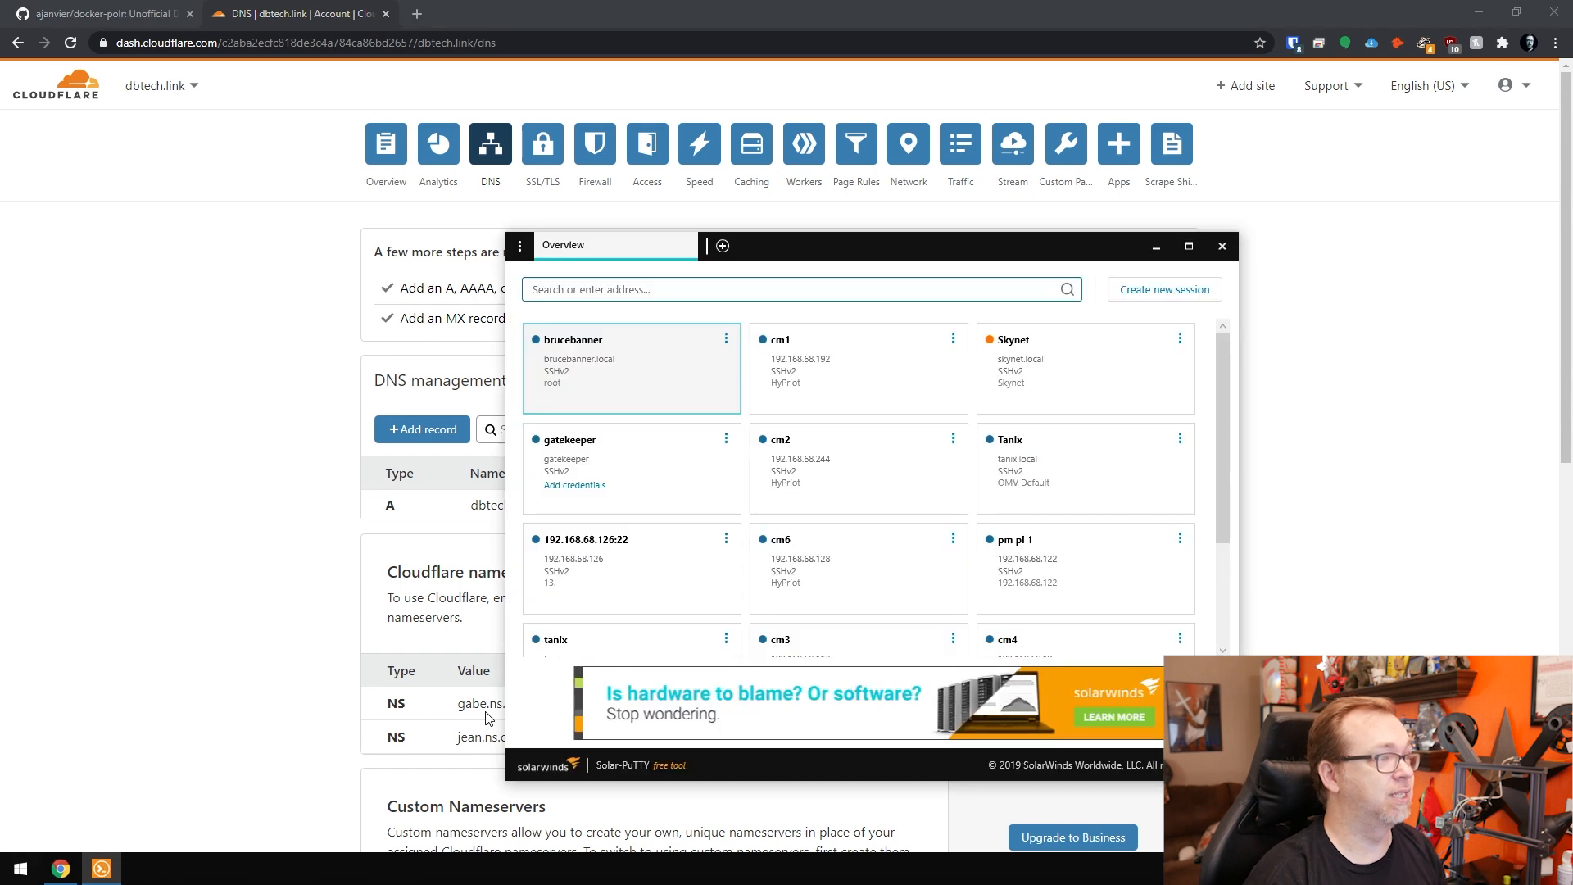
{"action": "mouse_move", "coordinate": [616, 377]}
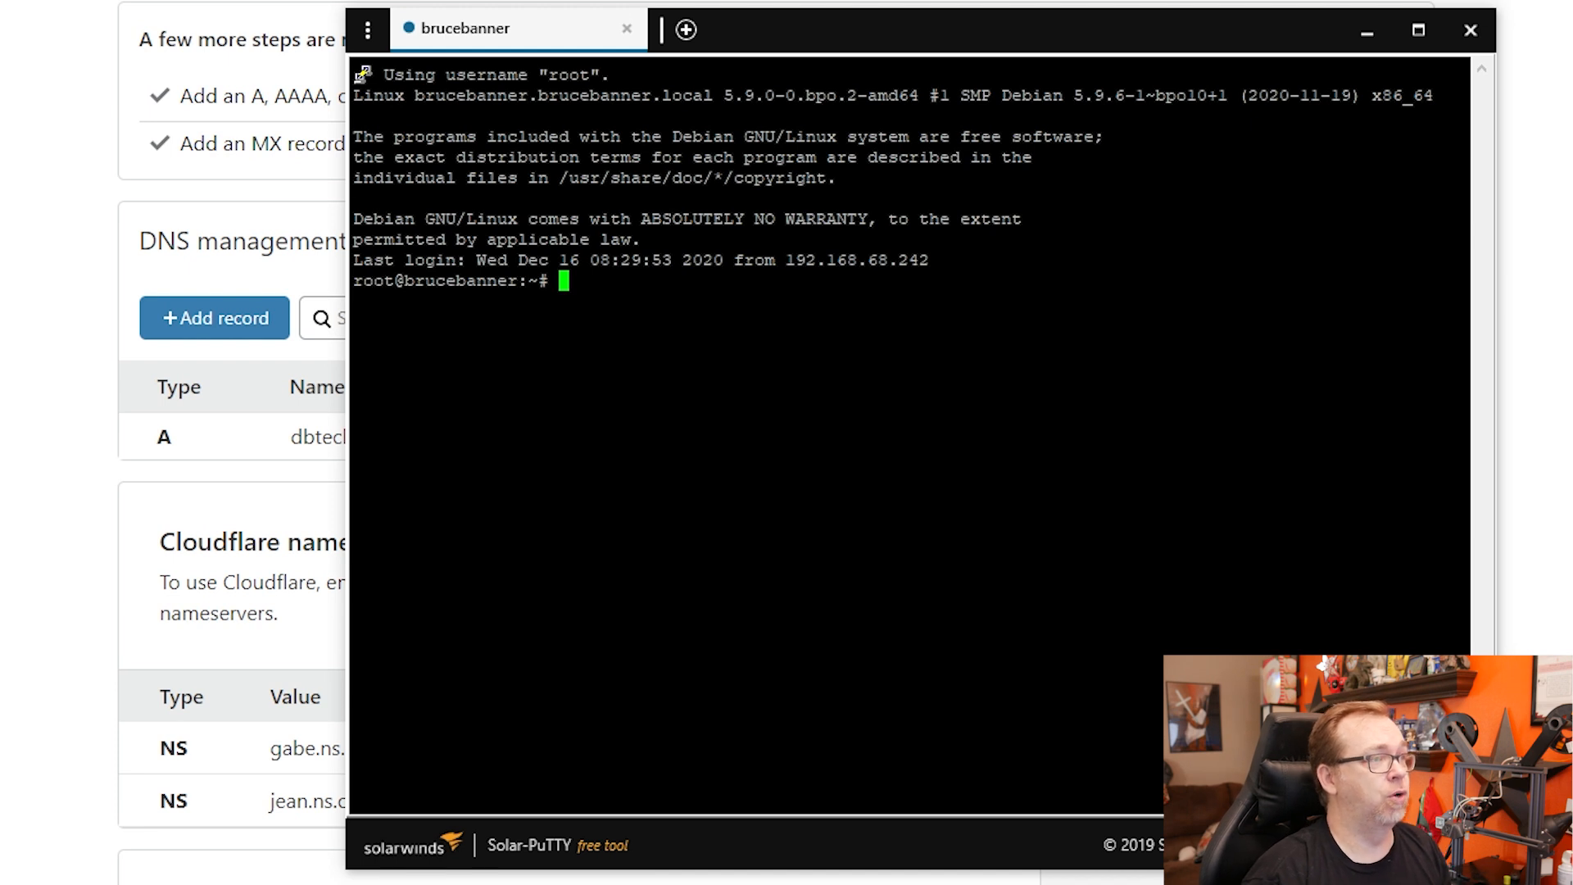
- List the home directory on brucebanner and create a polr folder with mkdir
{"action": "type", "text": "ls"}
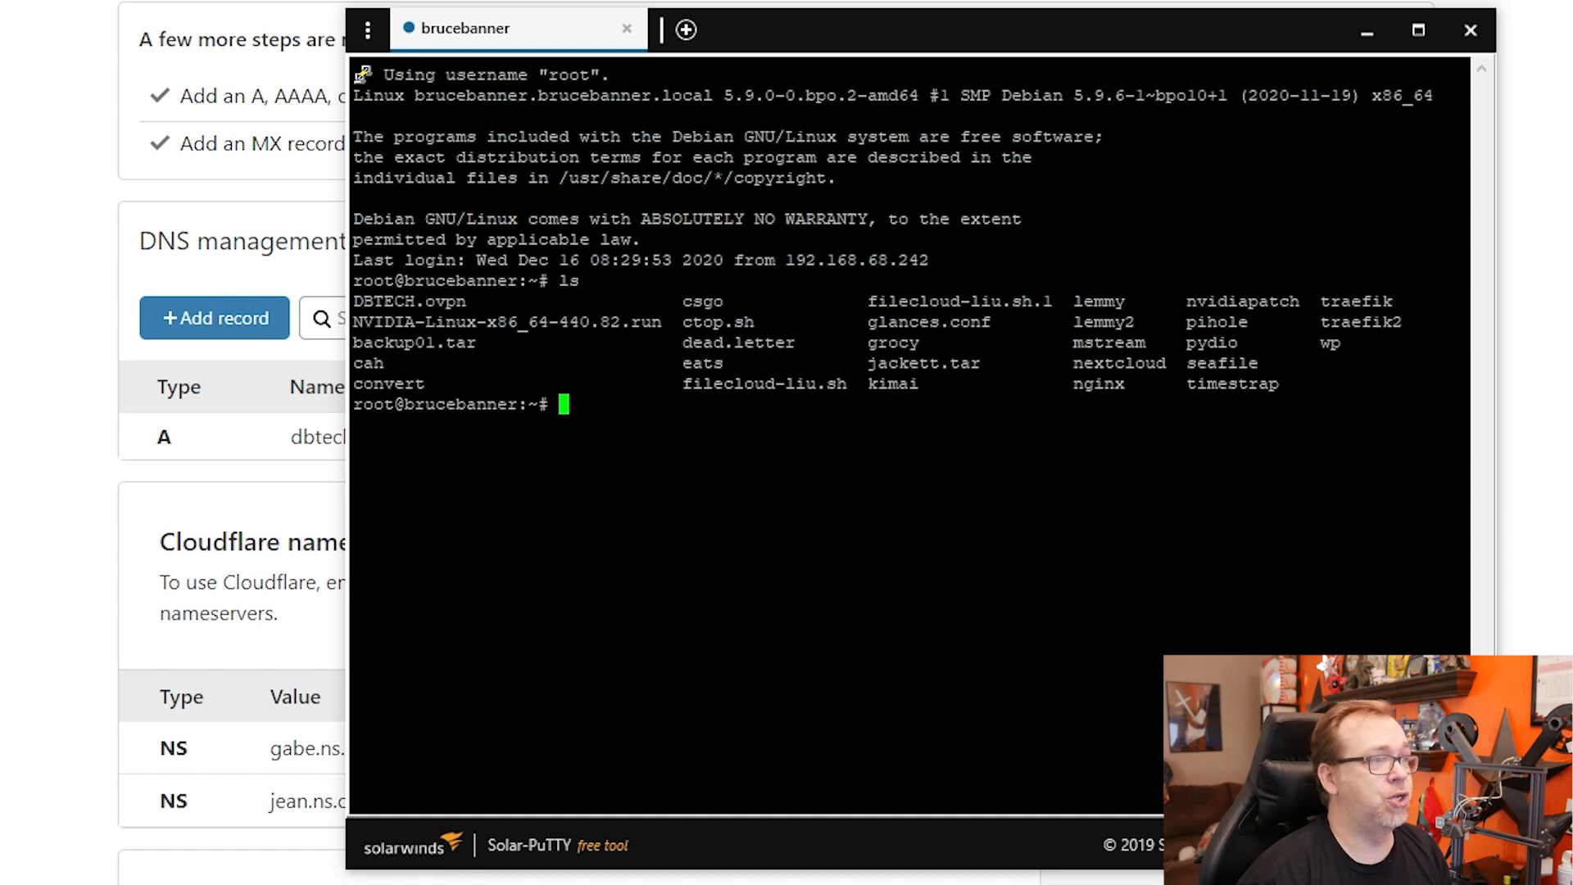
{"action": "type", "text": "mkd"}
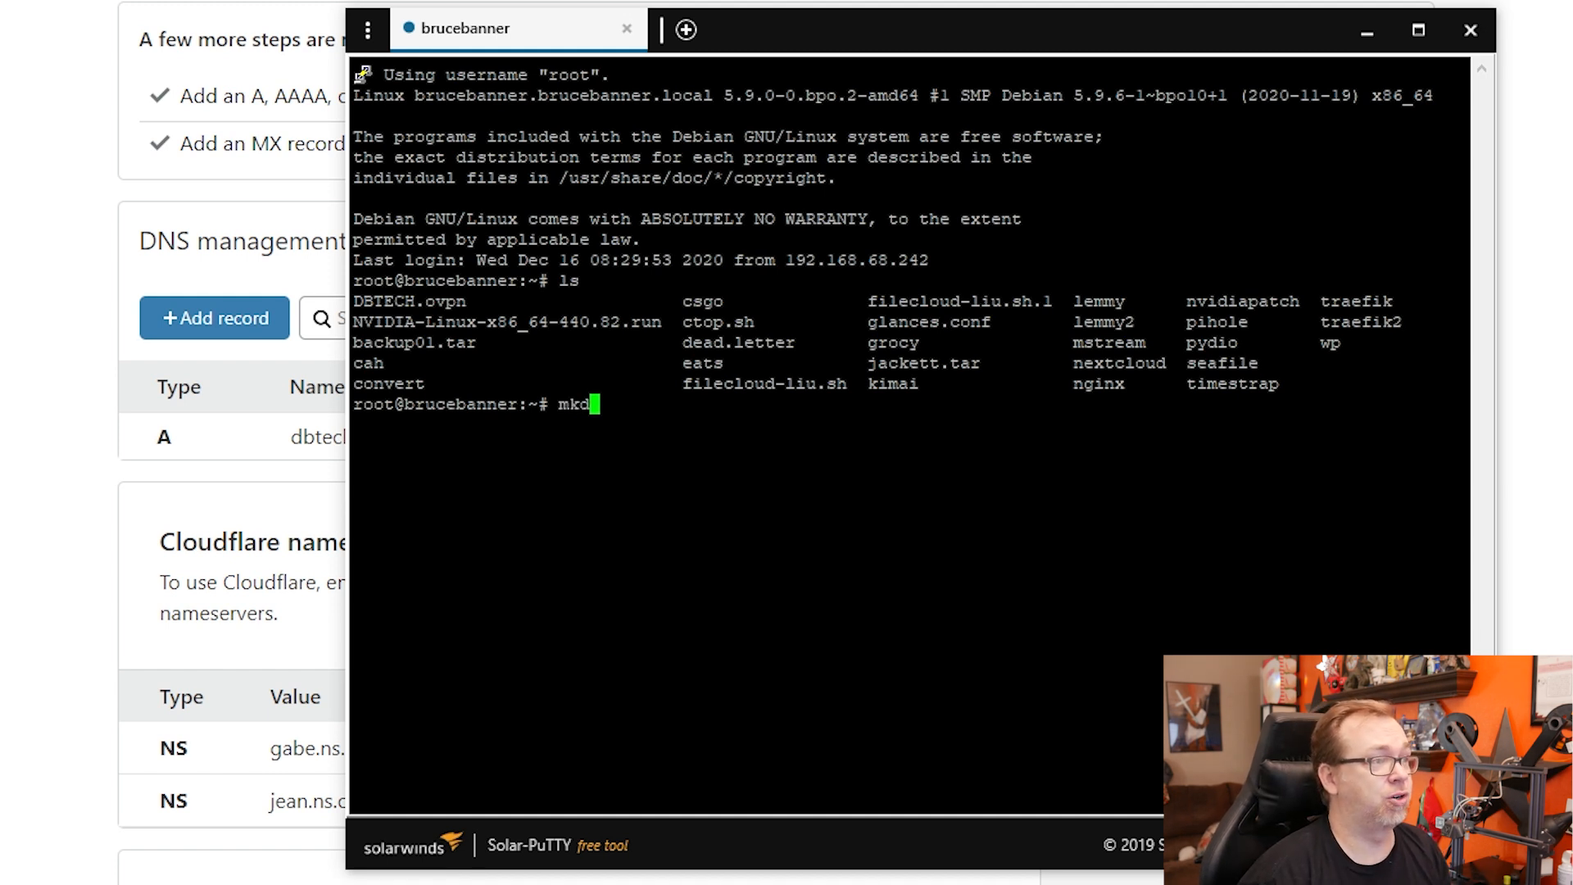
{"action": "type", "text": "ir polr"}
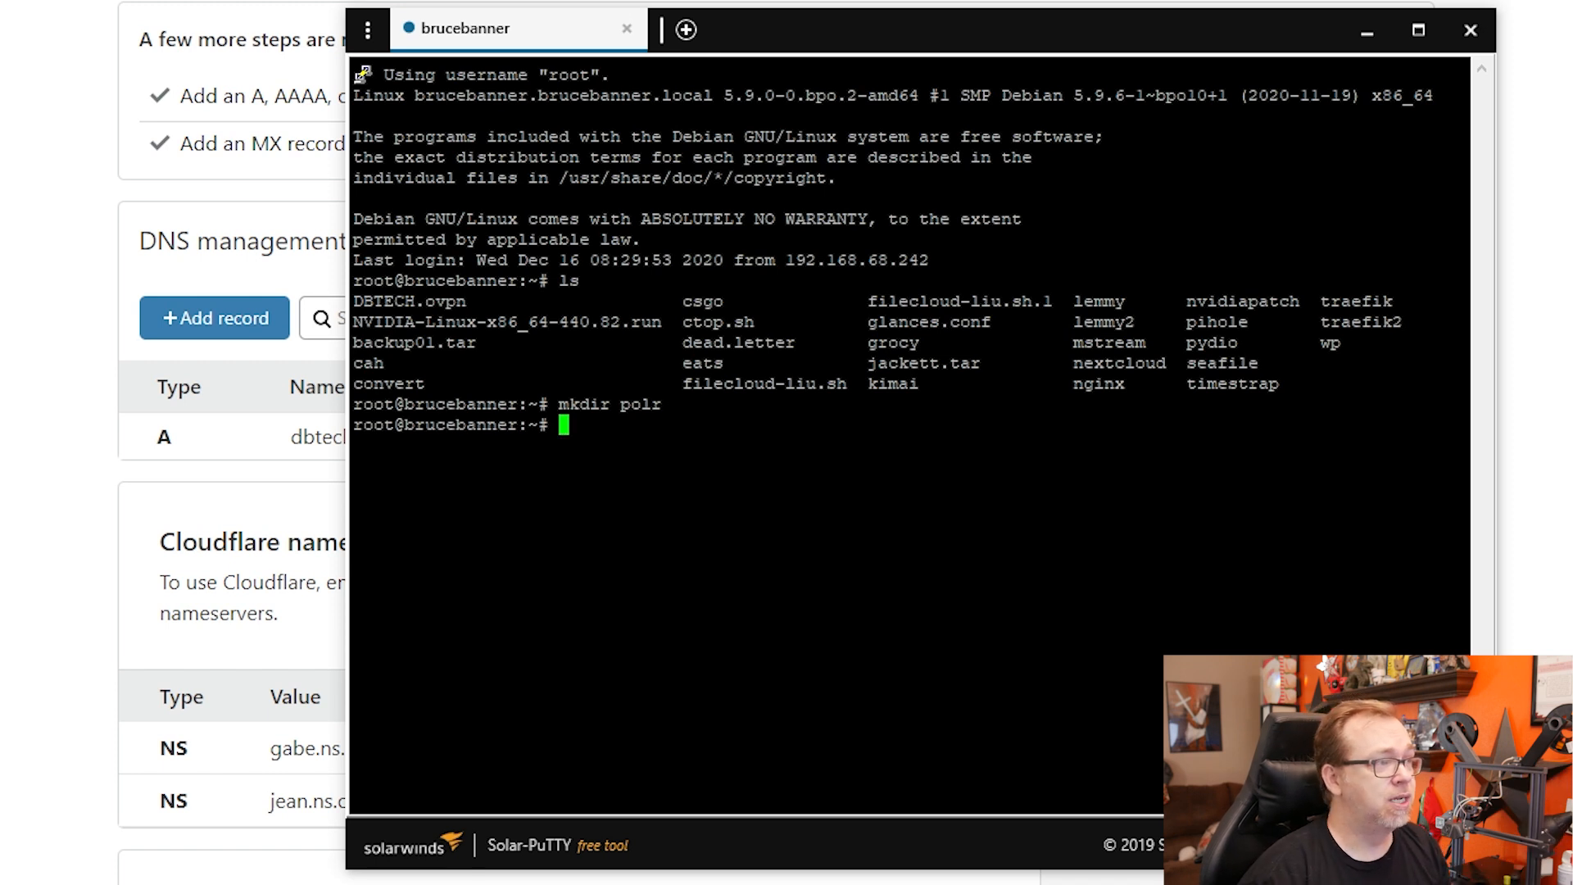
{"action": "type", "text": "cd"}
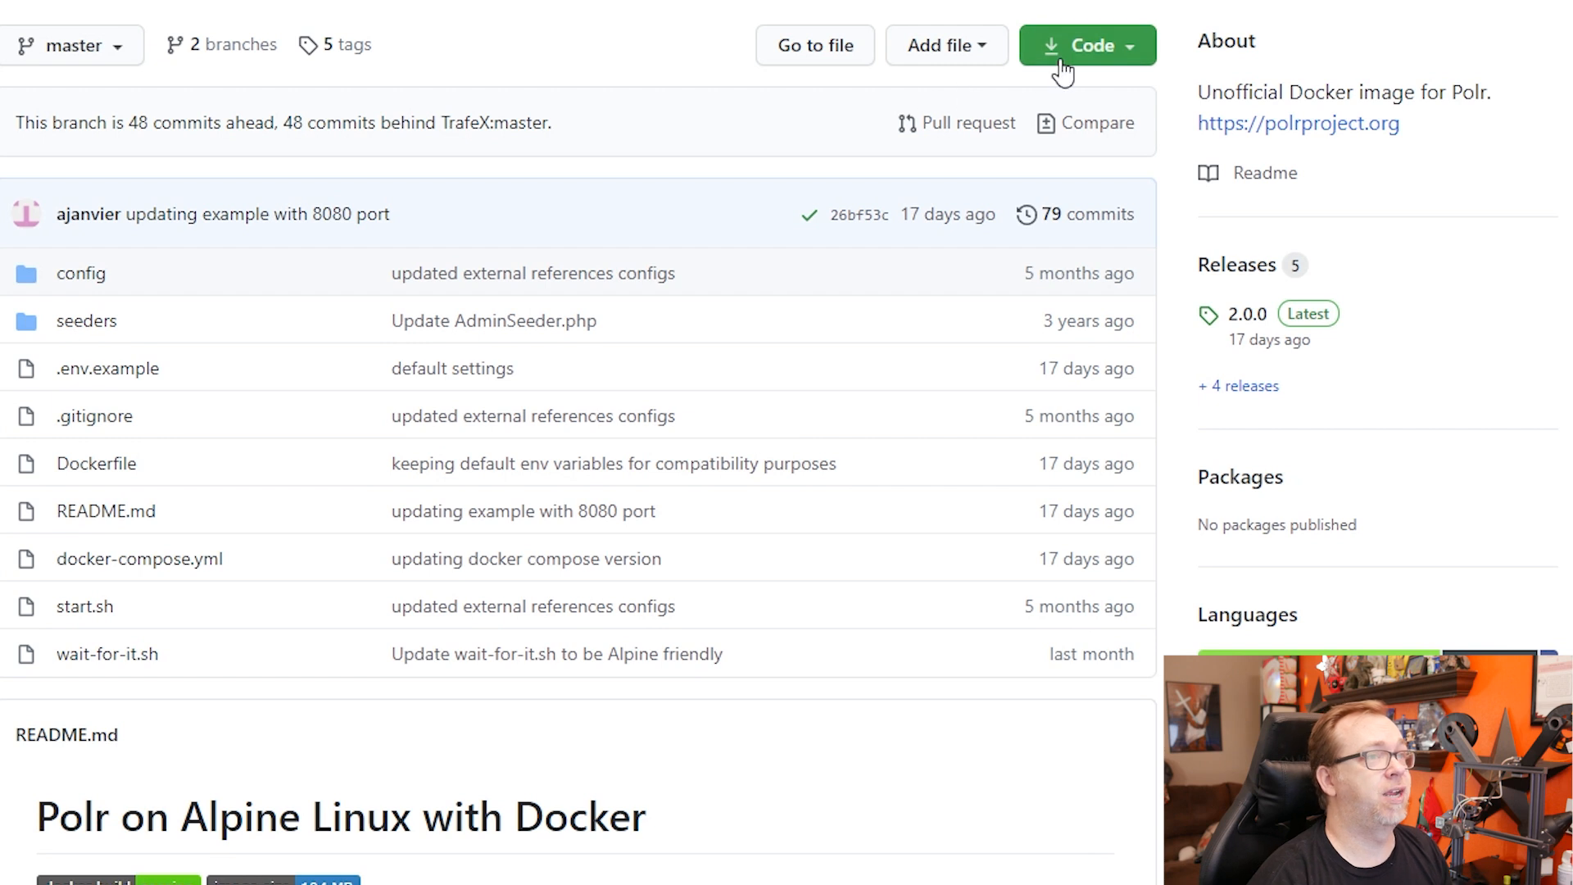
- Copy the docker-polr clone URL and confirm git is installed with sudo apt install git
{"action": "left_click", "coordinate": [1088, 45]}
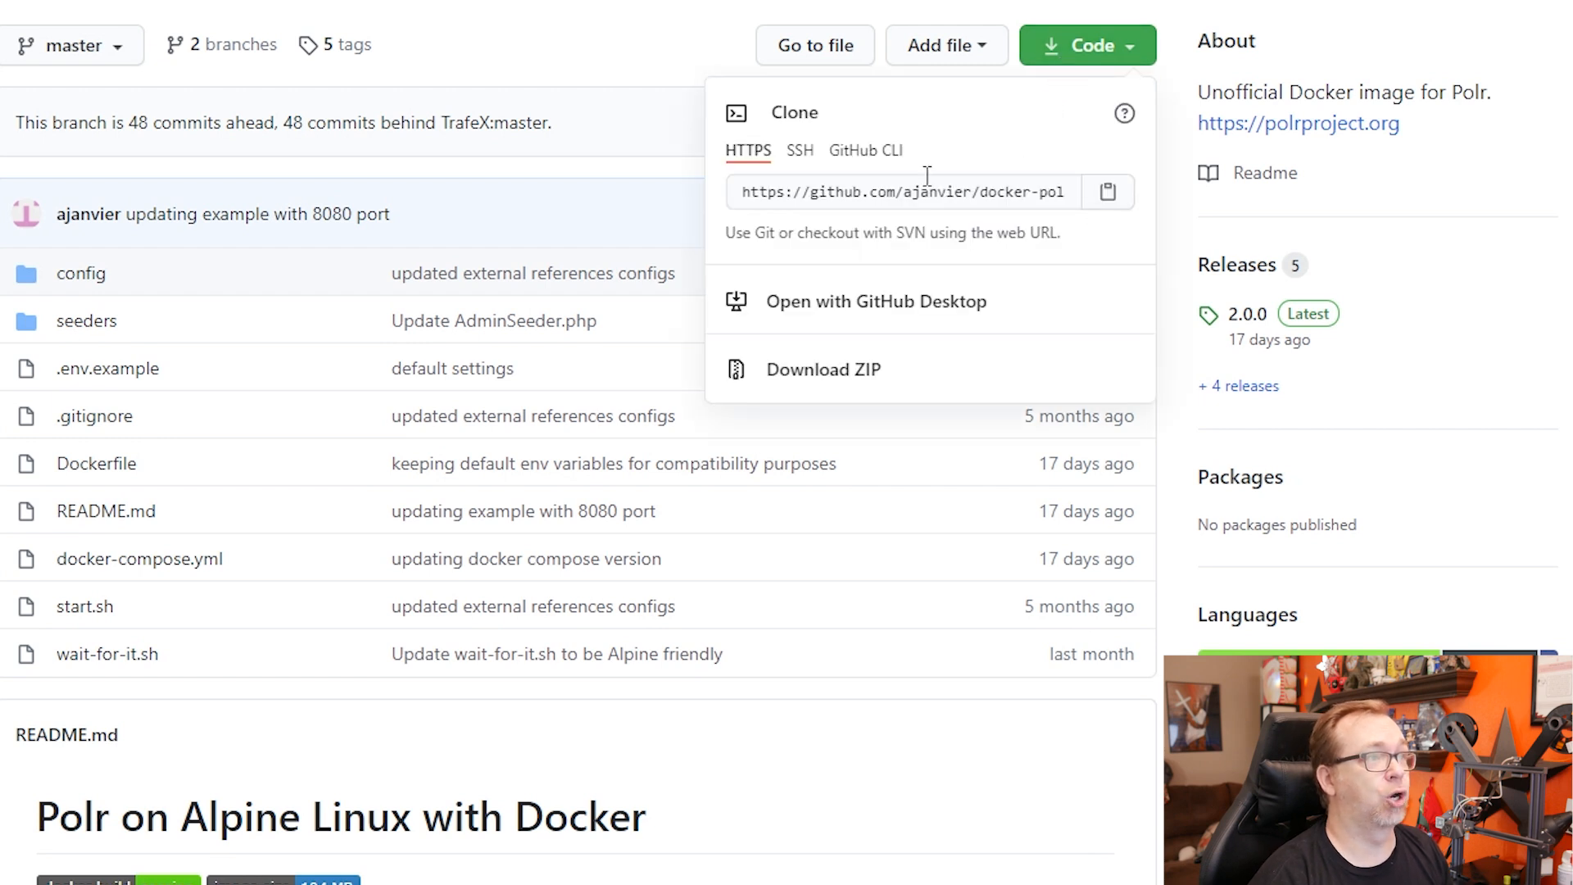
{"action": "mouse_move", "coordinate": [1107, 190]}
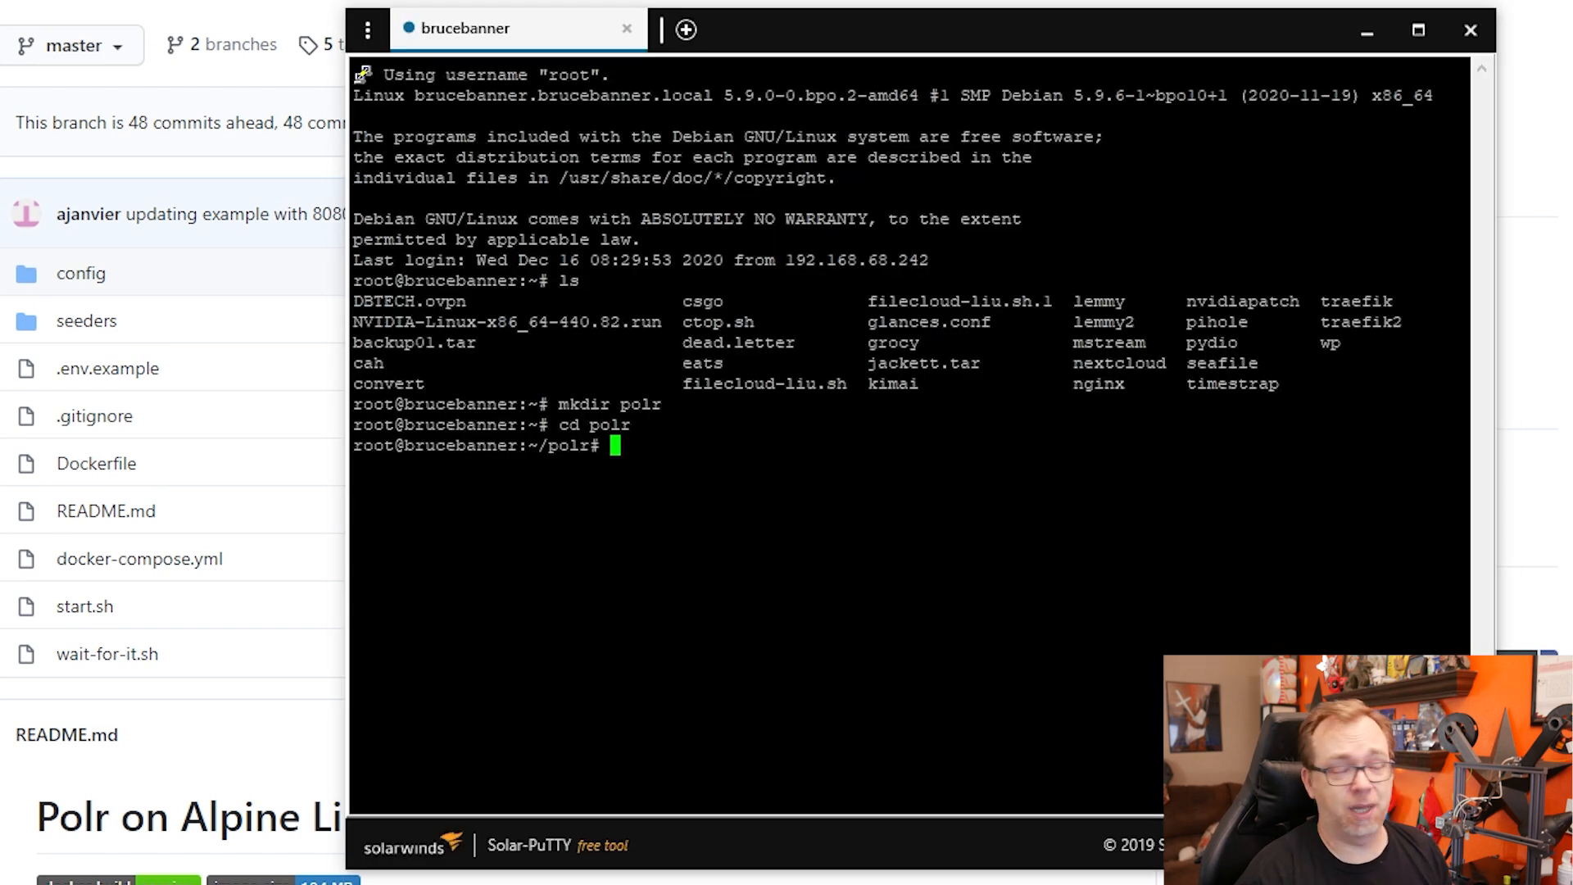
{"action": "type", "text": "git clone"}
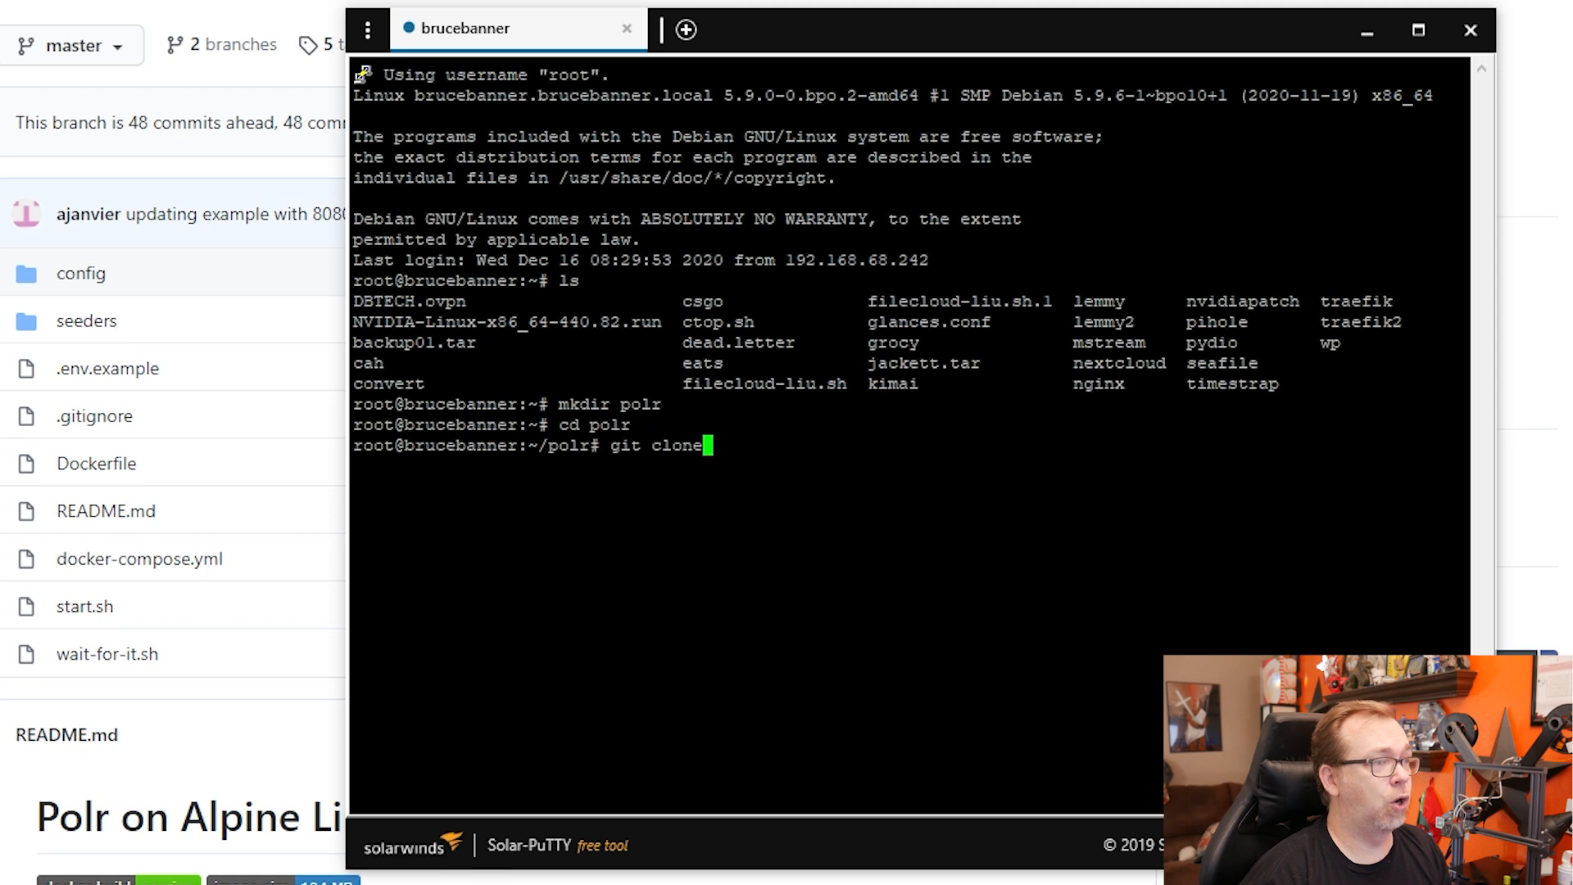
{"action": "type", "text": "https://github.com/ajanvier/docker-polr.git"}
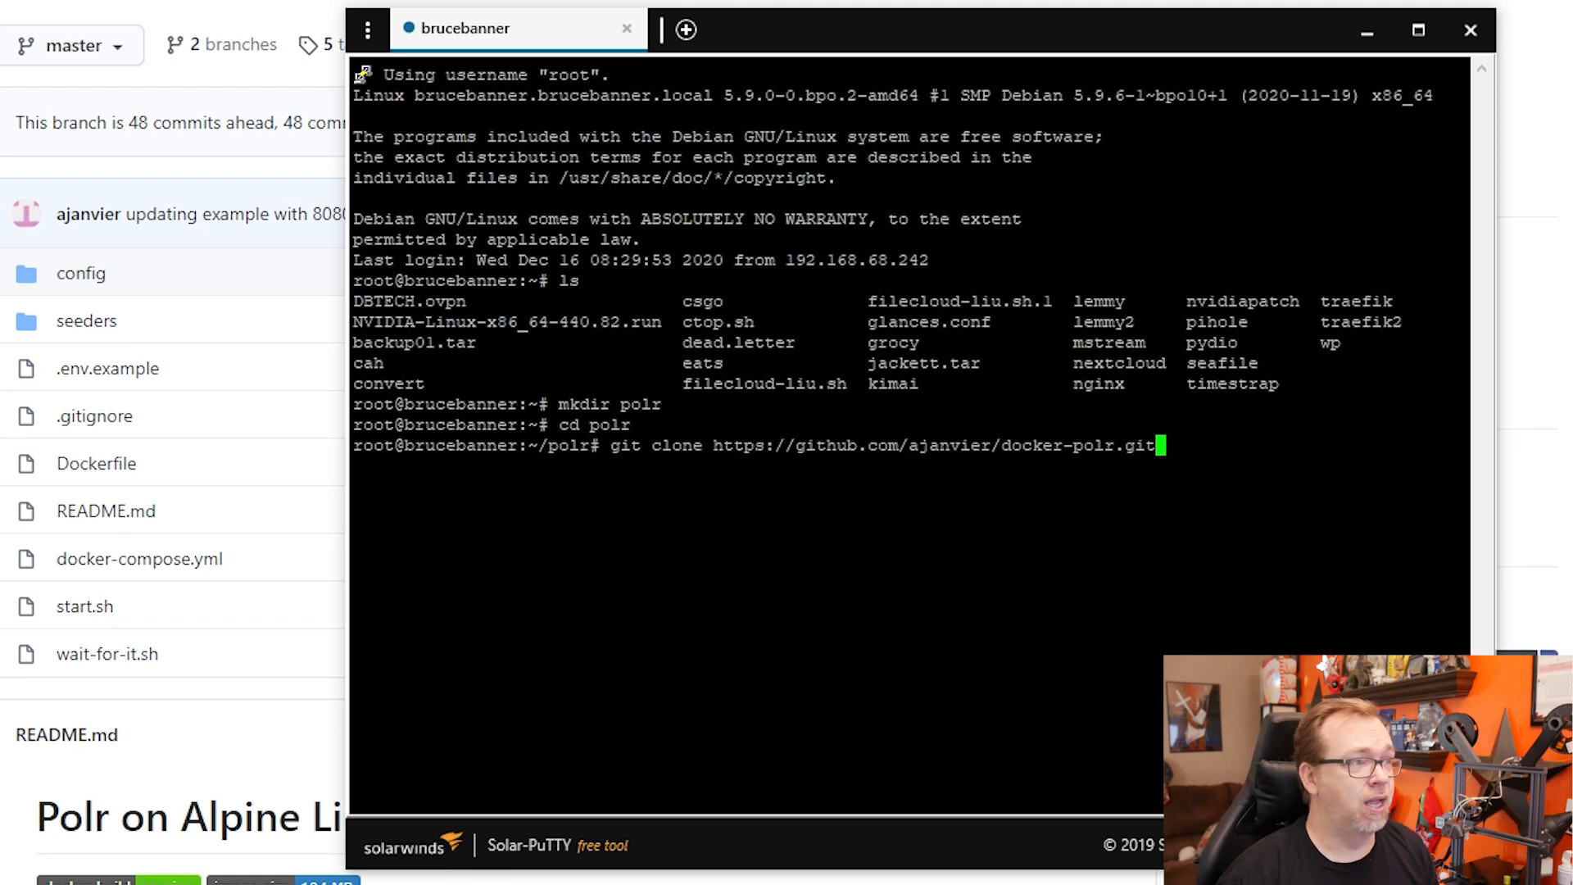
{"action": "key", "text": "BackSpace"}
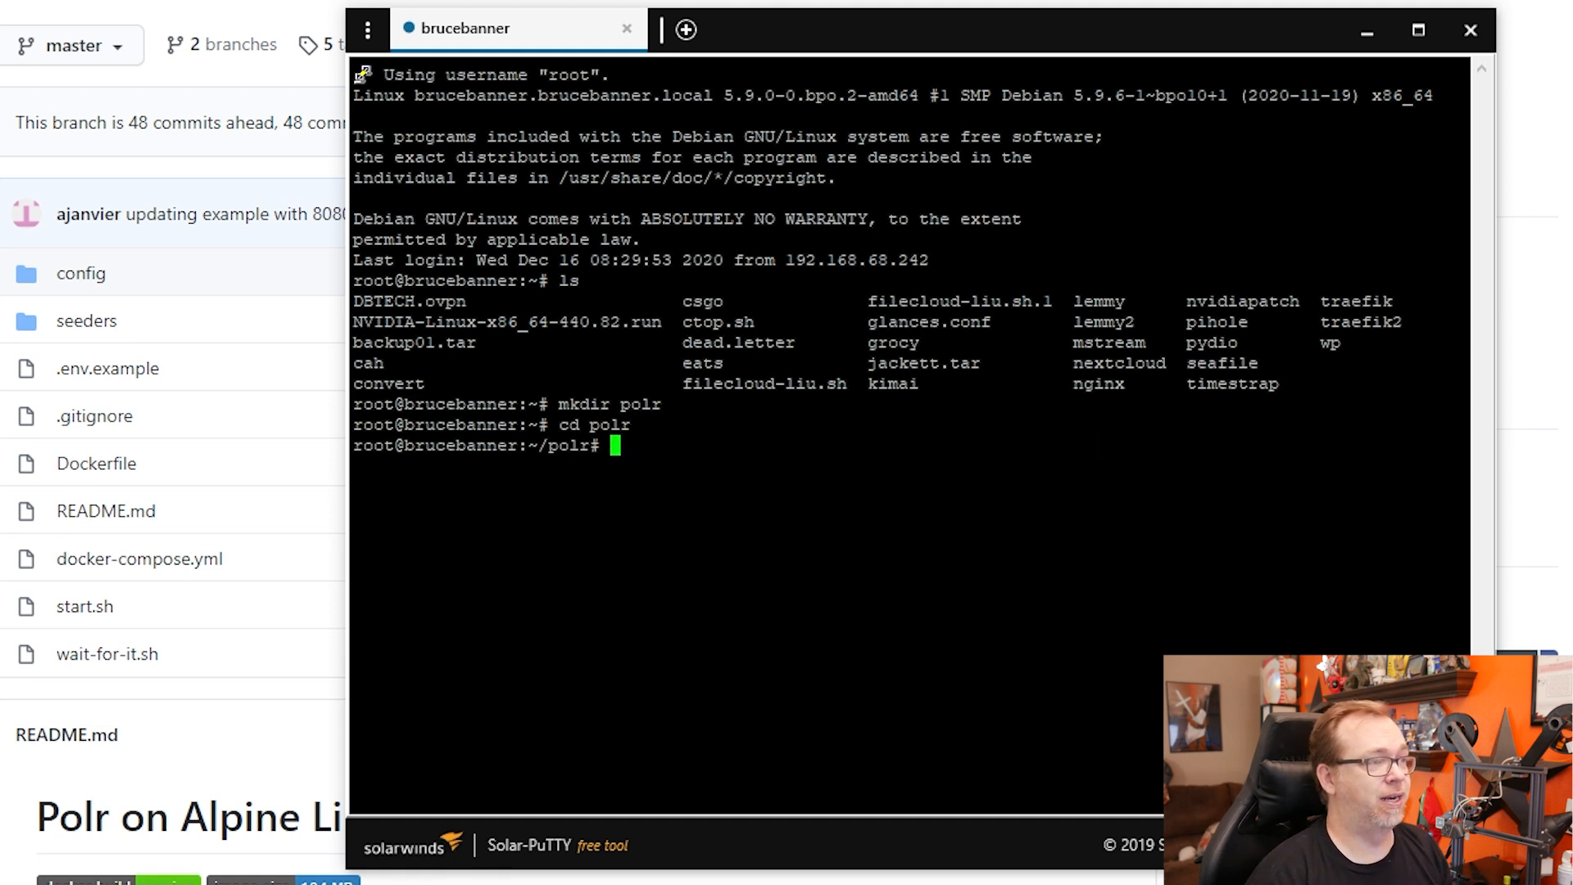
{"action": "type", "text": "sudo apt install"}
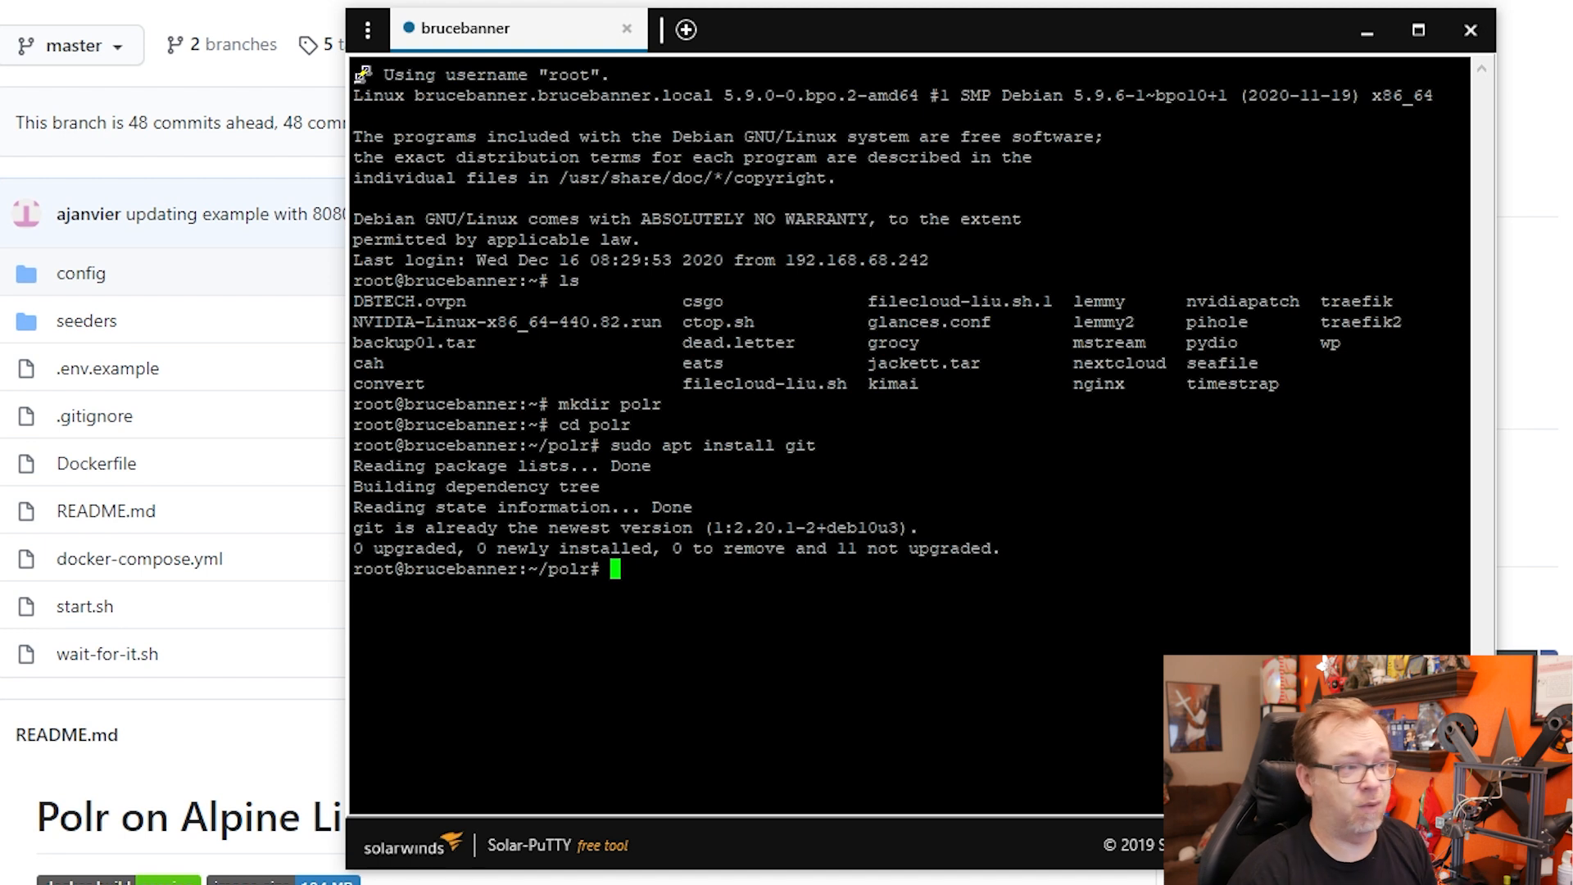
{"action": "type", "text": "git"}
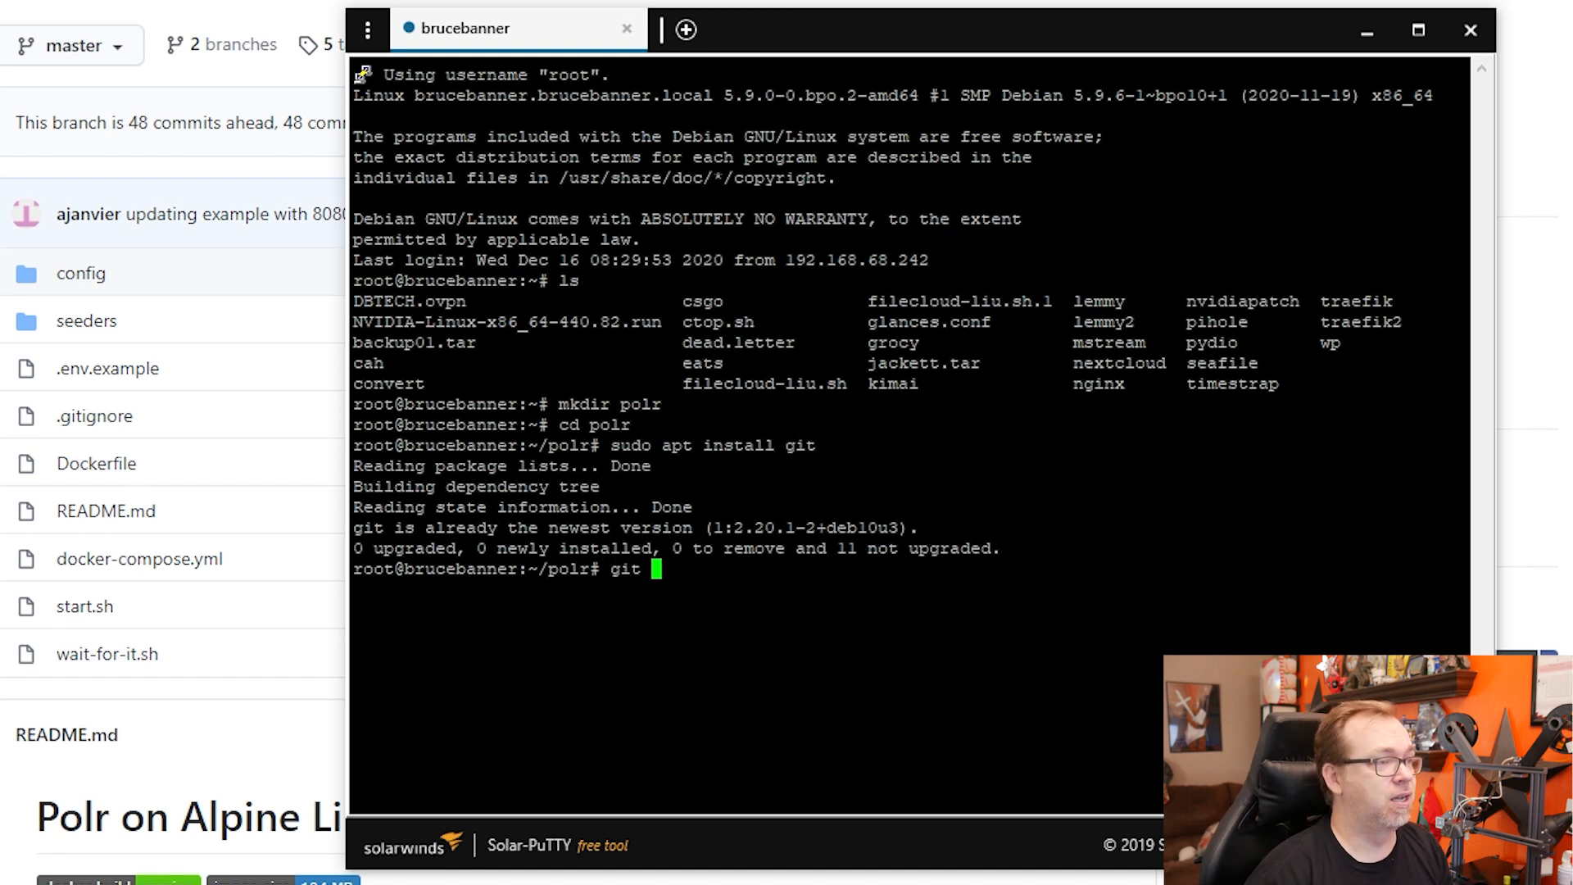
{"action": "type", "text": "clone https://github.com/ajanvier/docker-polr.git"}
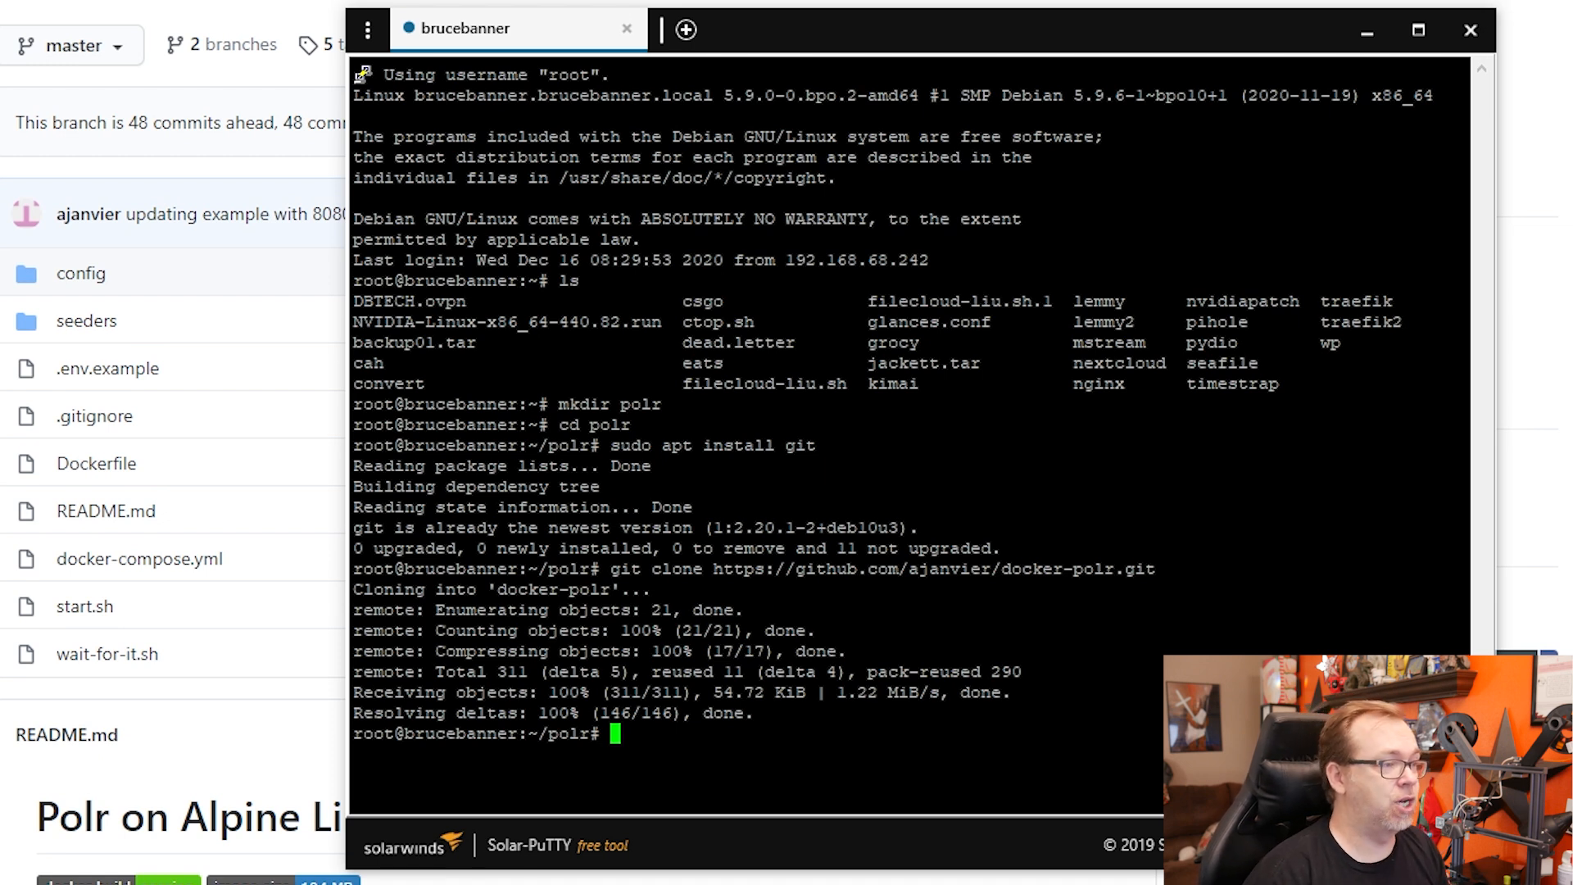
{"action": "type", "text": "ls"}
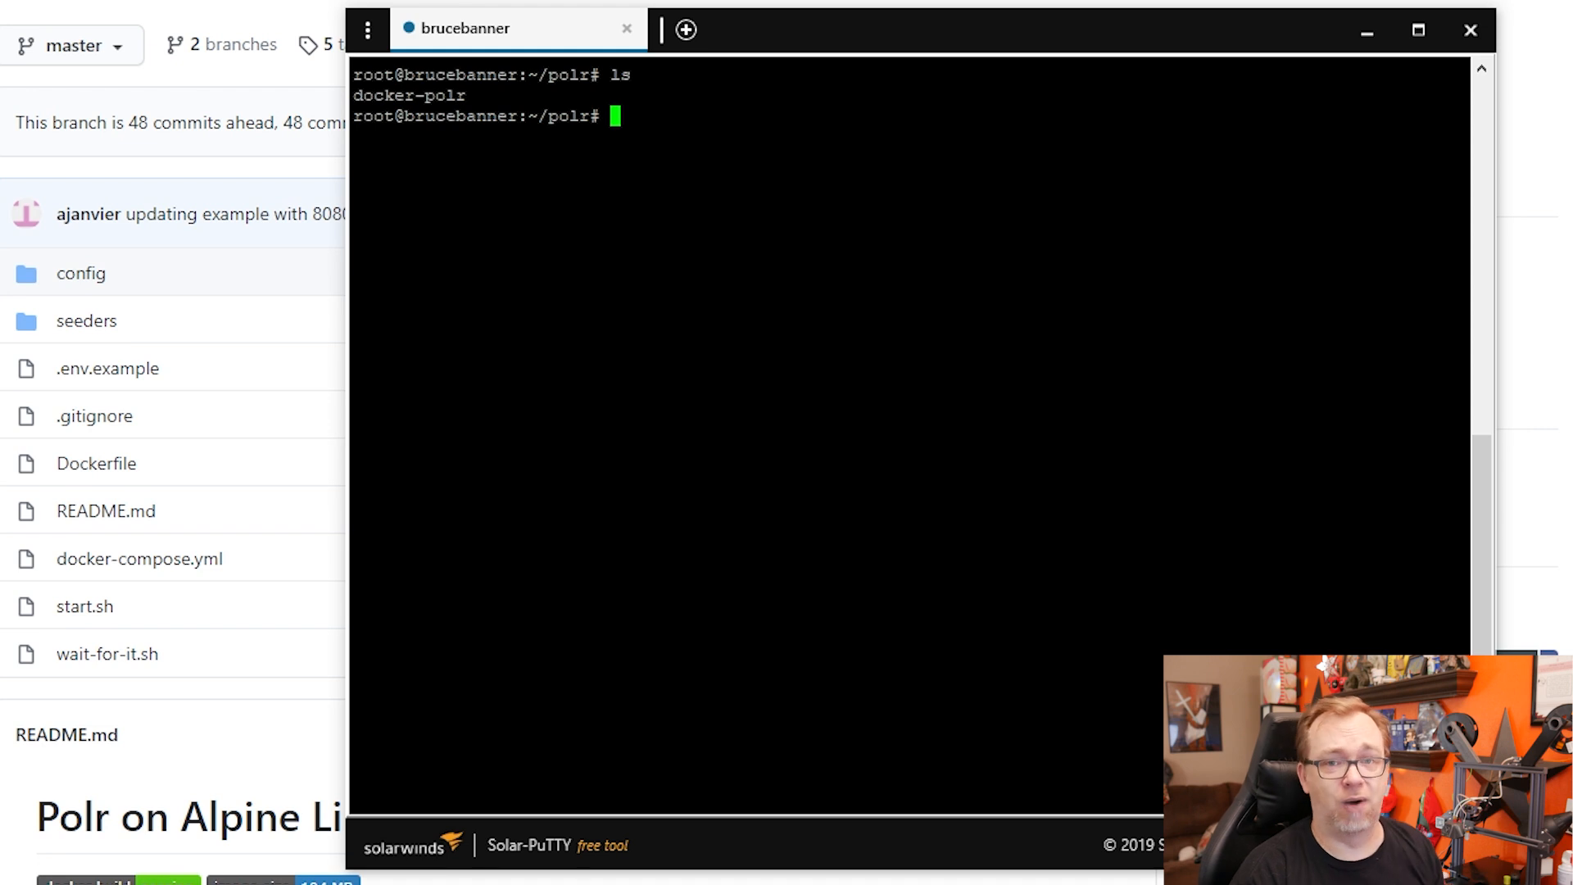
- Enter docker-polr and rename .env.example to .env with mv
{"action": "type", "text": "cd don"}
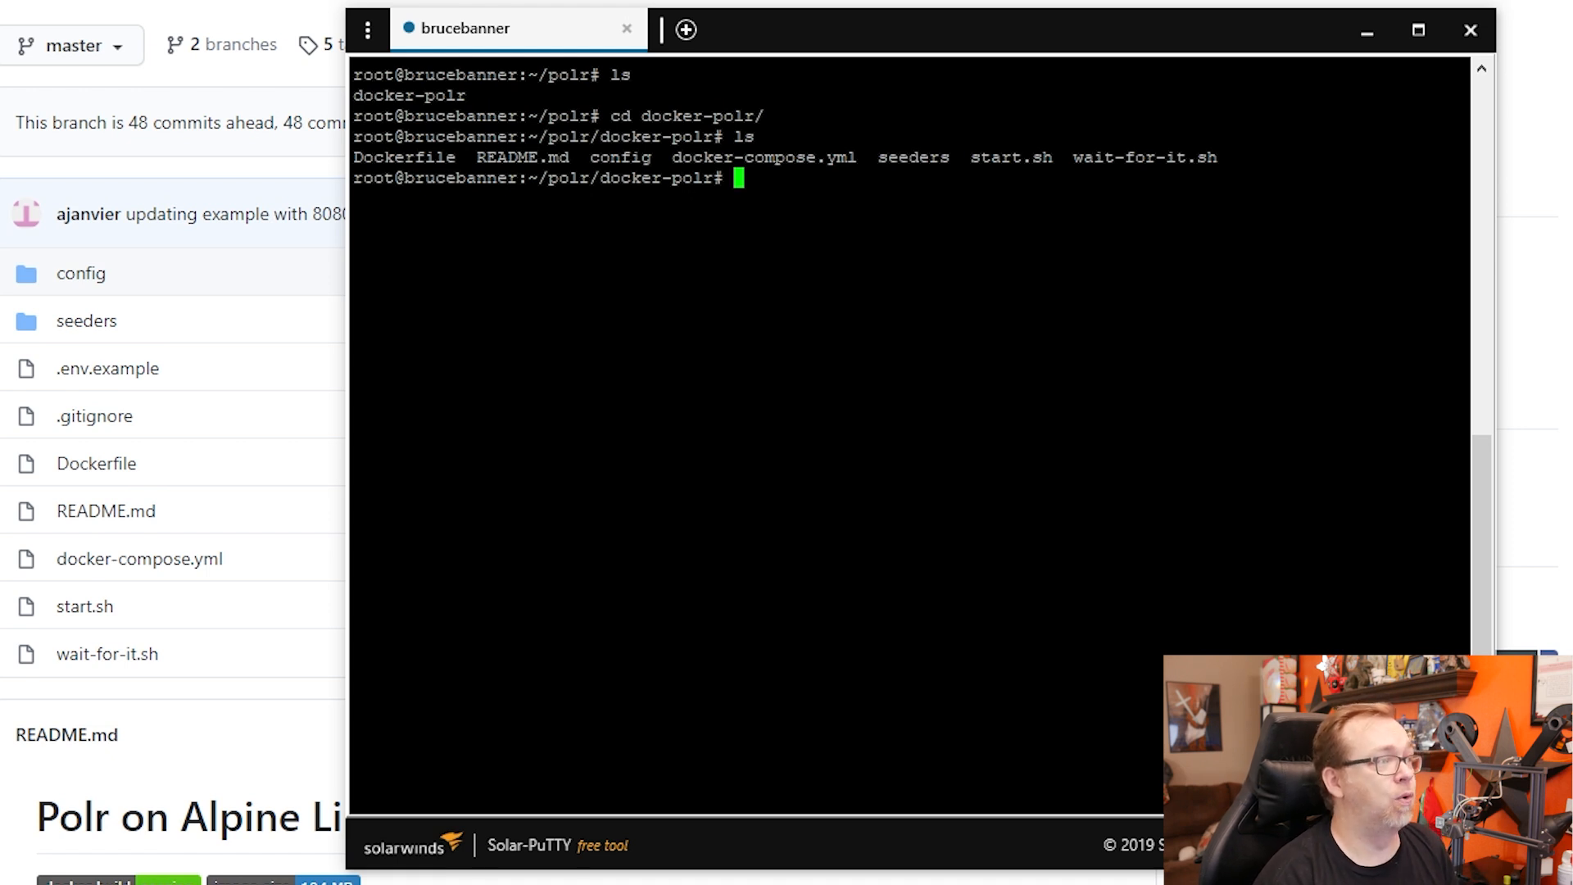
{"action": "mouse_move", "coordinate": [57, 388]}
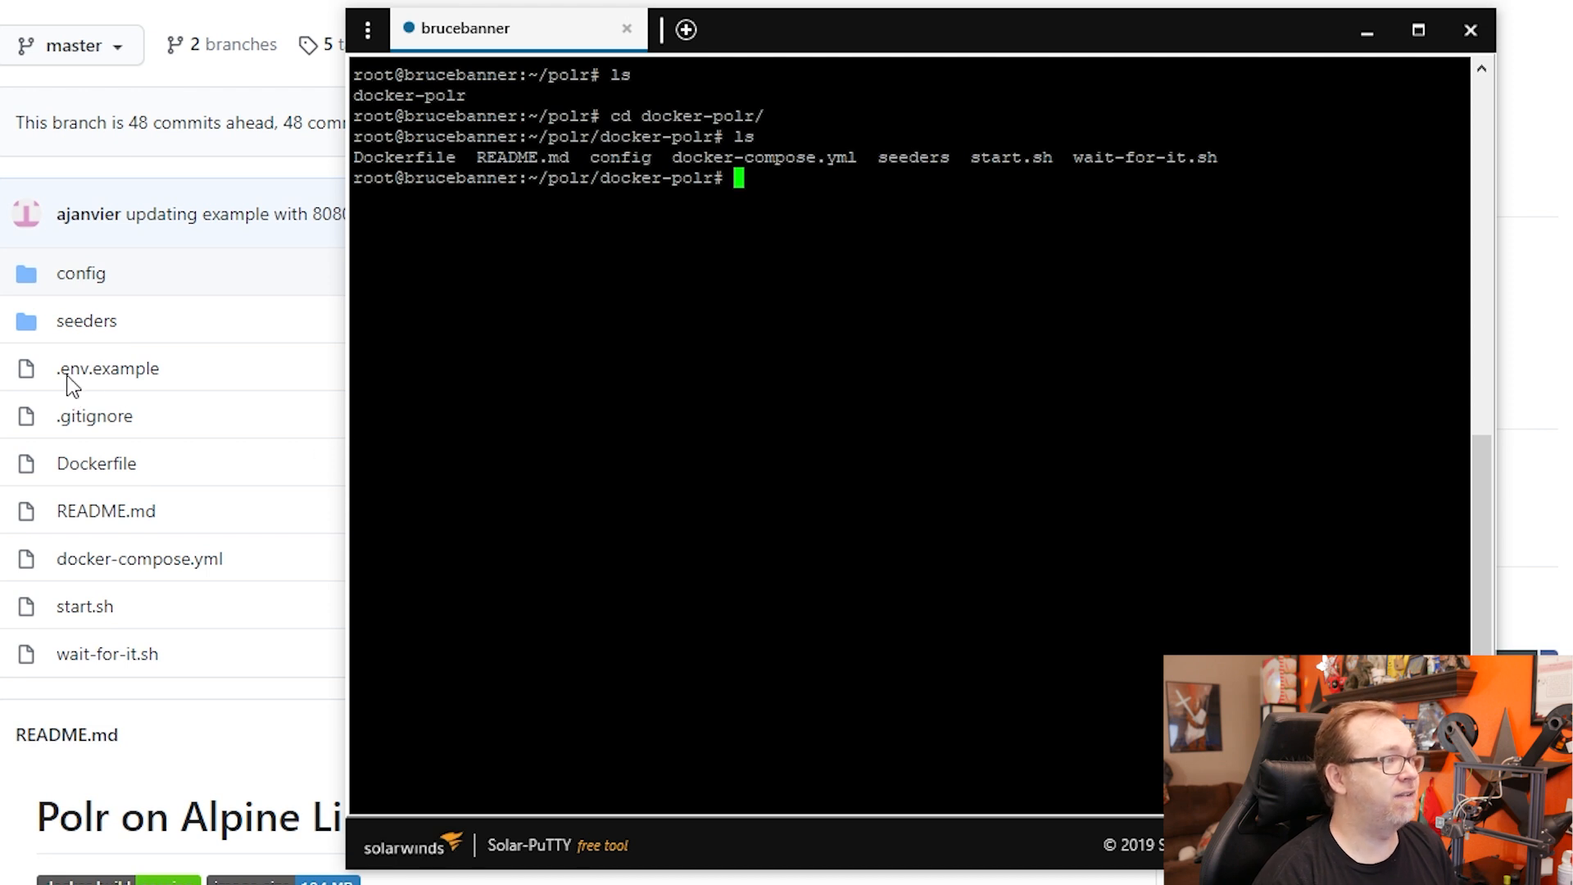
{"action": "mouse_move", "coordinate": [347, 351]}
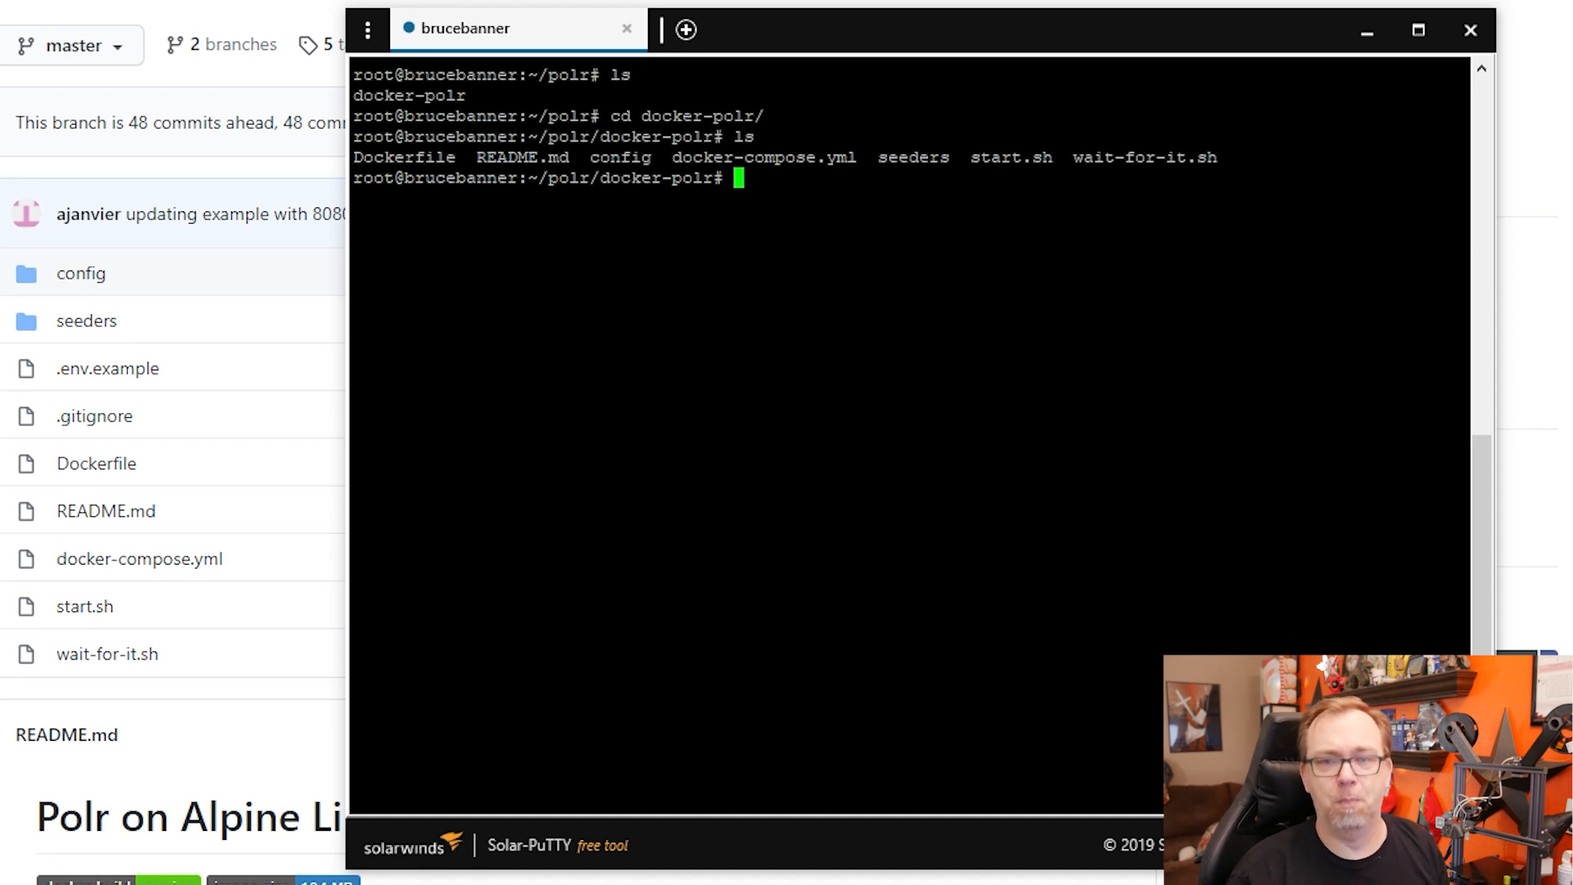
{"action": "type", "text": "m"}
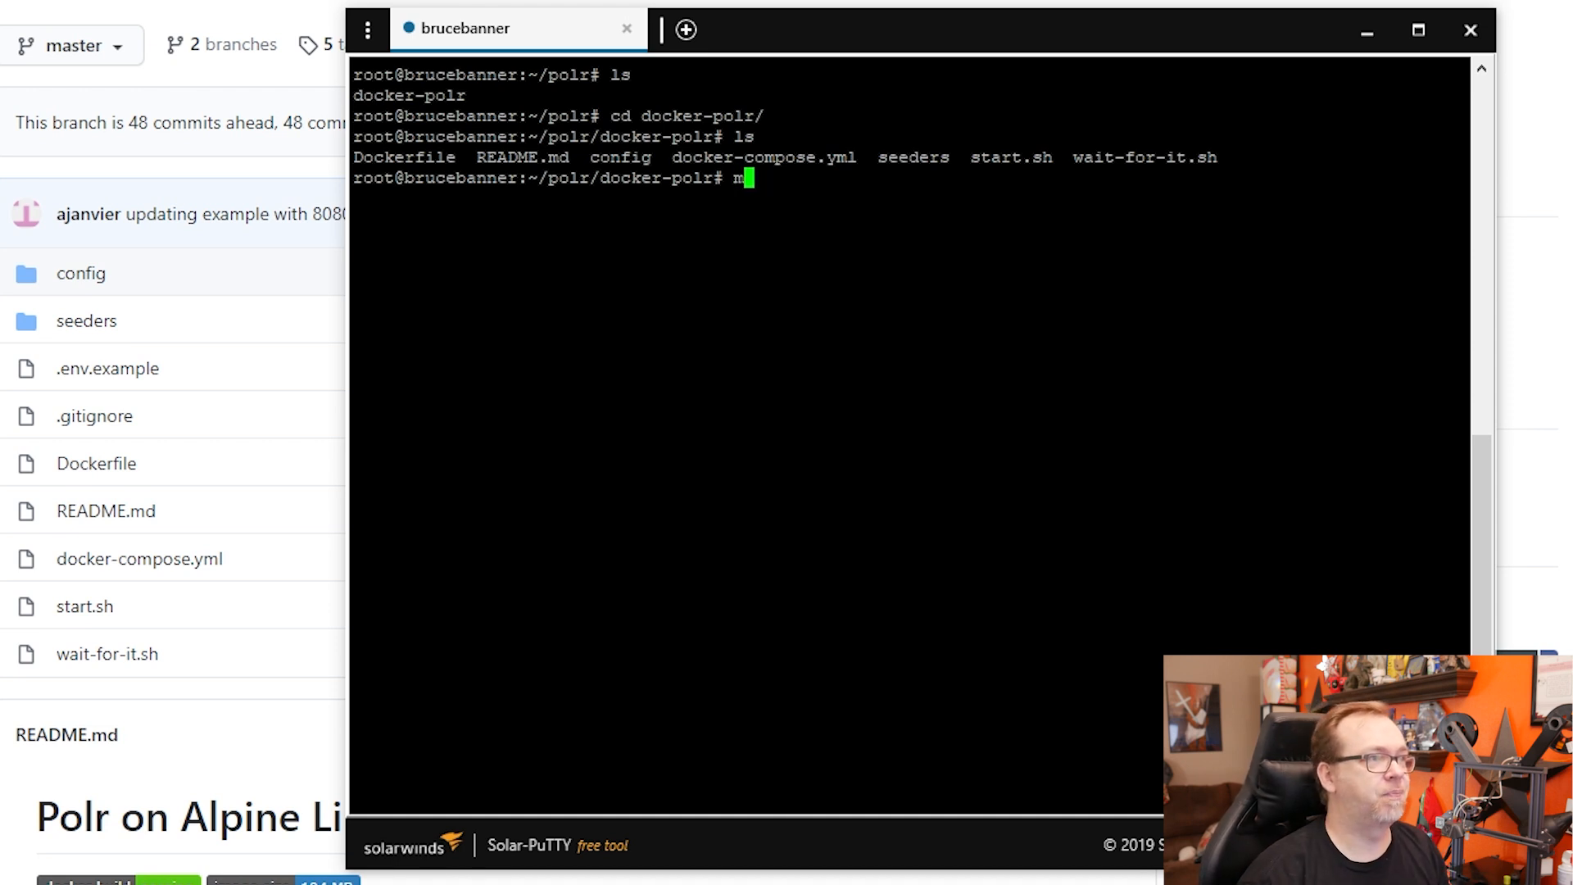
{"action": "type", "text": "v .env.example"}
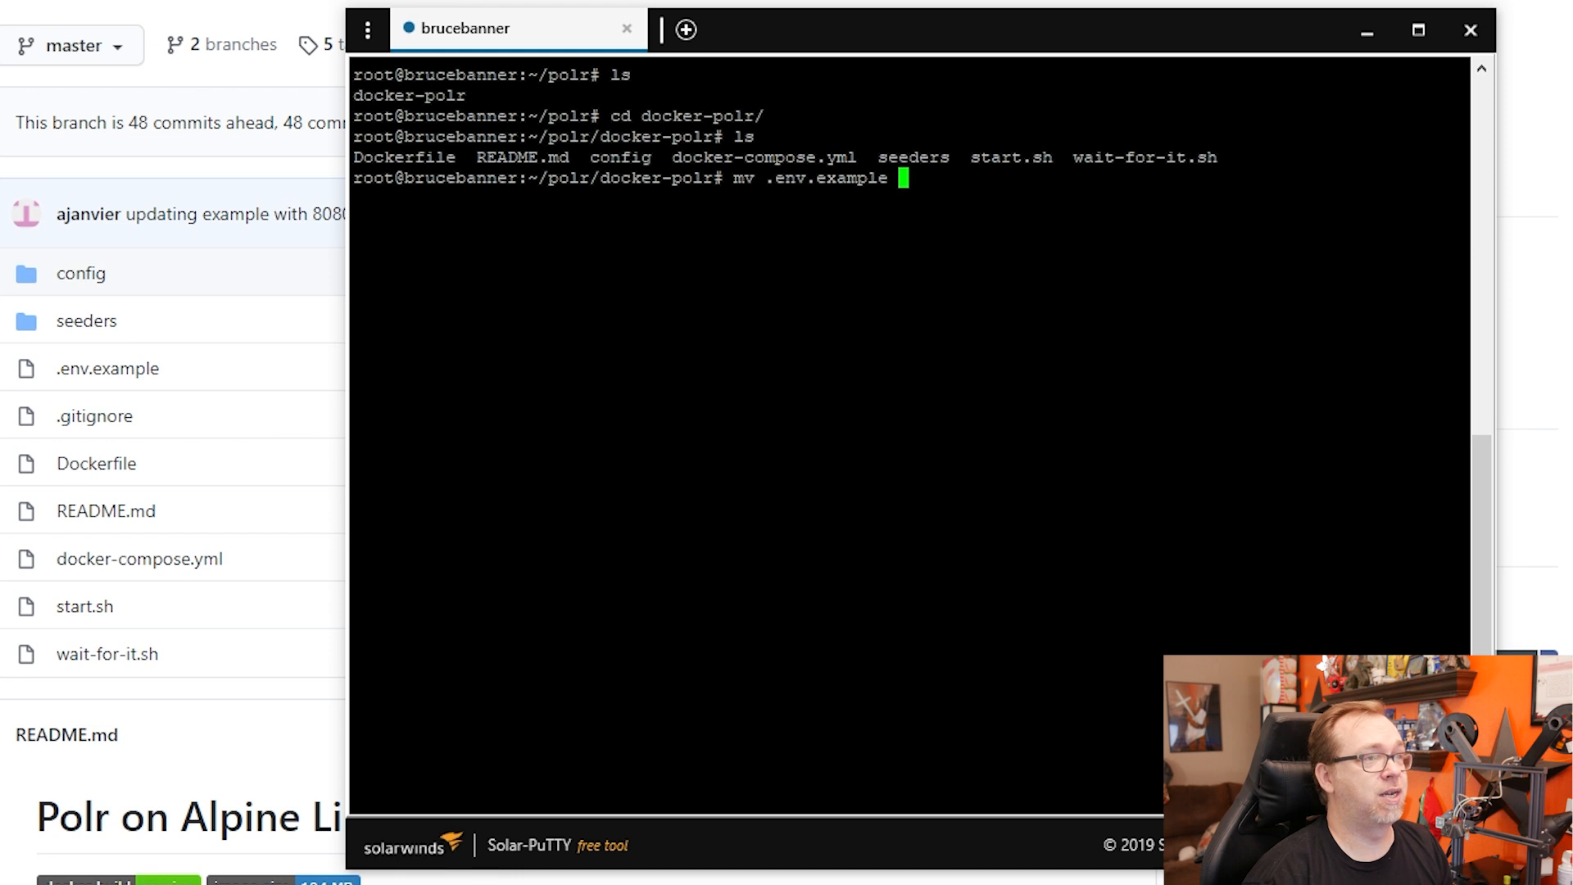
{"action": "type", "text": ".env"}
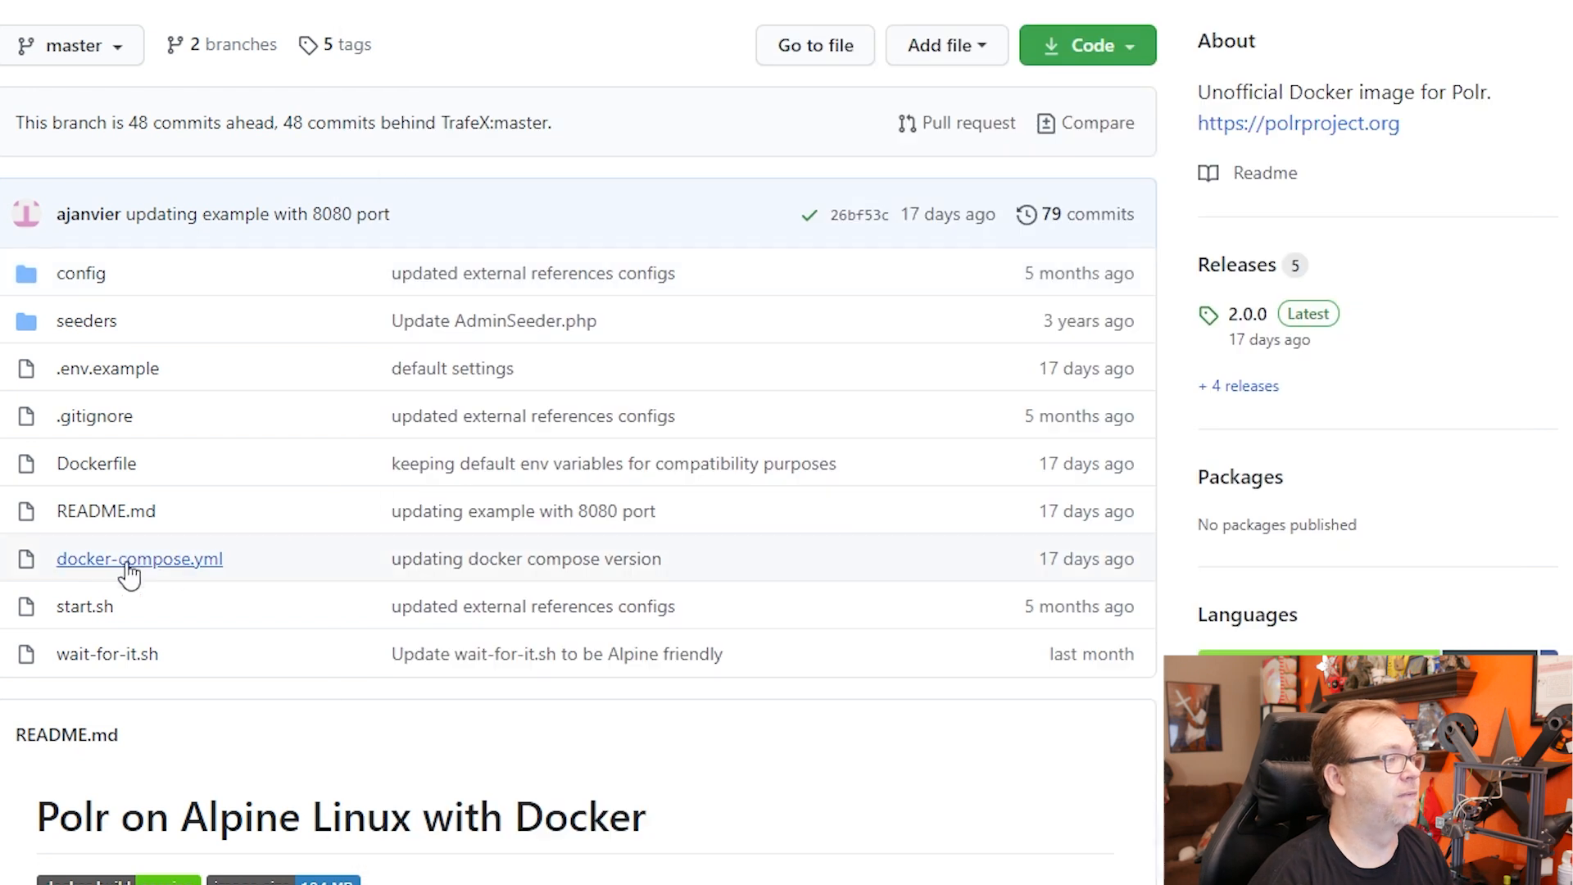
{"action": "left_click", "coordinate": [139, 559]}
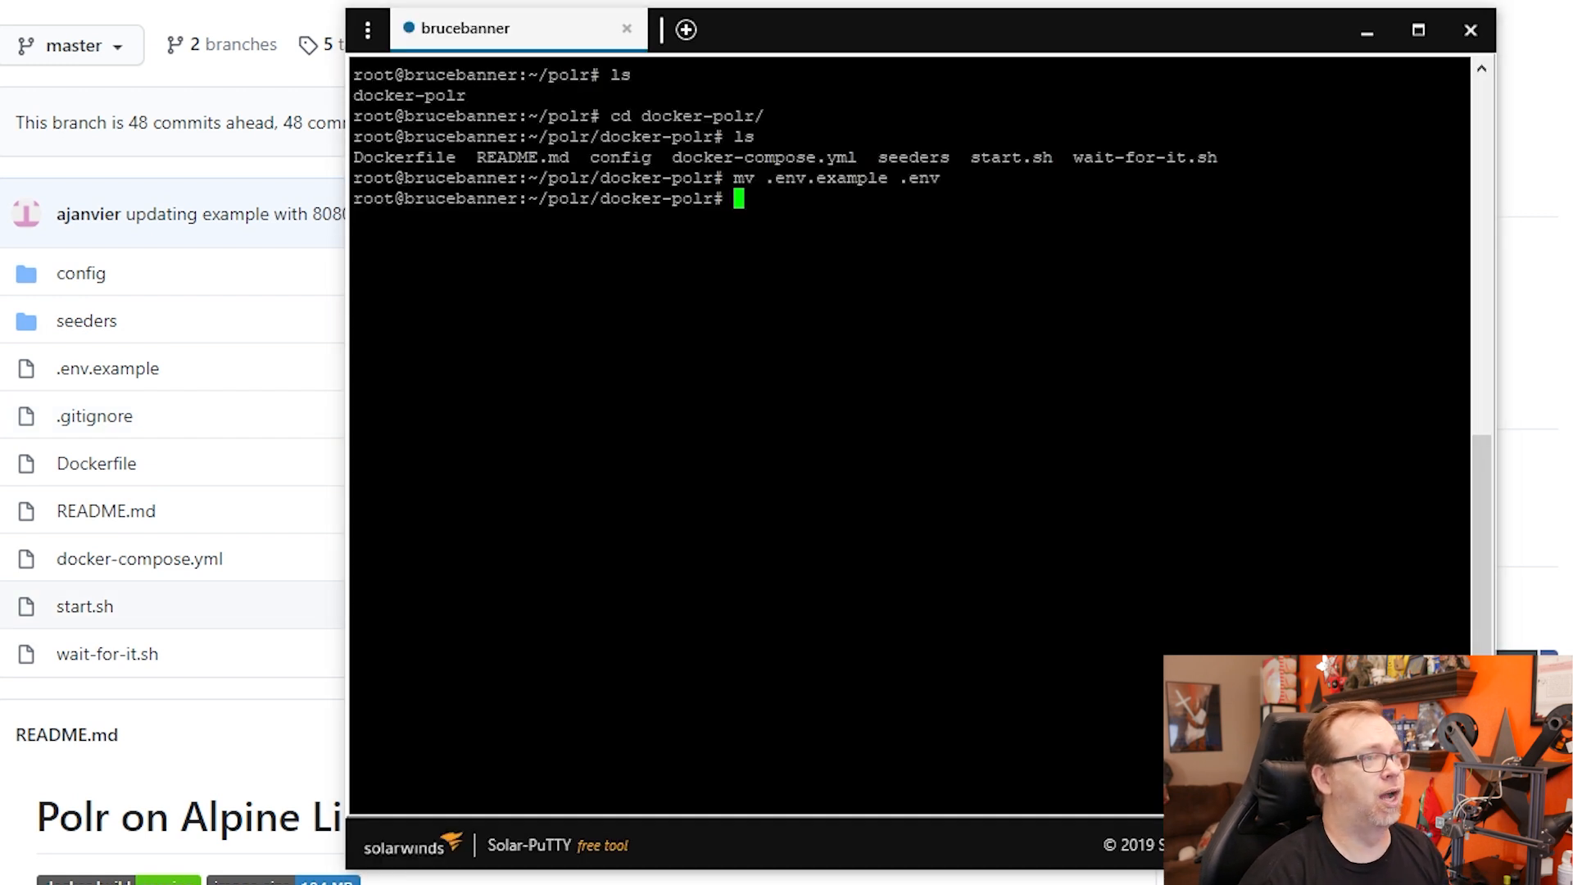
{"action": "type", "text": "nano"}
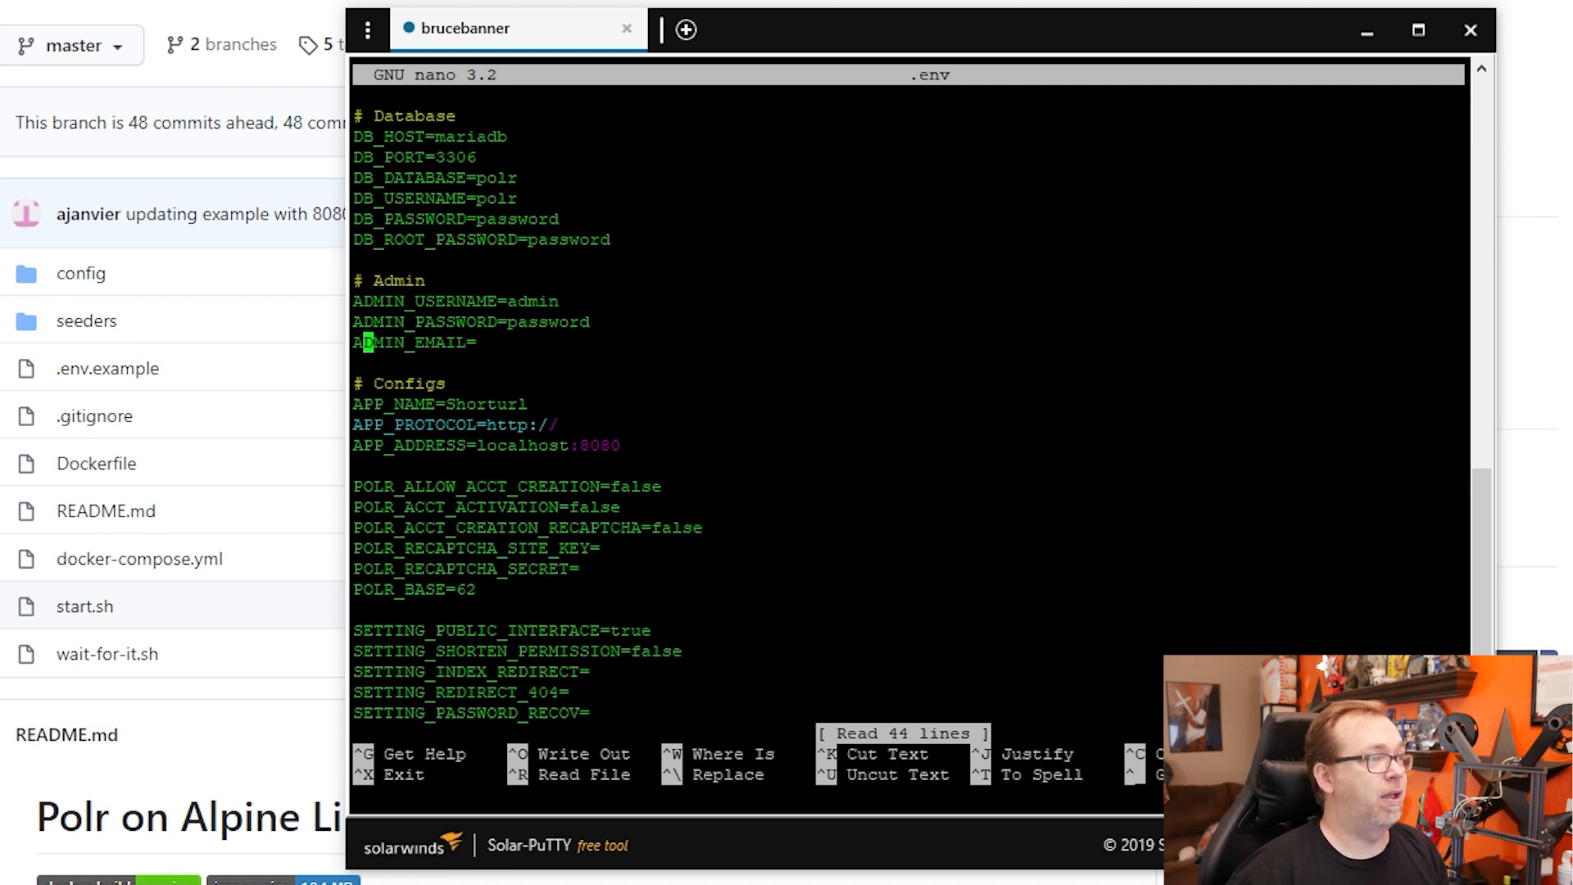
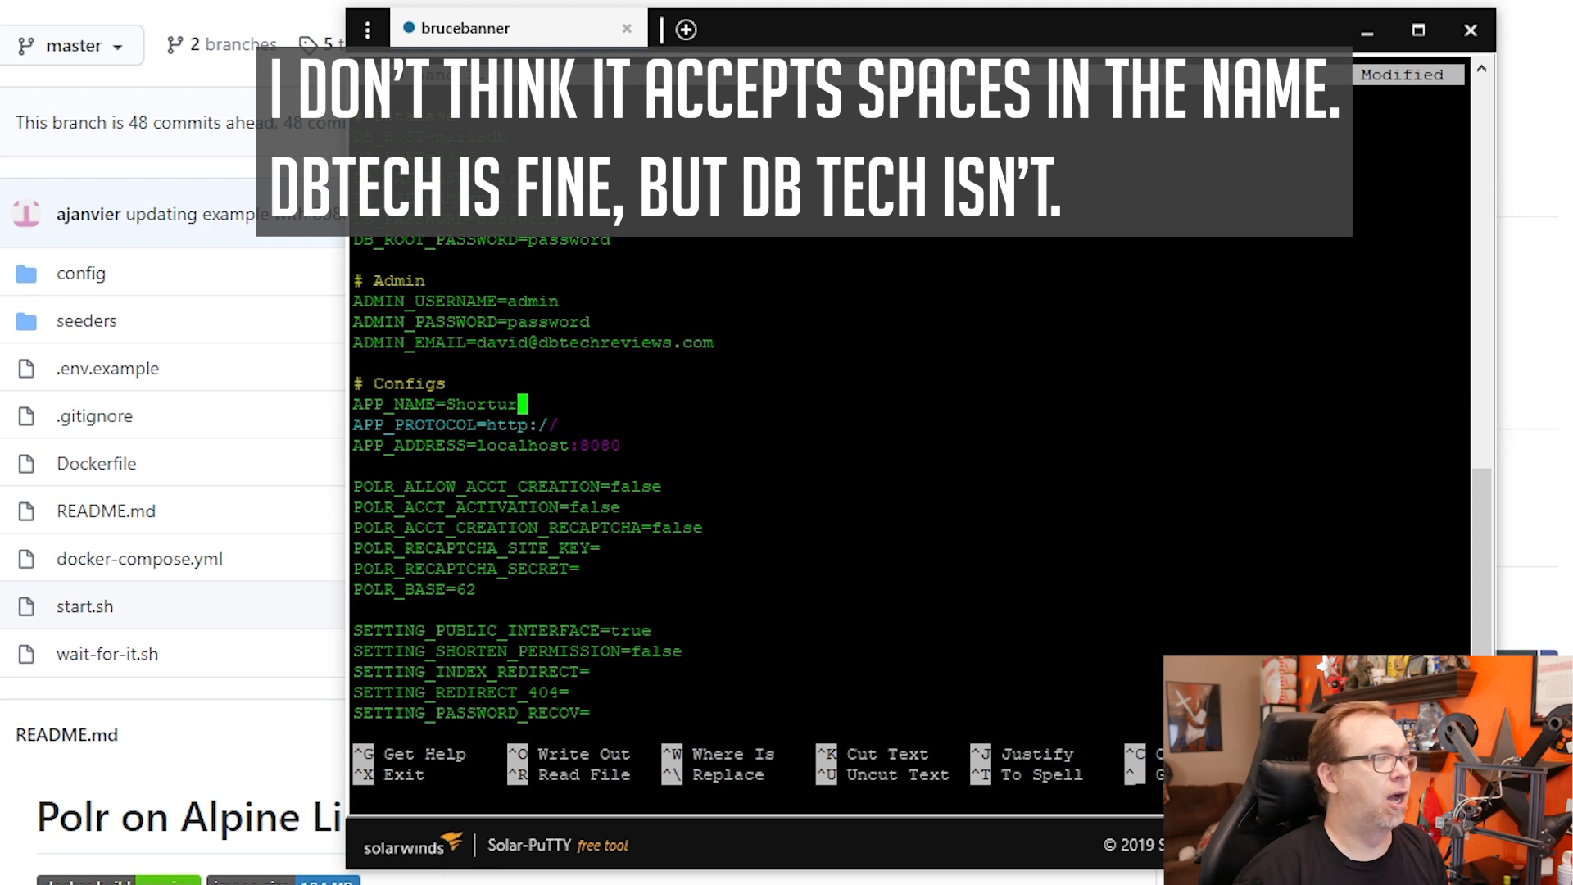
{"action": "type", "text": "DB T"}
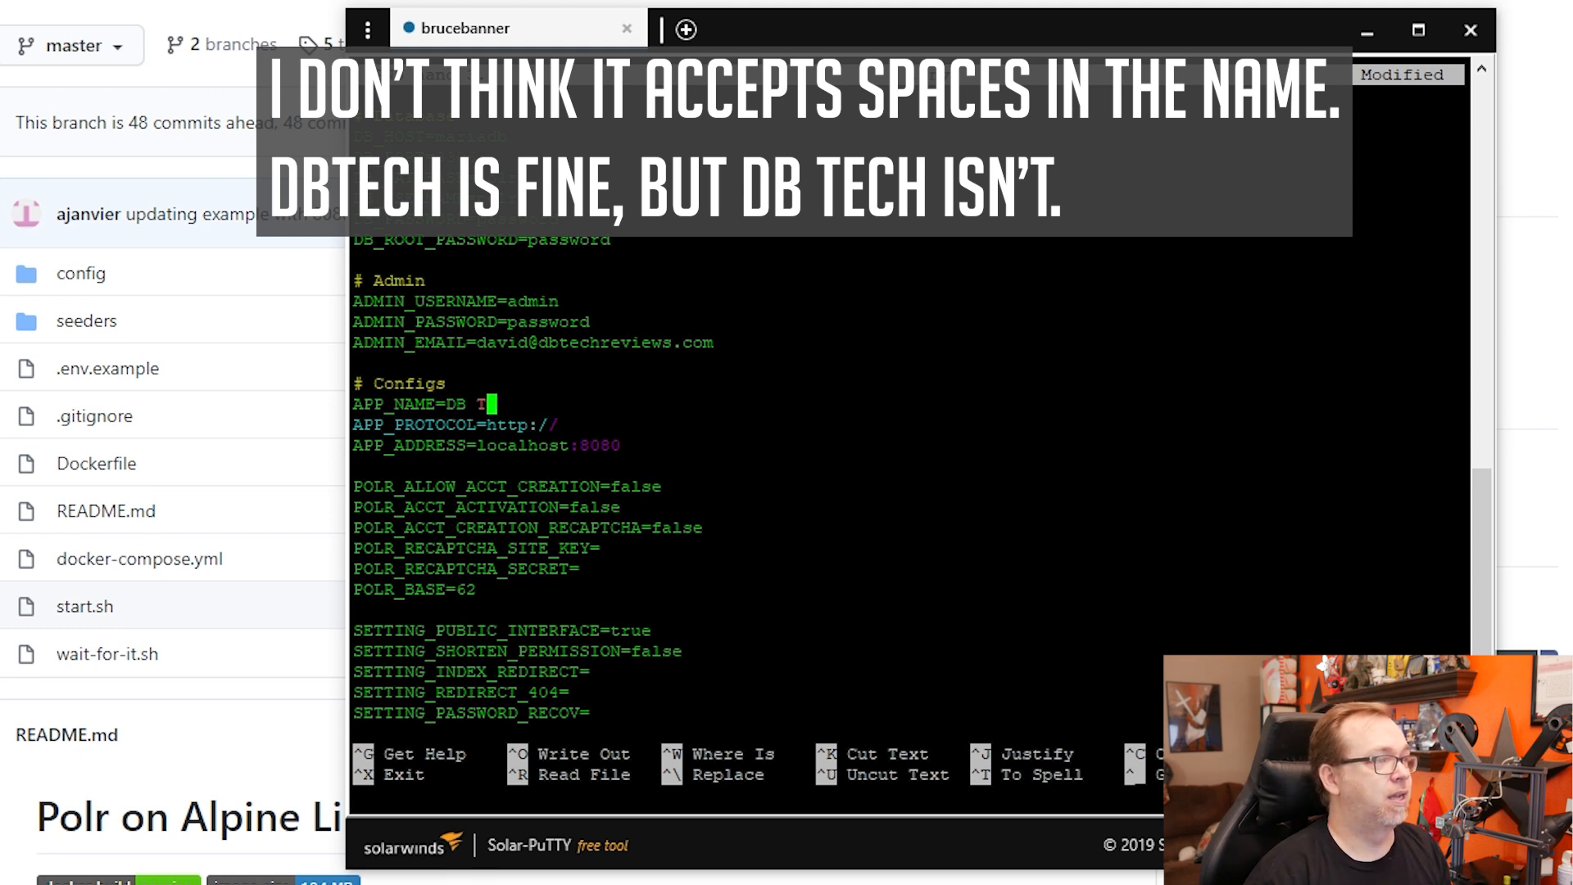
{"action": "type", "text": "DBTE"}
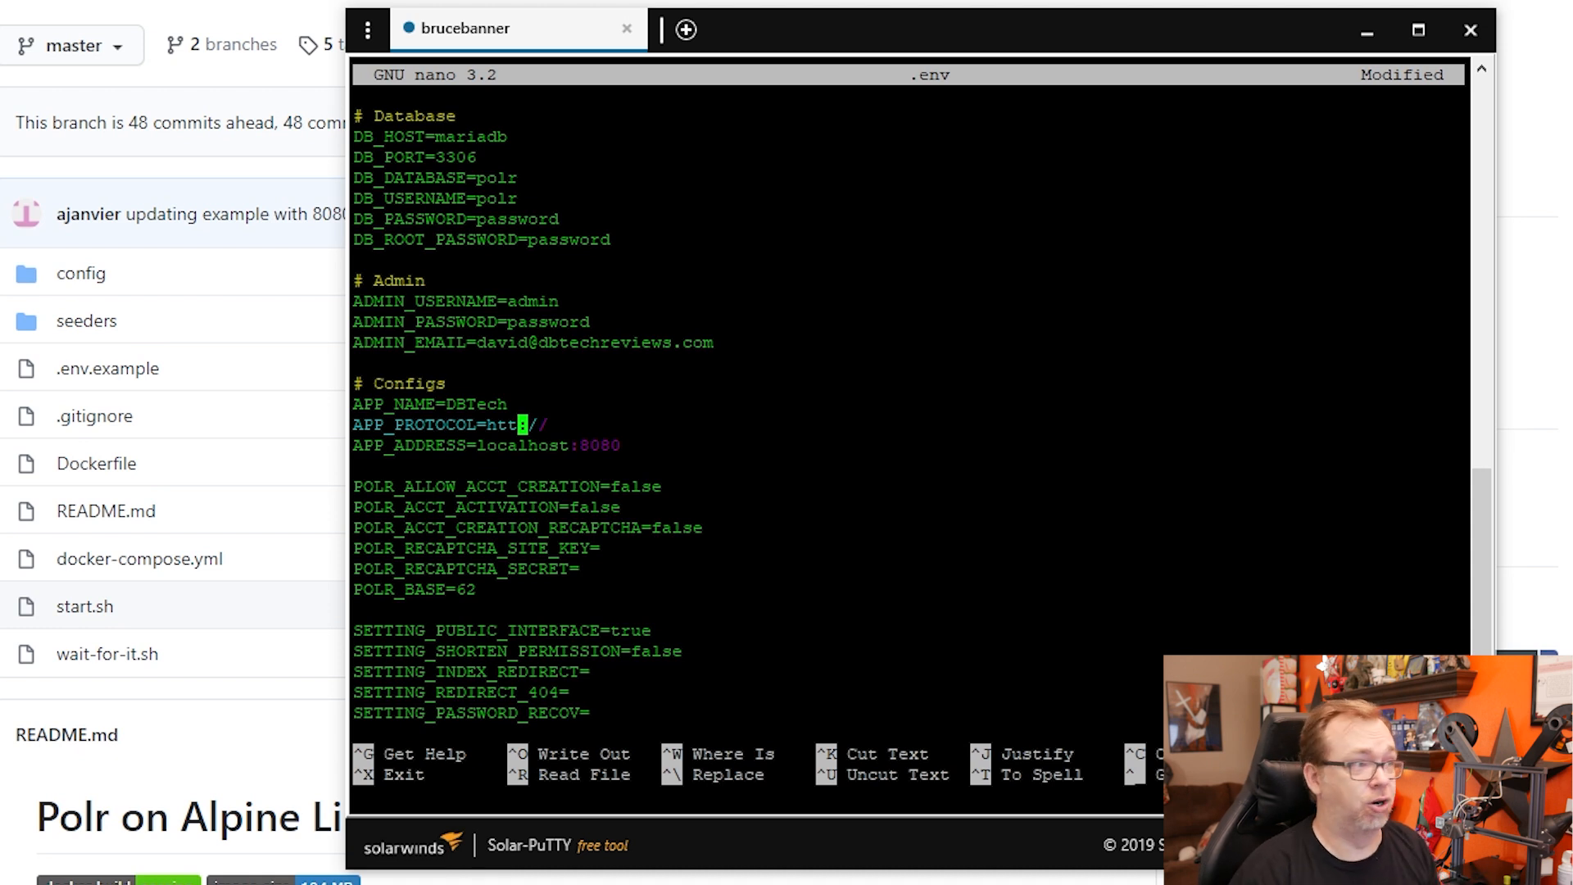
{"action": "type", "text": "s"}
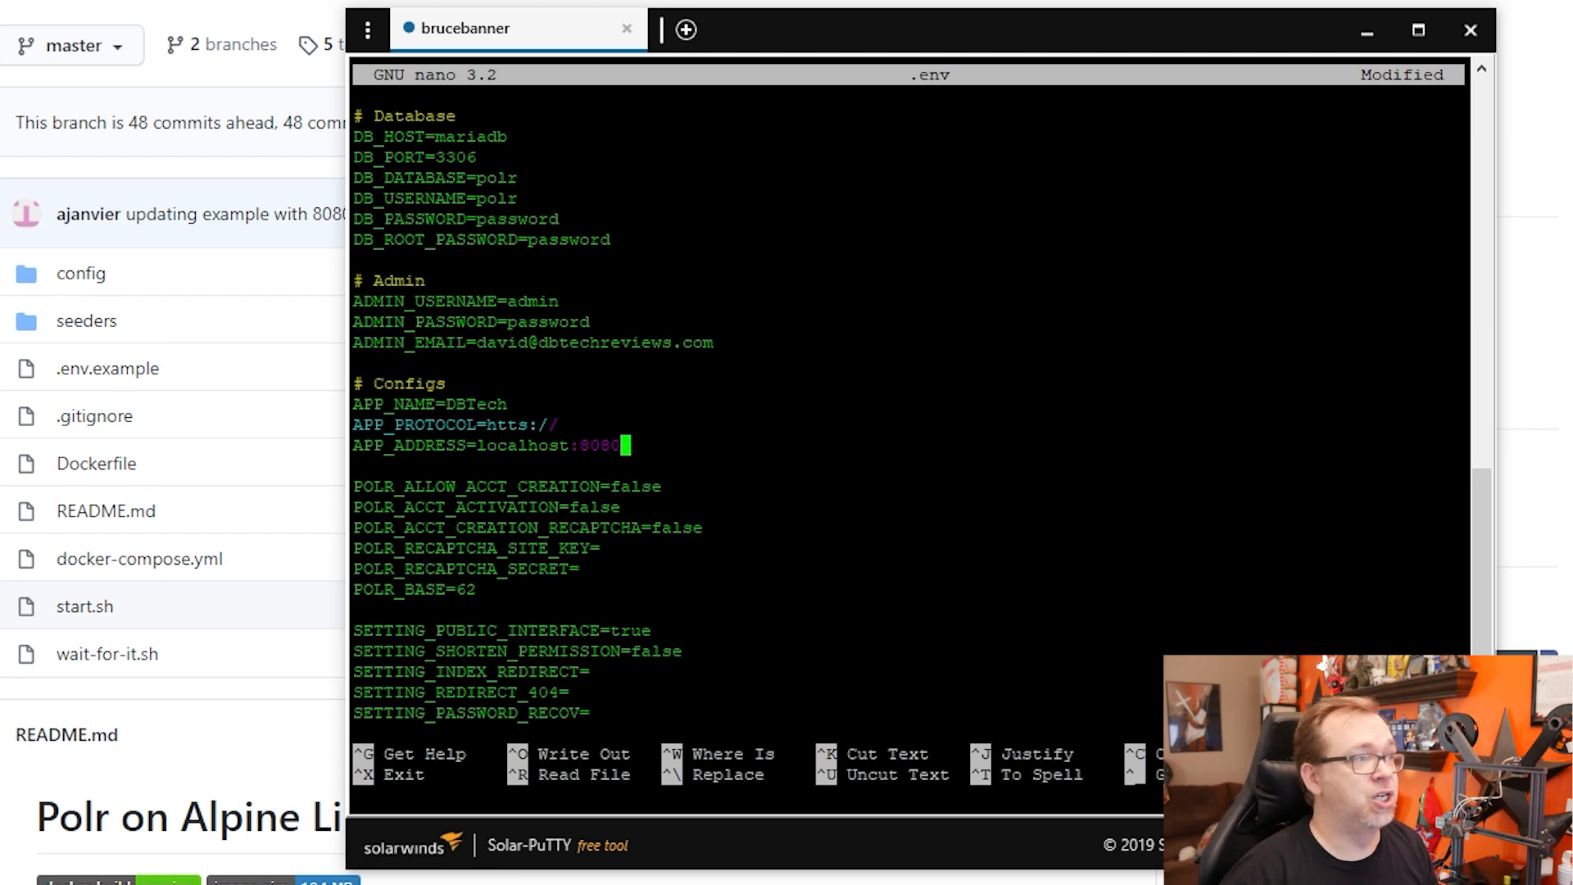
- Set APP_ADDRESS to dbtech.link, SETTING_PUBLIC_INTERFACE to false, save and exit nano
{"action": "key", "text": "BackSpace"}
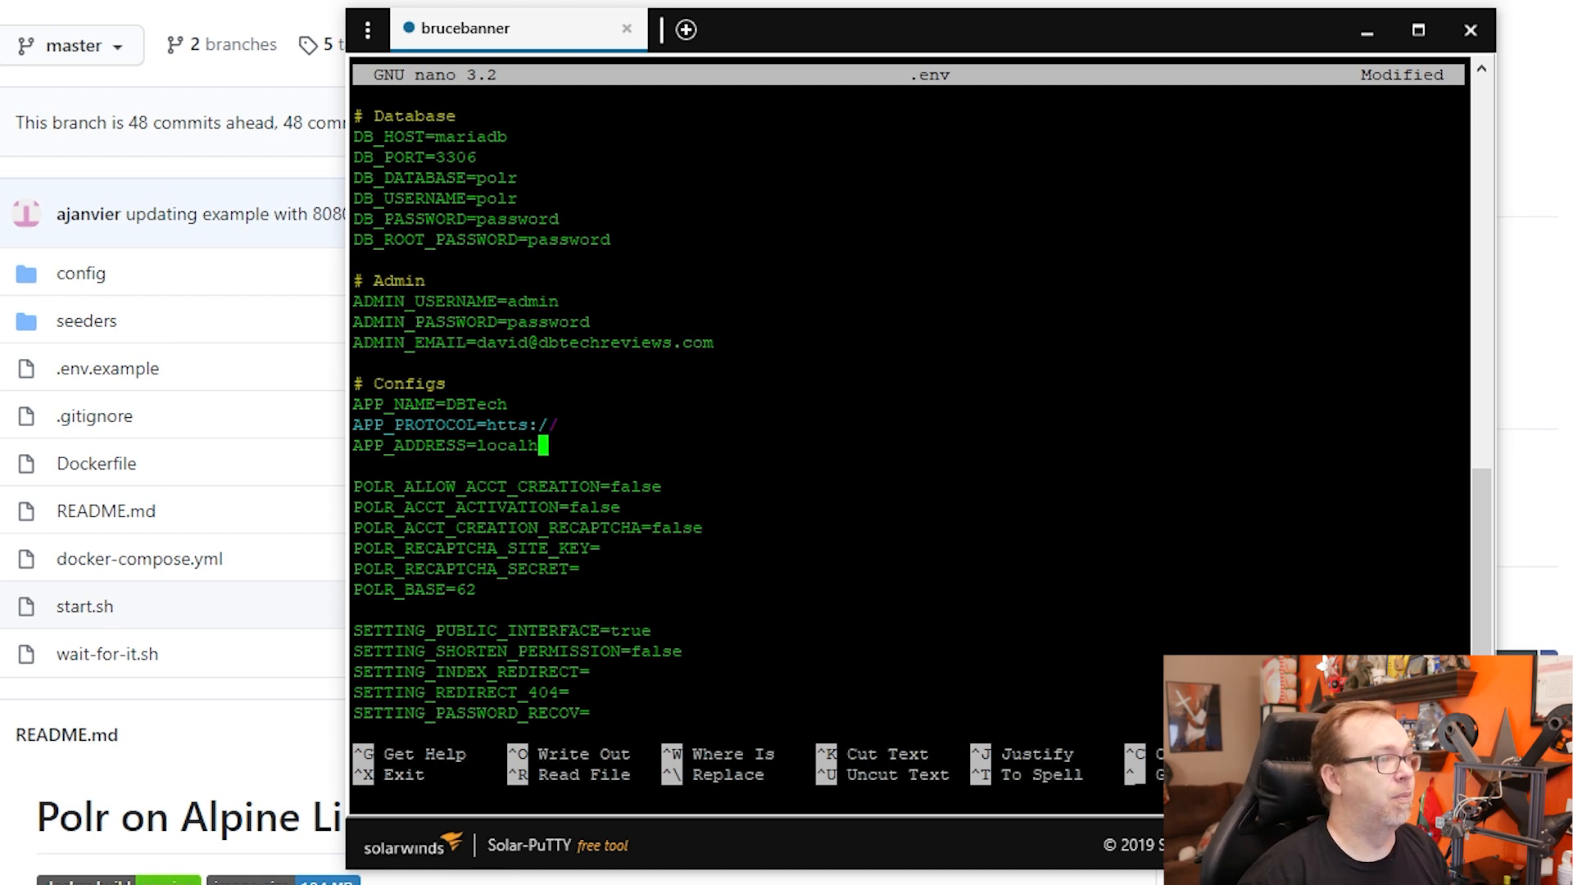
{"action": "type", "text": "dbtech"}
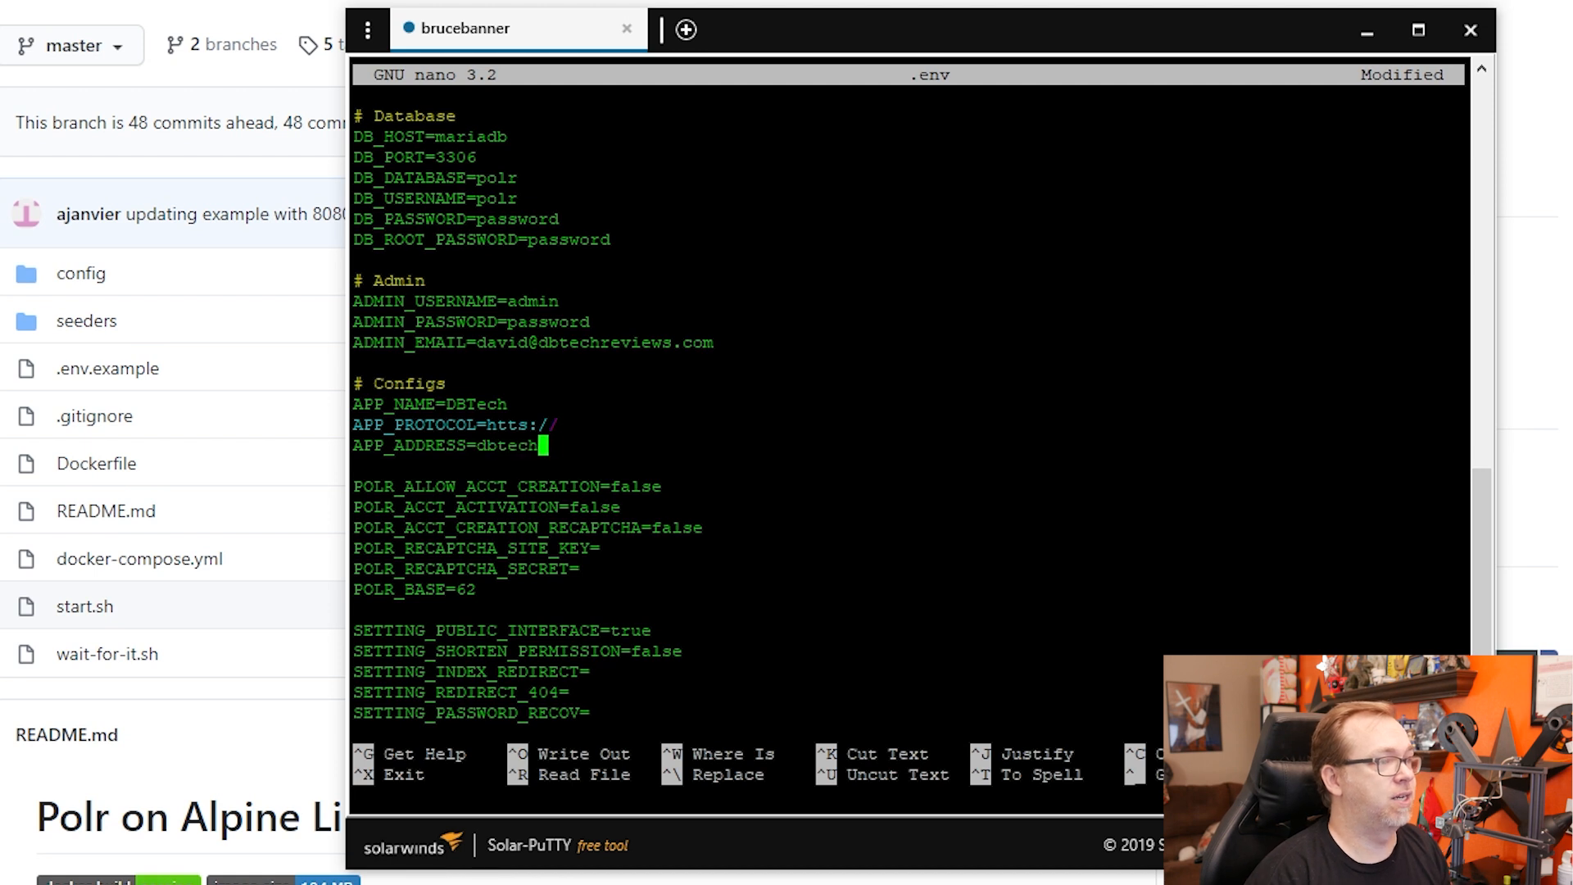
{"action": "type", "text": ".li"}
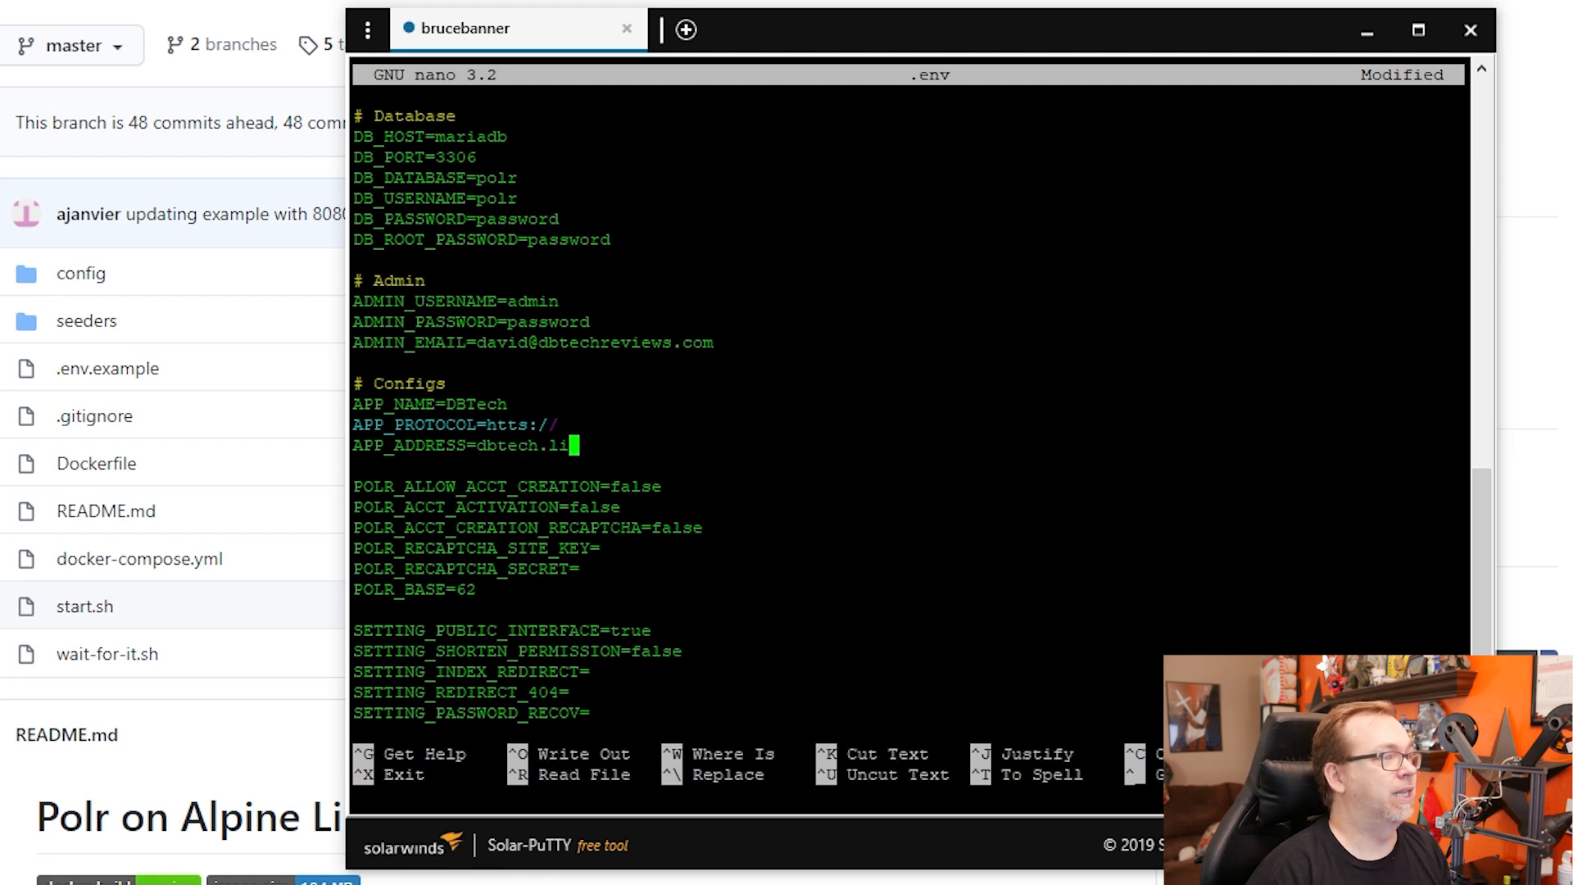
{"action": "type", "text": "nk"}
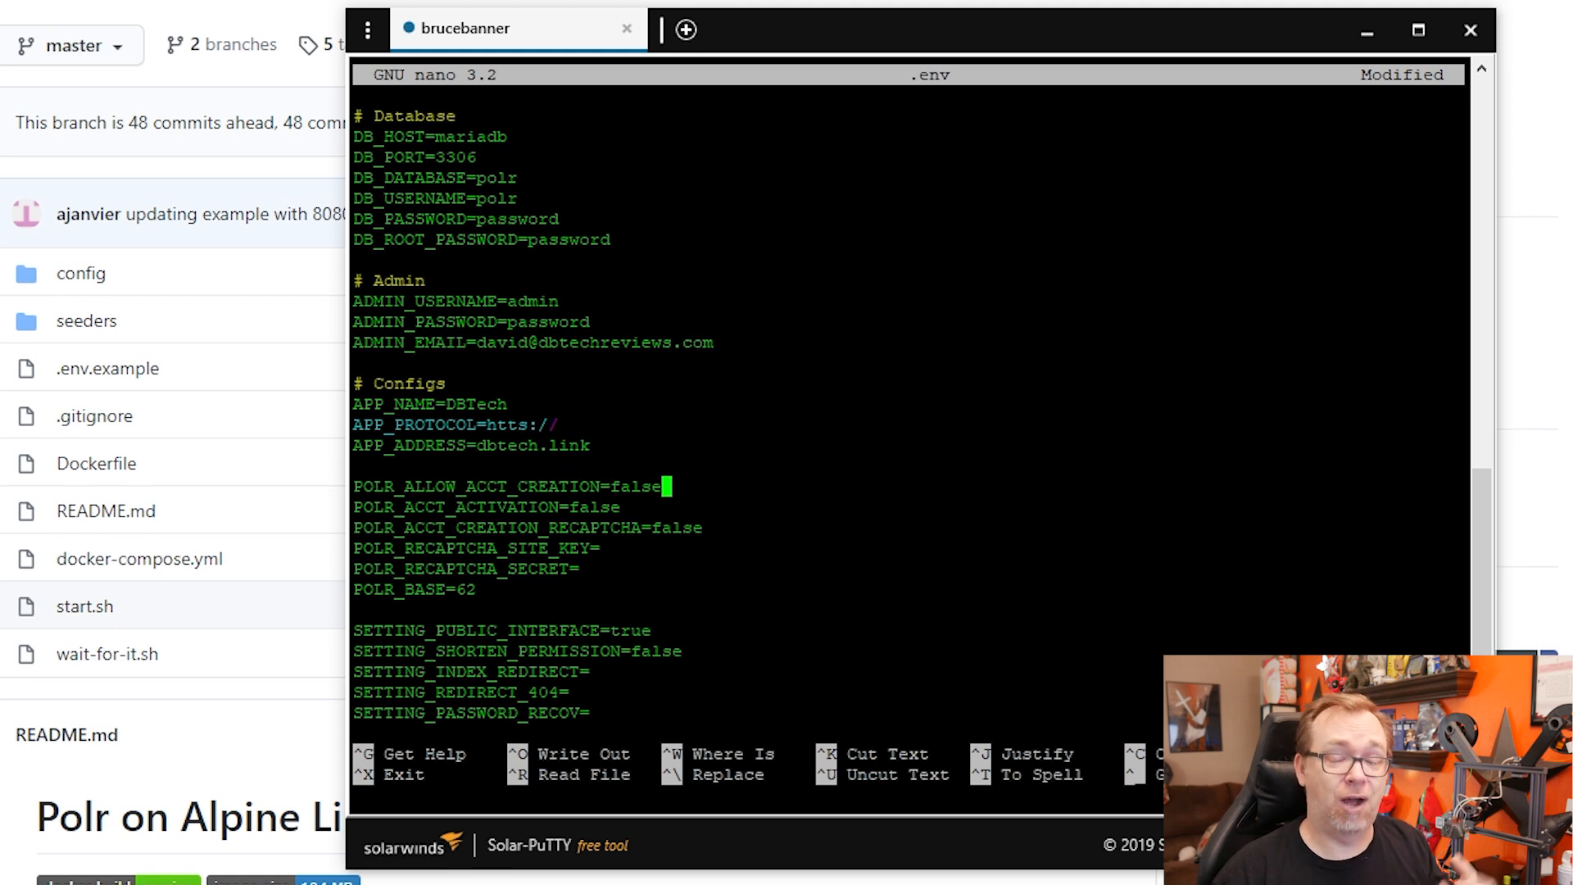
{"action": "key", "text": "Down"}
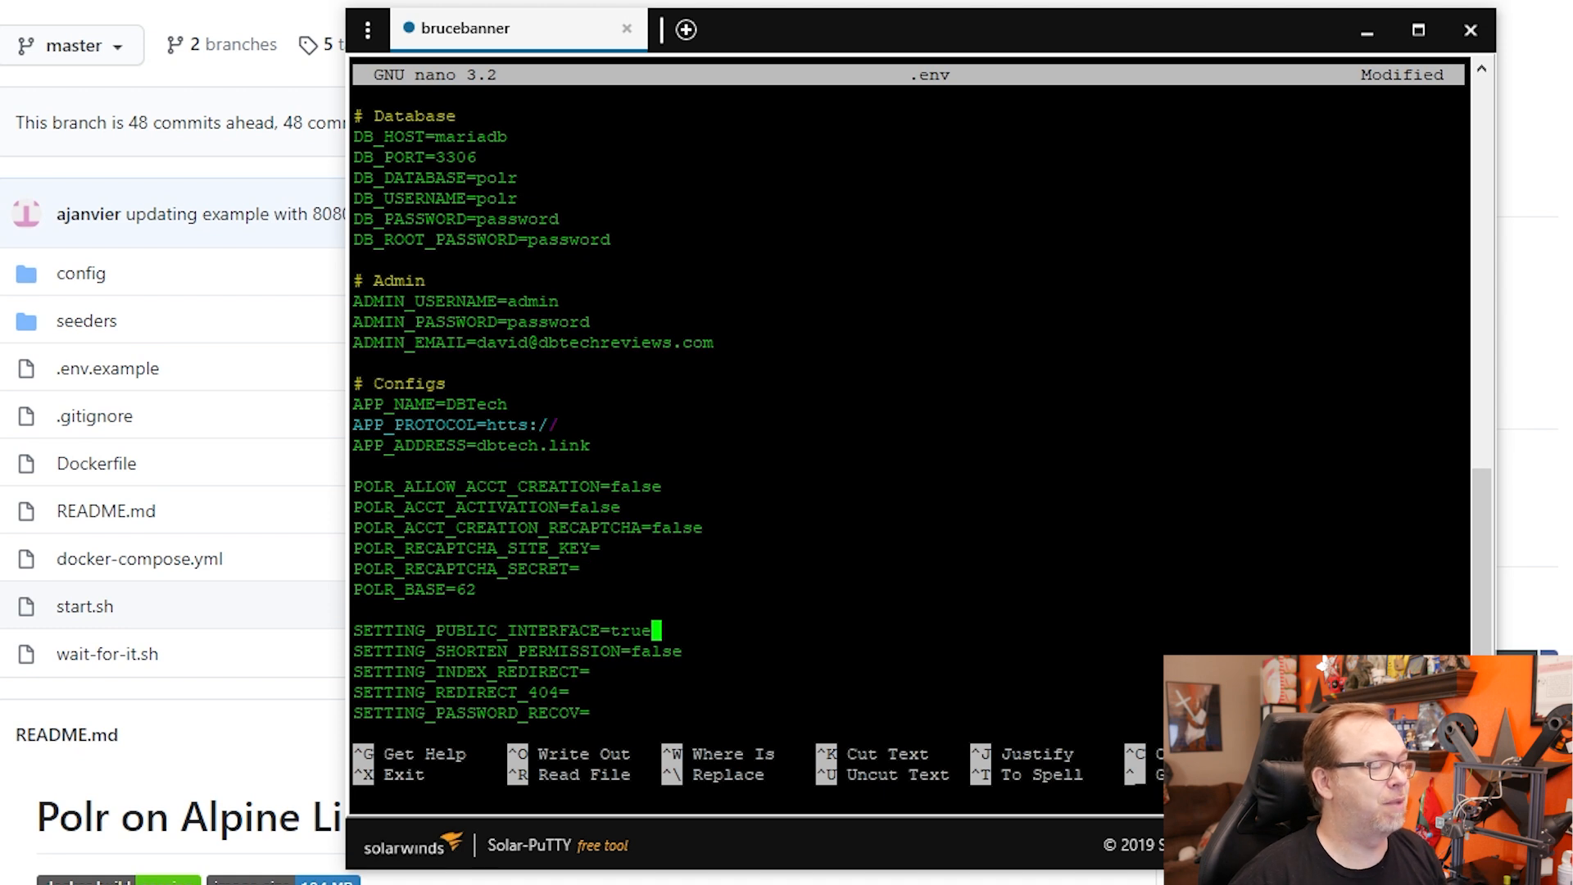
{"action": "type", "text": "fa"}
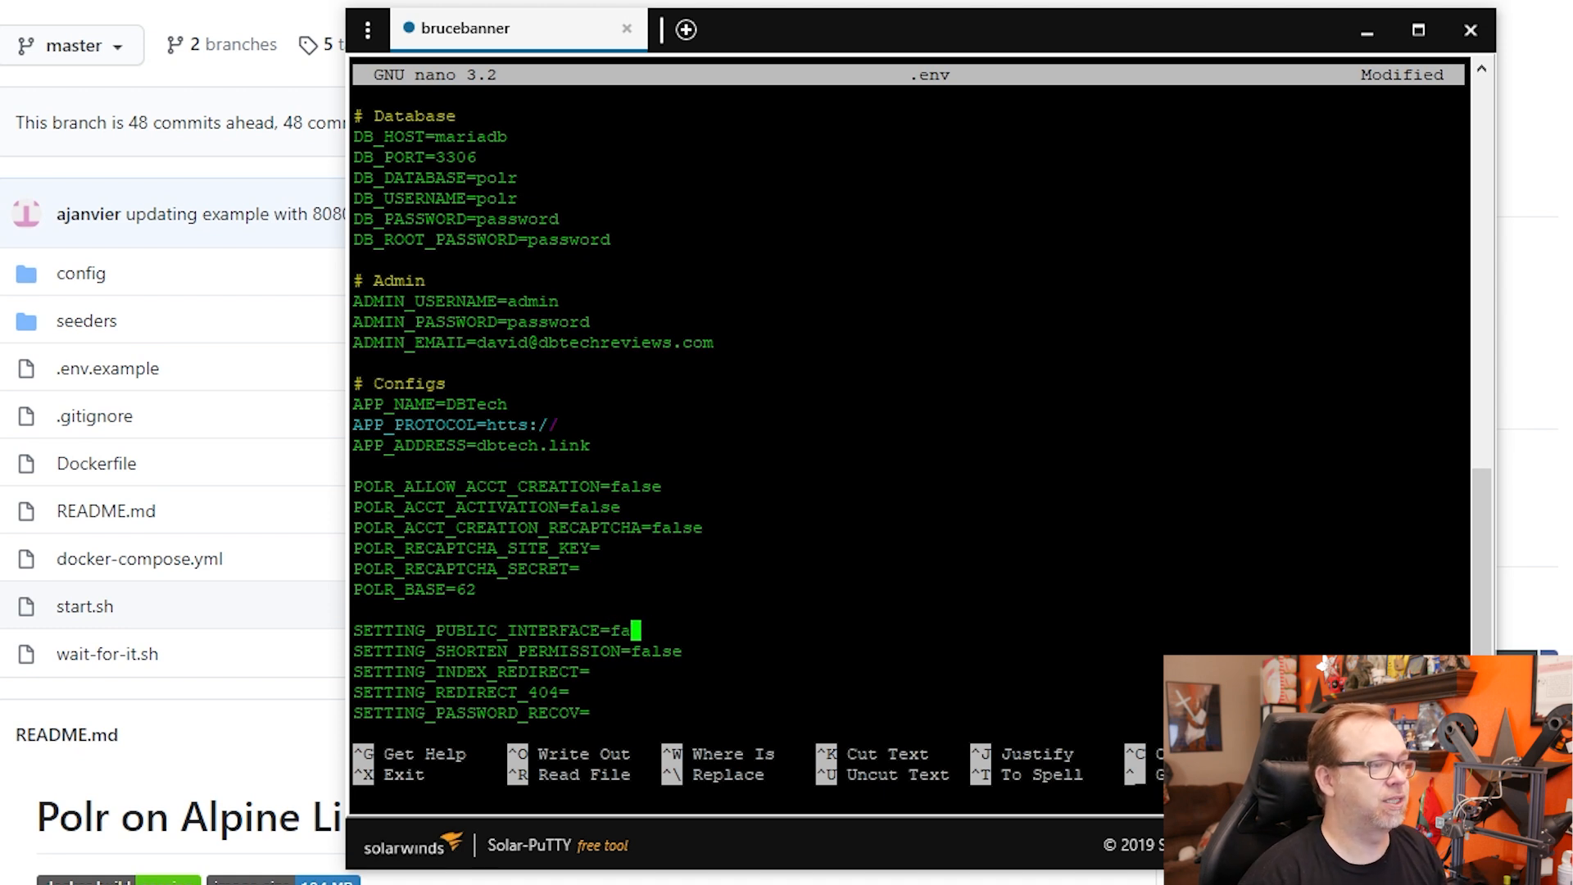
{"action": "type", "text": "lse"}
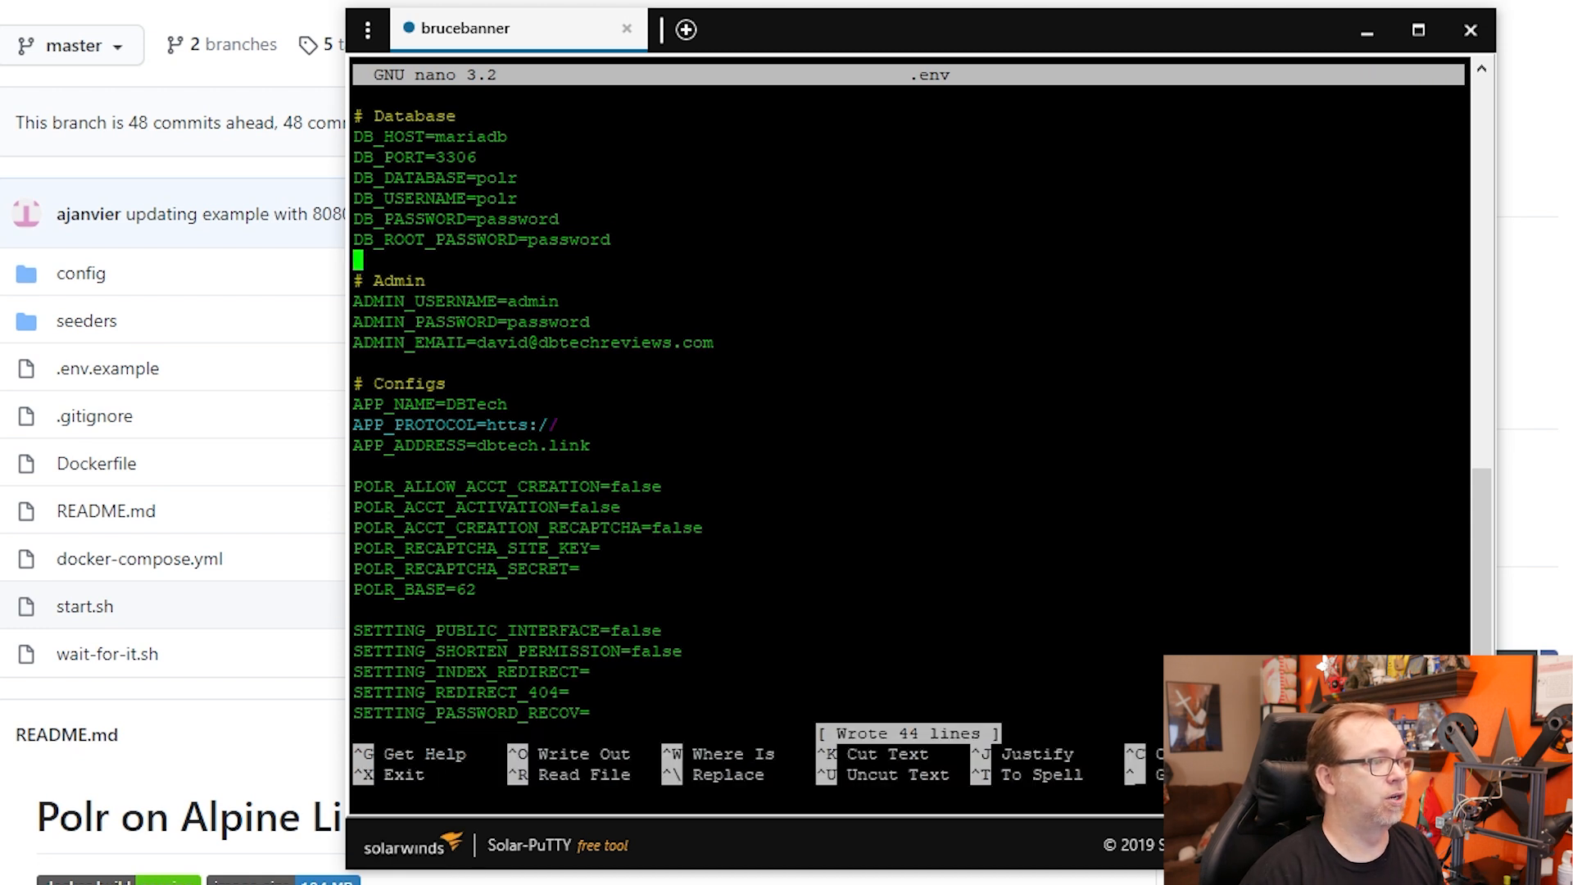
{"action": "key", "text": "ctrl+x"}
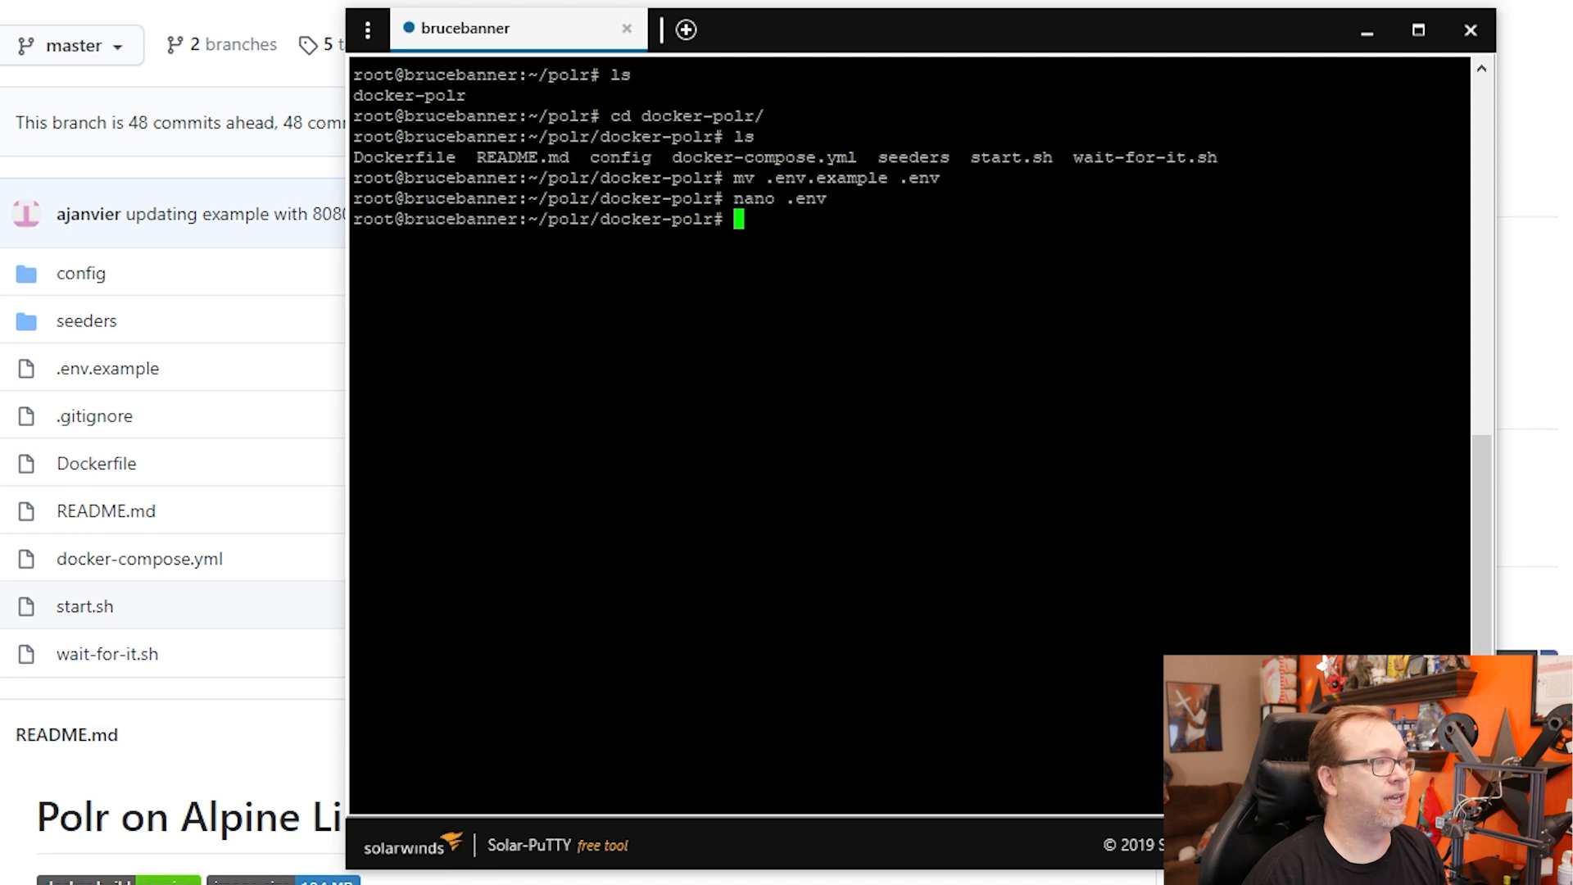
- Edit docker-compose.yml to version '3.3' with ports "9987:8080" and save it
{"action": "type", "text": "nano docker"}
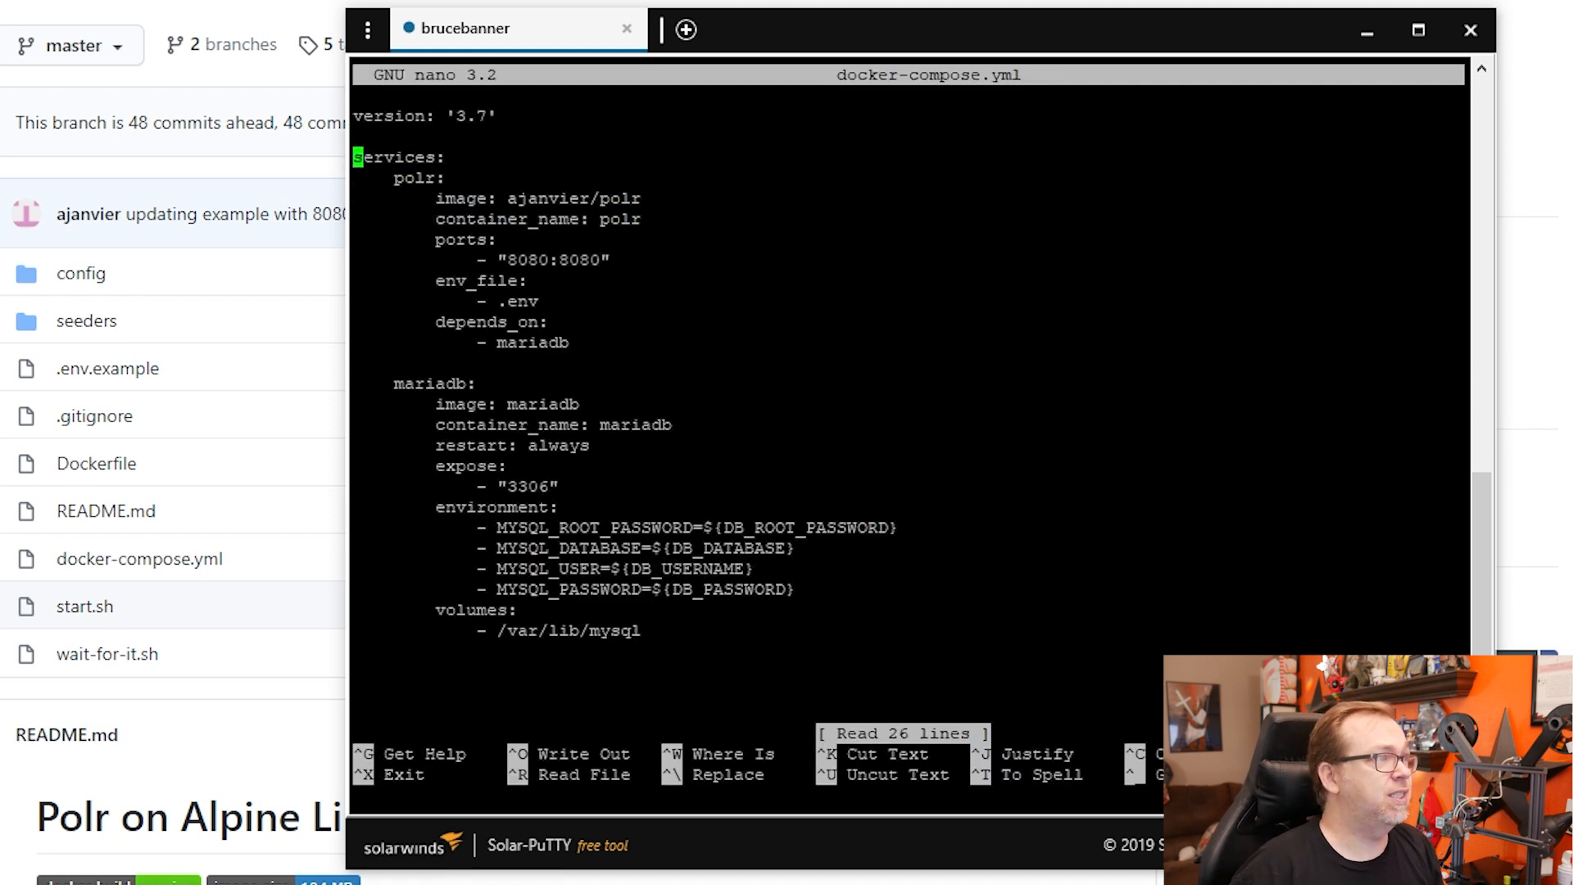
{"action": "type", "text": "3.3"}
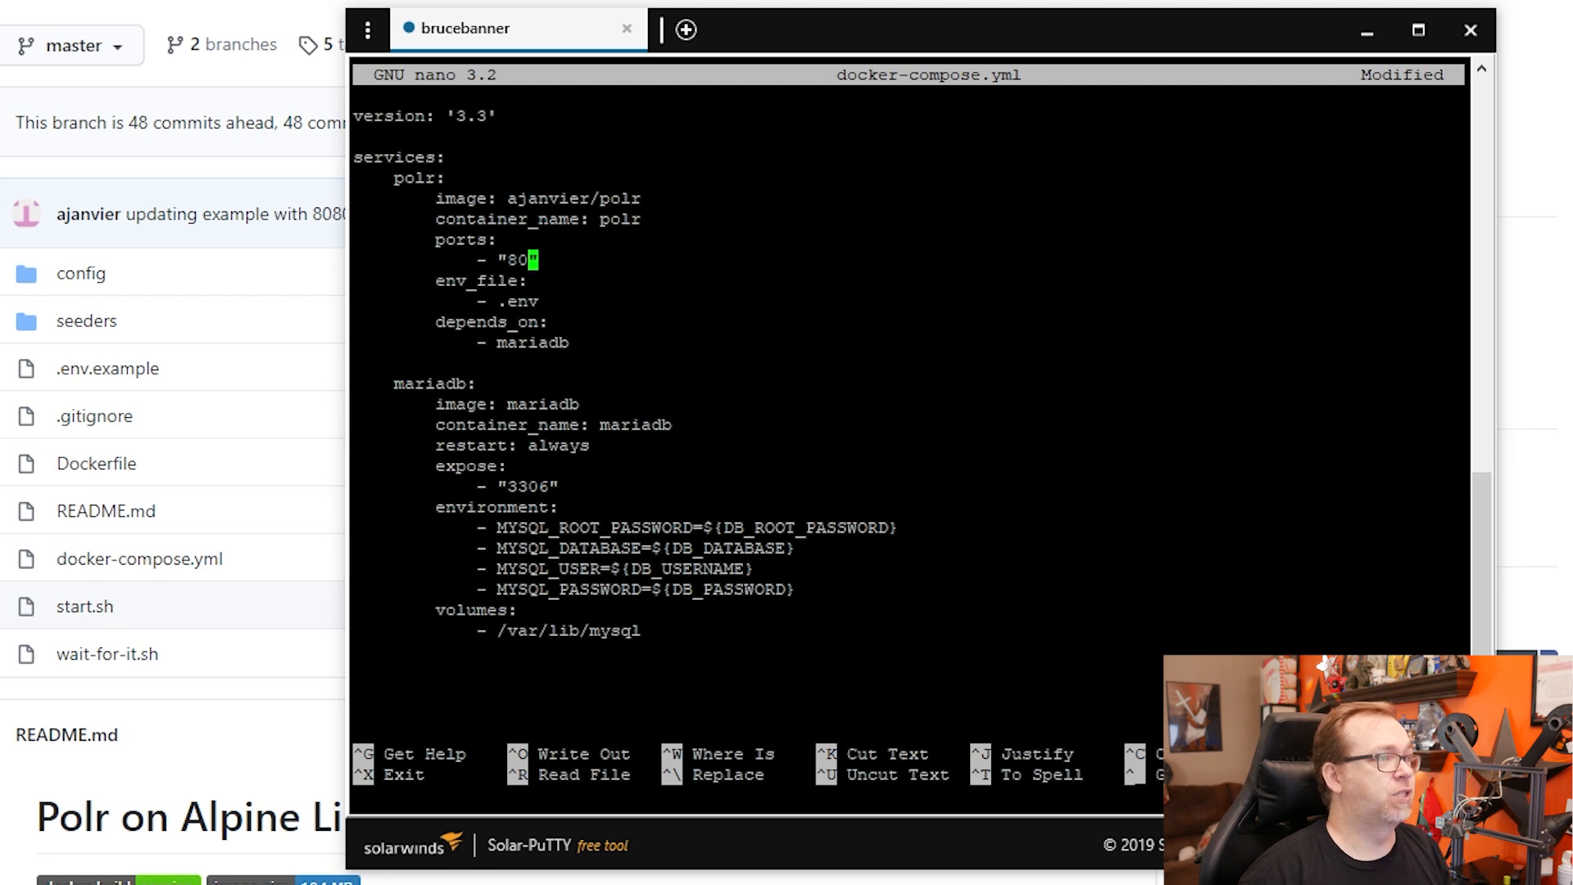
{"action": "key", "text": "BackSpace"}
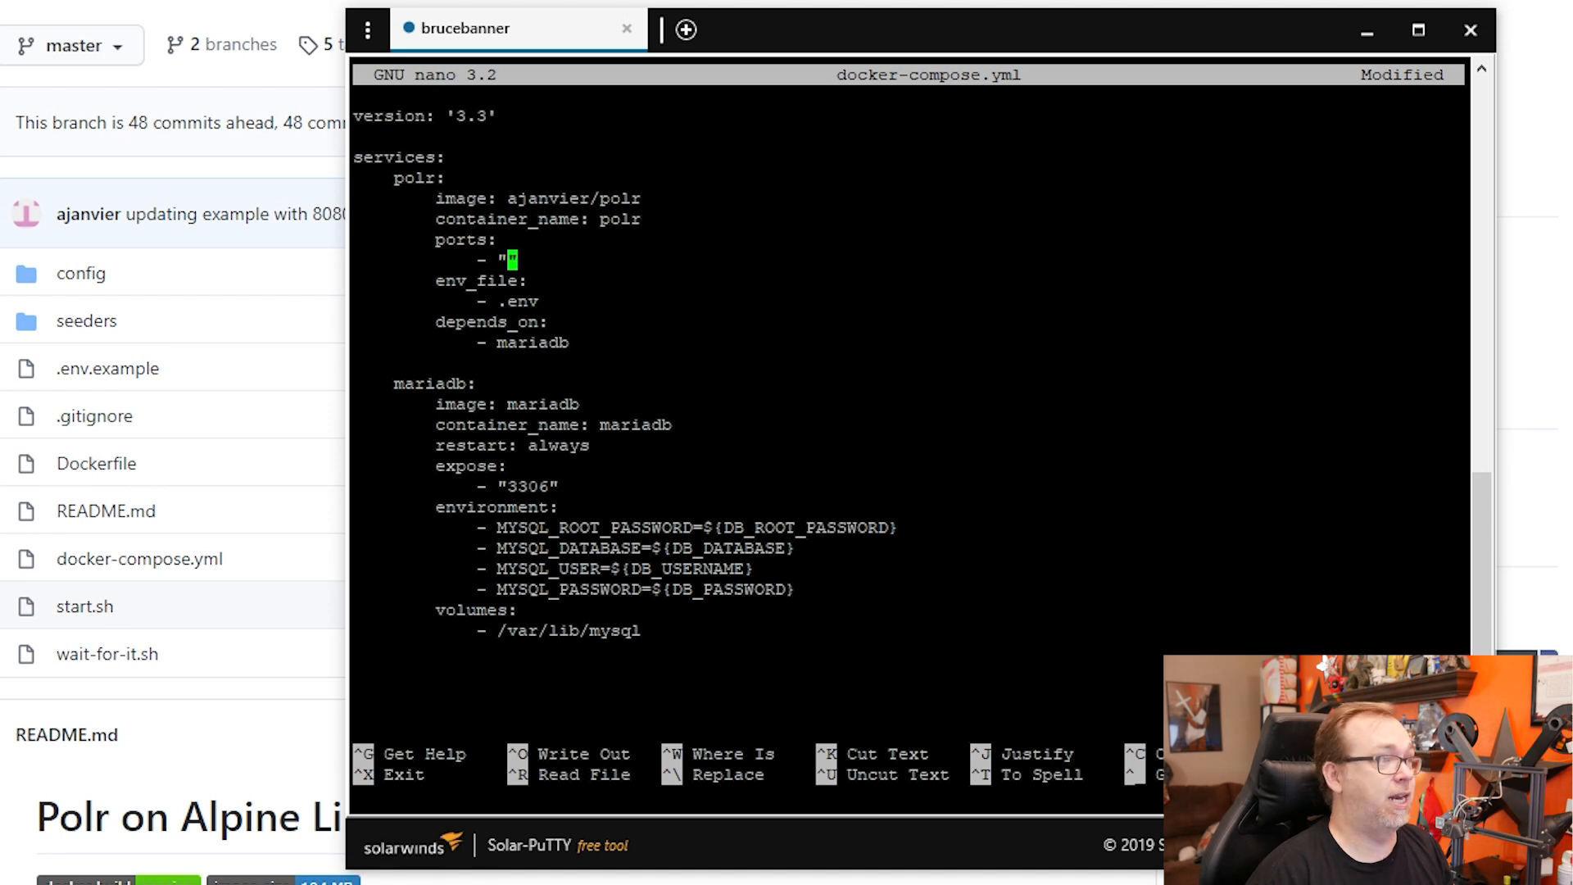
{"action": "type", "text": "9876"}
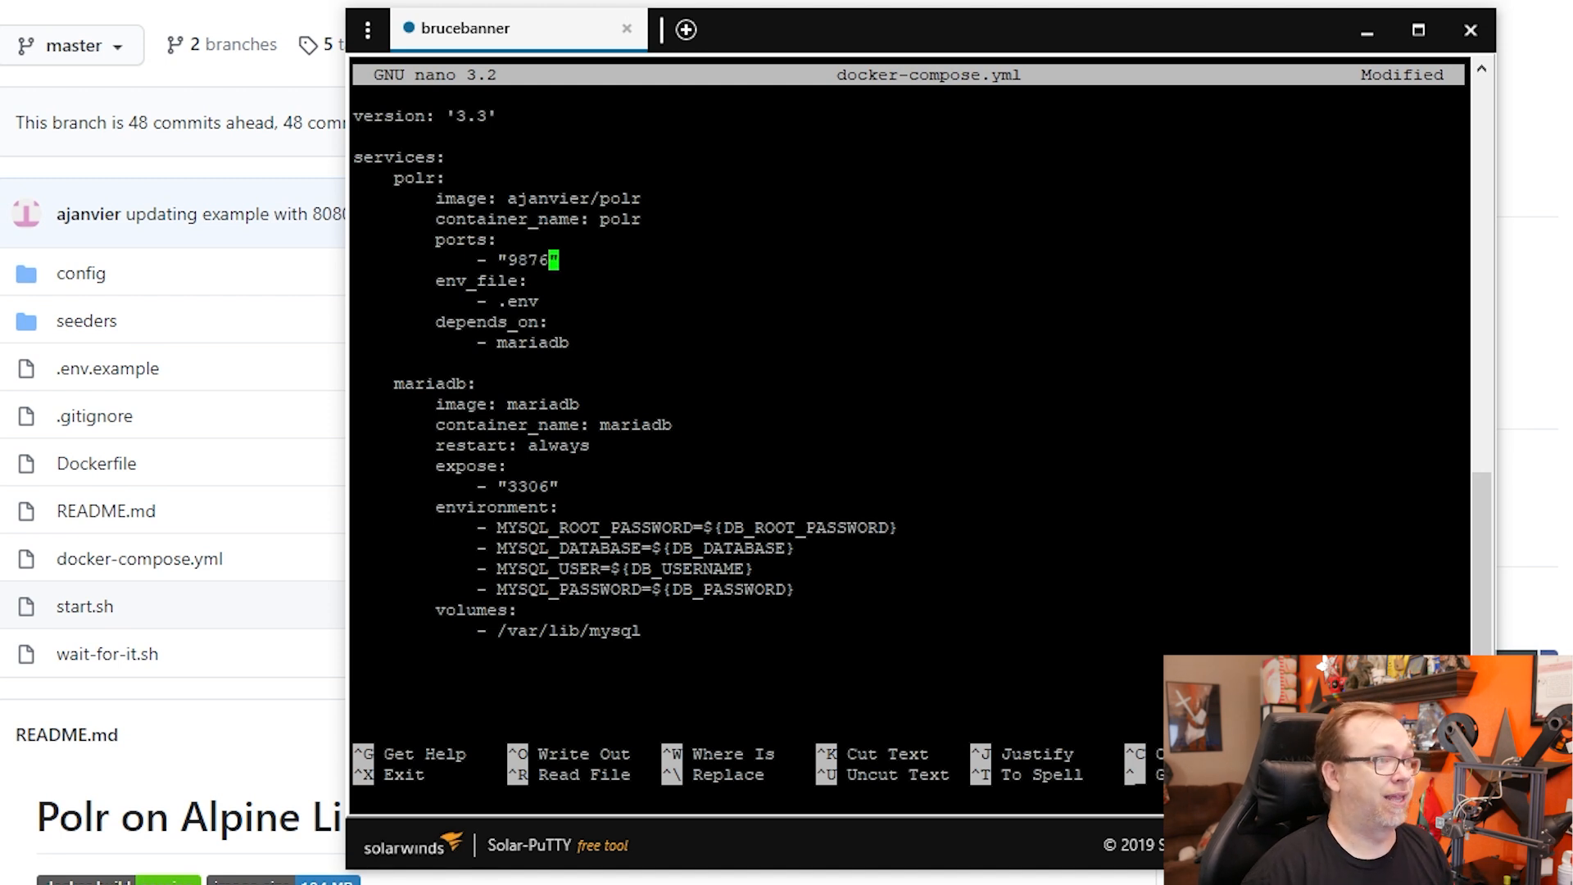
{"action": "type", "text": ":8080"}
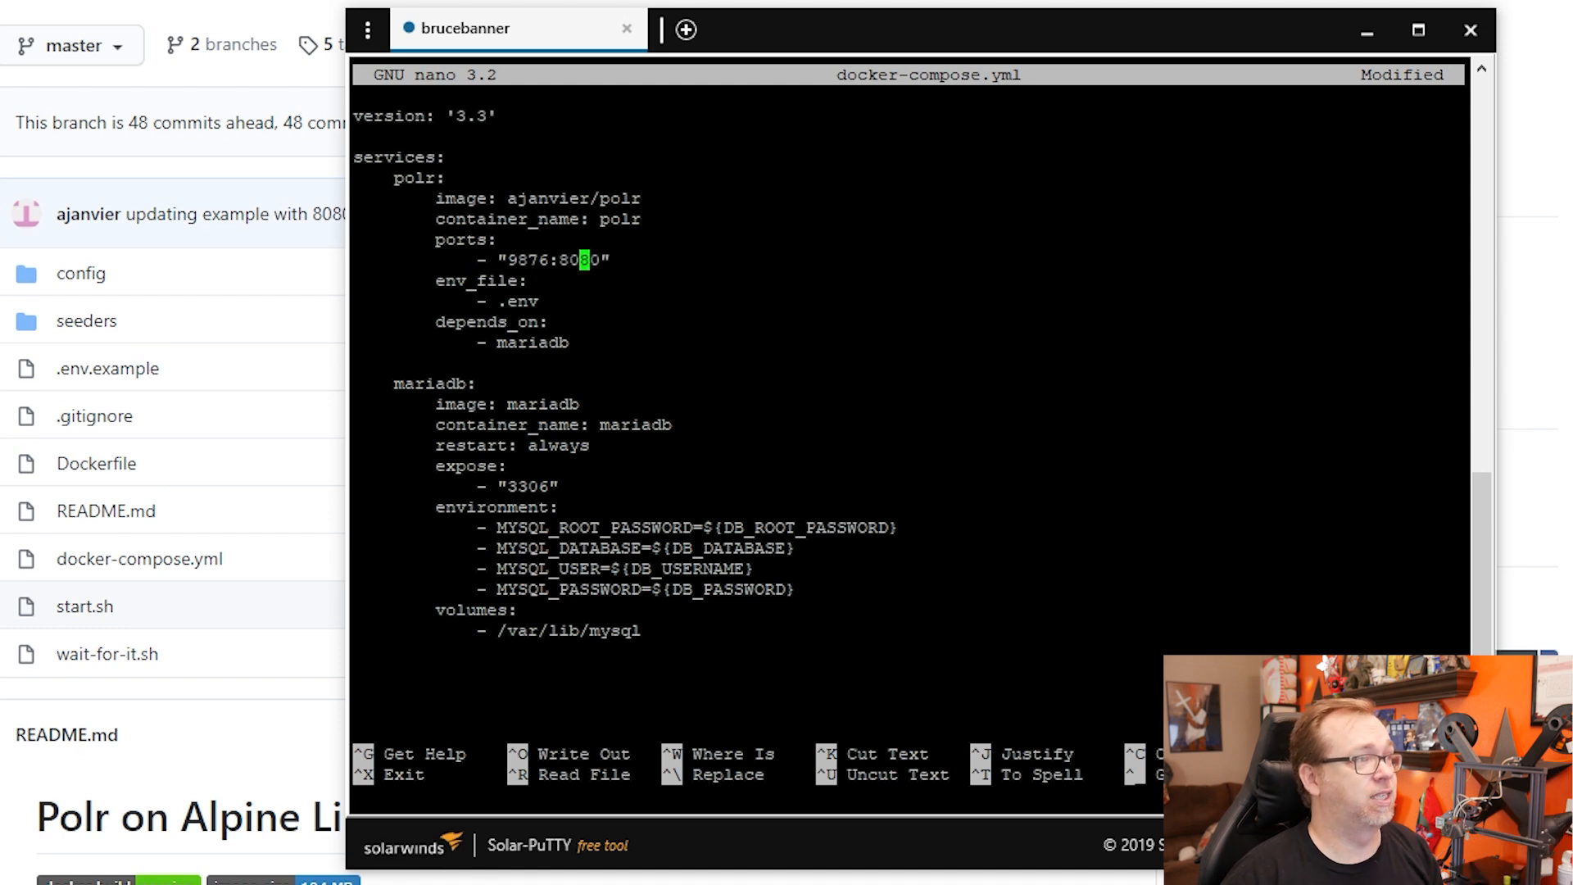
{"action": "type", "text": "998"}
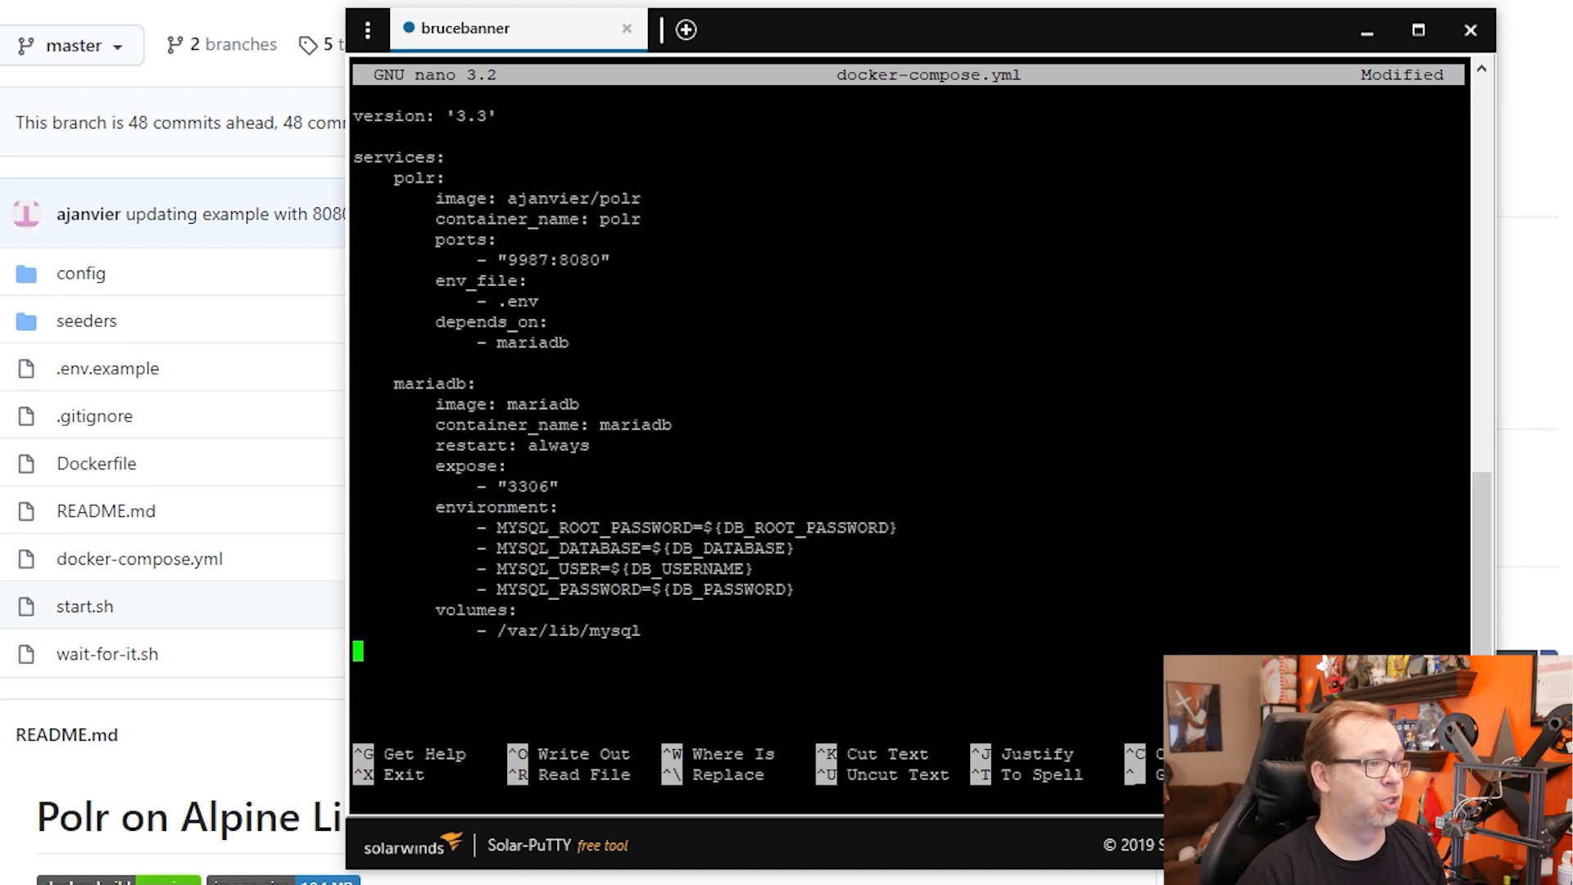
{"action": "key", "text": "ctrl+o"}
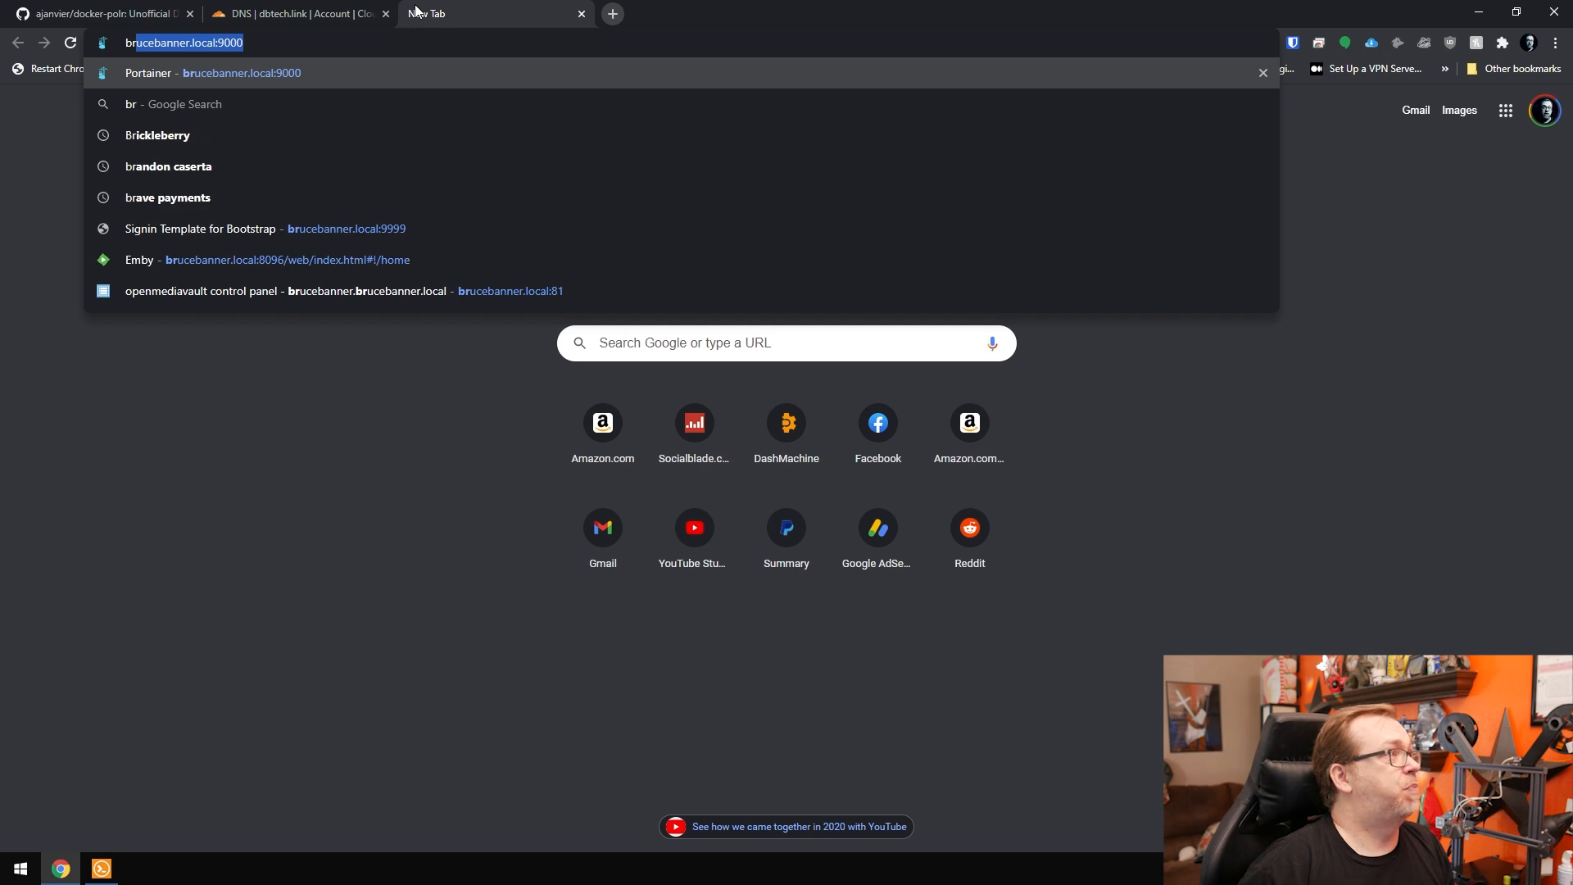
- View the polr container's logs from the local endpoint's Containers list and return to the list
{"action": "key", "text": "Enter"}
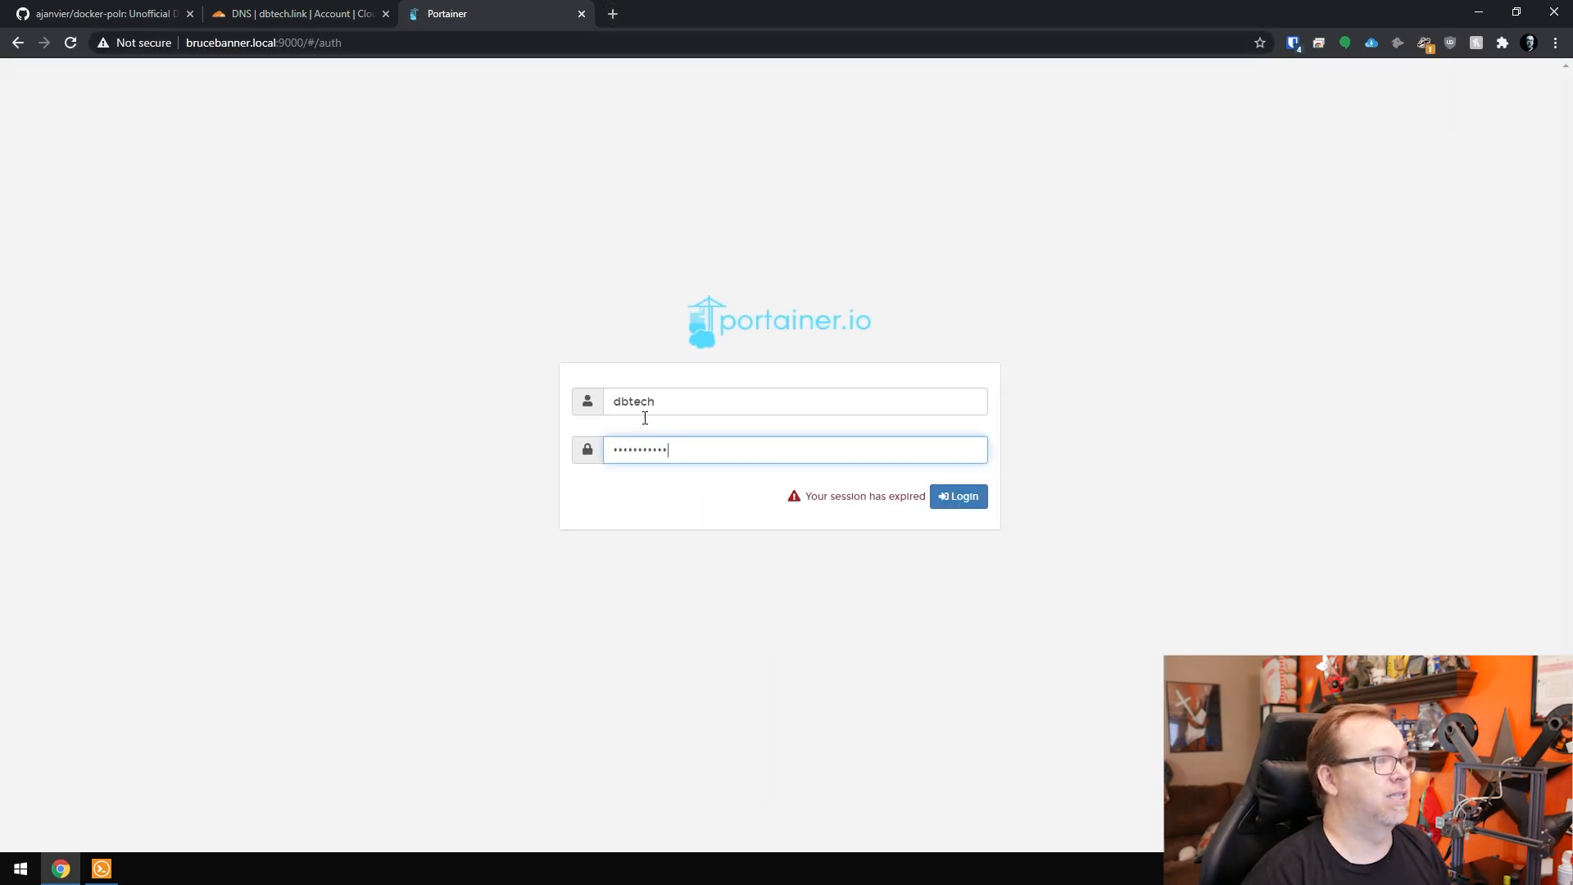
{"action": "left_click", "coordinate": [958, 495]}
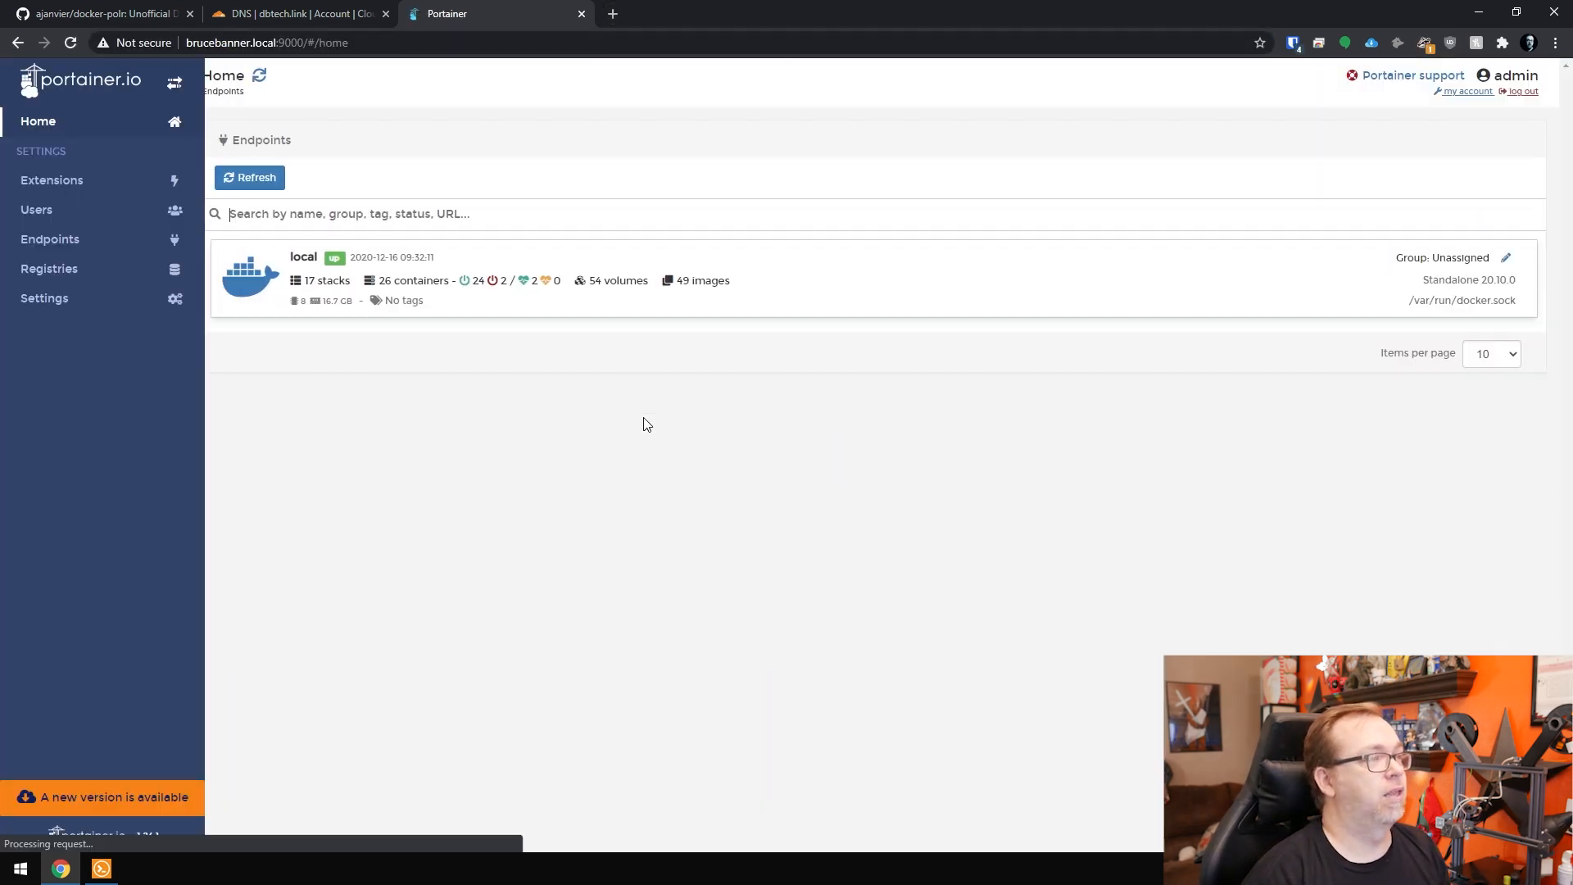
{"action": "left_click", "coordinate": [301, 256]}
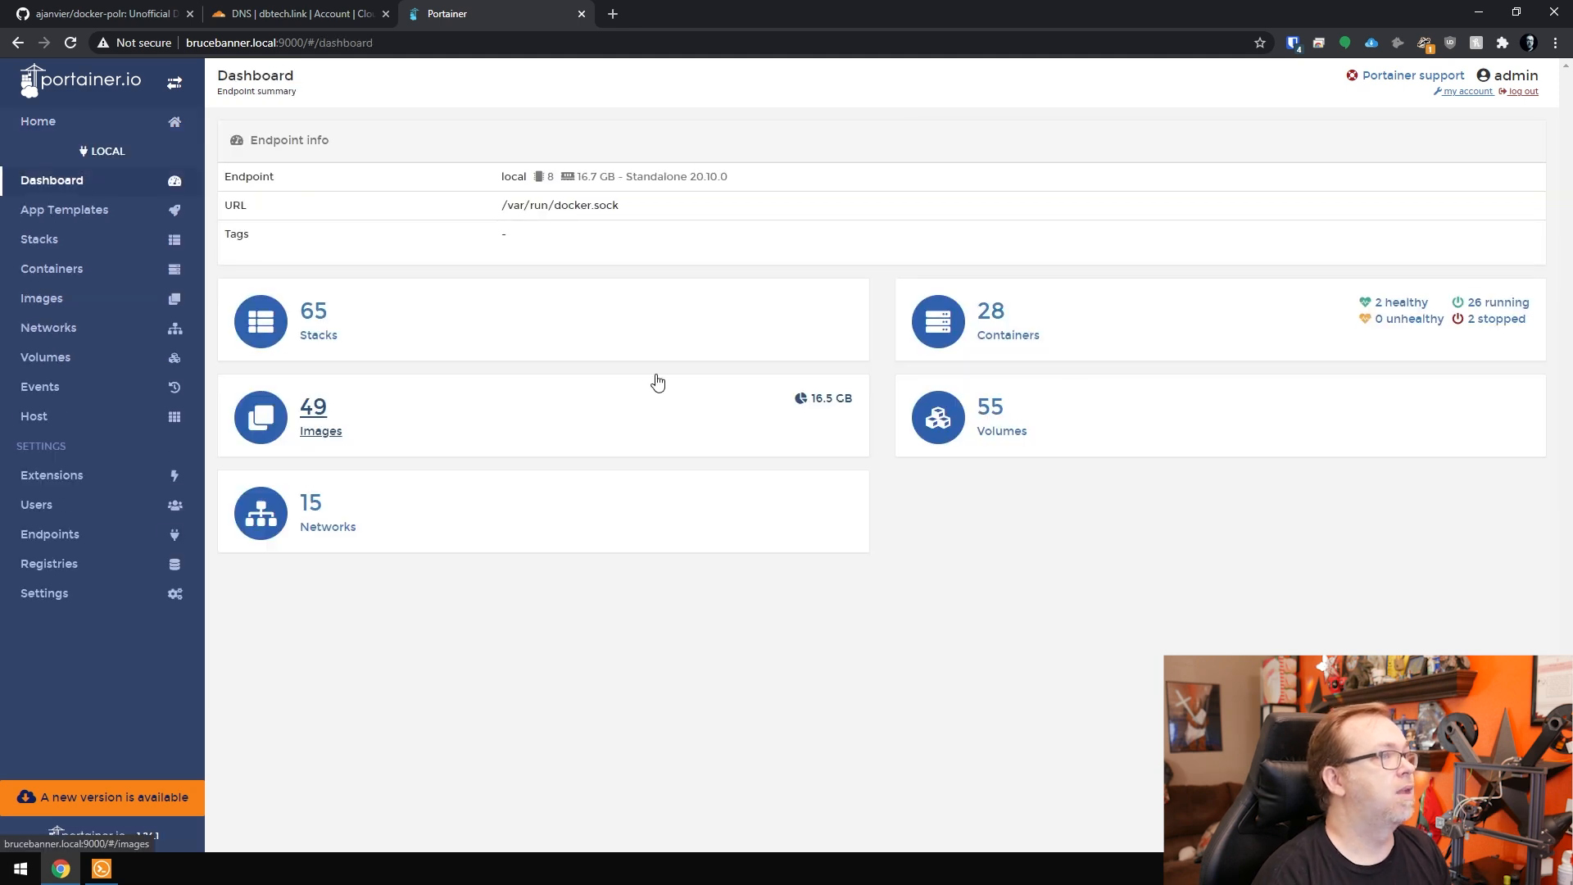
{"action": "left_click", "coordinate": [51, 268]}
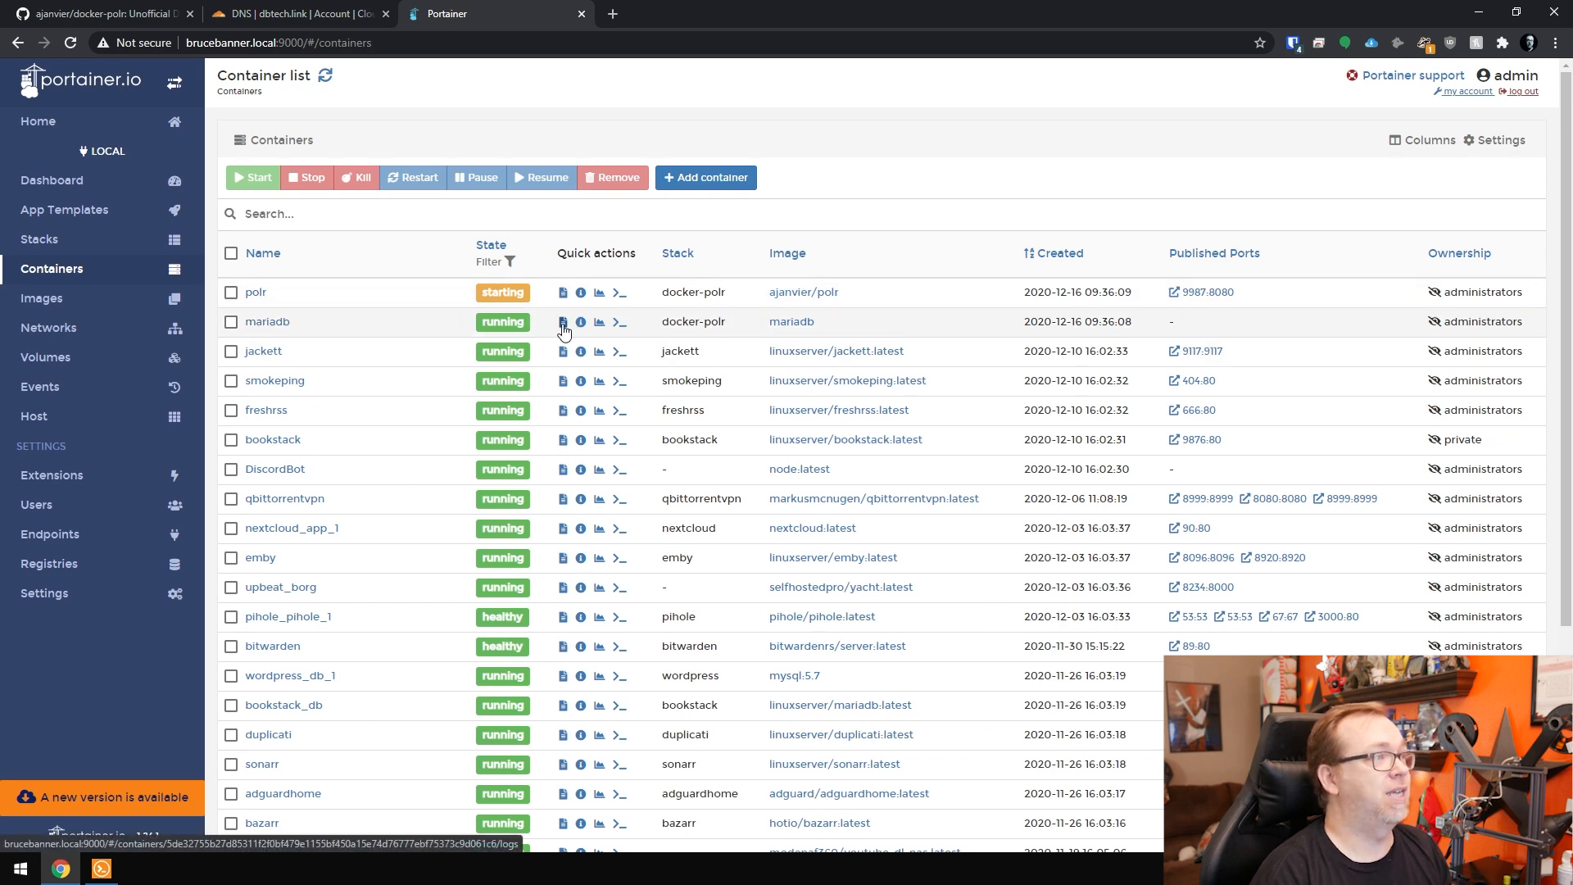
{"action": "left_click", "coordinate": [564, 321]}
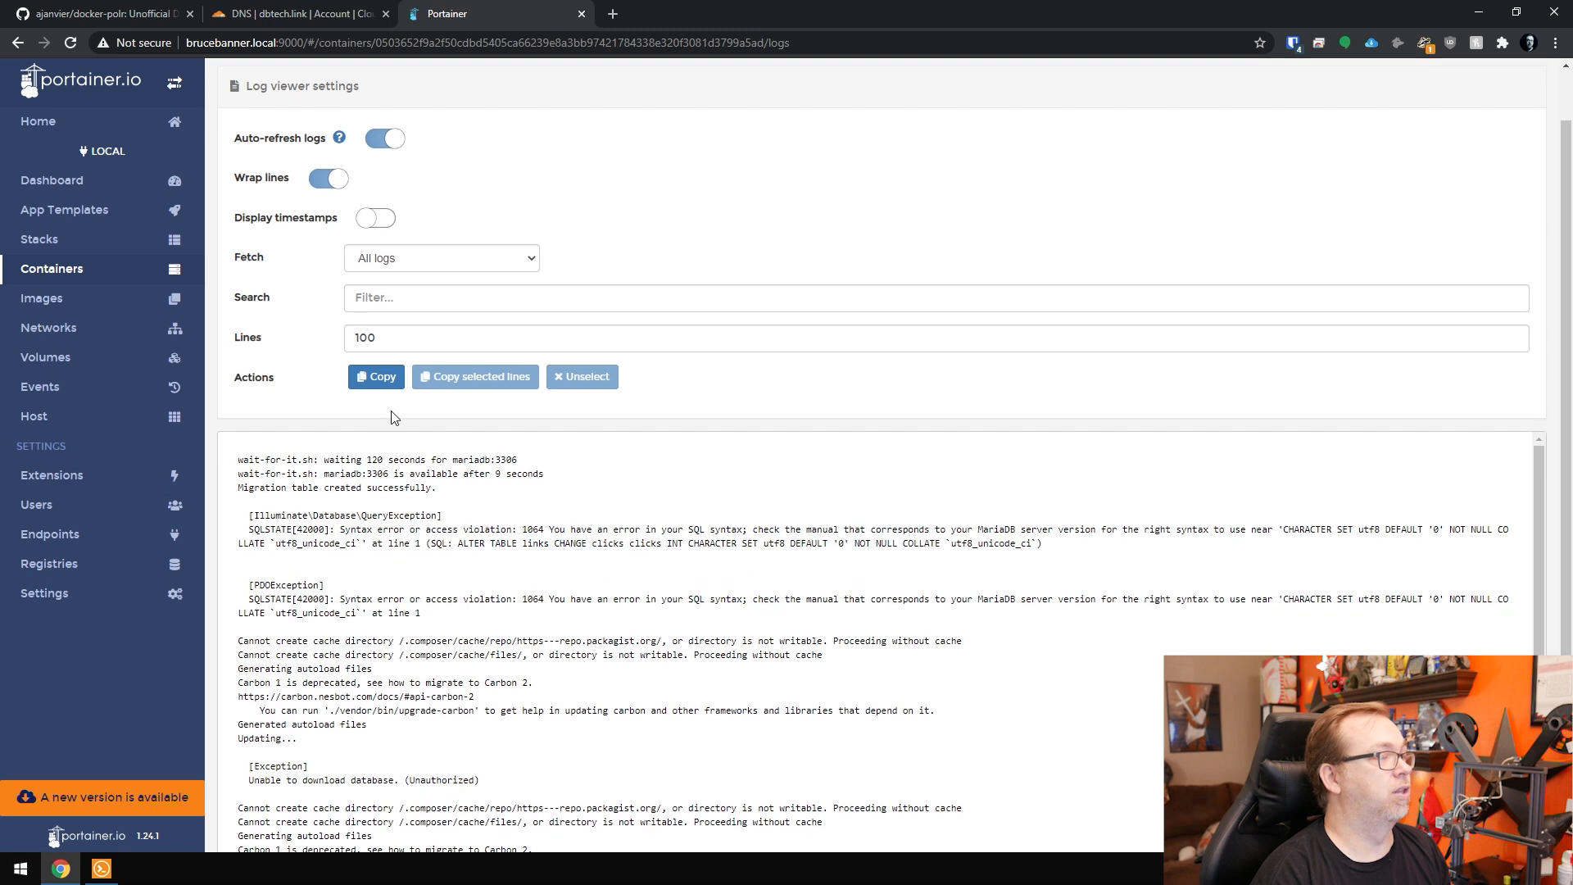
{"action": "left_click", "coordinate": [51, 268]}
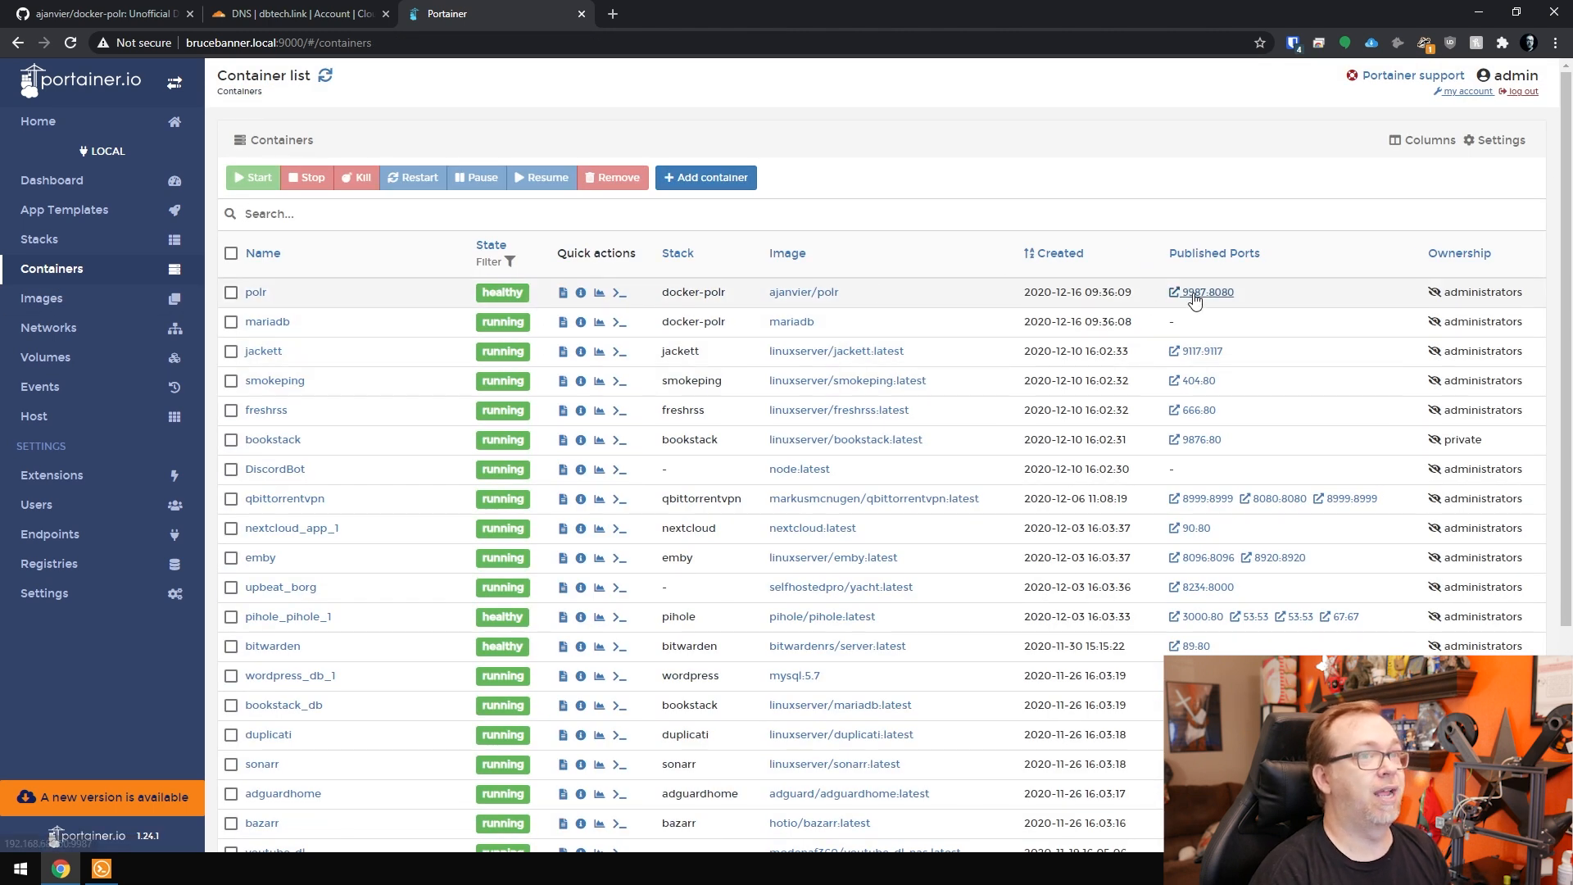
- Load Polr on published port 9987 and log in as admin
{"action": "left_click", "coordinate": [1206, 291]}
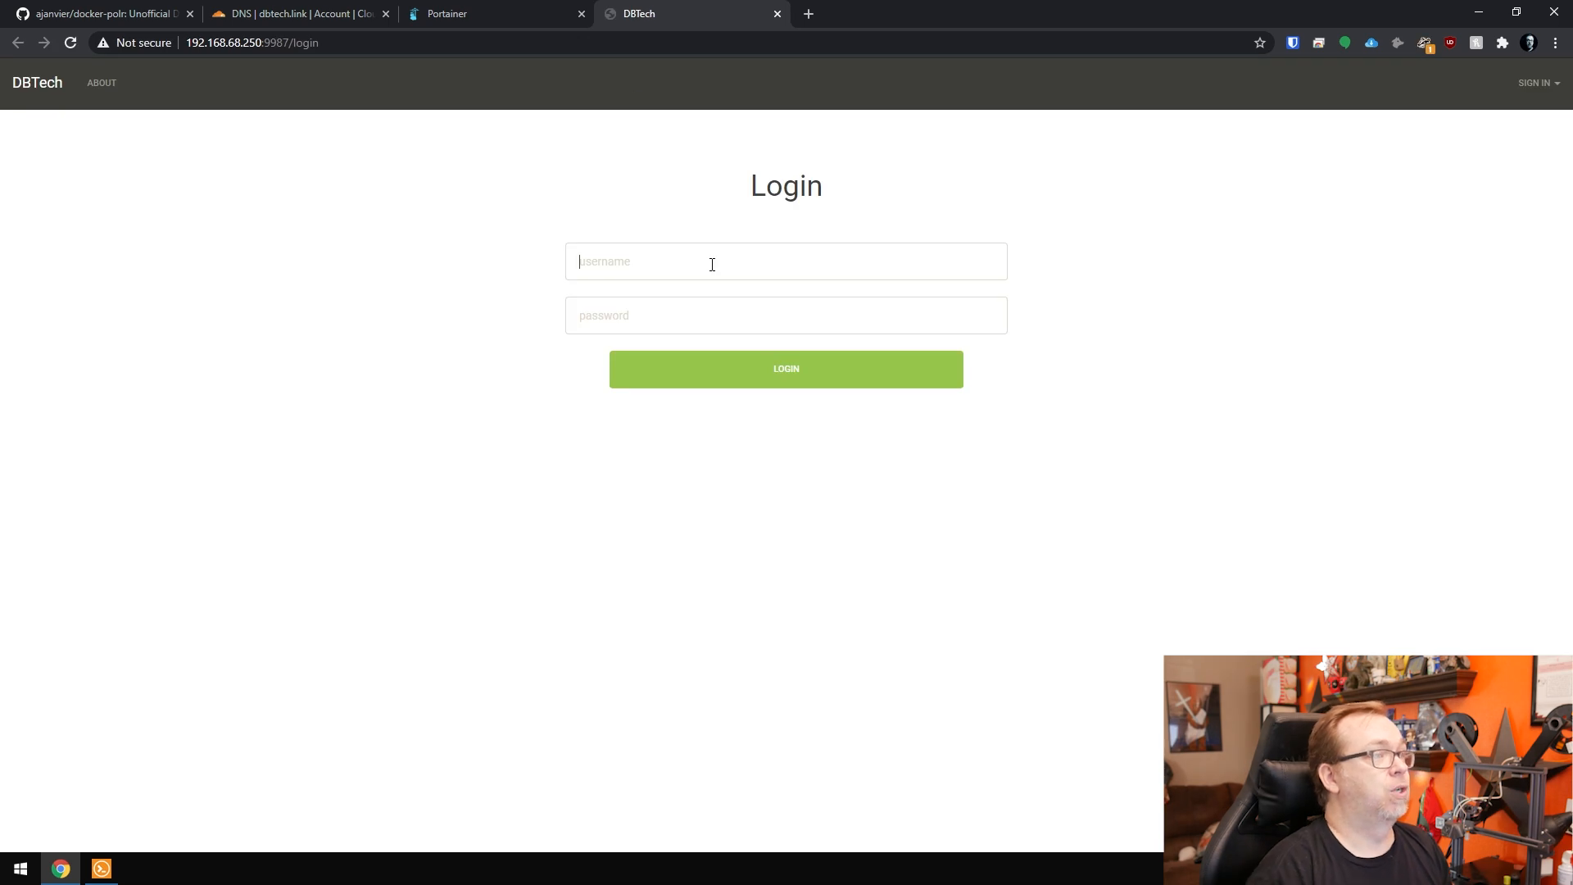
{"action": "type", "text": "admin"}
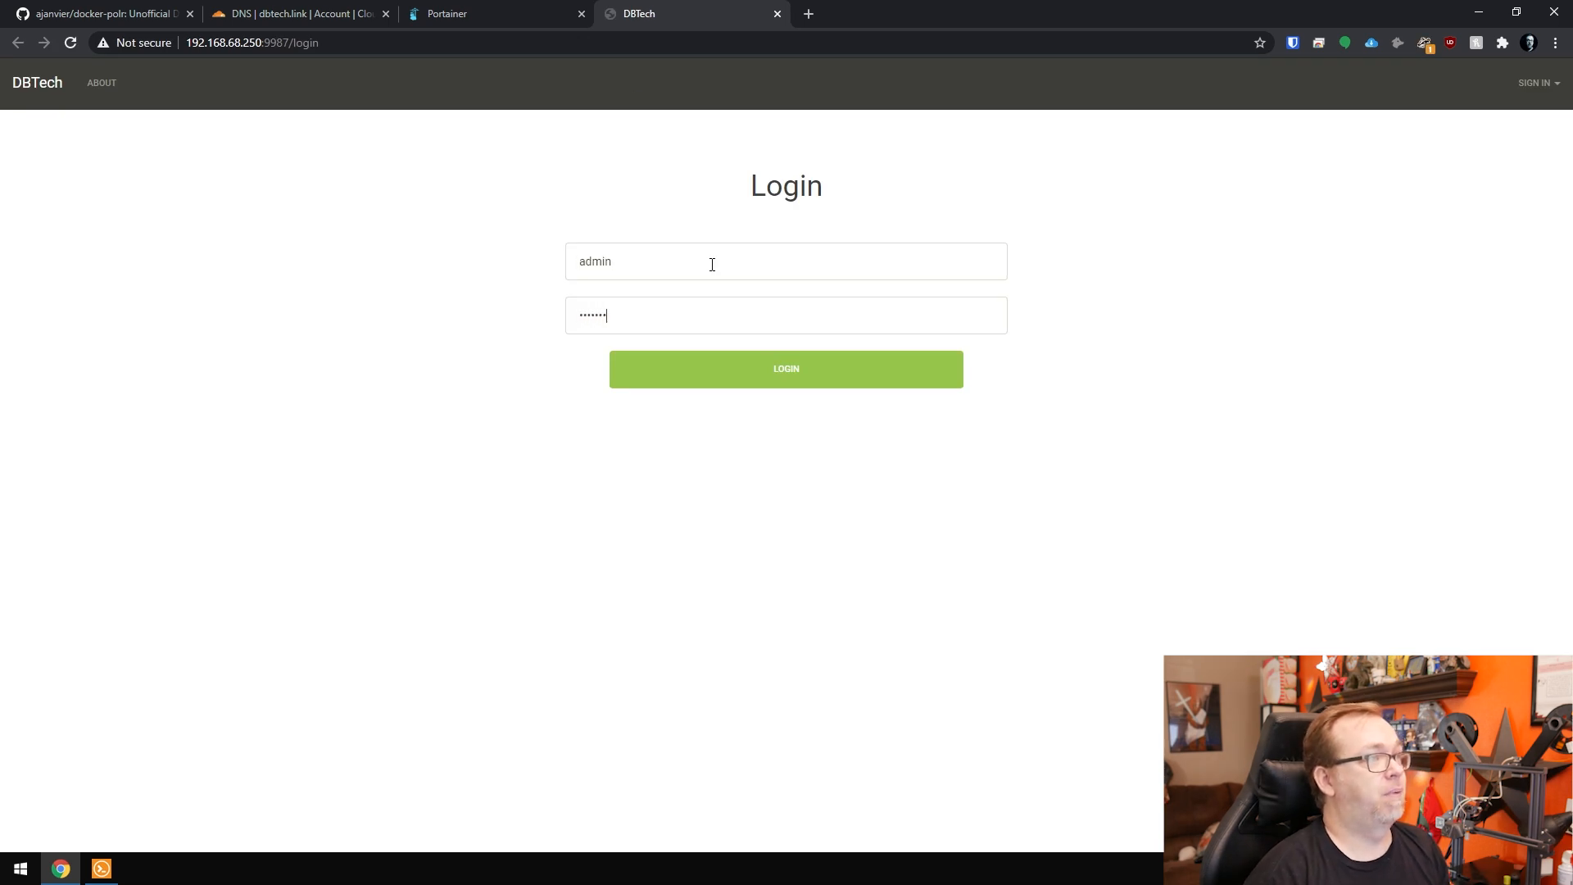
{"action": "left_click", "coordinate": [786, 369]}
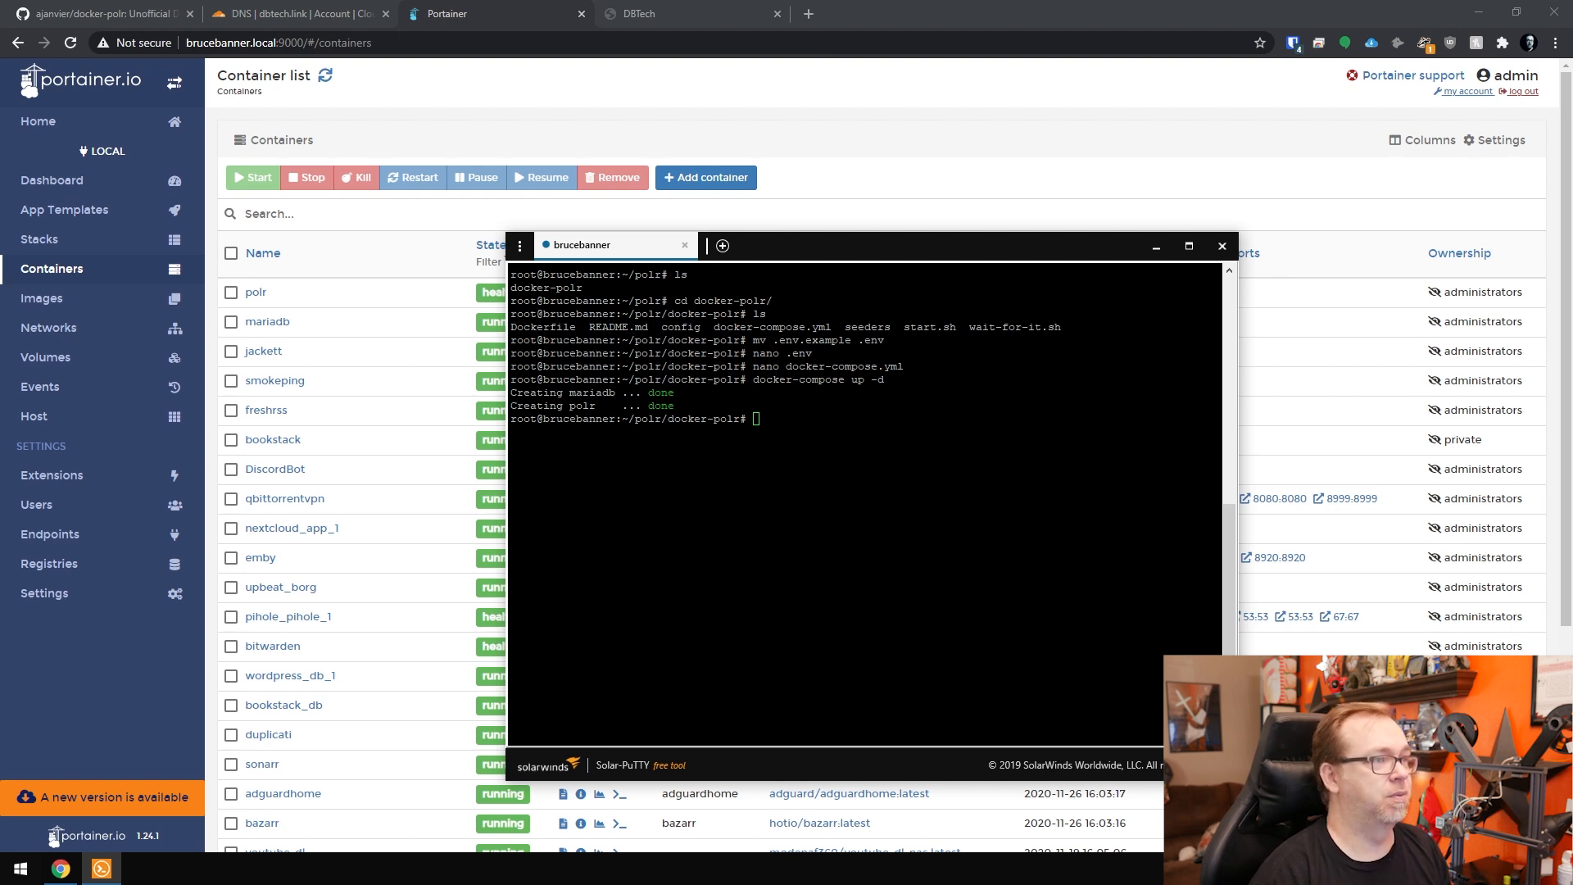
- Reopen the configuration file in nano to review credentials, then return to the Polr page
{"action": "type", "text": "nano docker-compose.yml"}
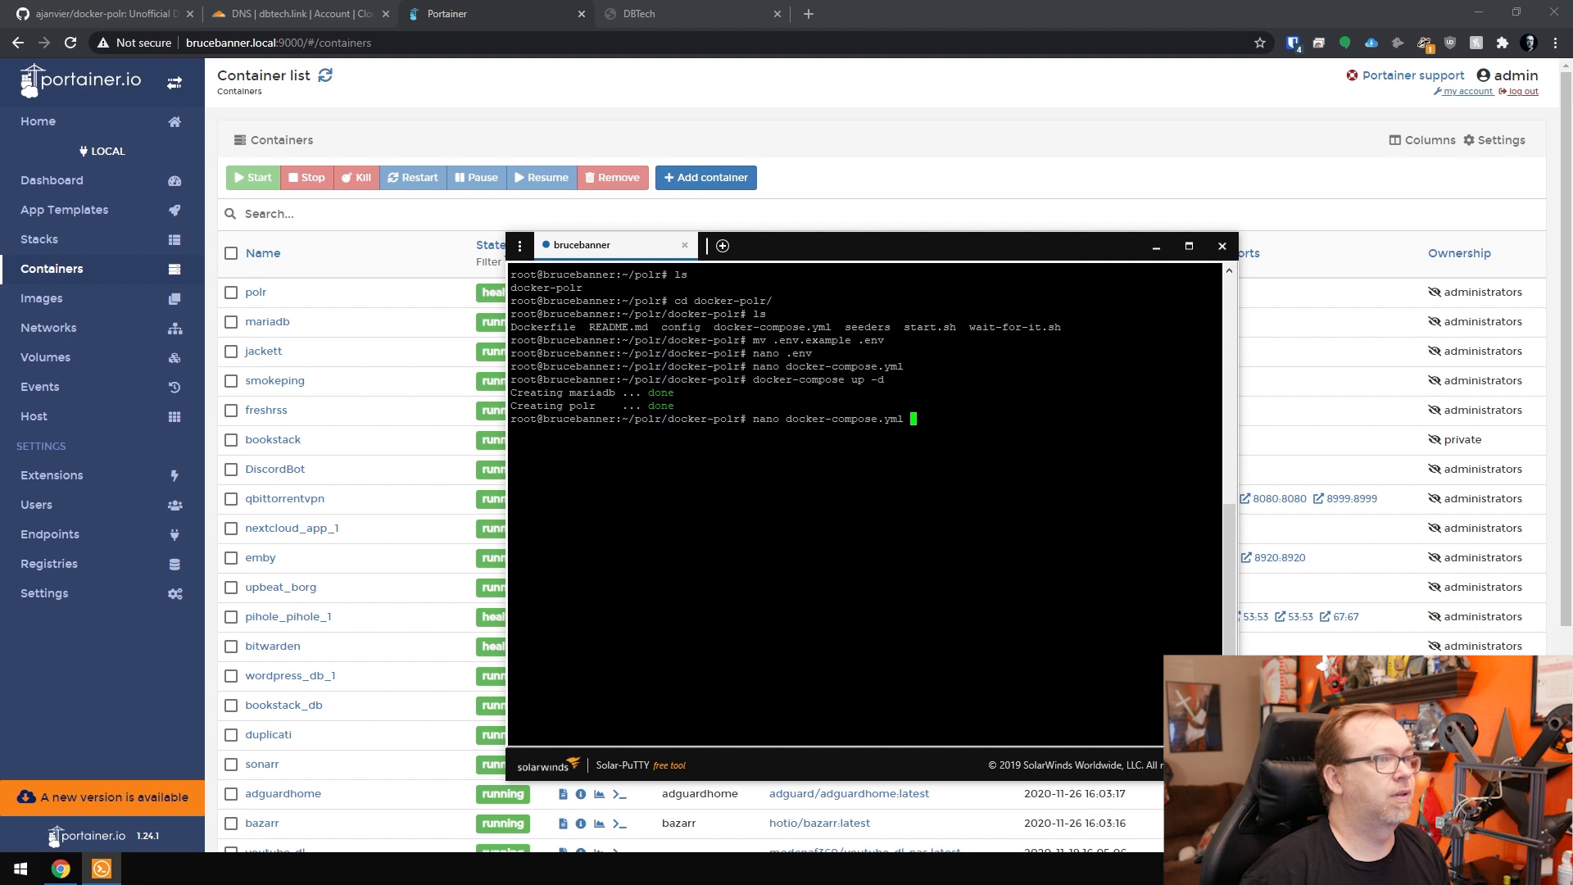
{"action": "key", "text": "Enter"}
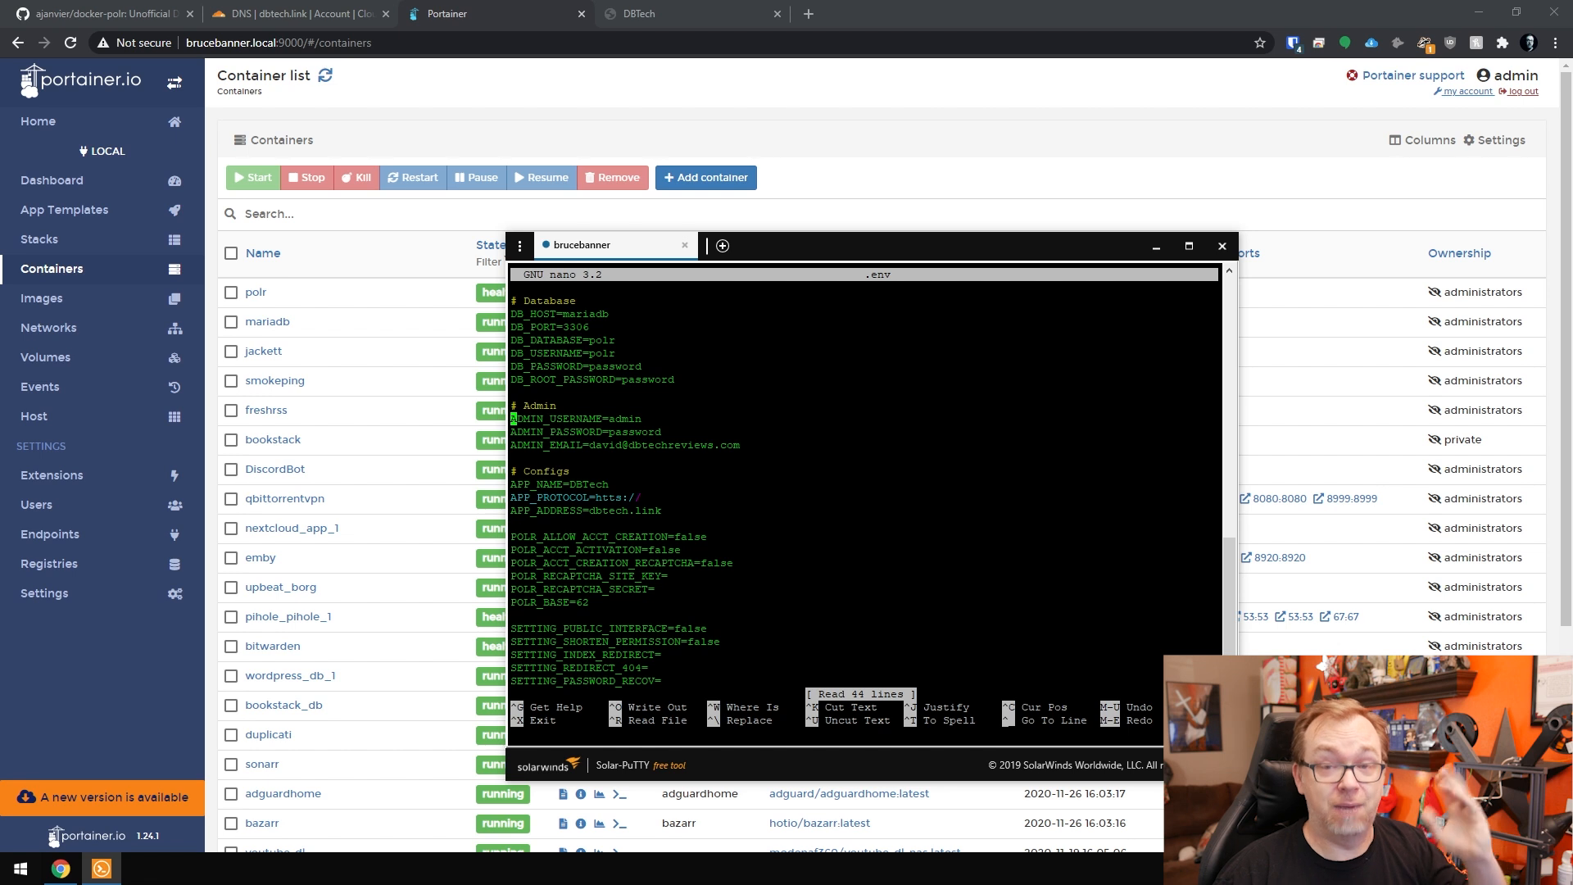
{"action": "left_click", "coordinate": [1221, 246]}
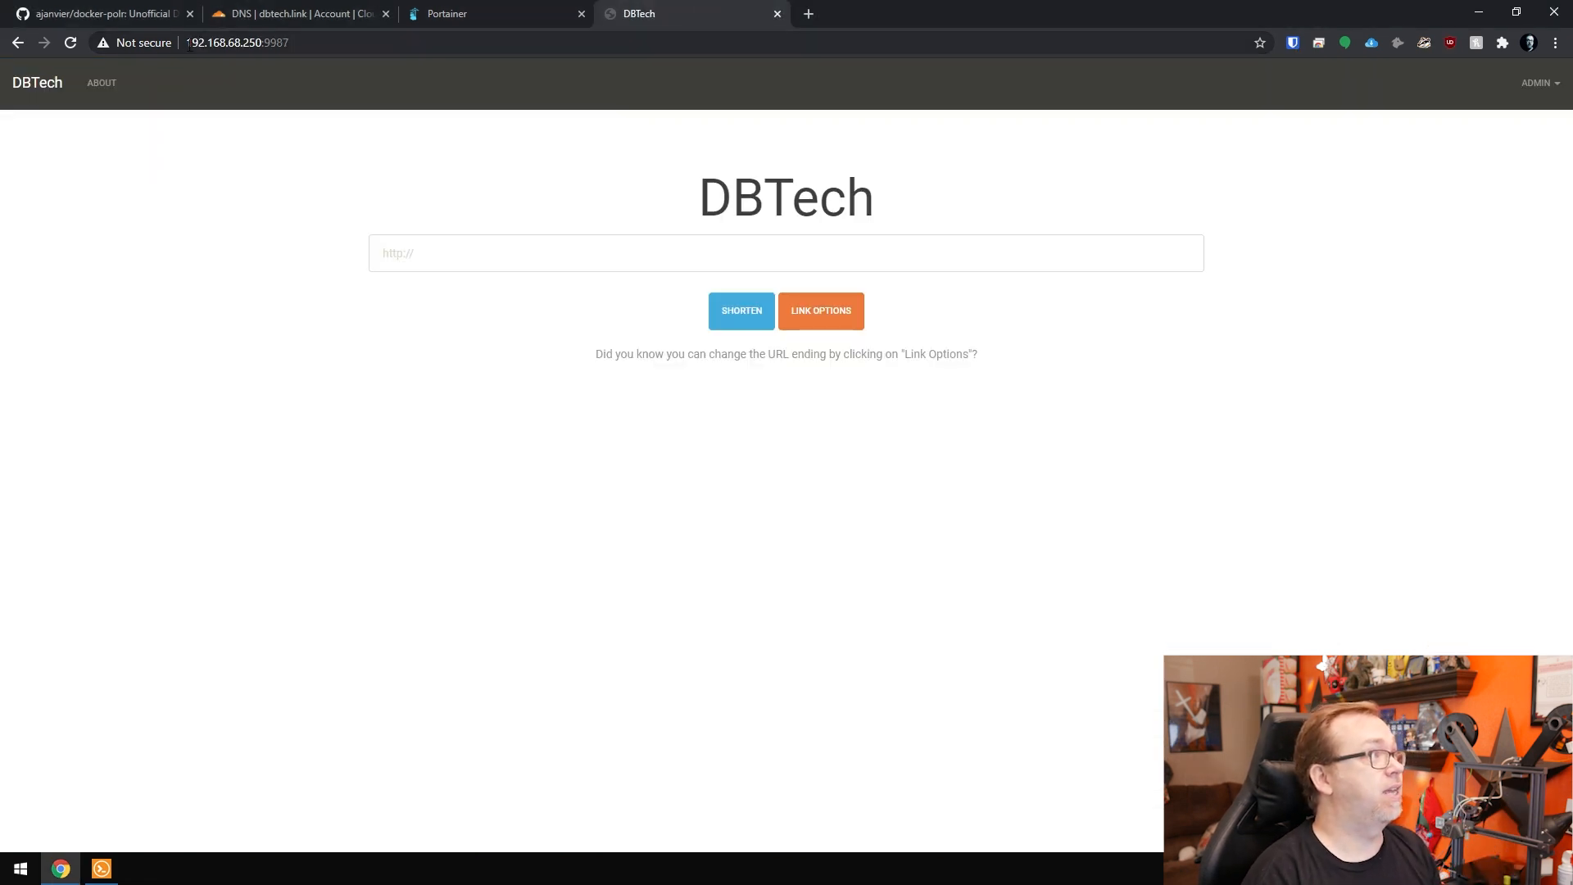
{"action": "left_click", "coordinate": [238, 42]}
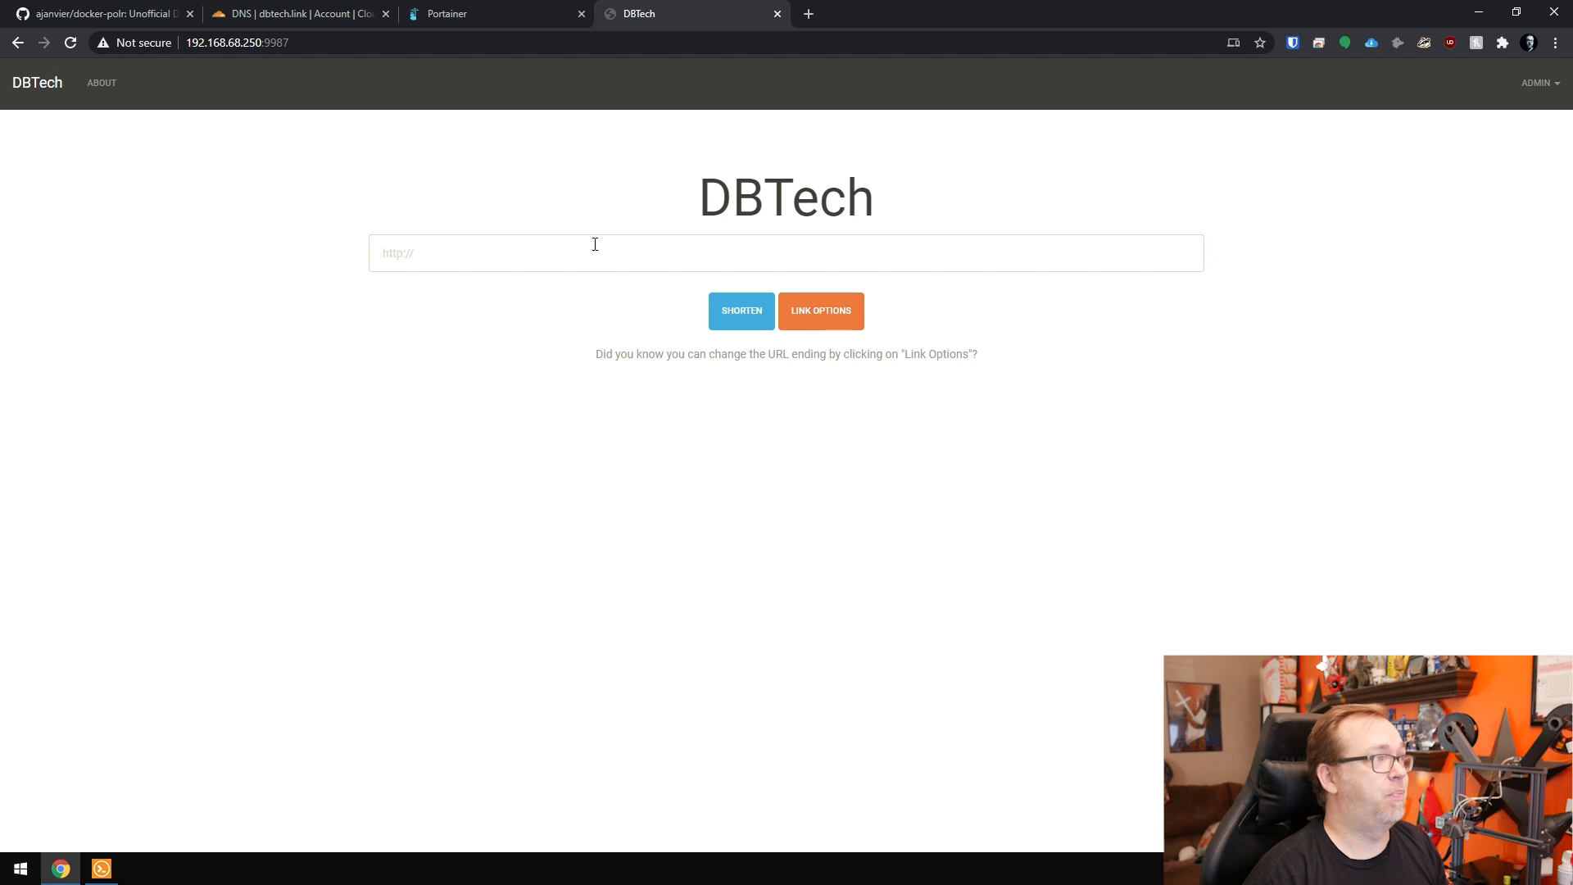
{"action": "type", "text": "https://dbtechreviews.com"}
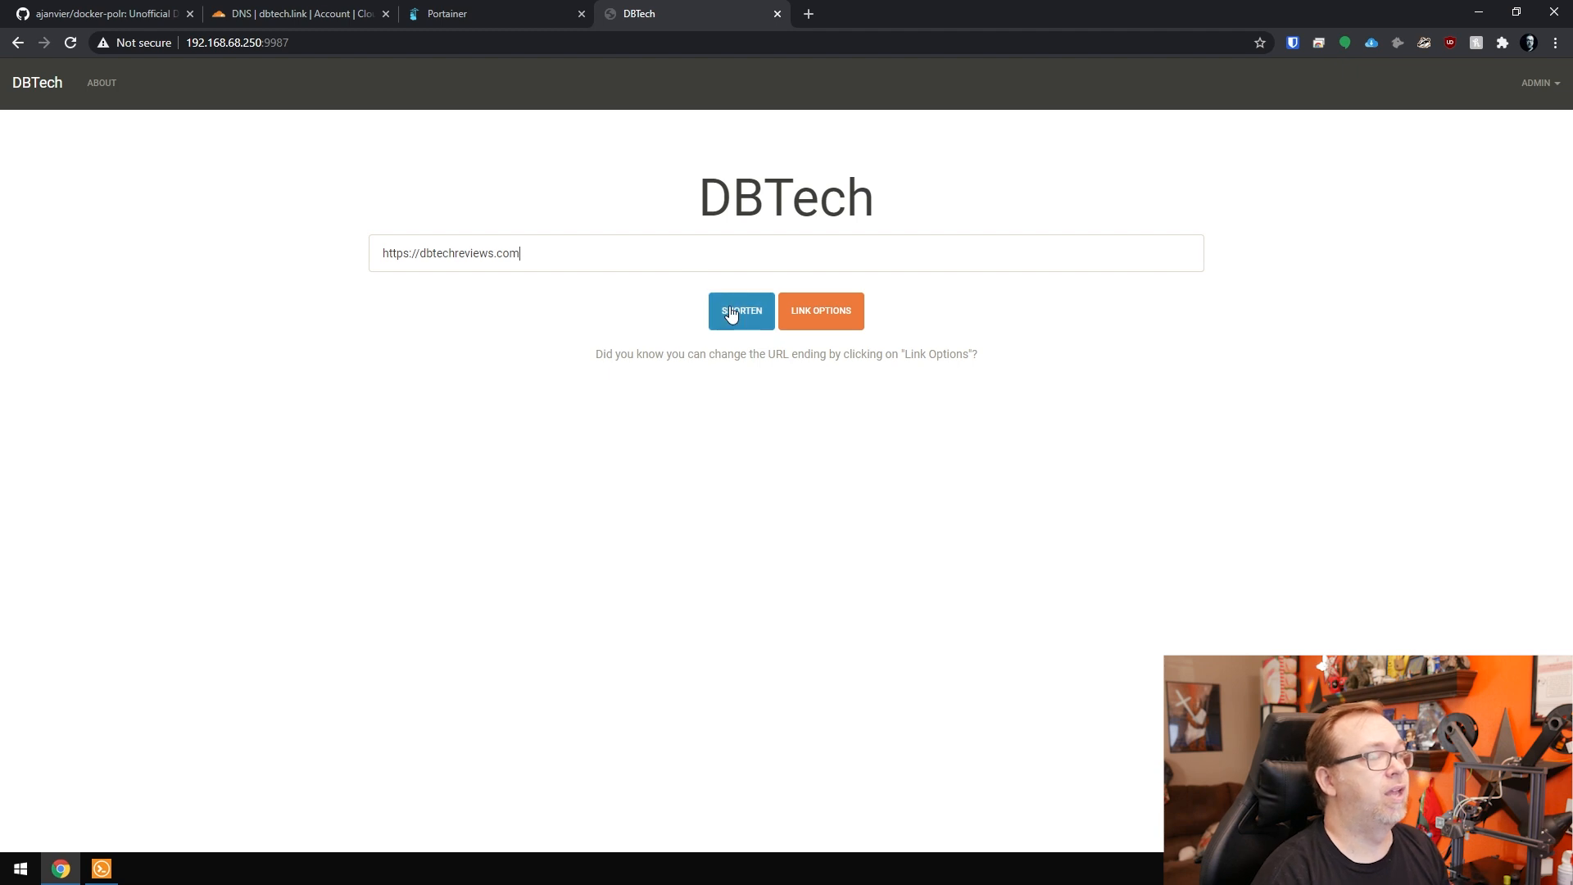
{"action": "left_click", "coordinate": [820, 311]}
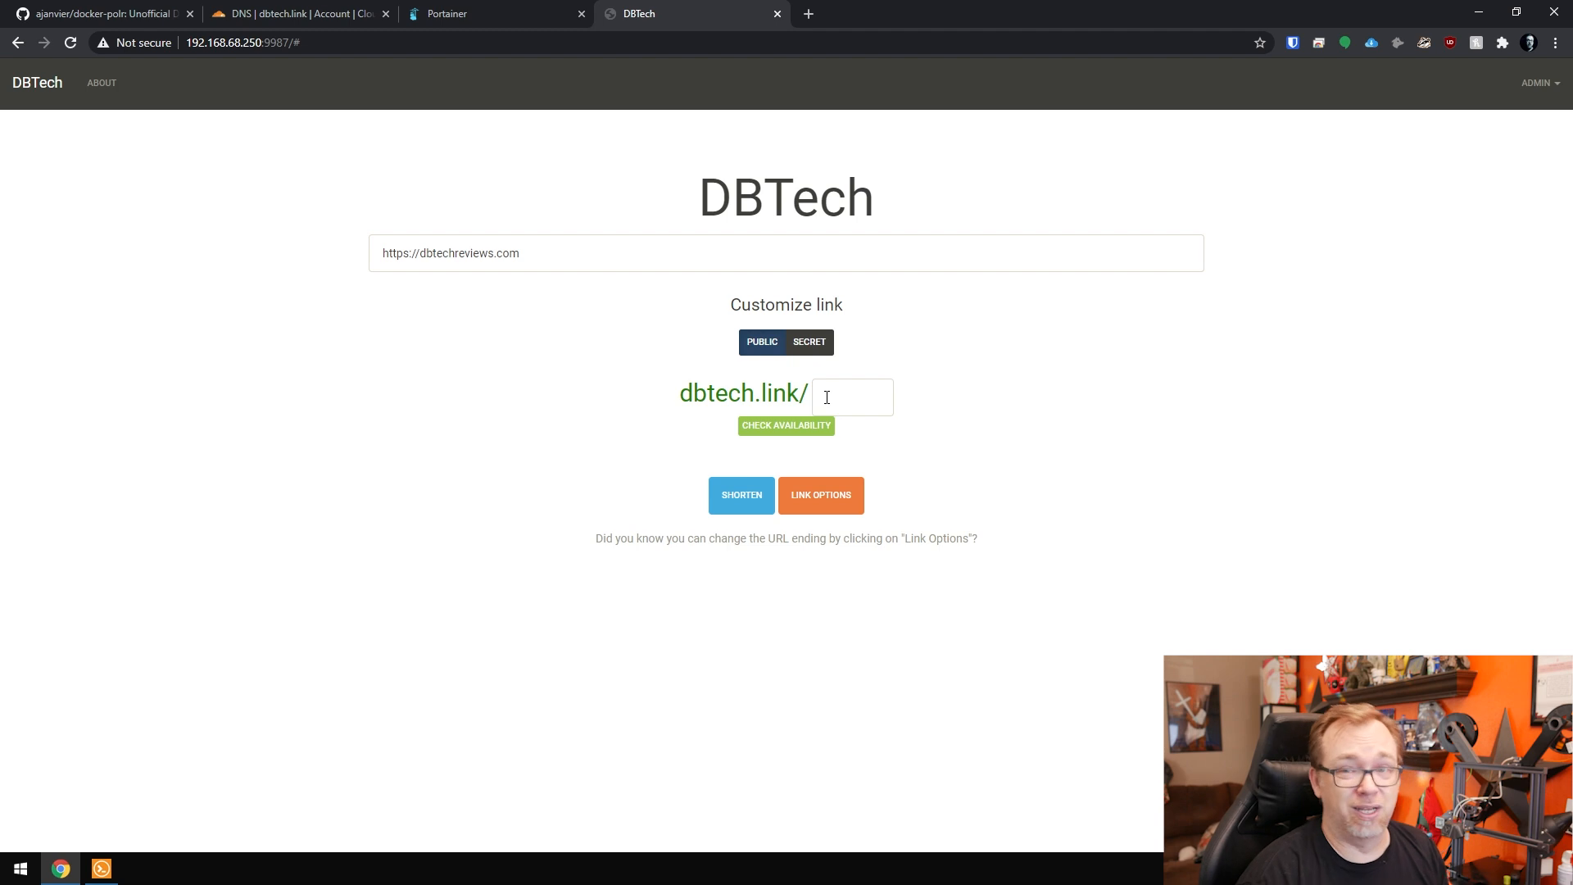
{"action": "type", "text": "dbtech"}
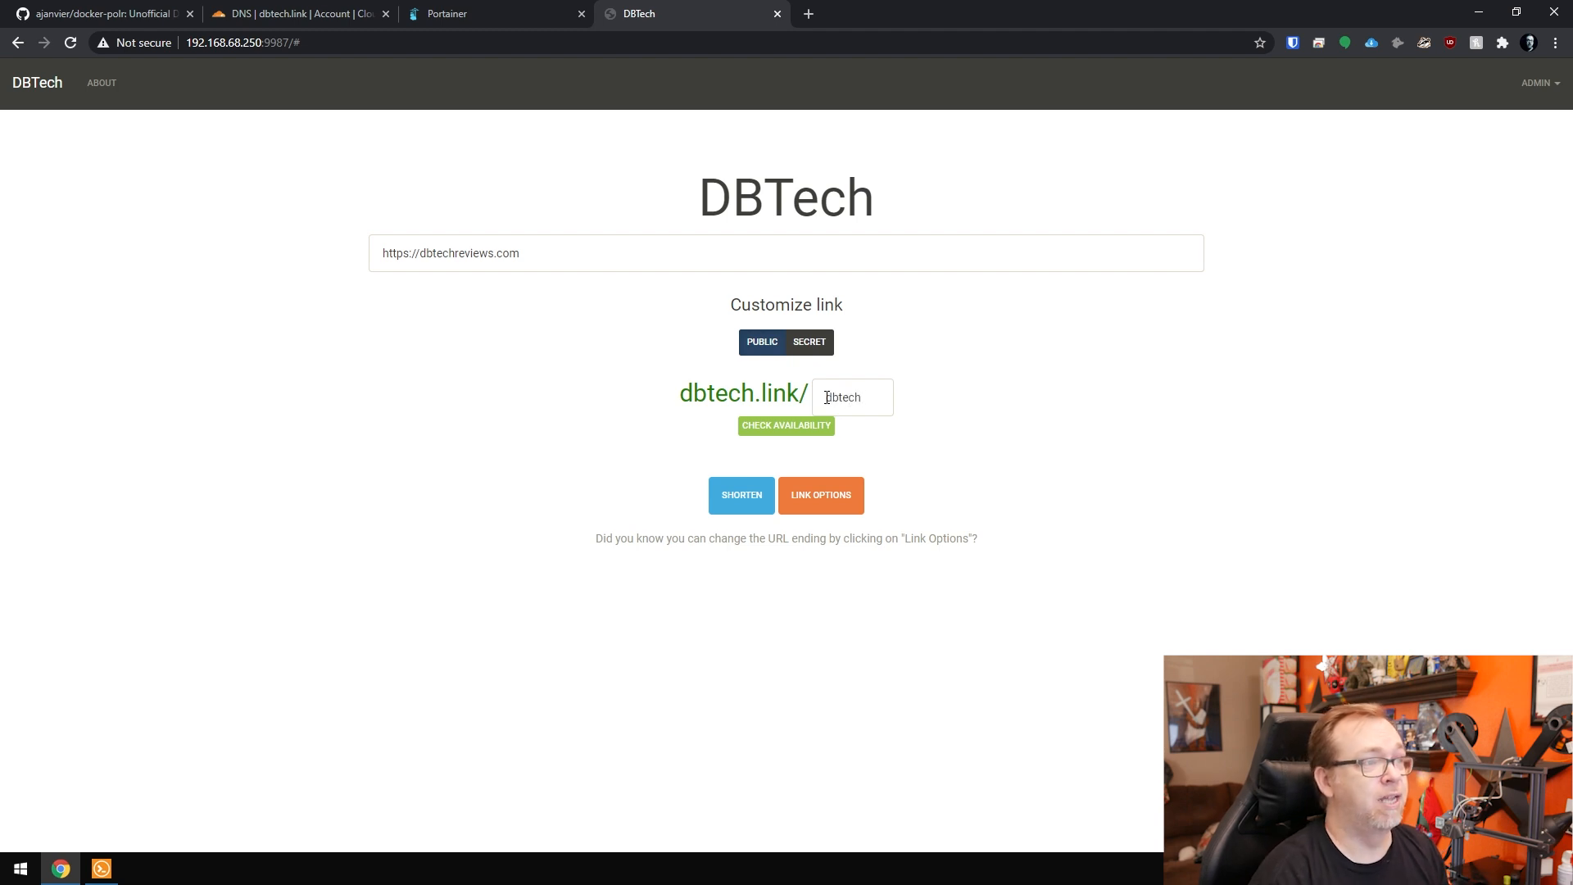
{"action": "left_click", "coordinate": [740, 495]}
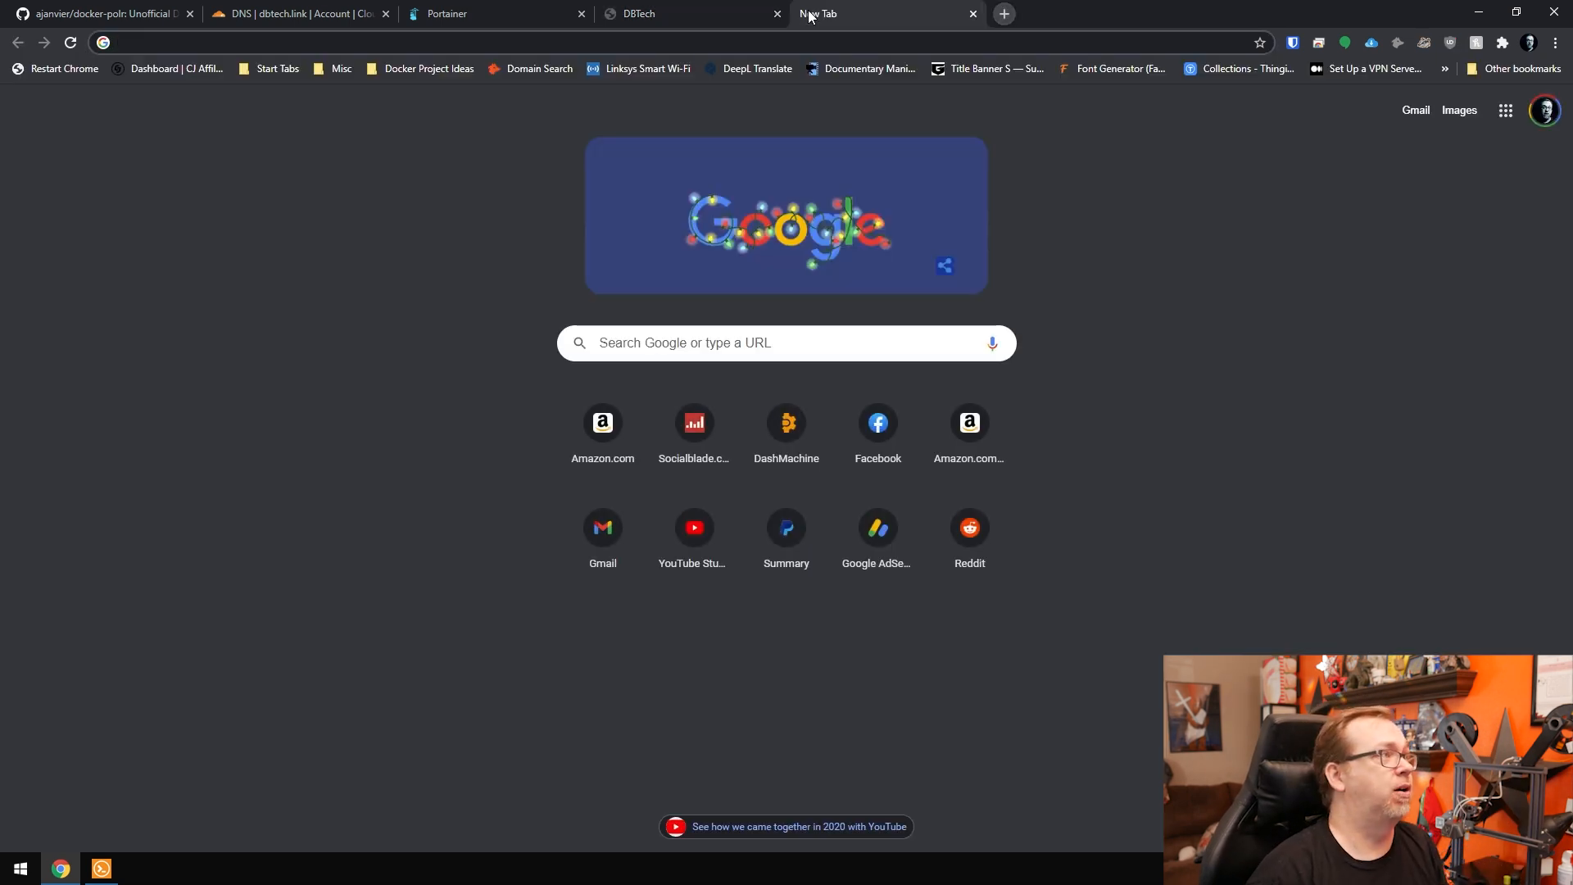
- Reach Nginx Proxy Manager on gatekeeper.local and sign in as the DBTech administrator
{"action": "type", "text": "gatekeeper.local:9000/#!/auth"}
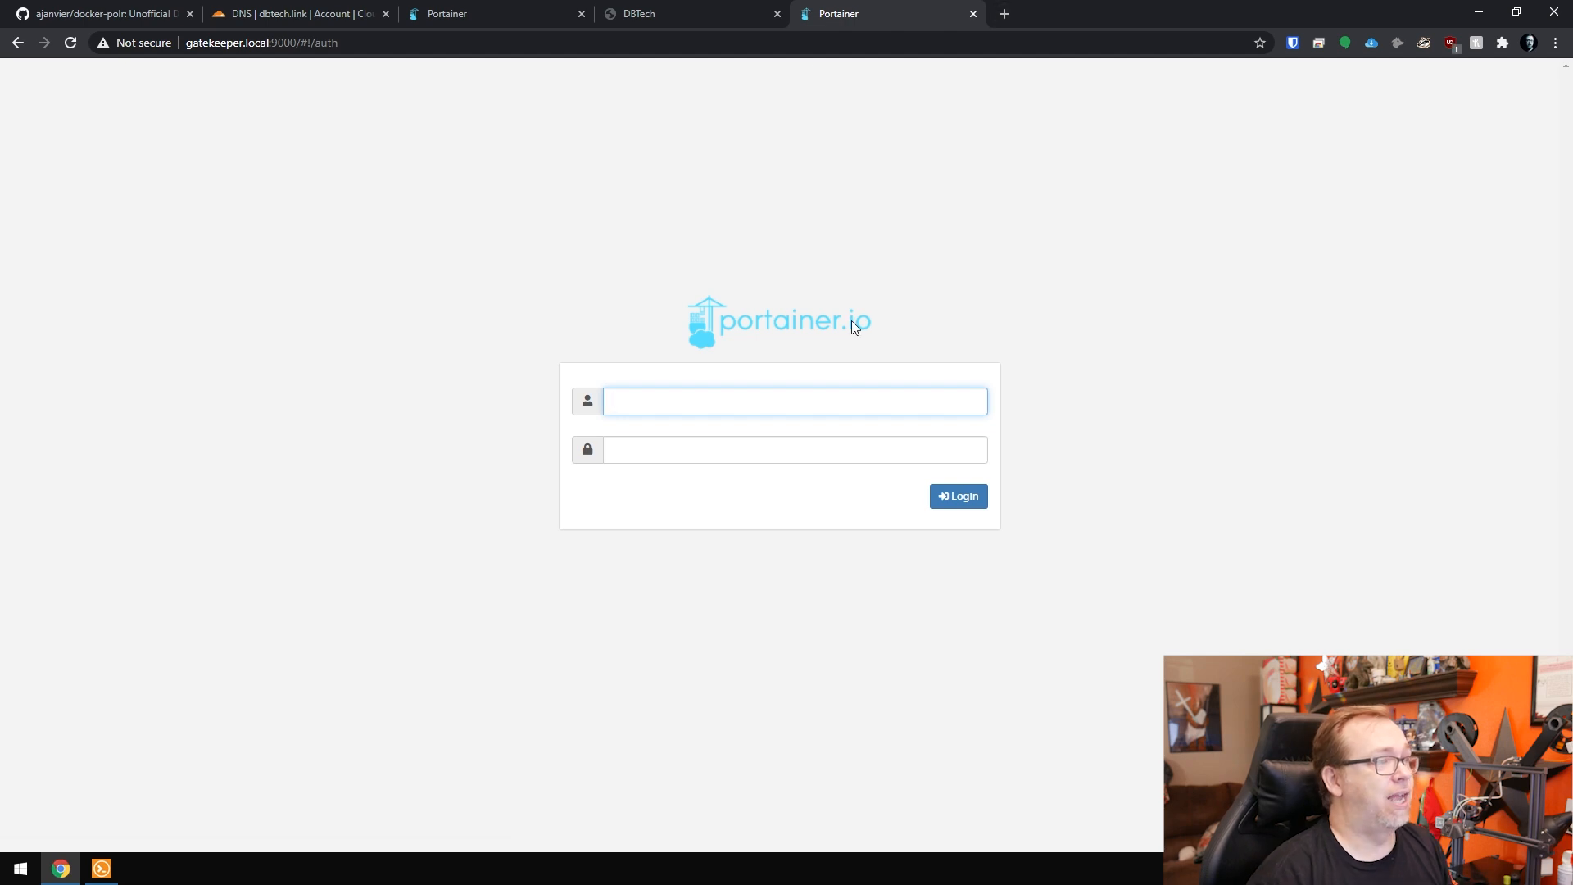
{"action": "left_click", "coordinate": [794, 400]}
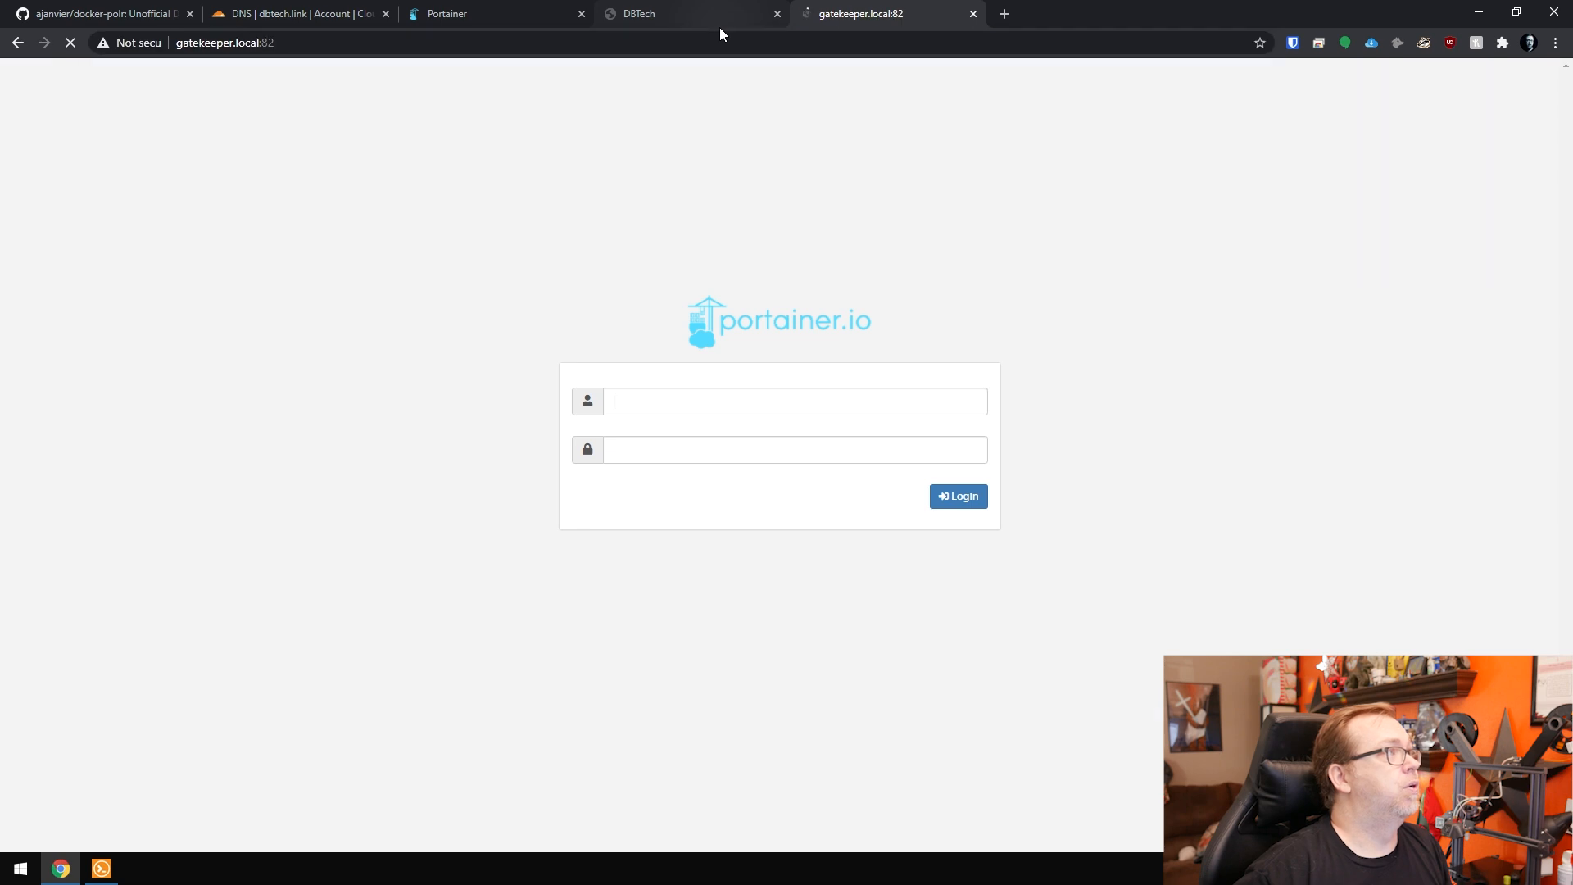
{"action": "type", "text": "d"}
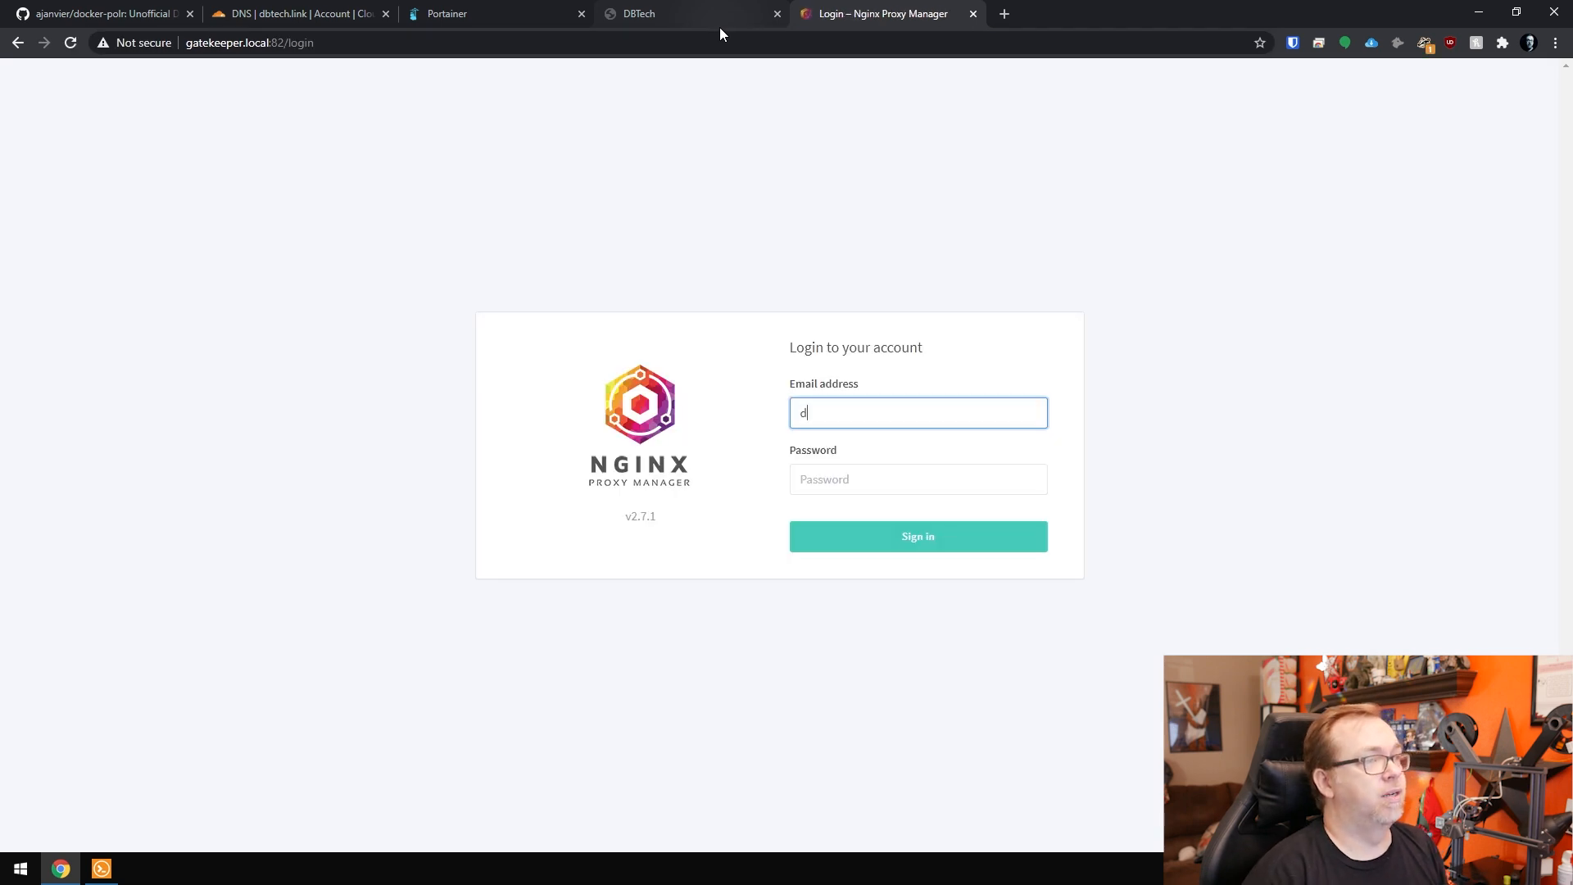
{"action": "left_click", "coordinate": [918, 536]}
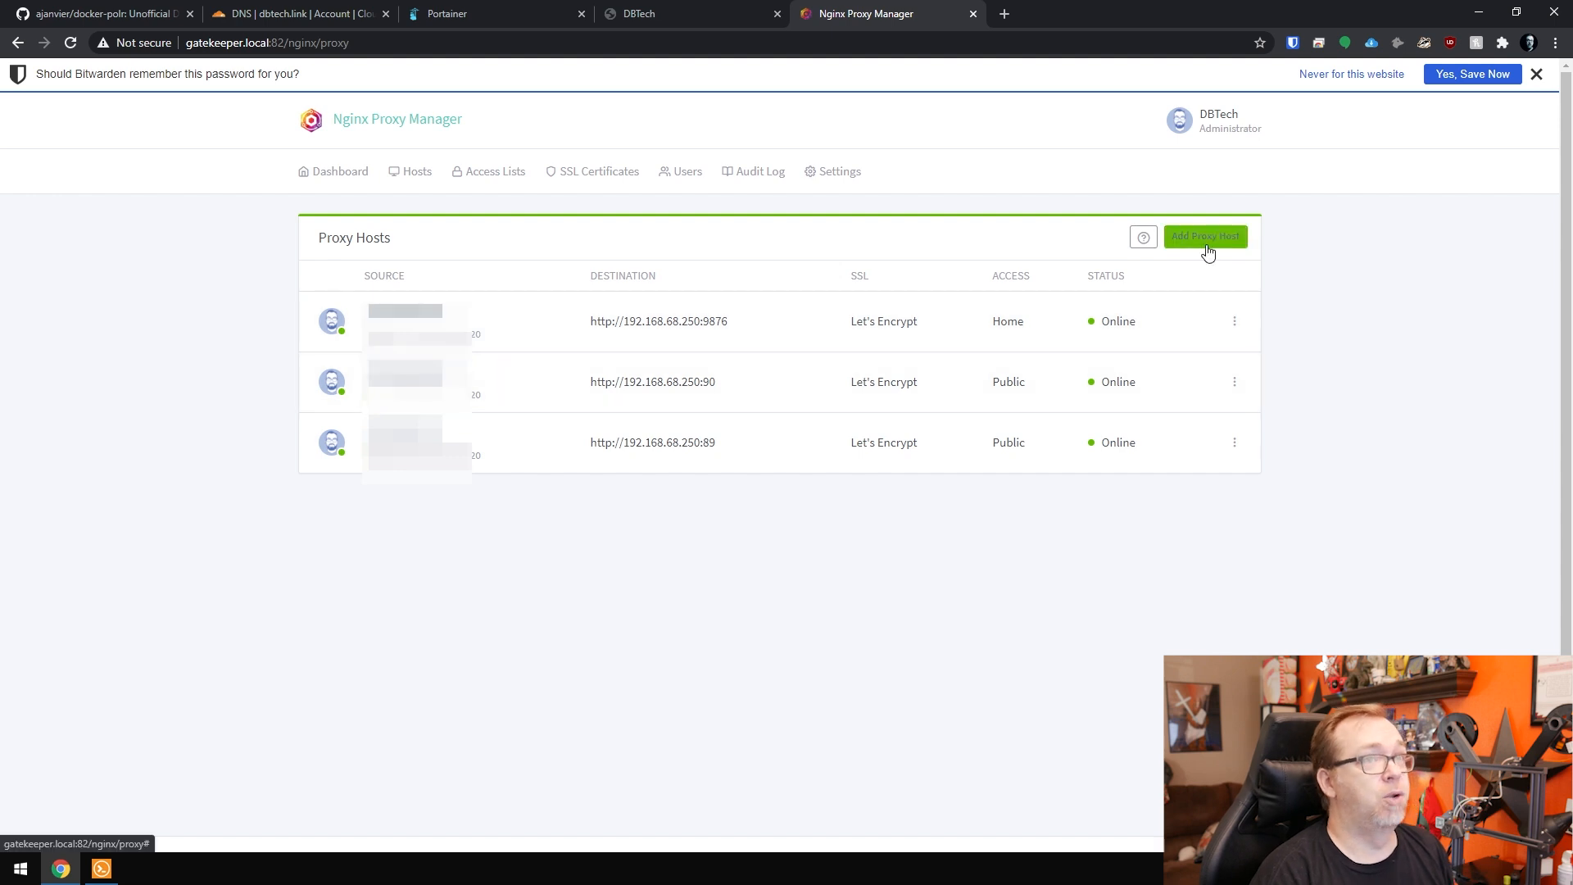
- Start a new proxy host with dbtech.link as its domain name
{"action": "left_click", "coordinate": [1206, 236]}
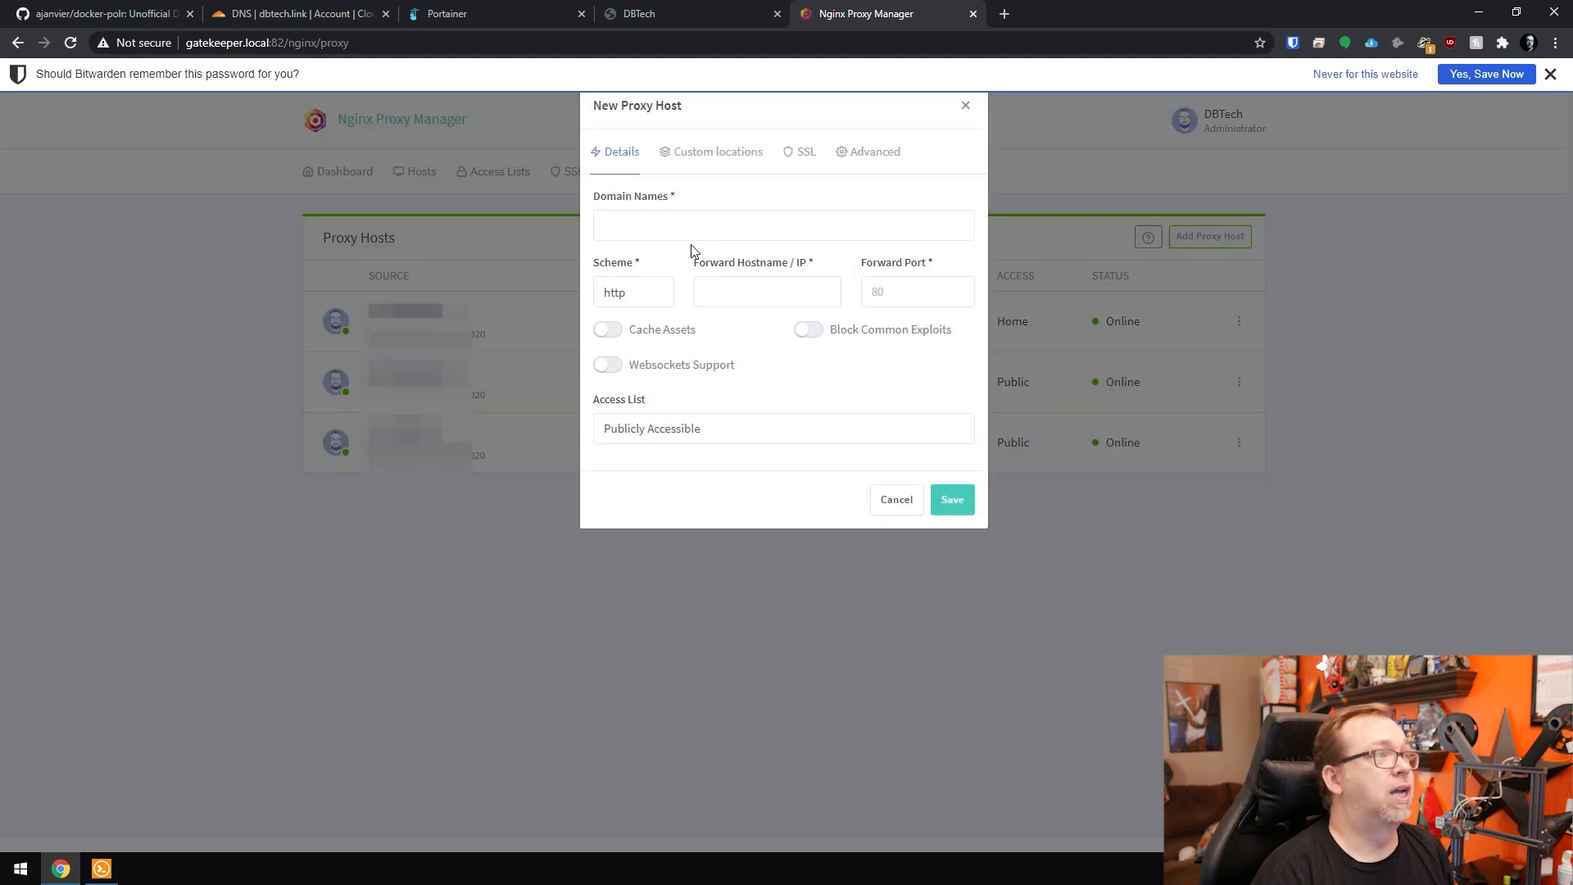
{"action": "type", "text": "dbtech"}
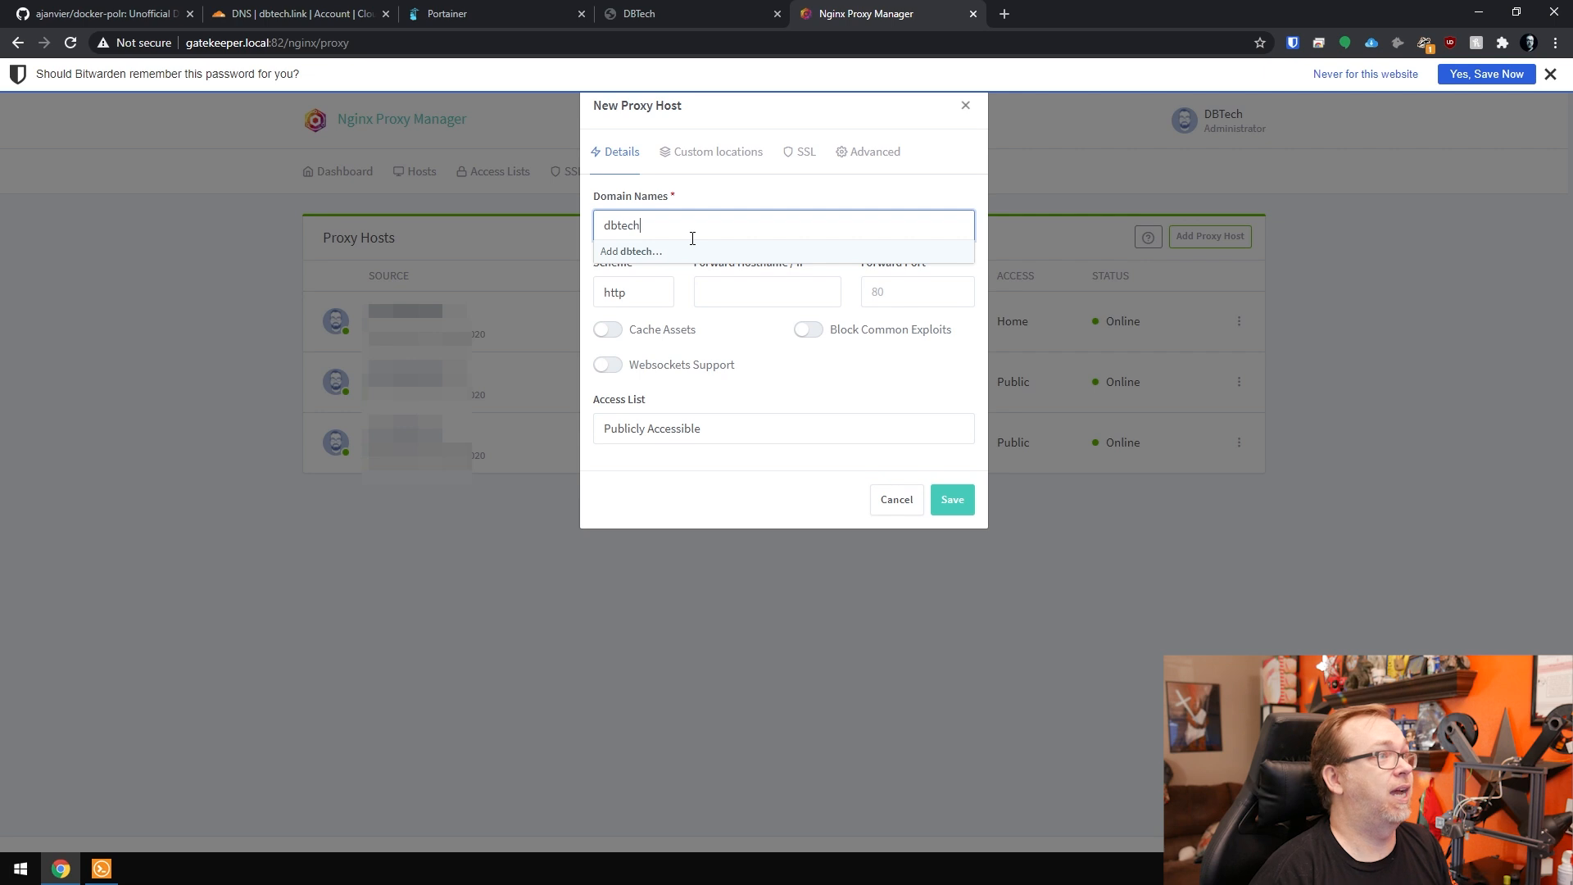
{"action": "left_click", "coordinate": [633, 250]}
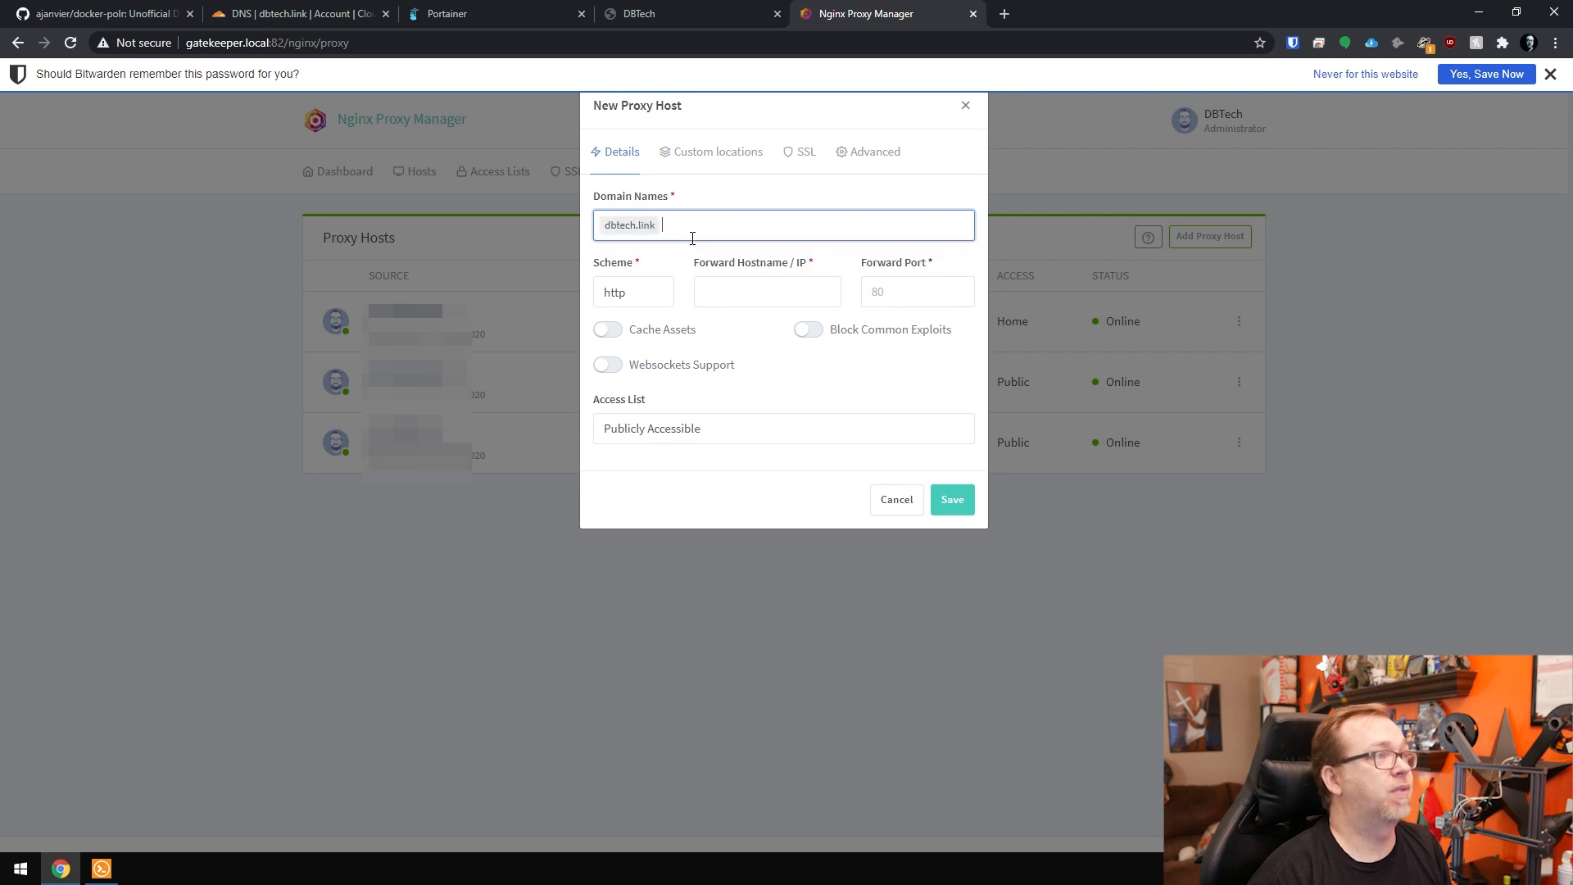
{"action": "left_click", "coordinate": [767, 292]}
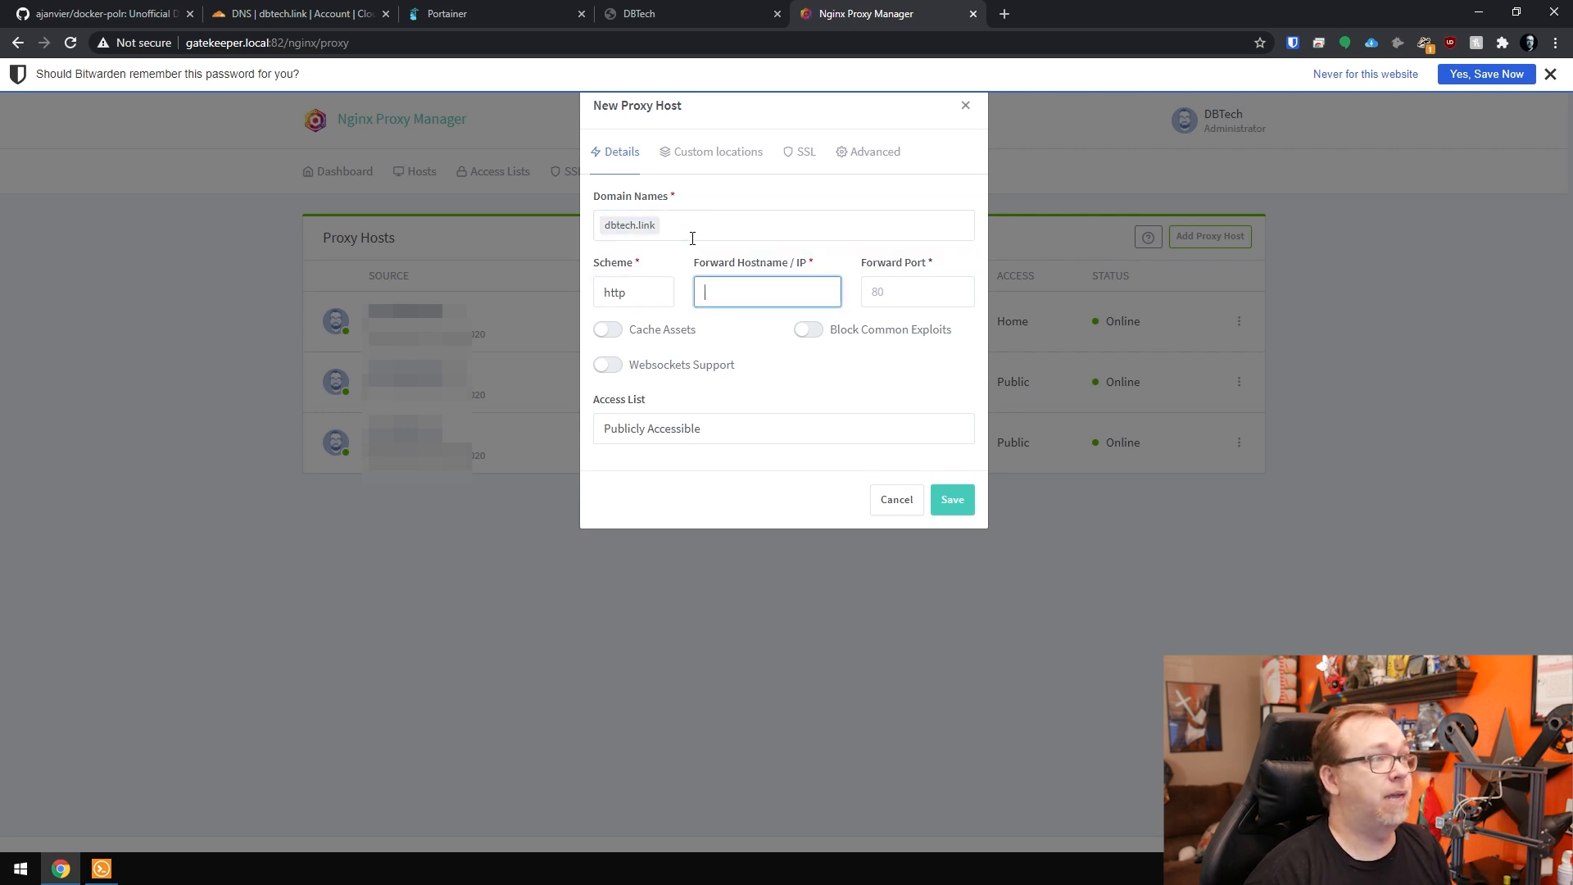
- Forward it to 192.168.68.250 port 9987 and enable Block Common Exploits
{"action": "type", "text": "192.168.68.250"}
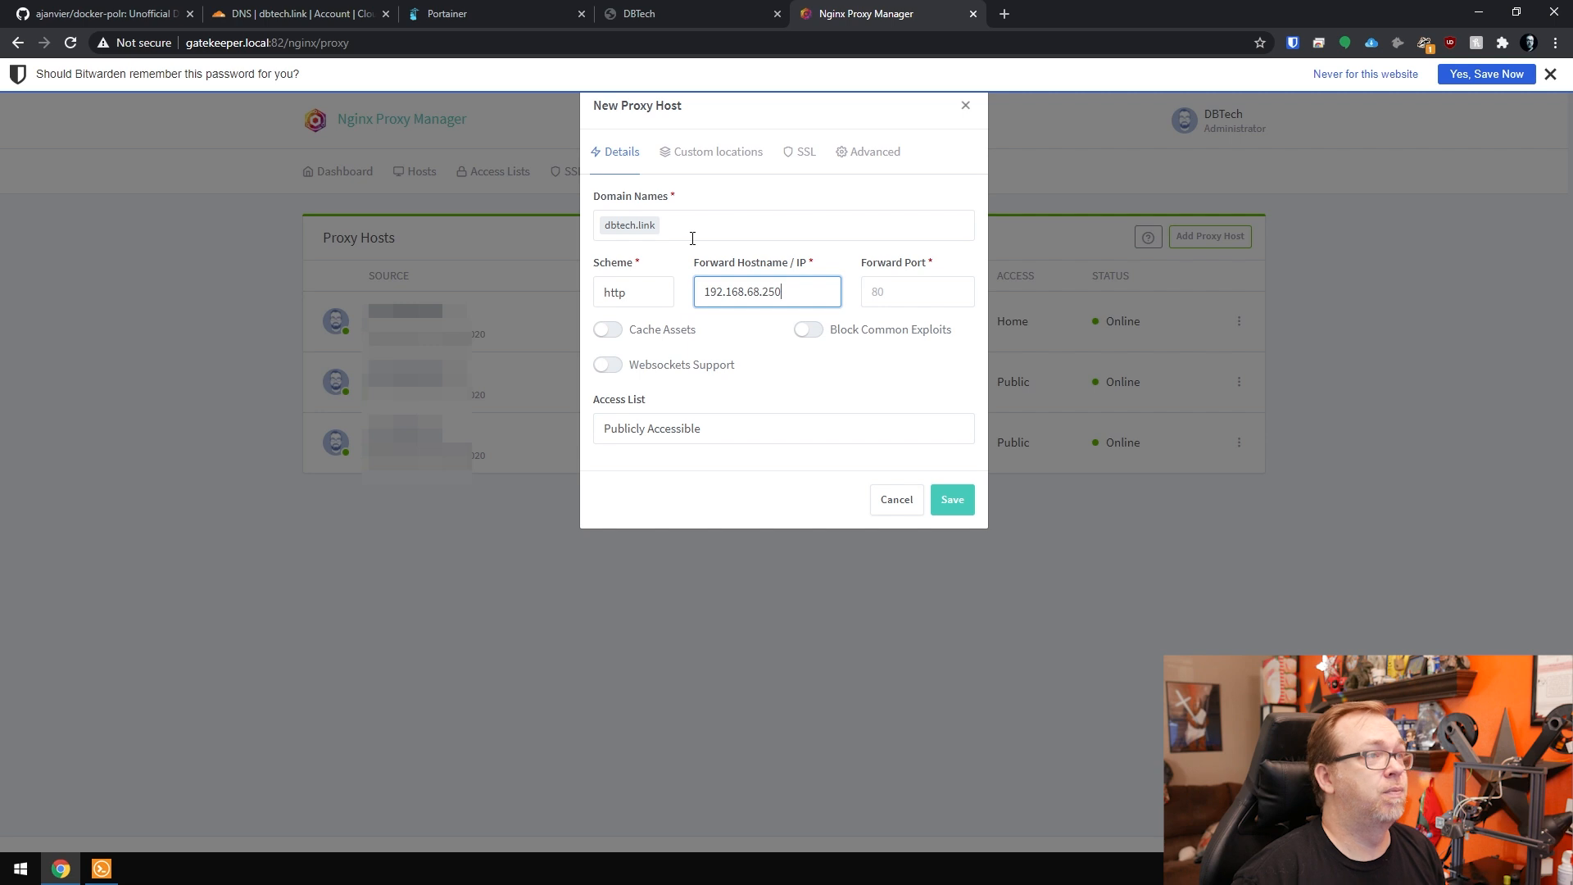
{"action": "type", "text": "9987"}
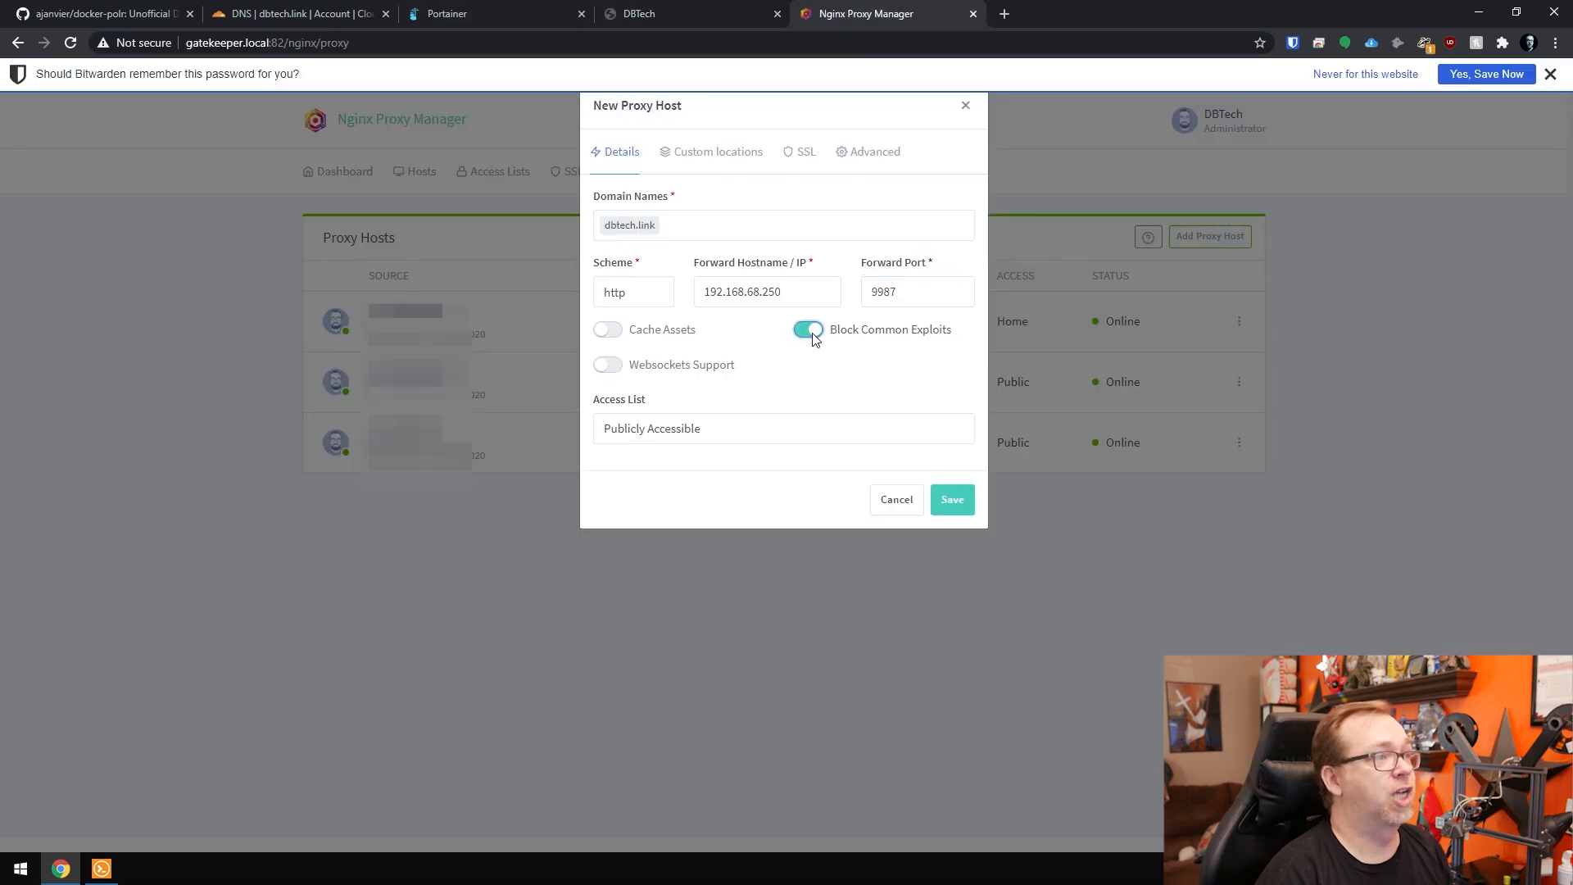
{"action": "left_click", "coordinate": [806, 151]}
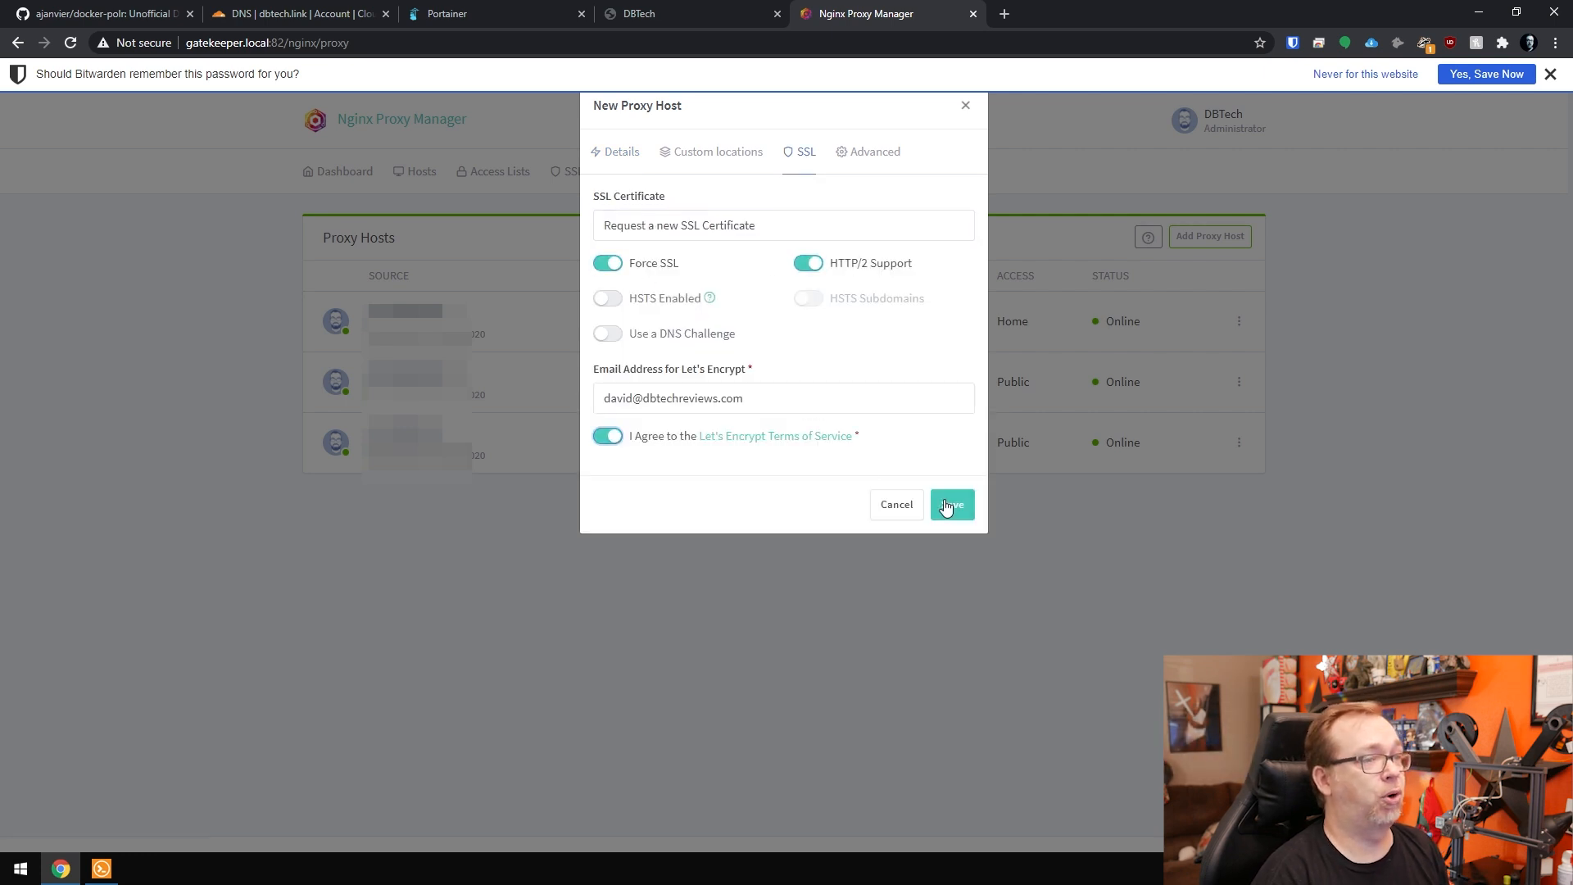
{"action": "left_click", "coordinate": [951, 504]}
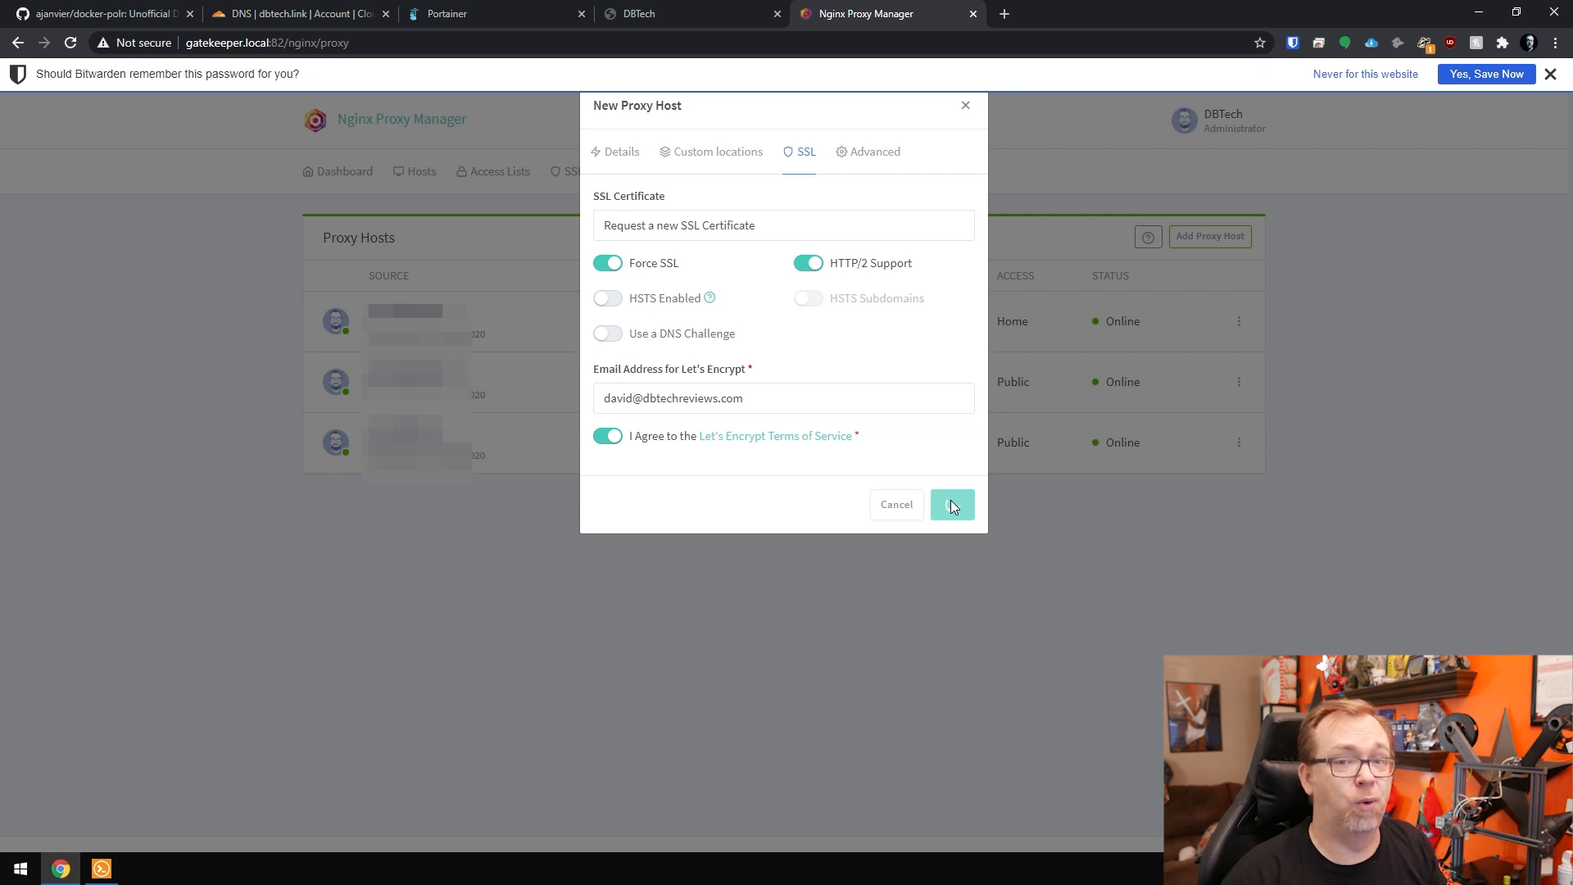
{"action": "left_click", "coordinate": [952, 505]}
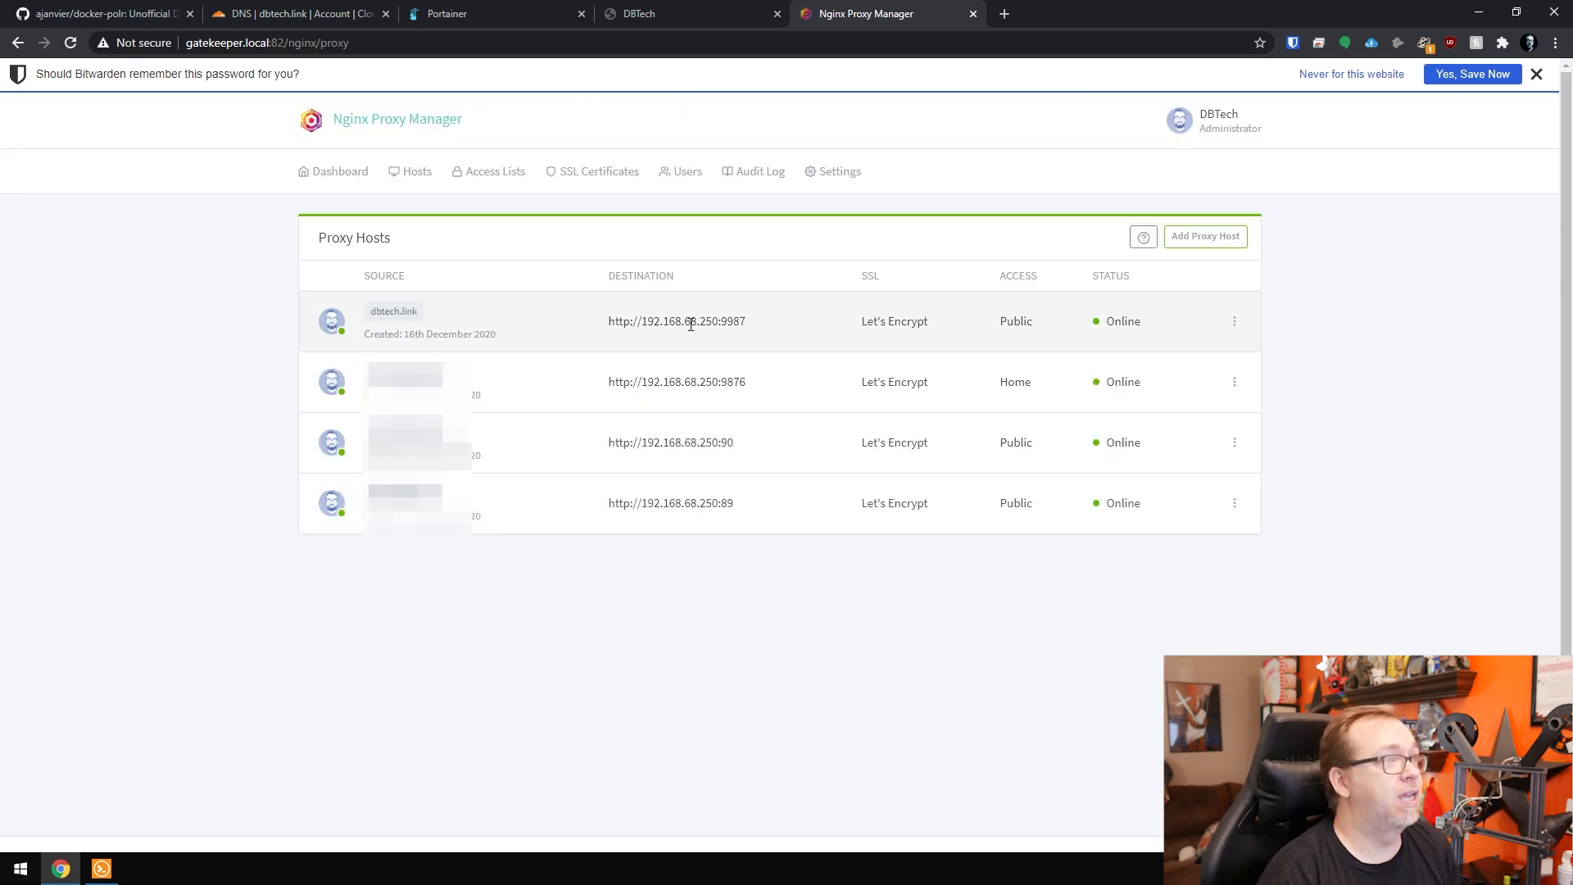
{"action": "mouse_move", "coordinate": [1235, 321]}
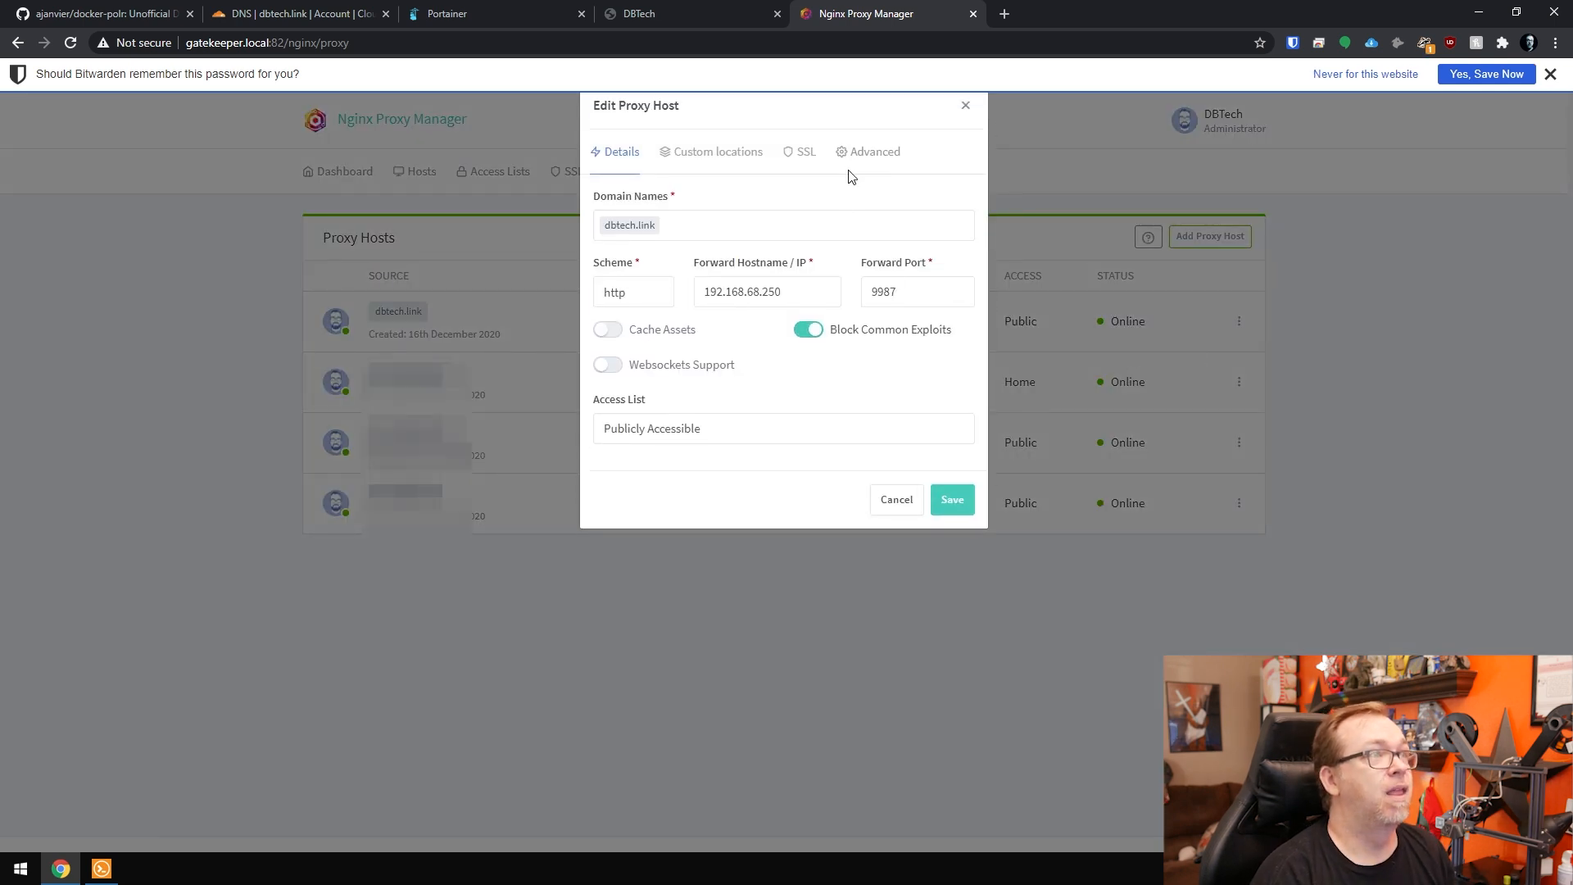
{"action": "left_click", "coordinate": [806, 150]}
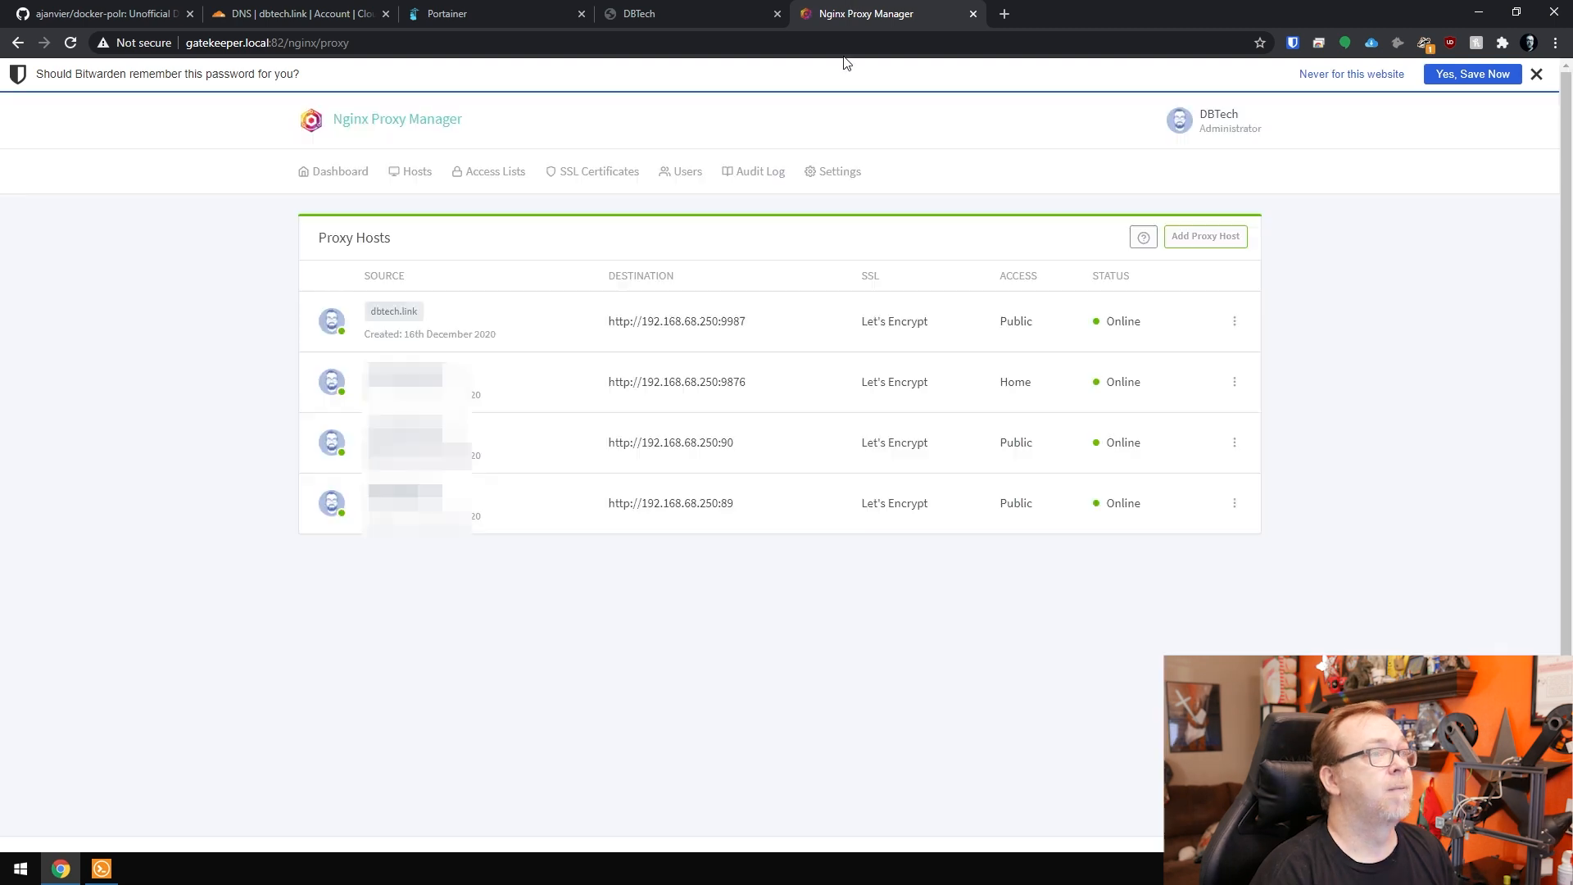
{"action": "mouse_move", "coordinate": [714, 136]}
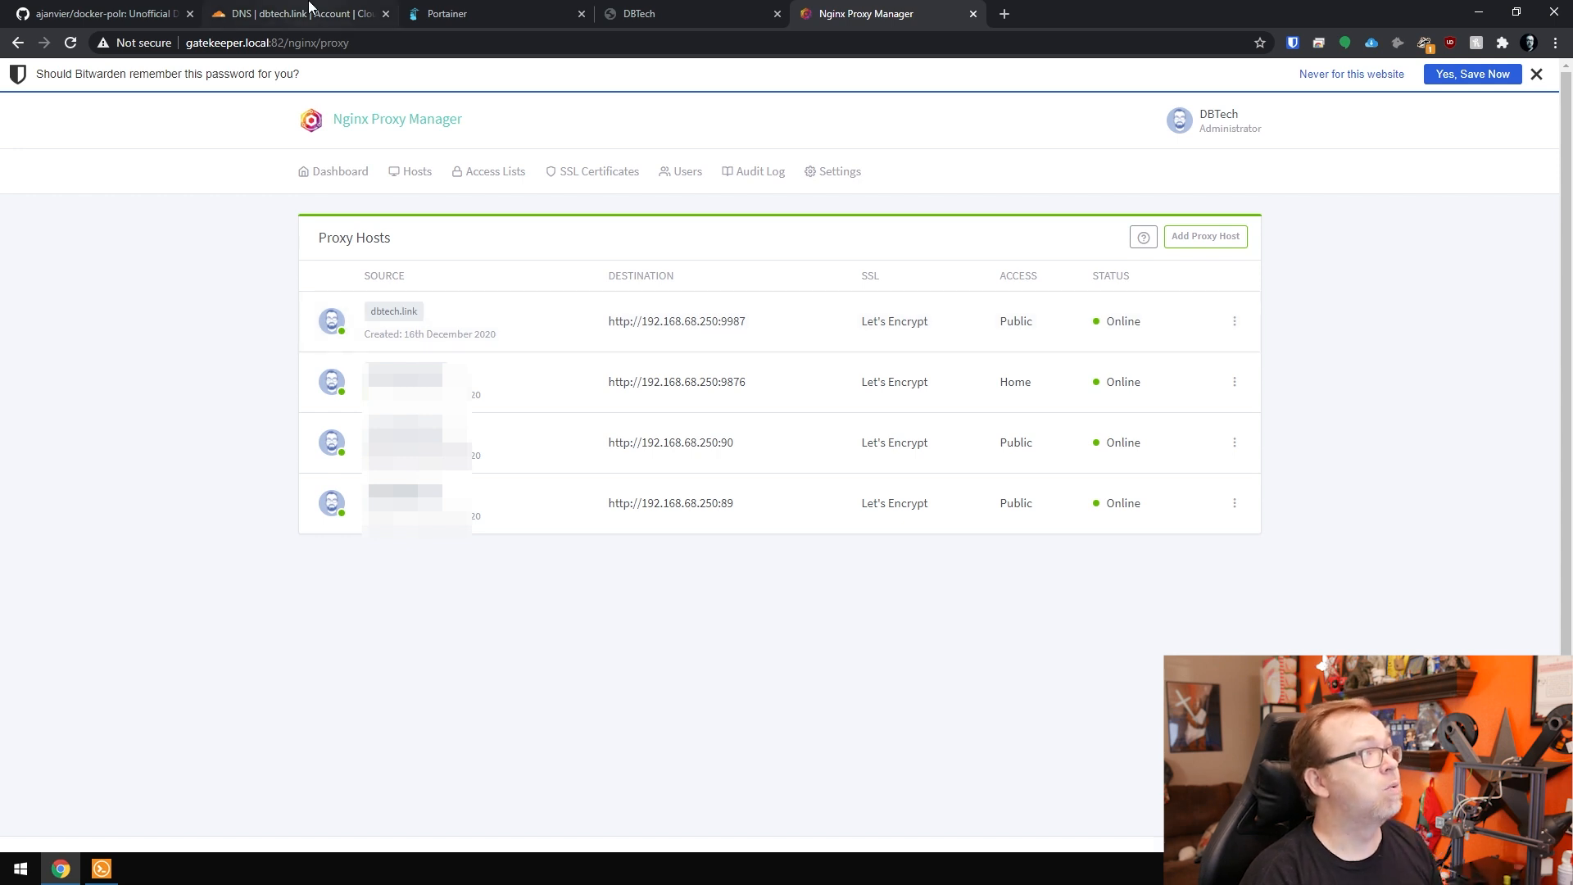
- Switch the dbtech.link A record in Cloudflare from DNS only to Proxied and save
{"action": "left_click", "coordinate": [287, 13]}
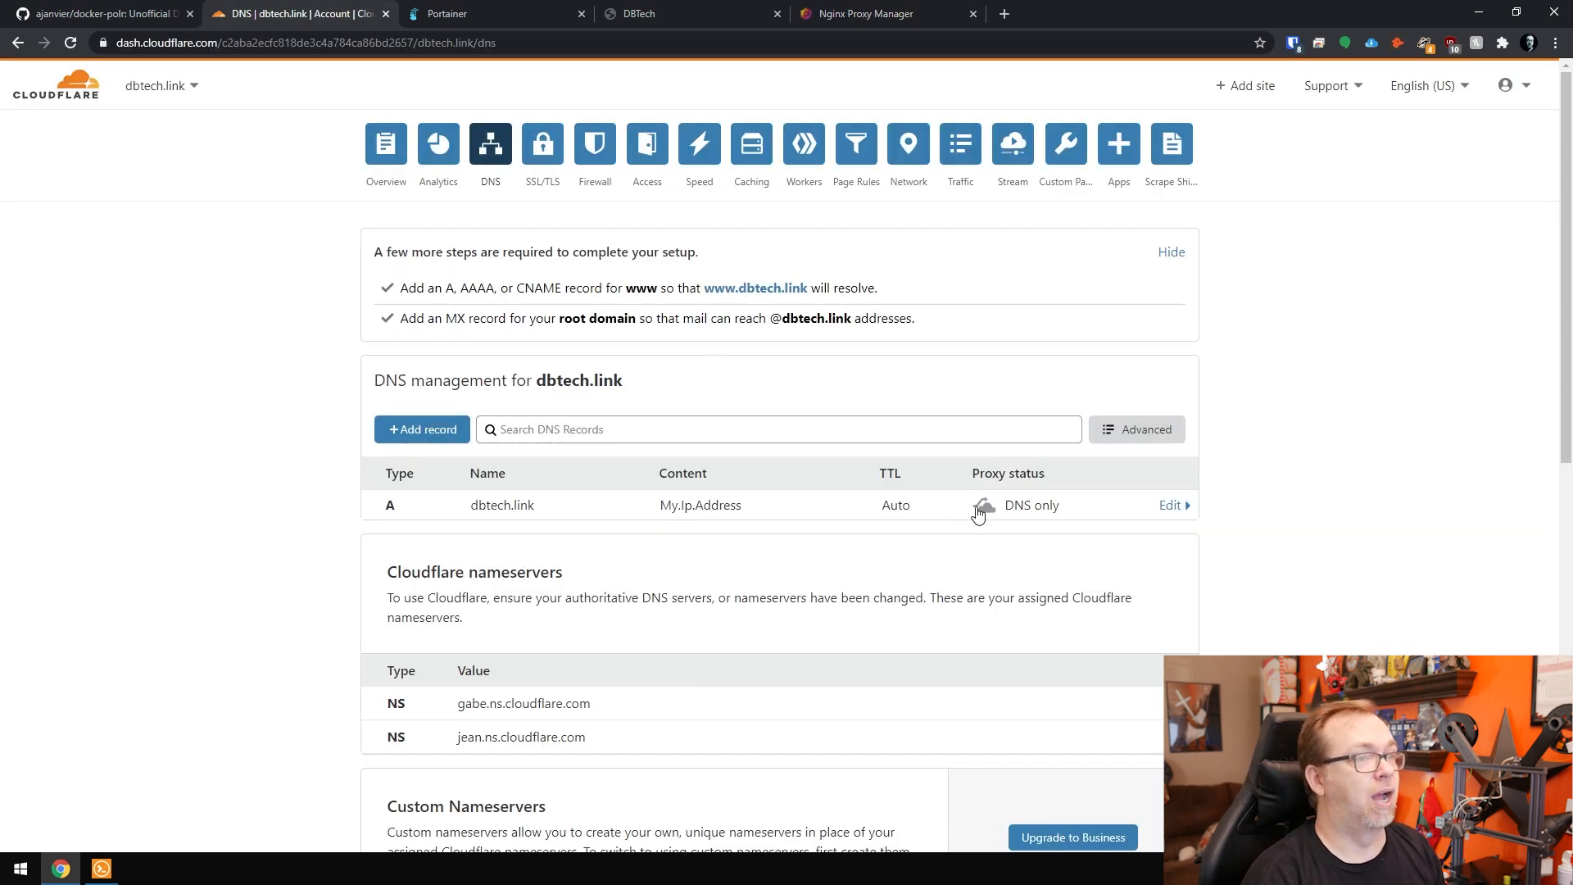
{"action": "left_click", "coordinate": [1170, 505]}
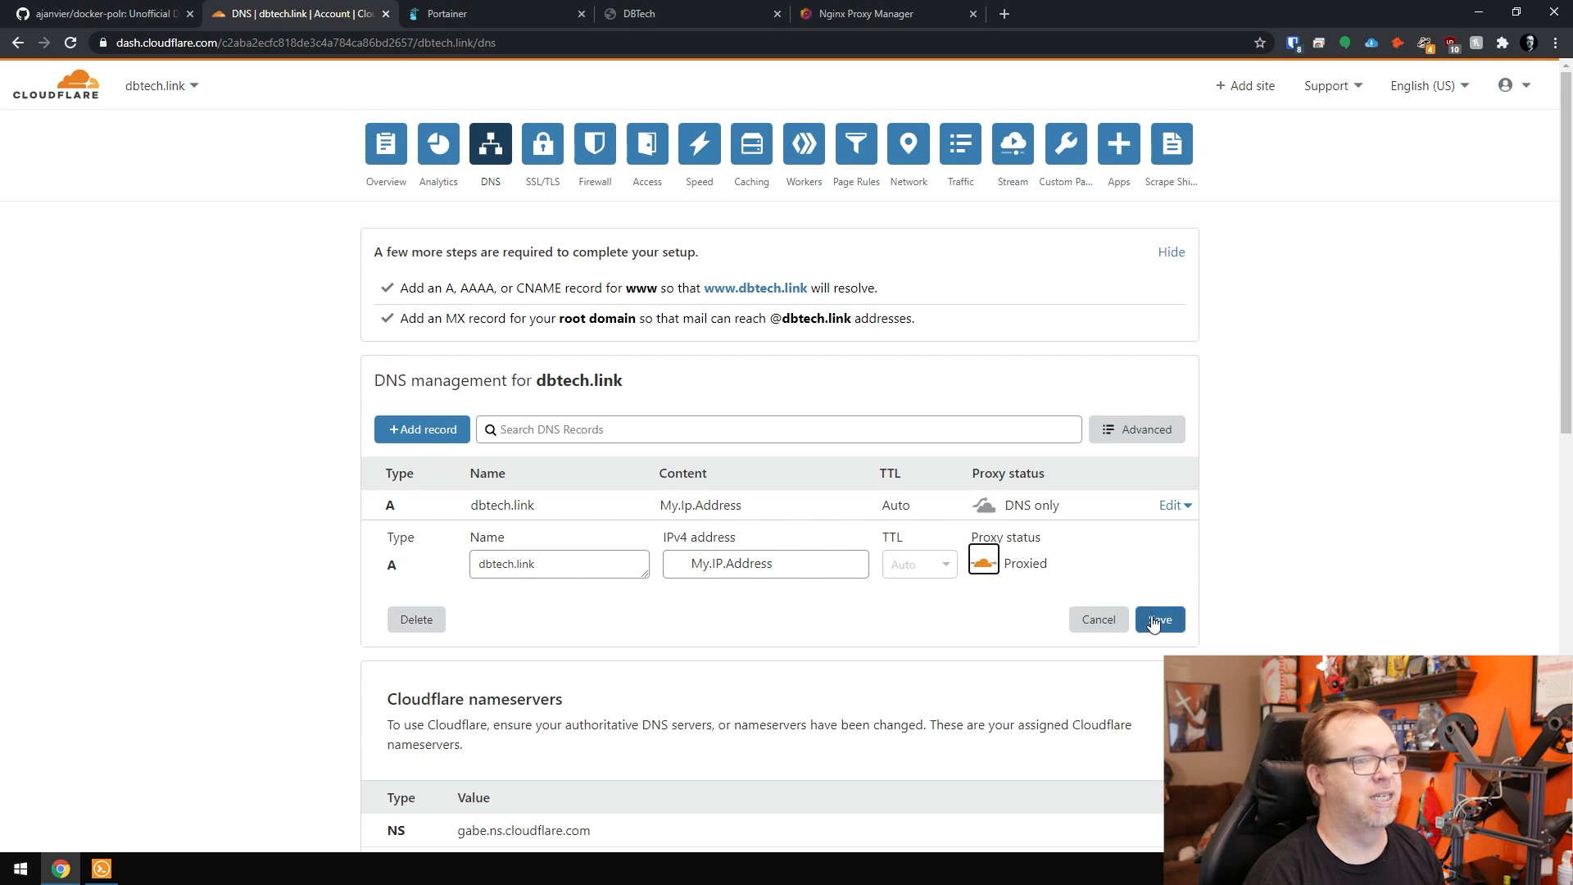
{"action": "left_click", "coordinate": [1160, 620]}
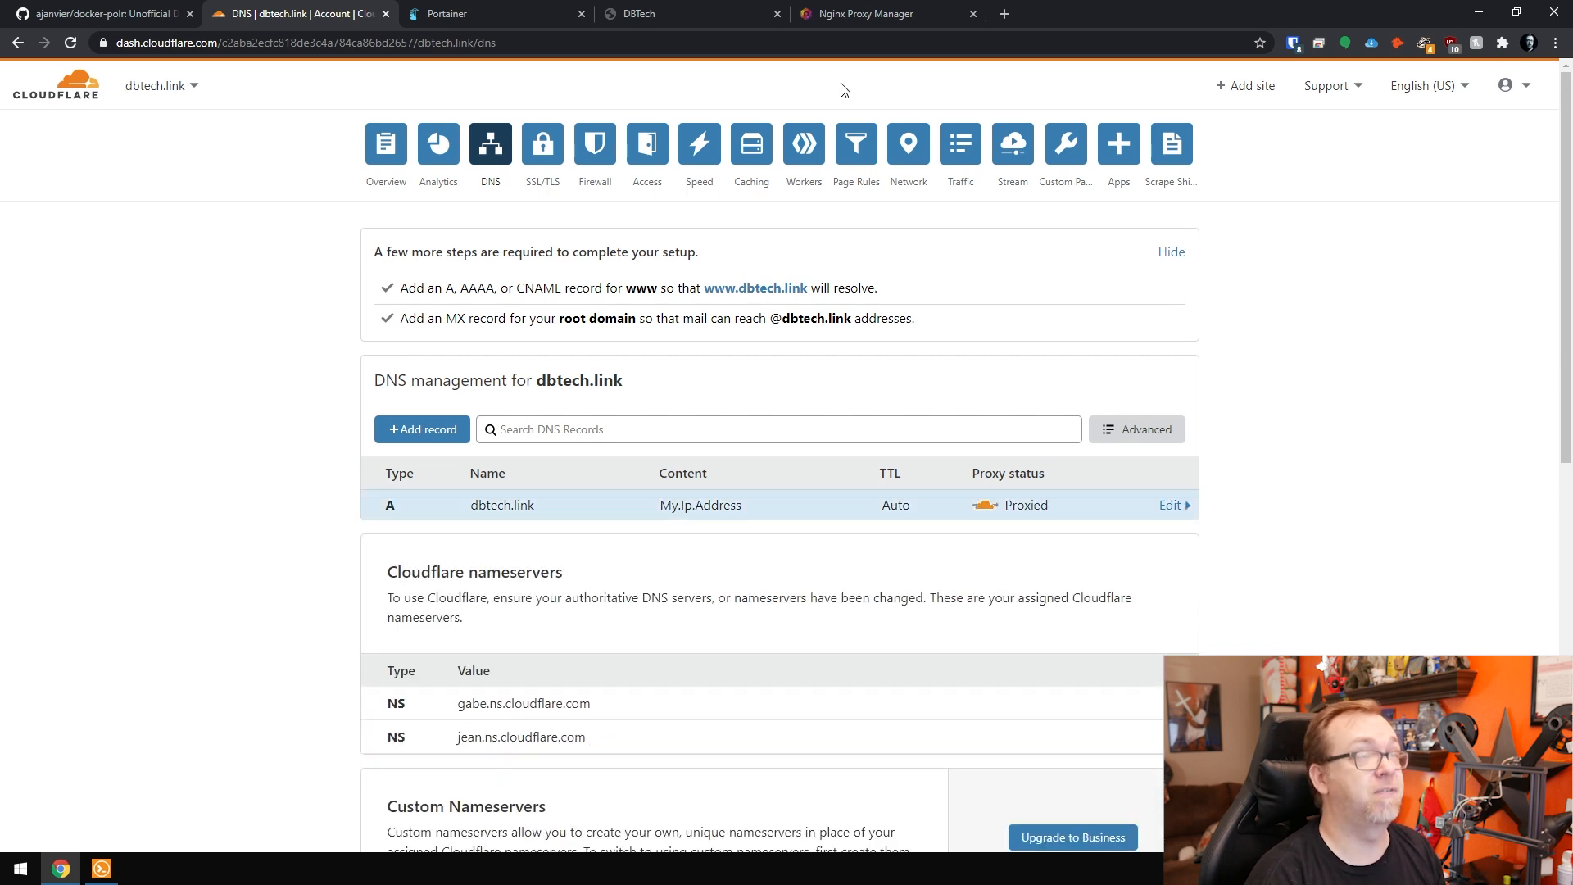
{"action": "mouse_move", "coordinate": [862, 13]}
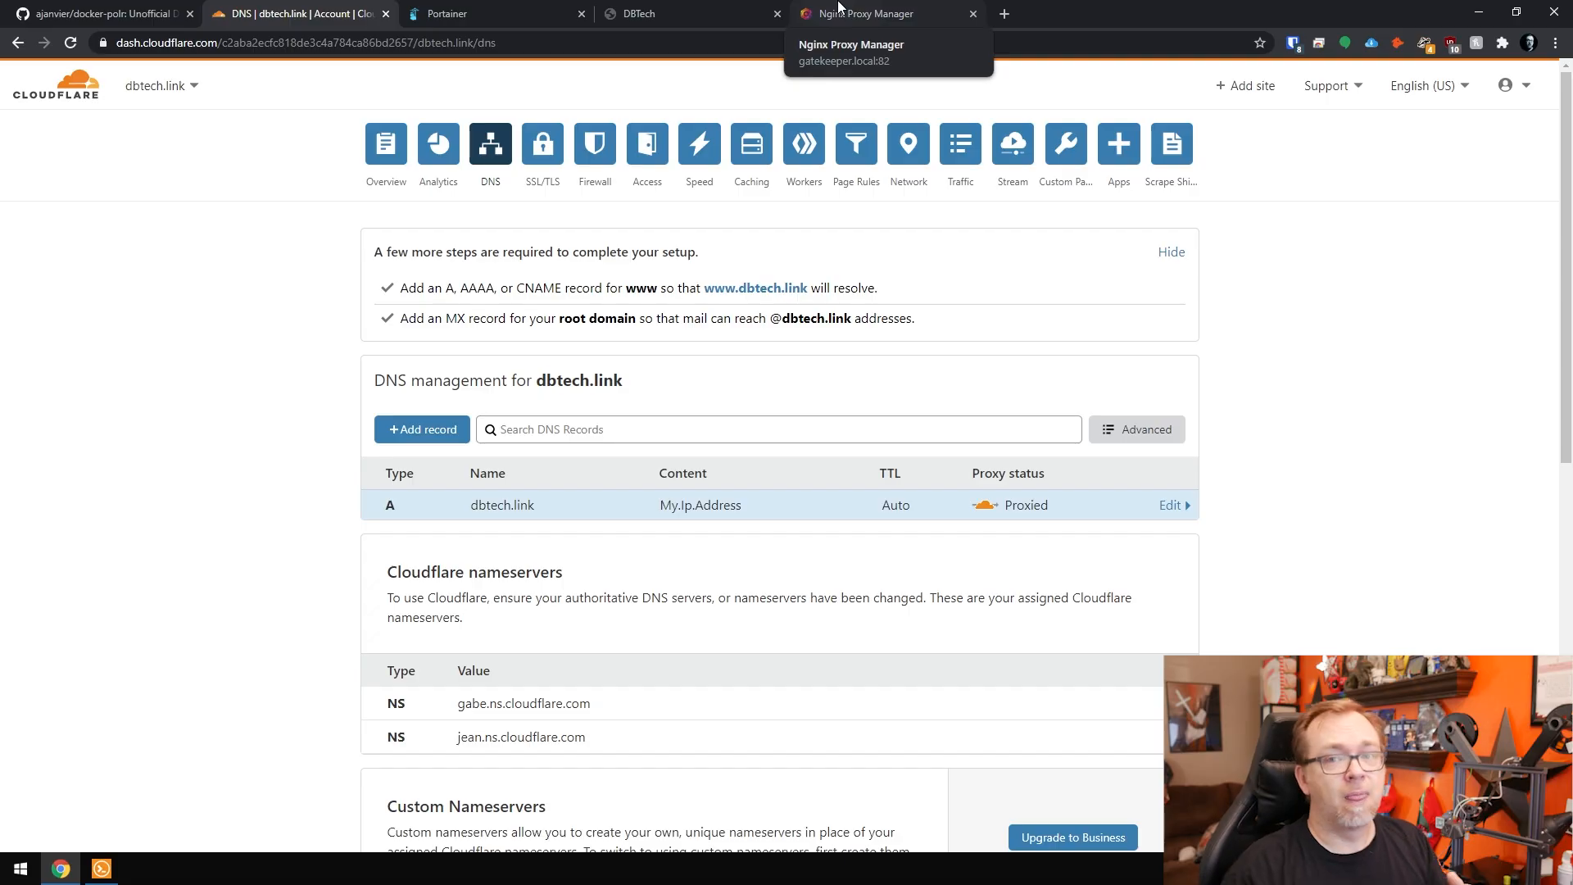
{"action": "mouse_move", "coordinate": [448, 13]}
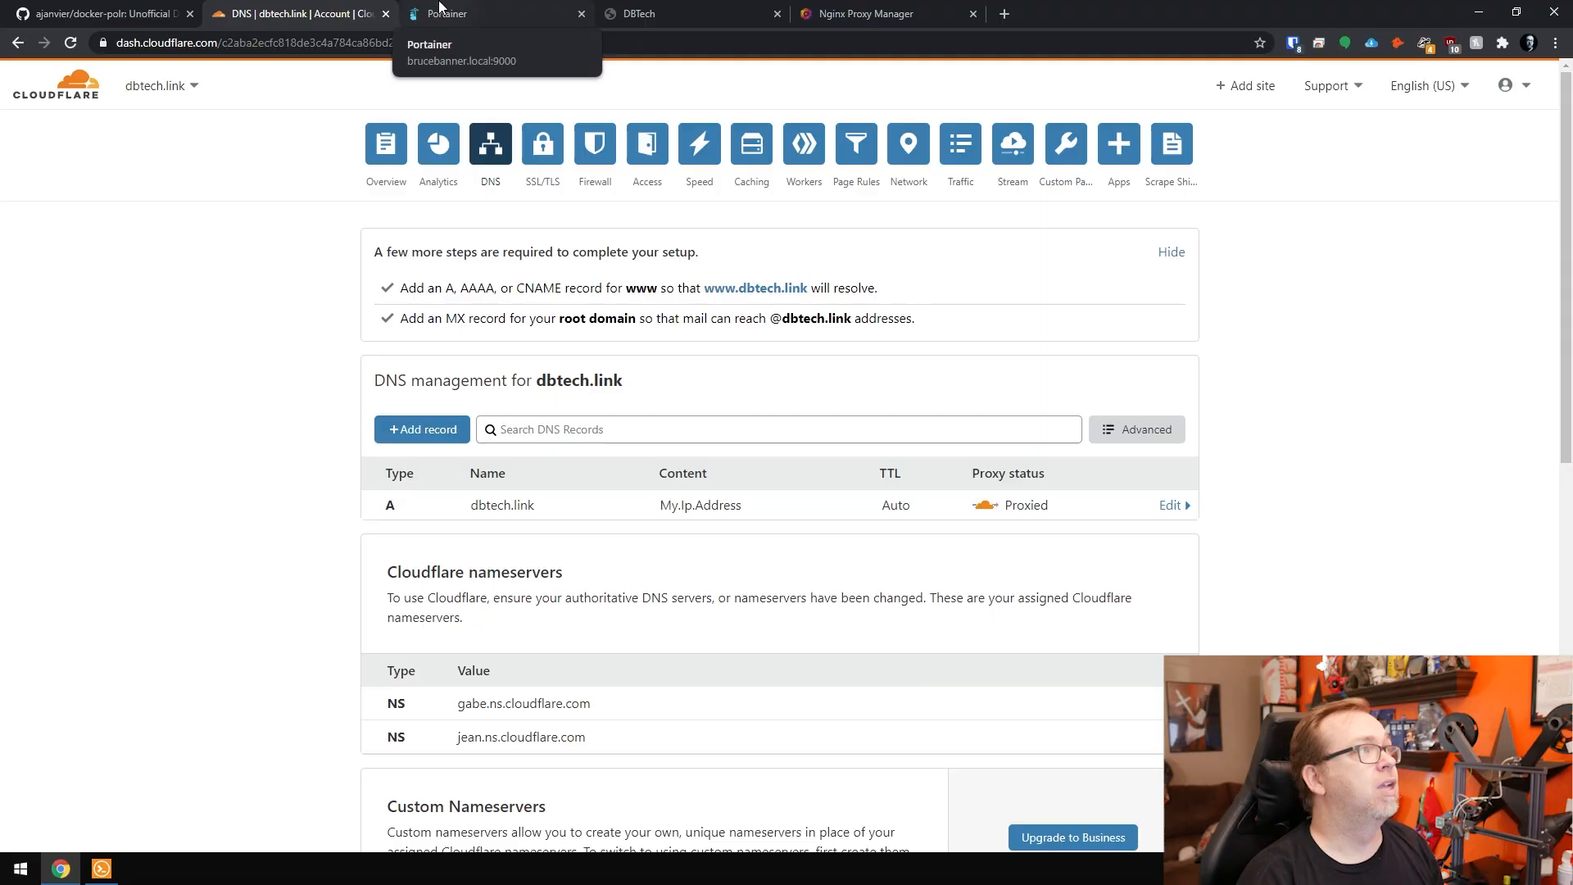
- Log in to dbtech.link/login as admin, retrying after the invalid password, and dismiss Bitwarden's save prompt
{"action": "left_click", "coordinate": [446, 13]}
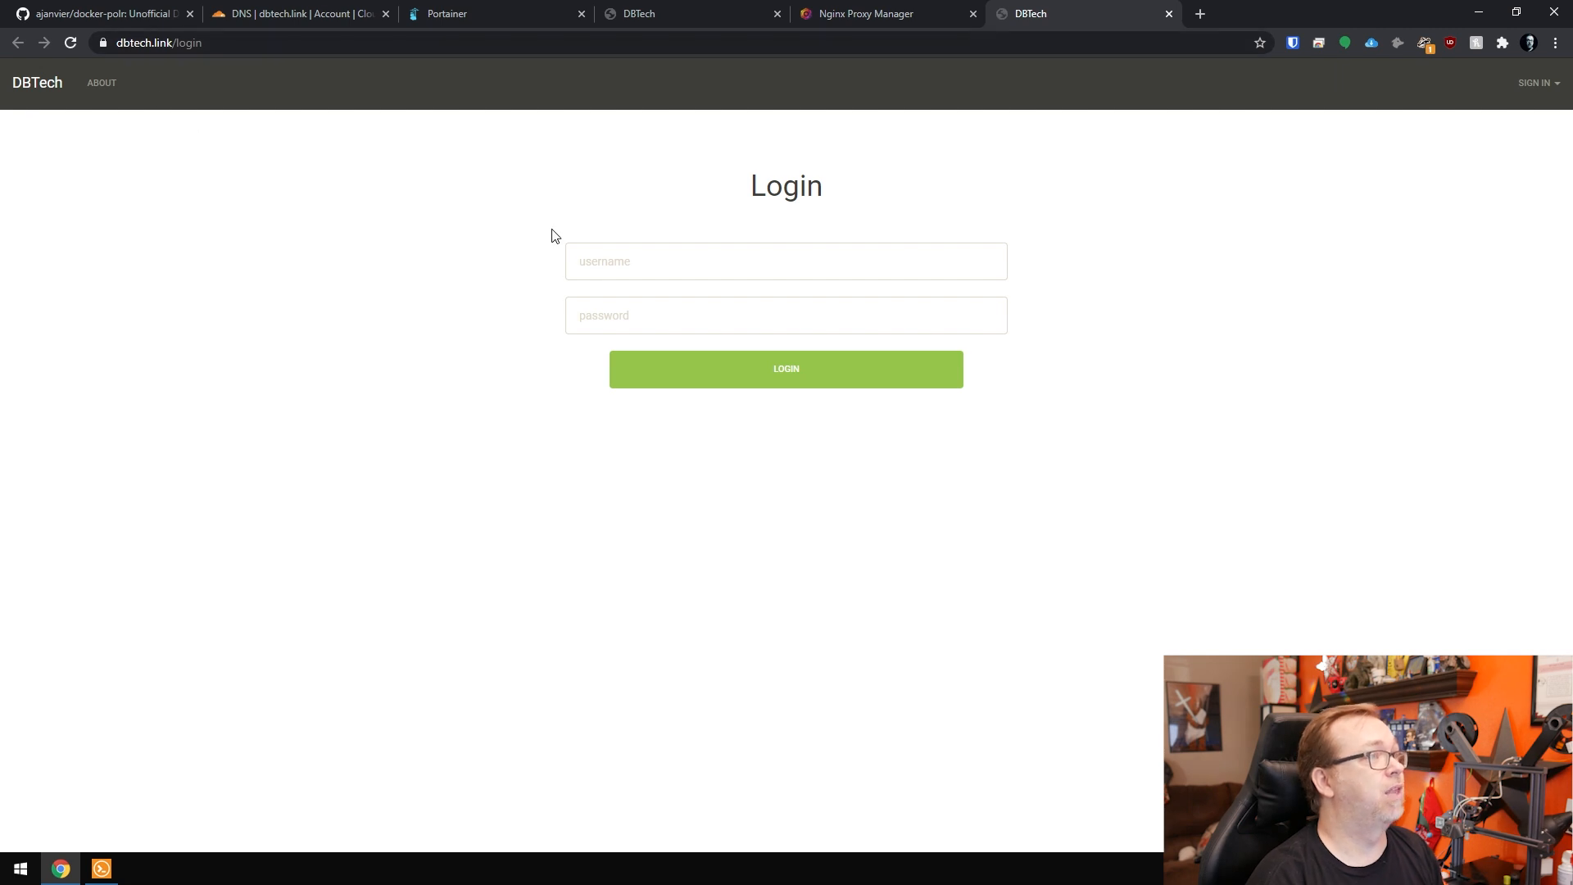
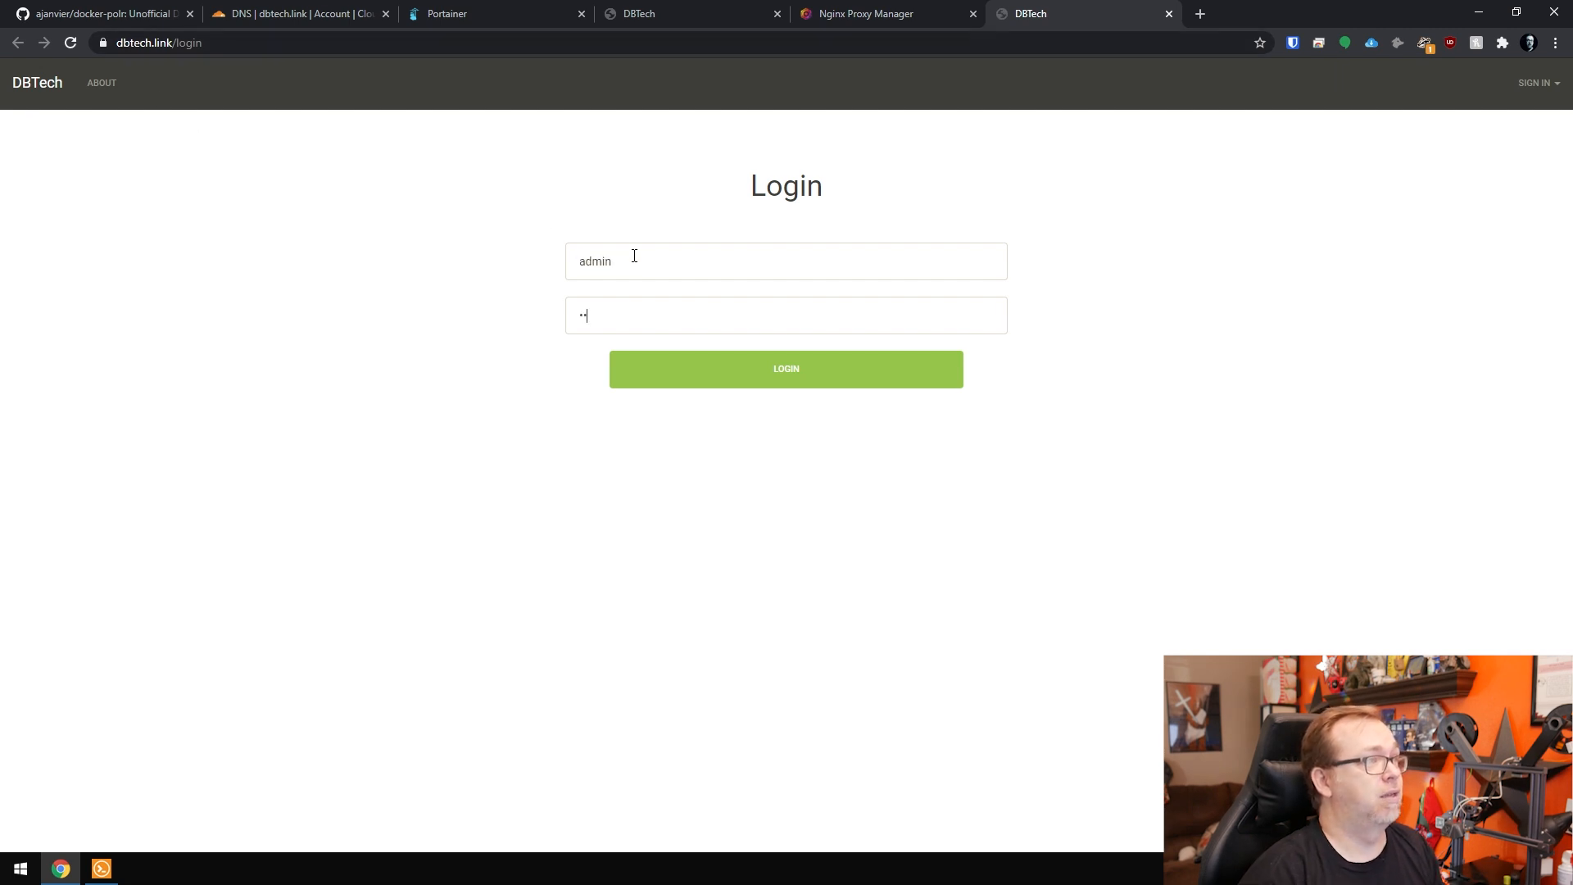
{"action": "left_click", "coordinate": [786, 368]}
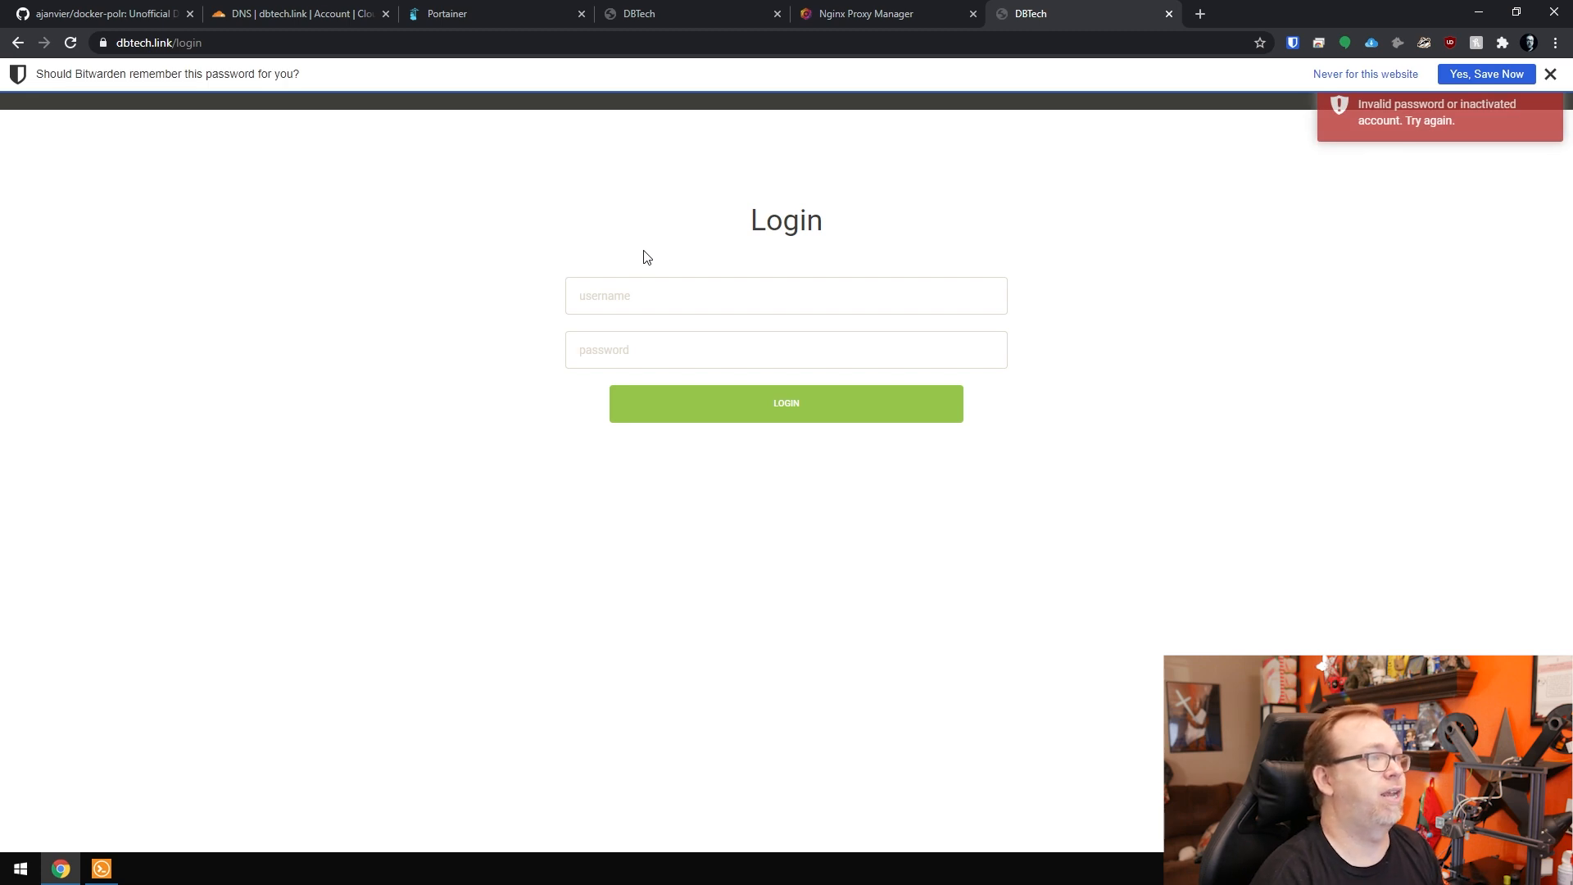
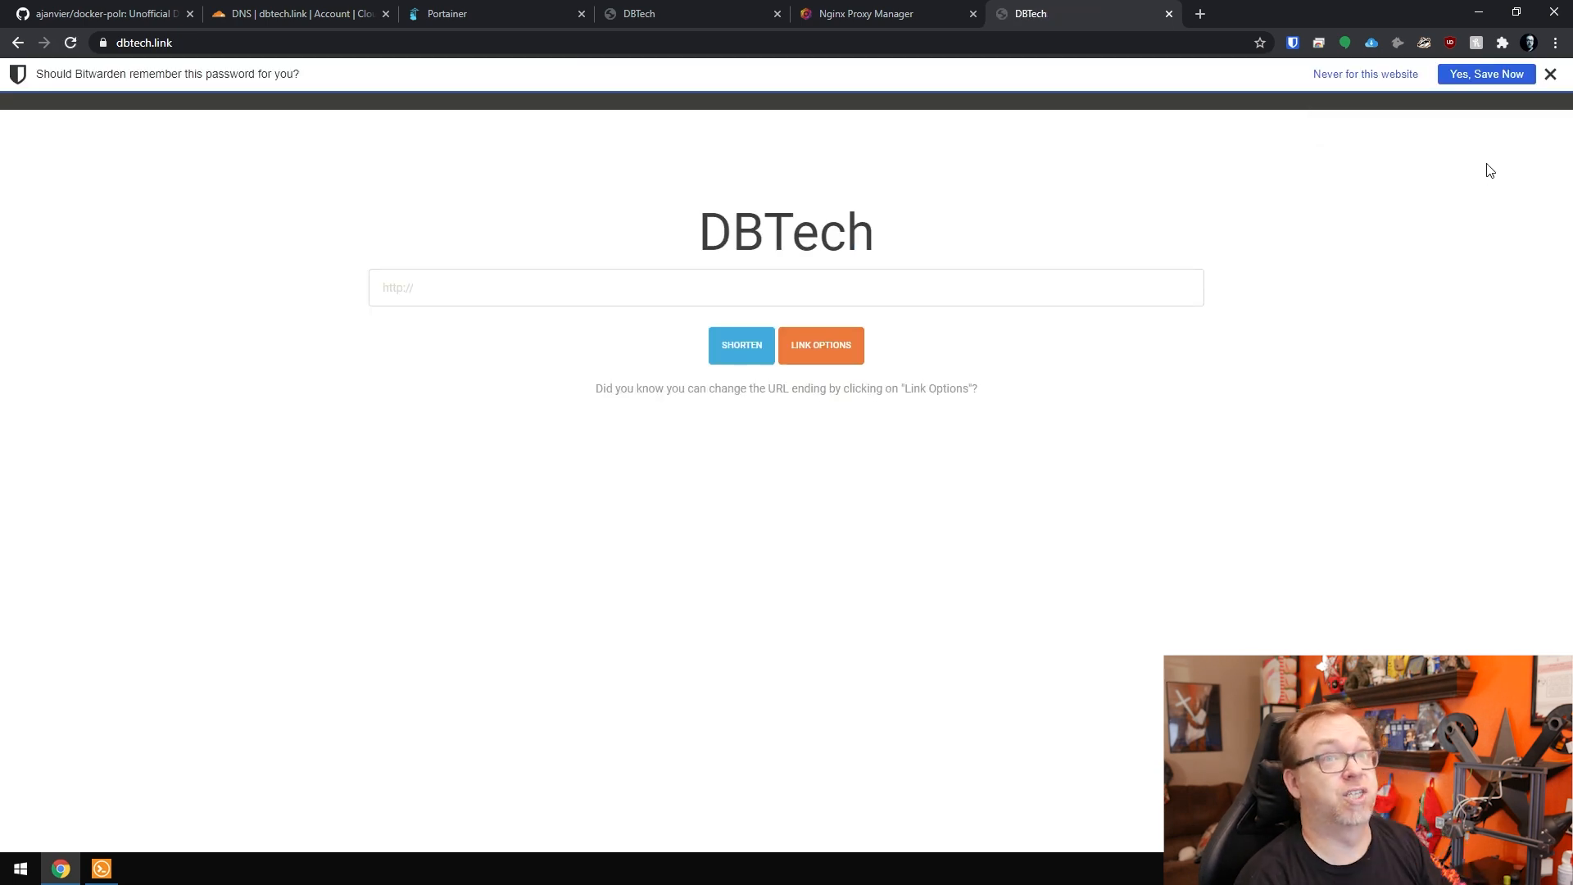
{"action": "left_click", "coordinate": [1551, 74]}
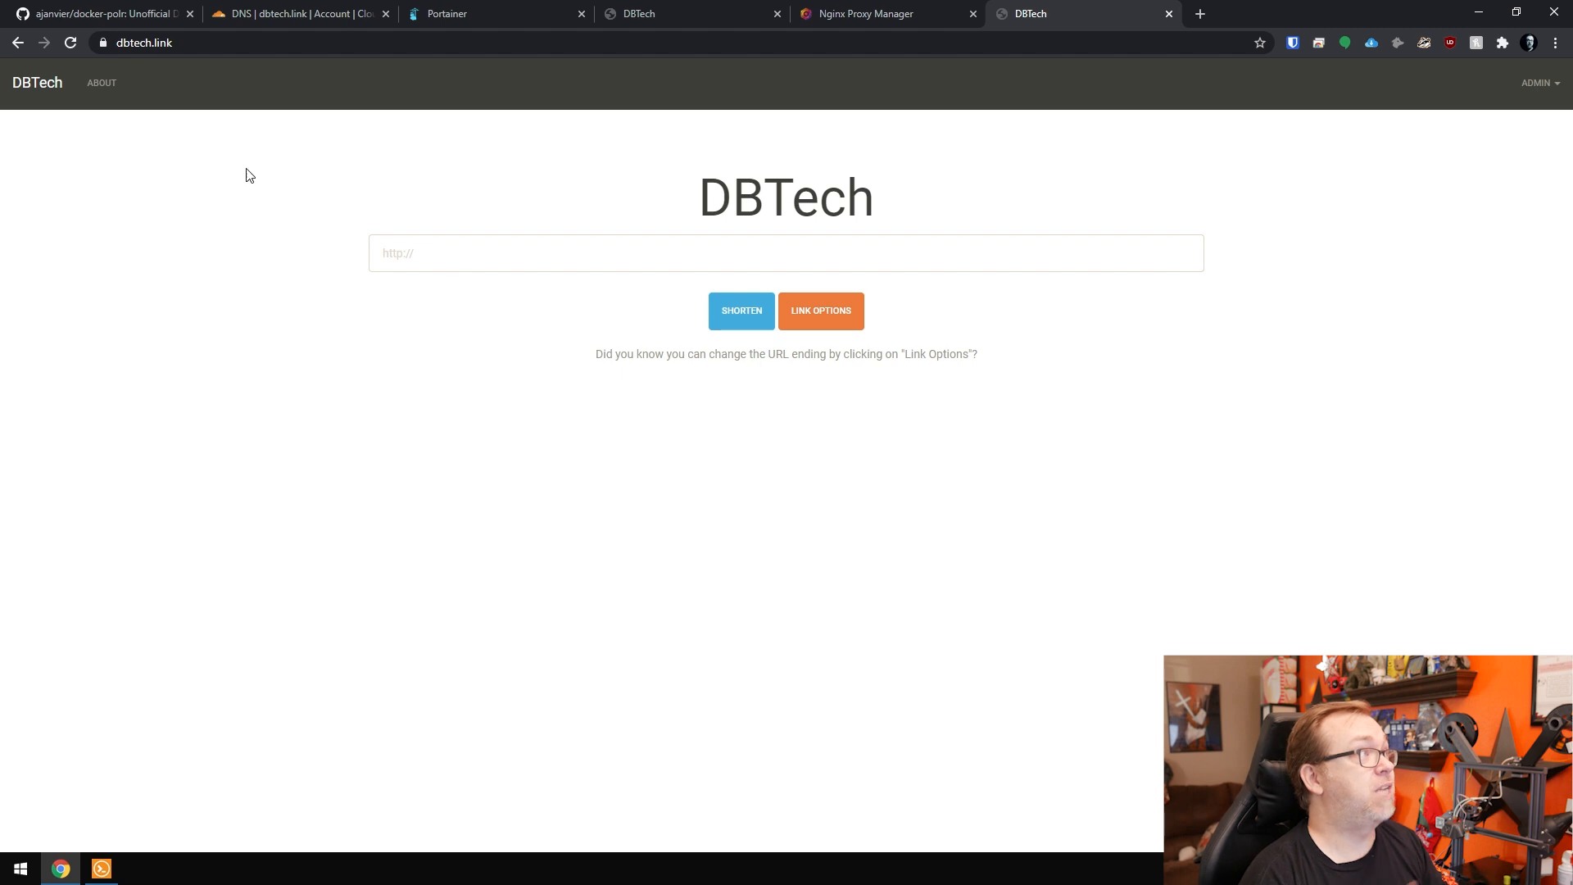
{"action": "mouse_move", "coordinate": [161, 65]}
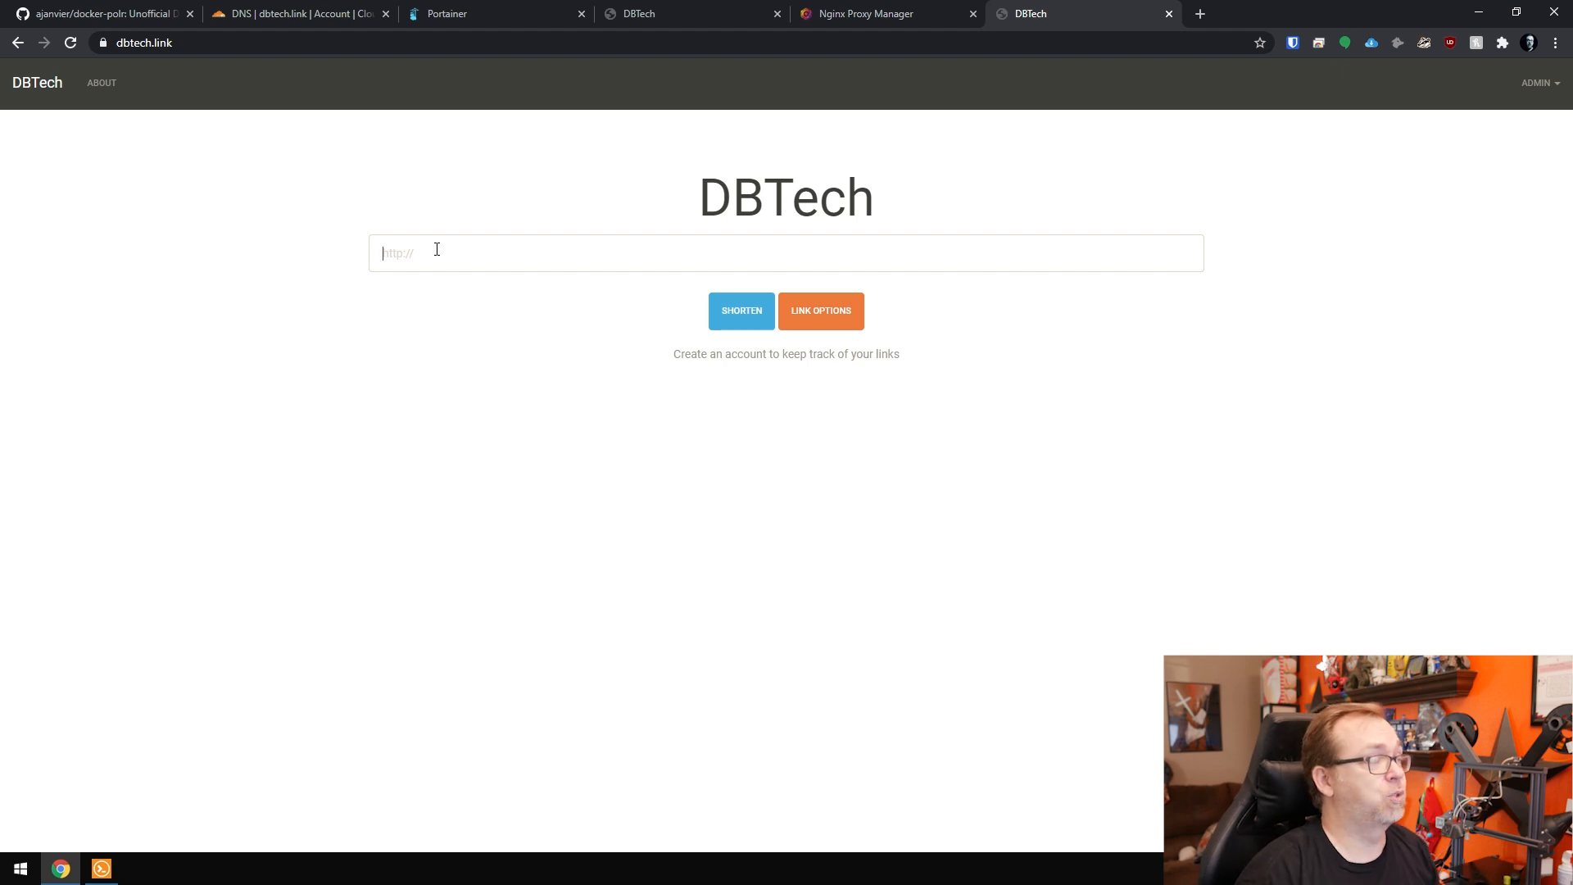
- Go to the Polr admin dashboard and view the list of shortened links
{"action": "type", "text": "http"}
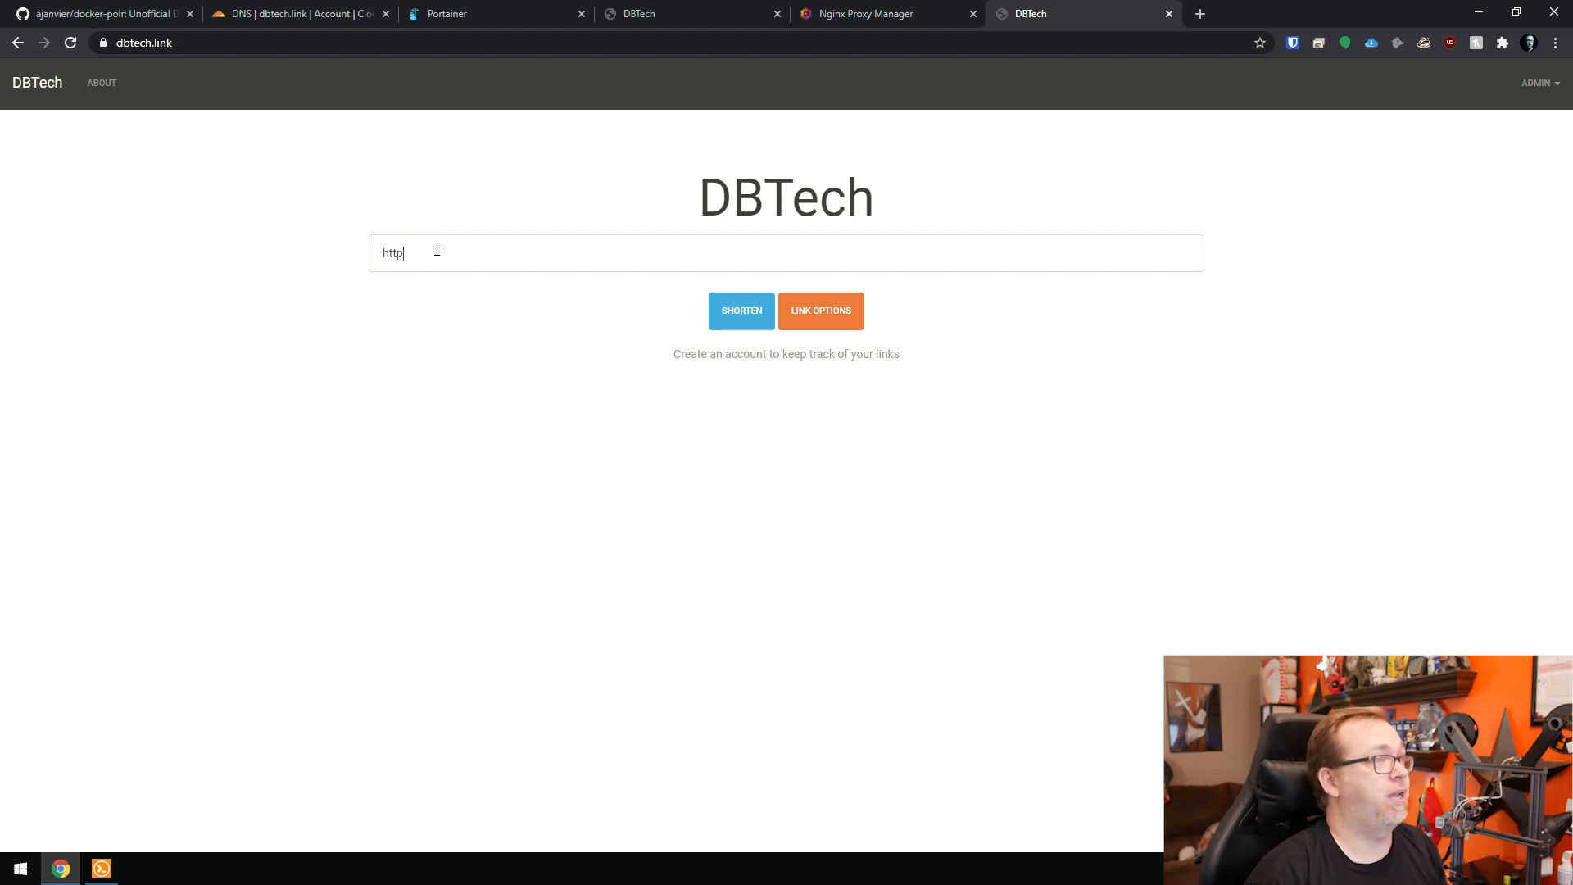
{"action": "left_click", "coordinate": [1539, 82]}
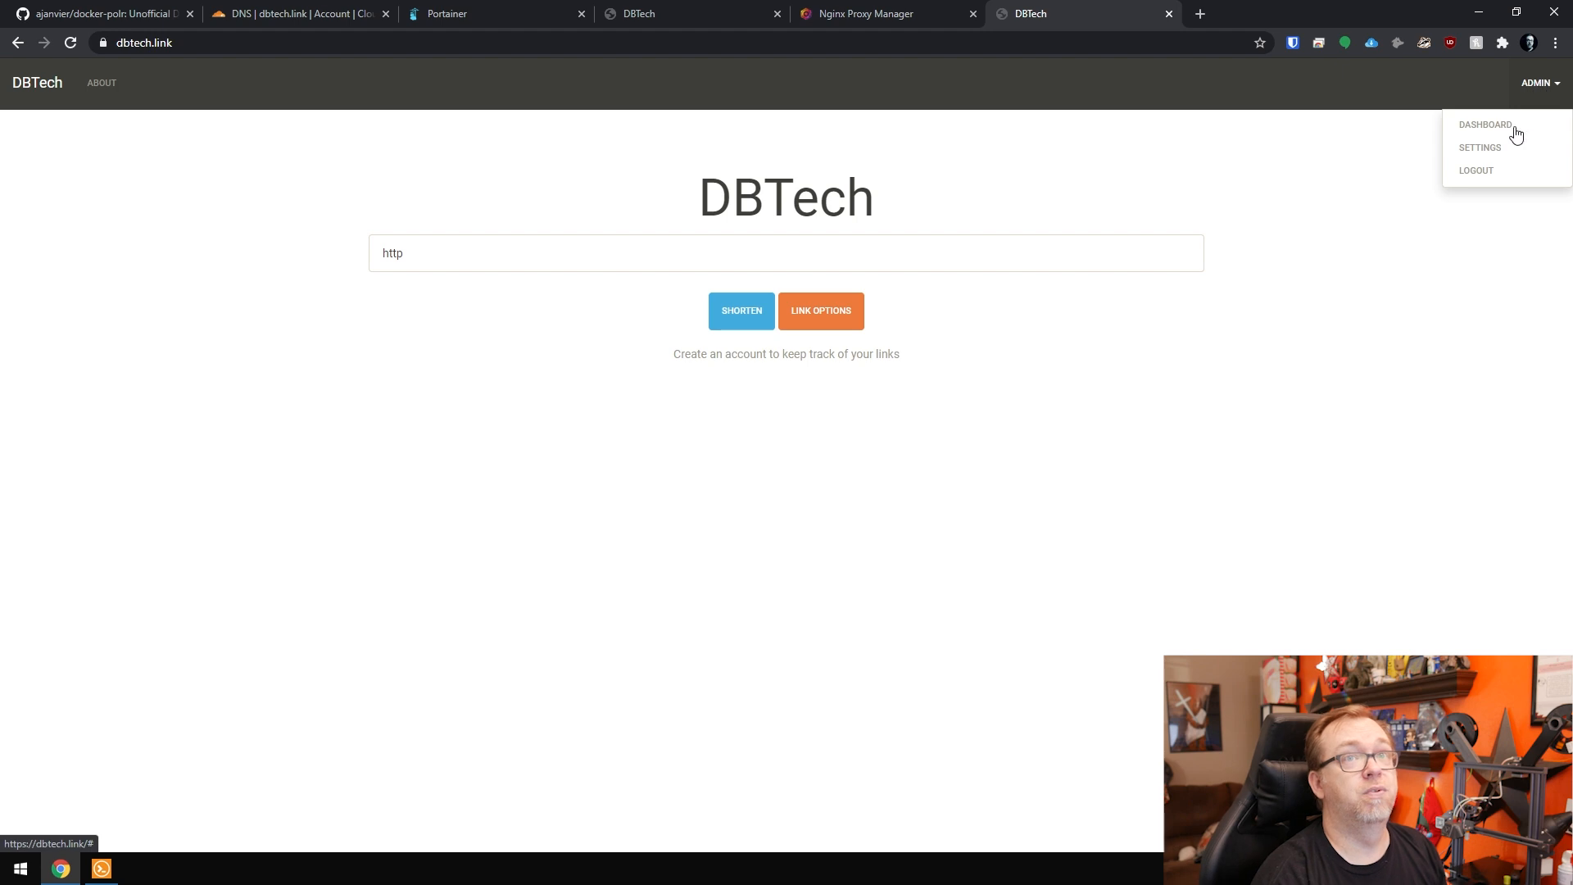
{"action": "left_click", "coordinate": [1481, 148]}
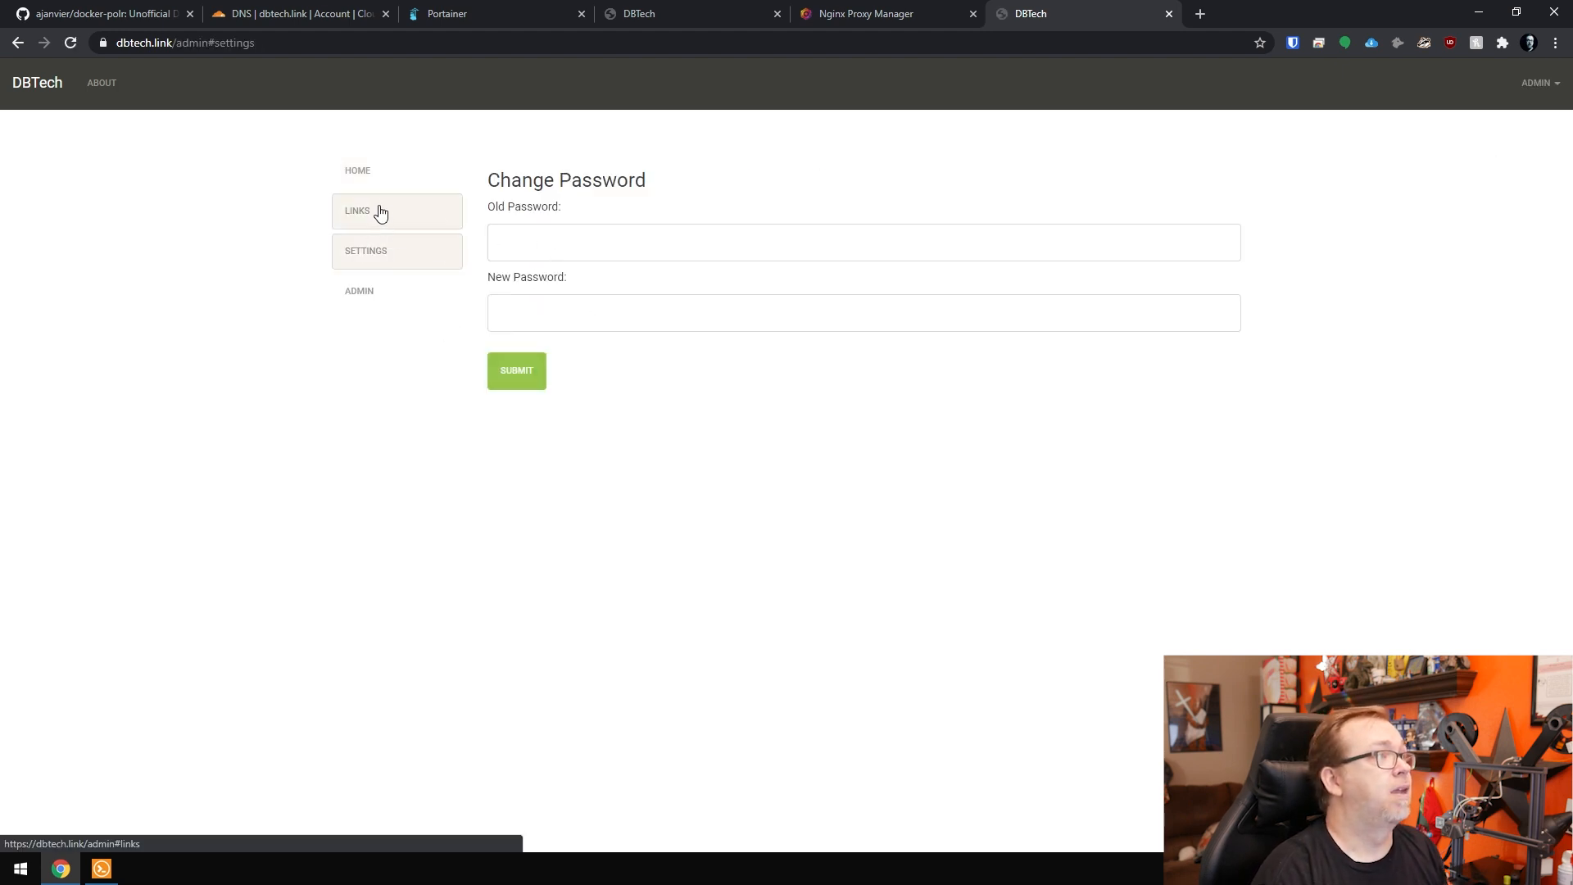
{"action": "left_click", "coordinate": [357, 210]}
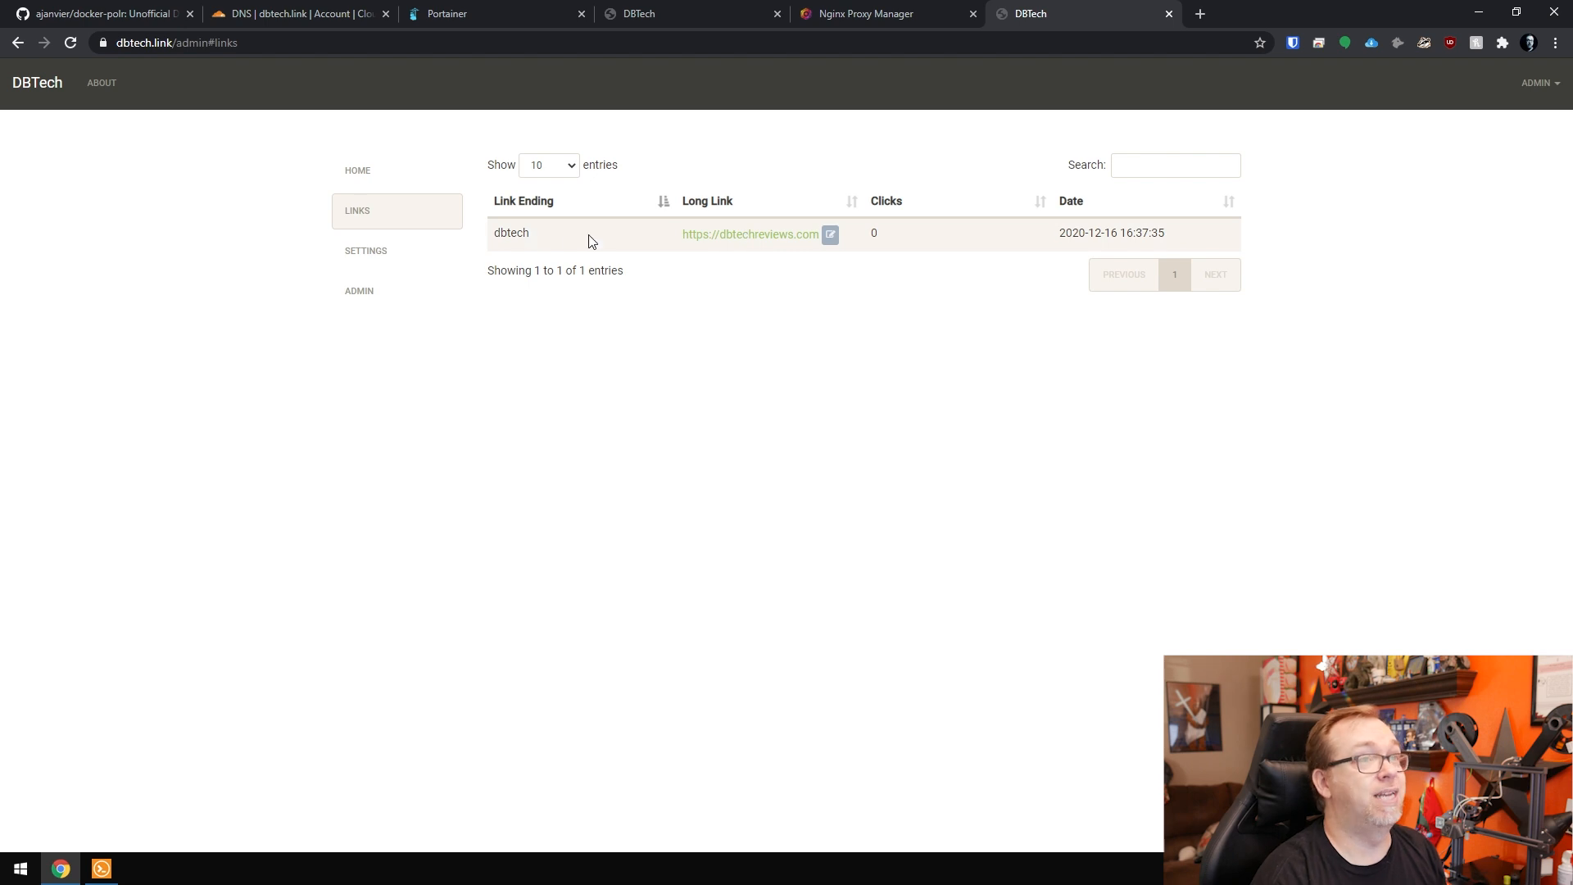
{"action": "mouse_move", "coordinate": [763, 237]}
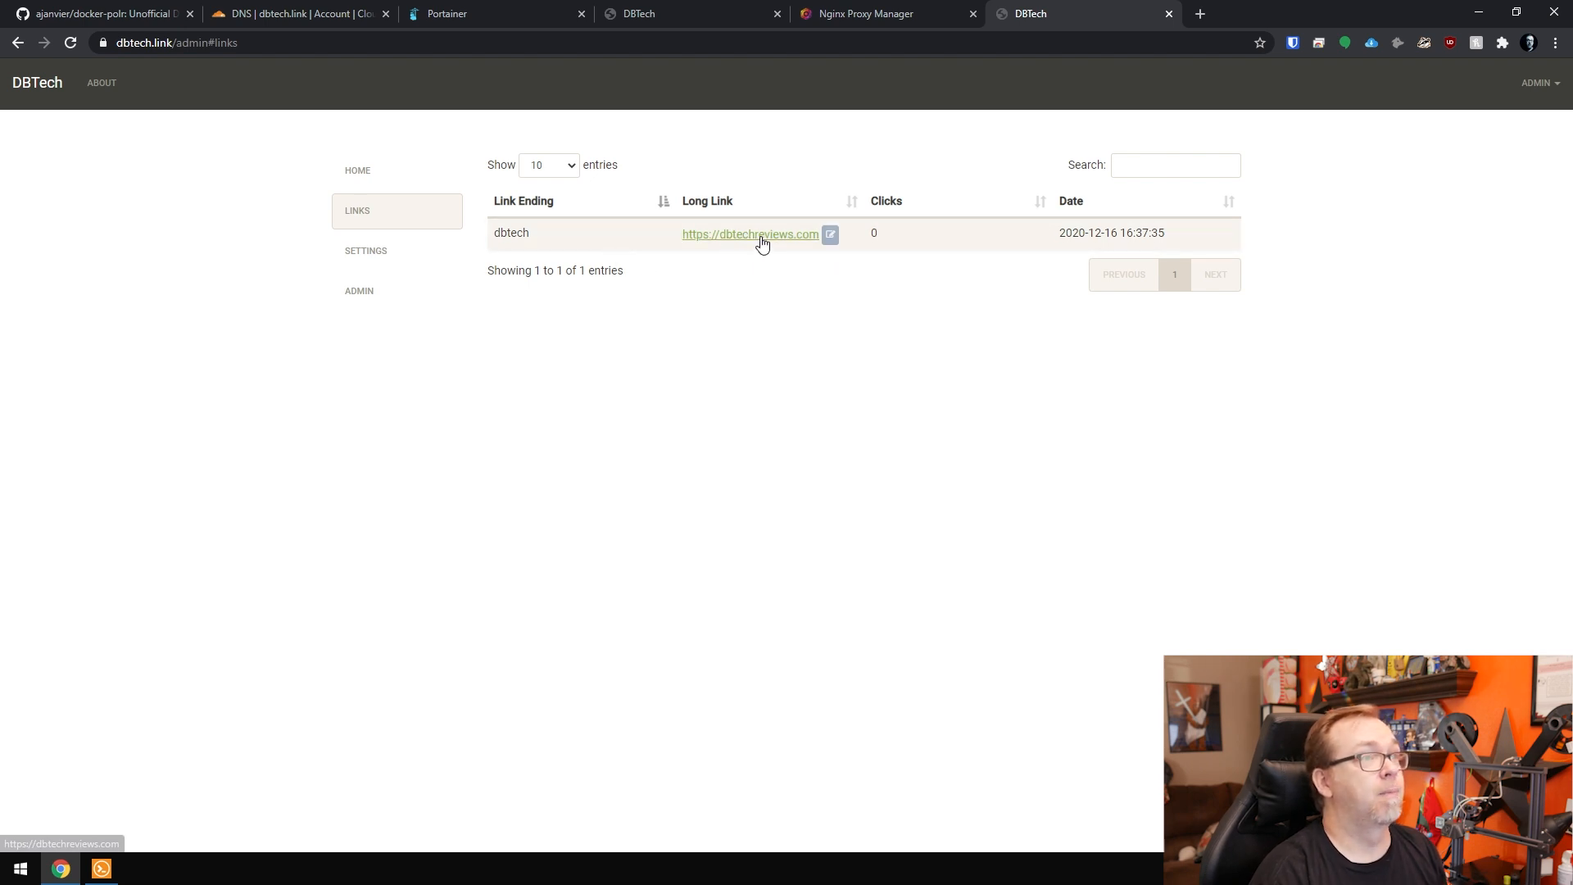
{"action": "mouse_move", "coordinate": [697, 398]}
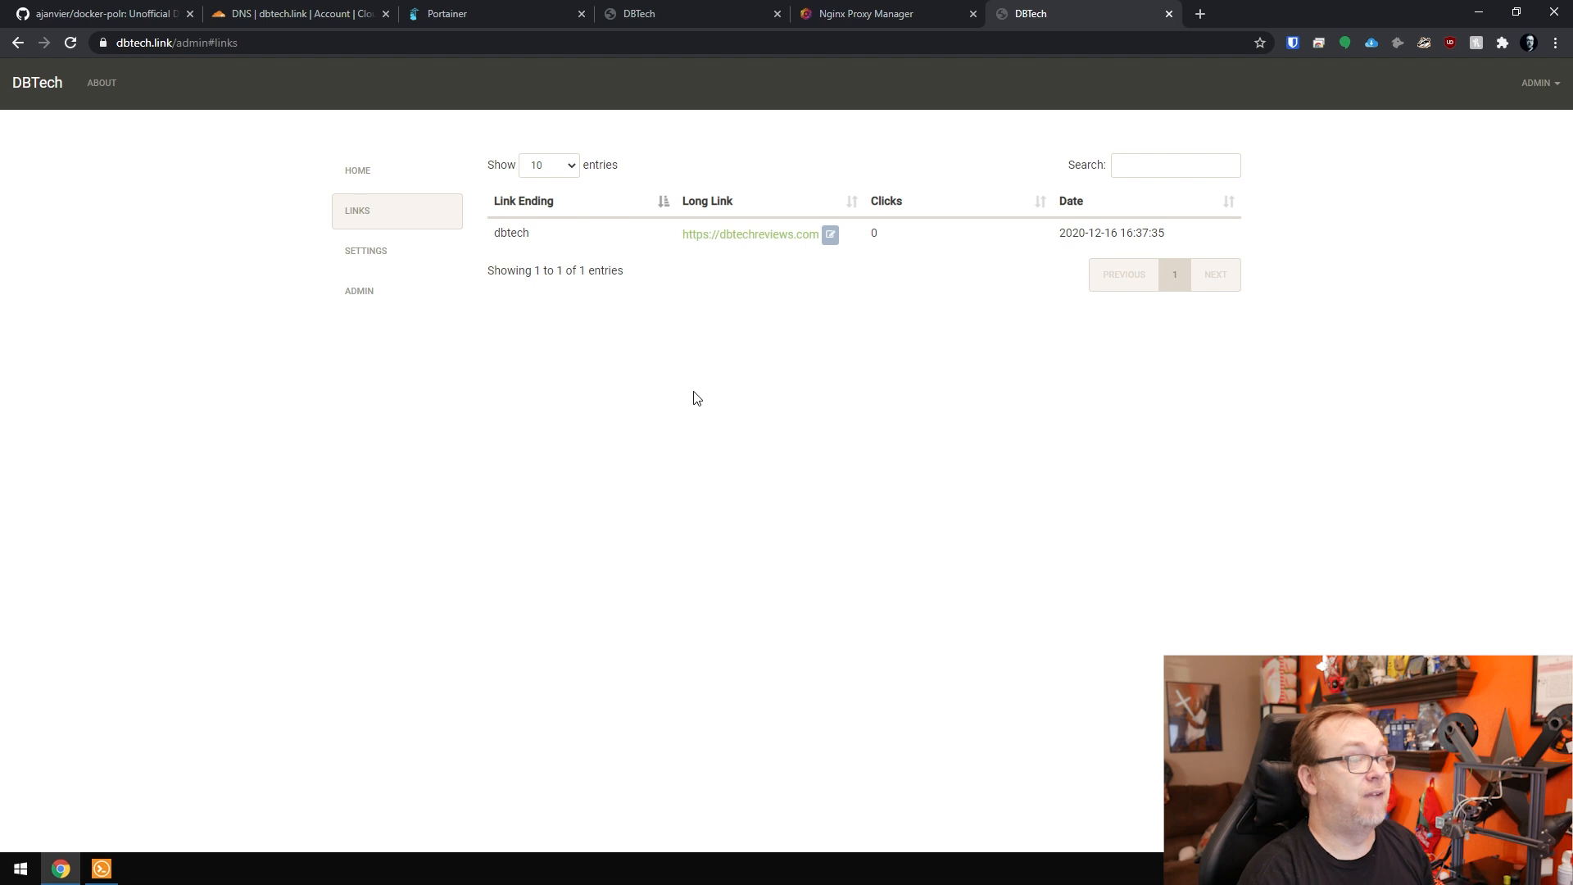
- Visit the dbtech.link short link in a new tab so it redirects to dbtechreviews.com
{"action": "left_click", "coordinate": [1199, 13]}
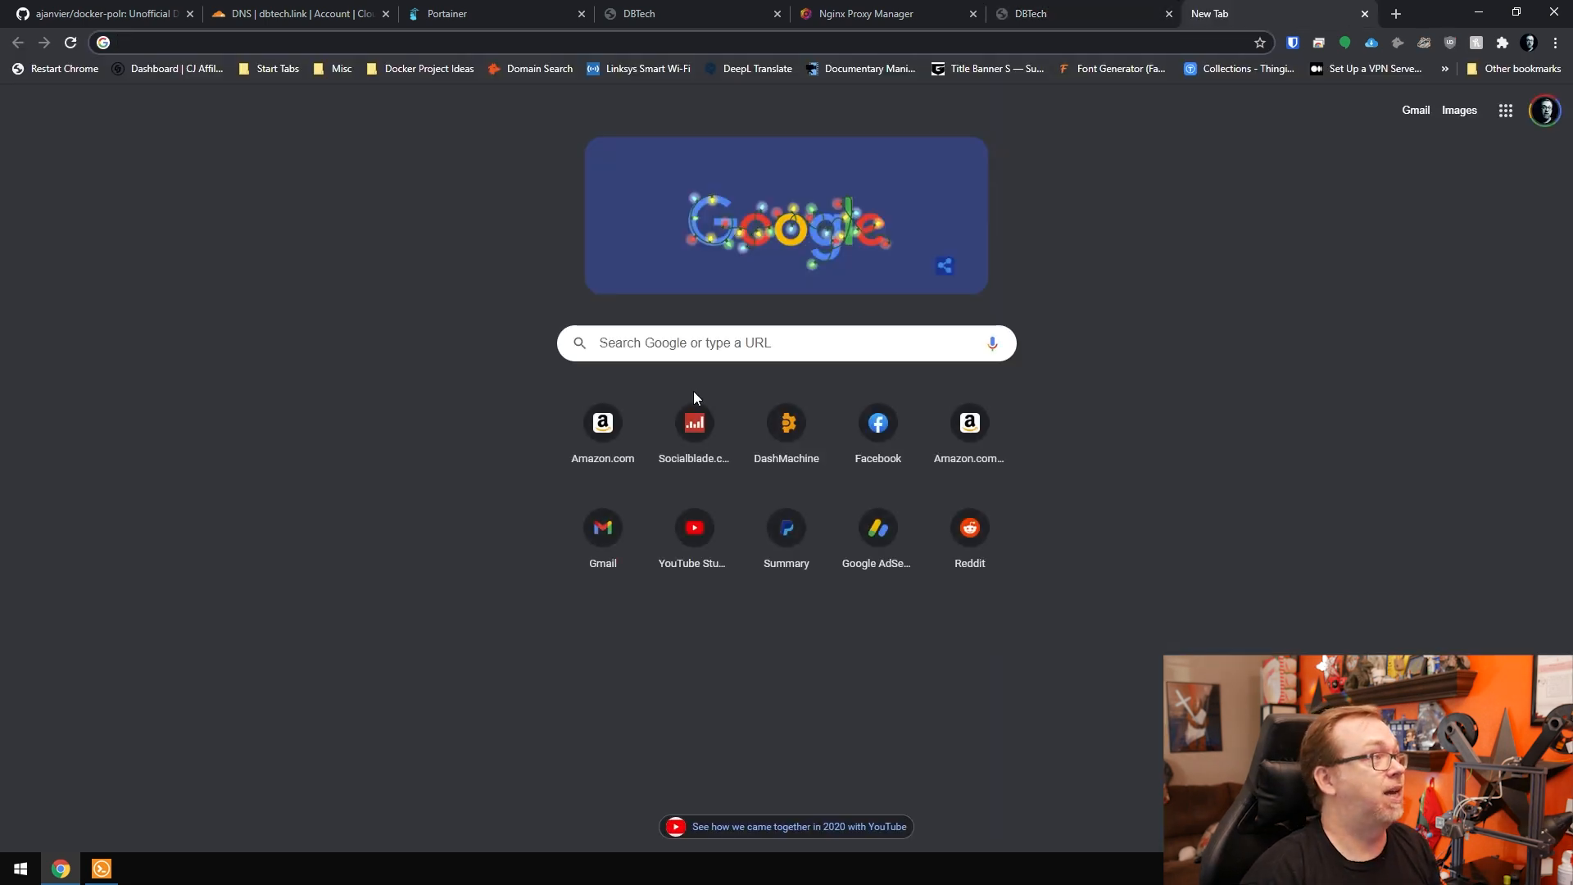
{"action": "type", "text": "dbtech.link"}
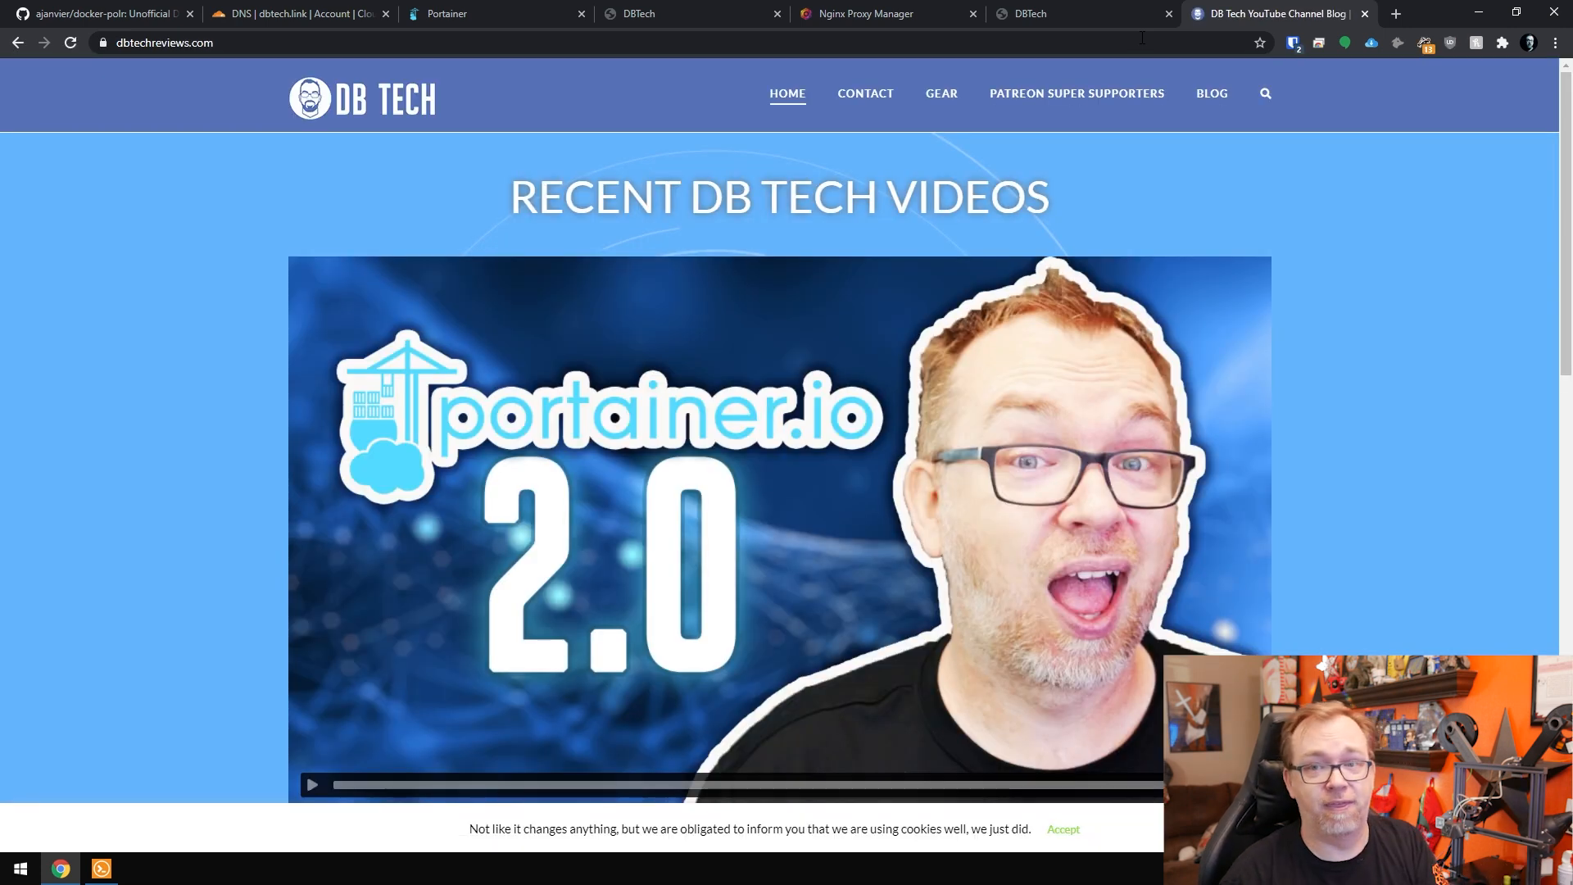
{"action": "left_click", "coordinate": [1035, 13]}
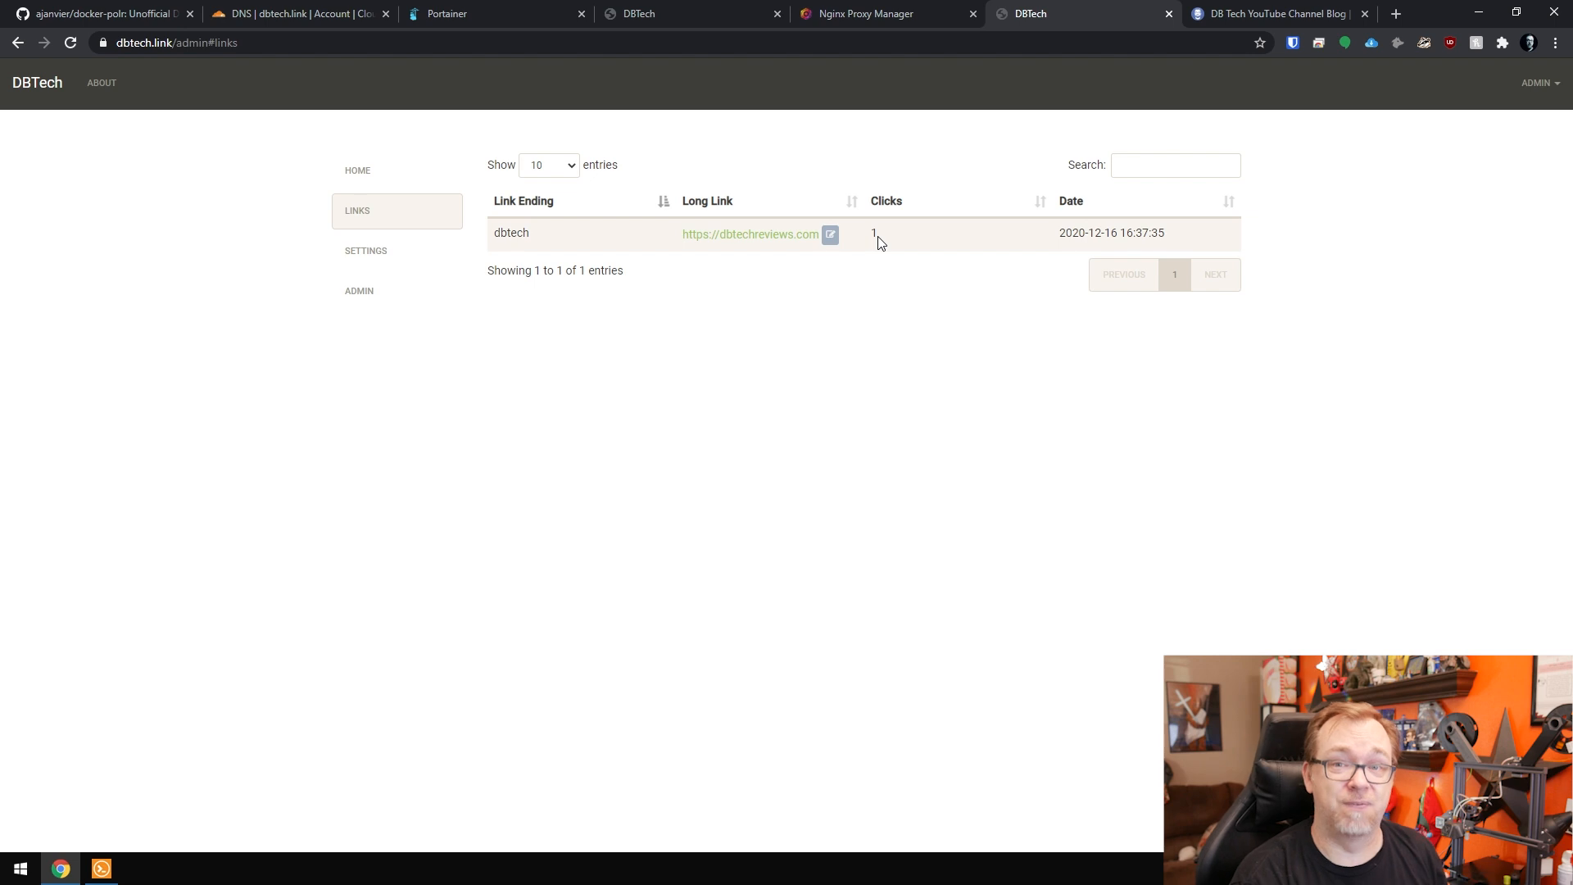
- Refresh the links list to show 1 click and view the admin links and users overview
{"action": "left_click", "coordinate": [357, 170]}
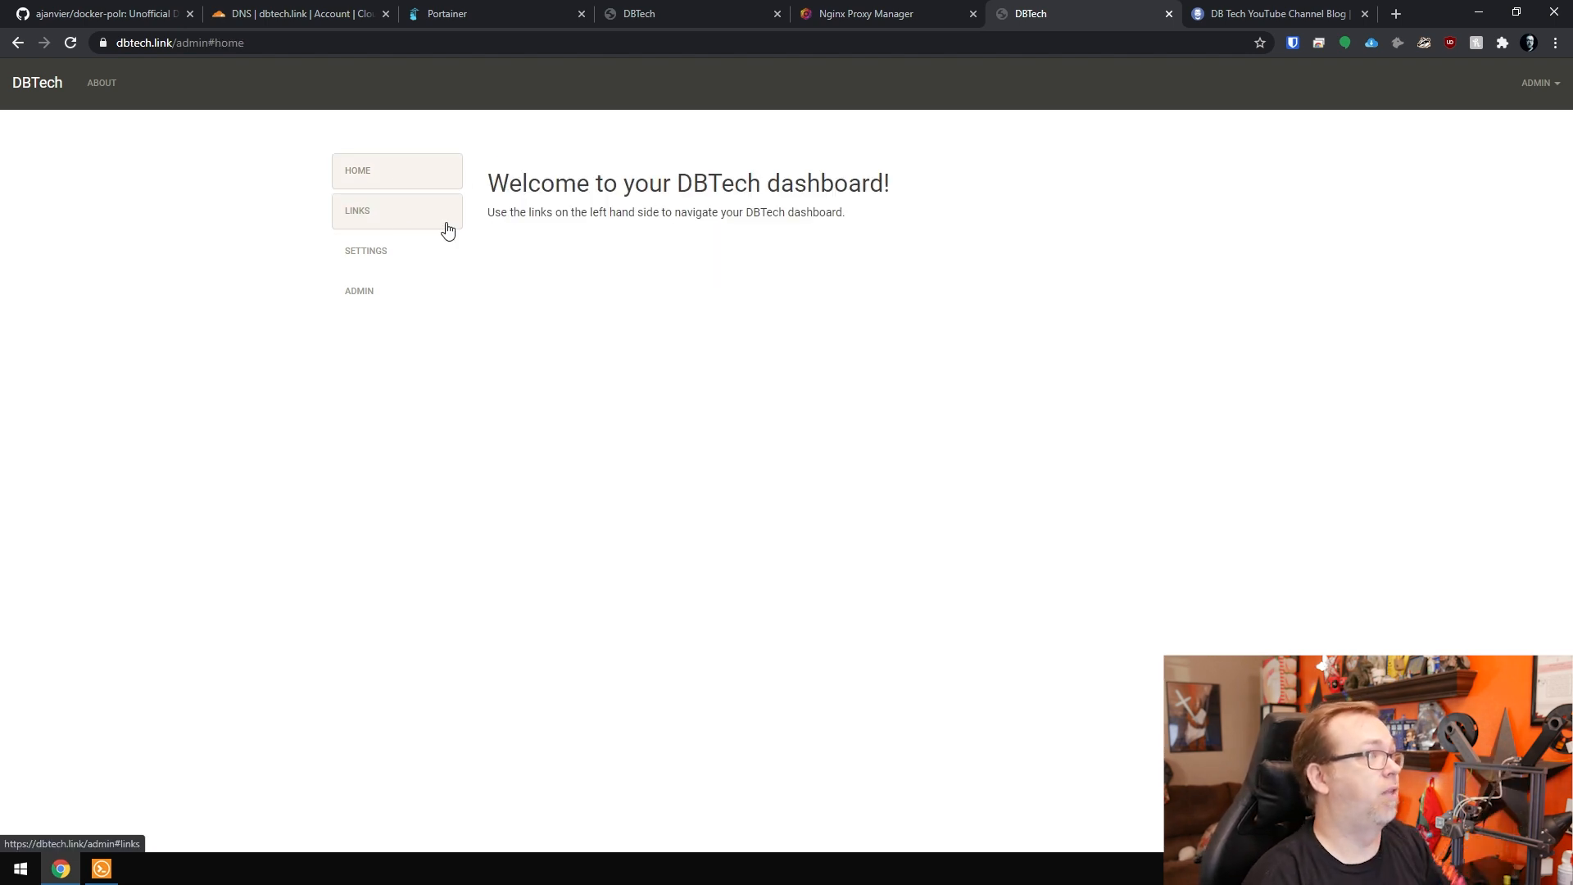
{"action": "left_click", "coordinate": [397, 210]}
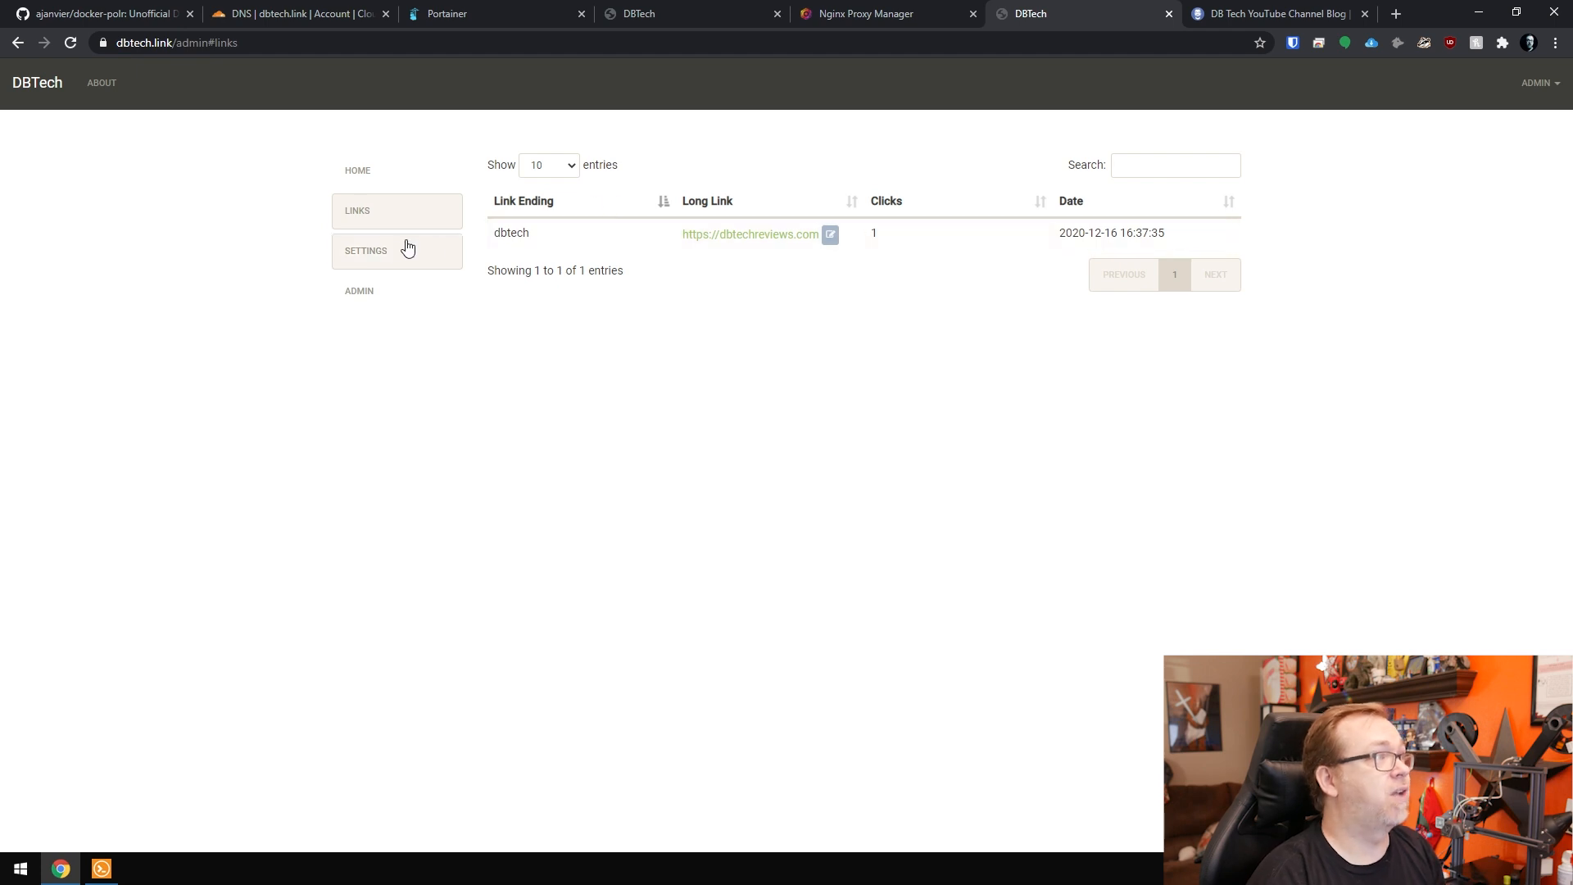
{"action": "left_click", "coordinate": [358, 291]}
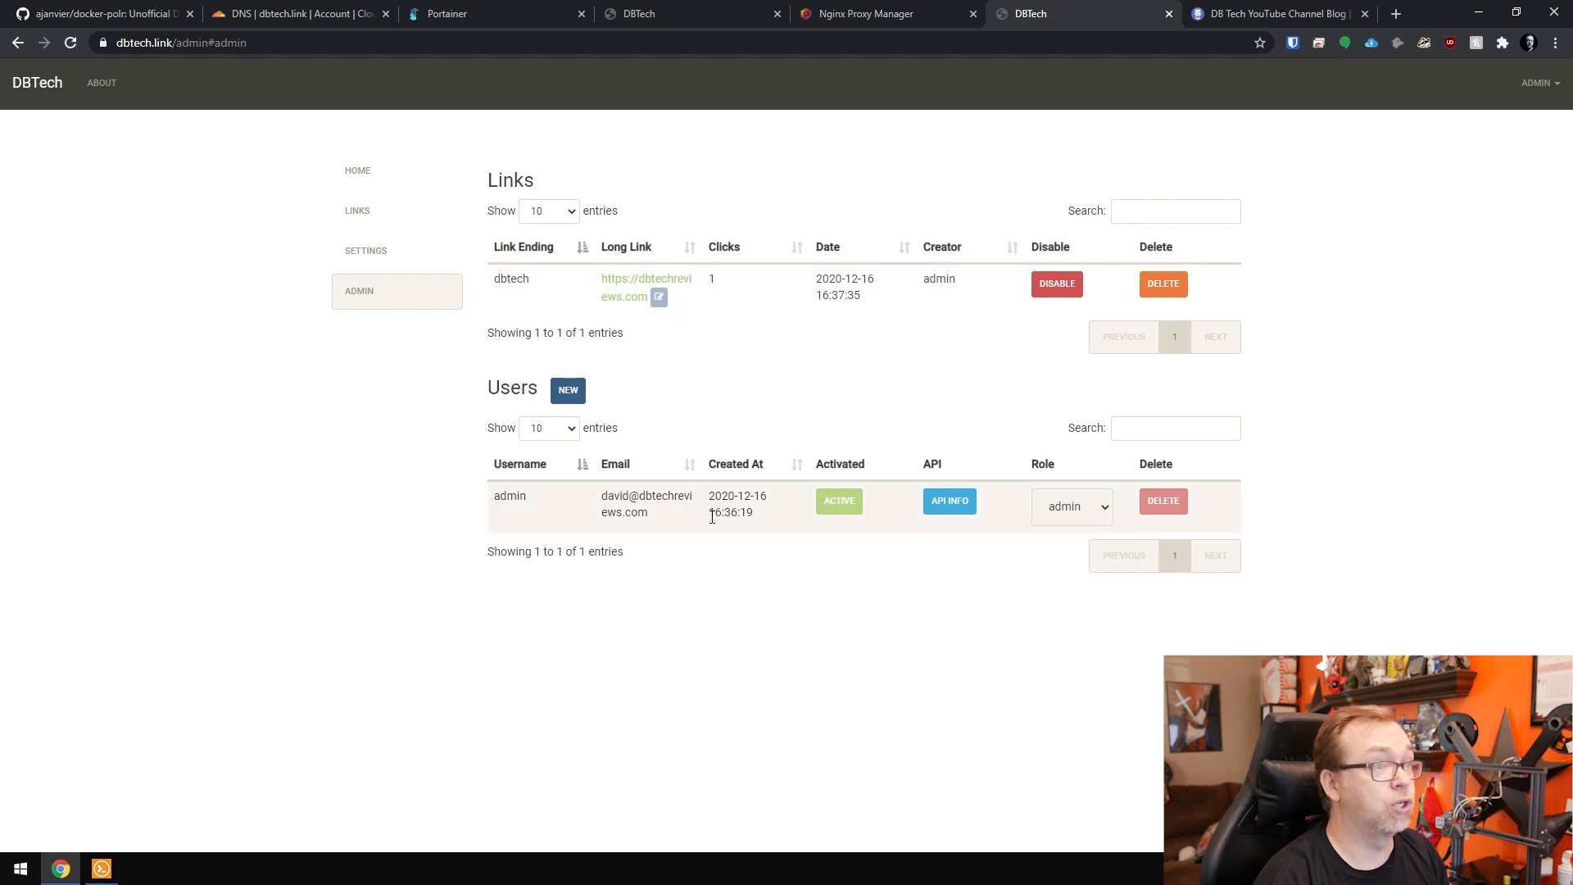
{"action": "mouse_move", "coordinate": [1150, 498]}
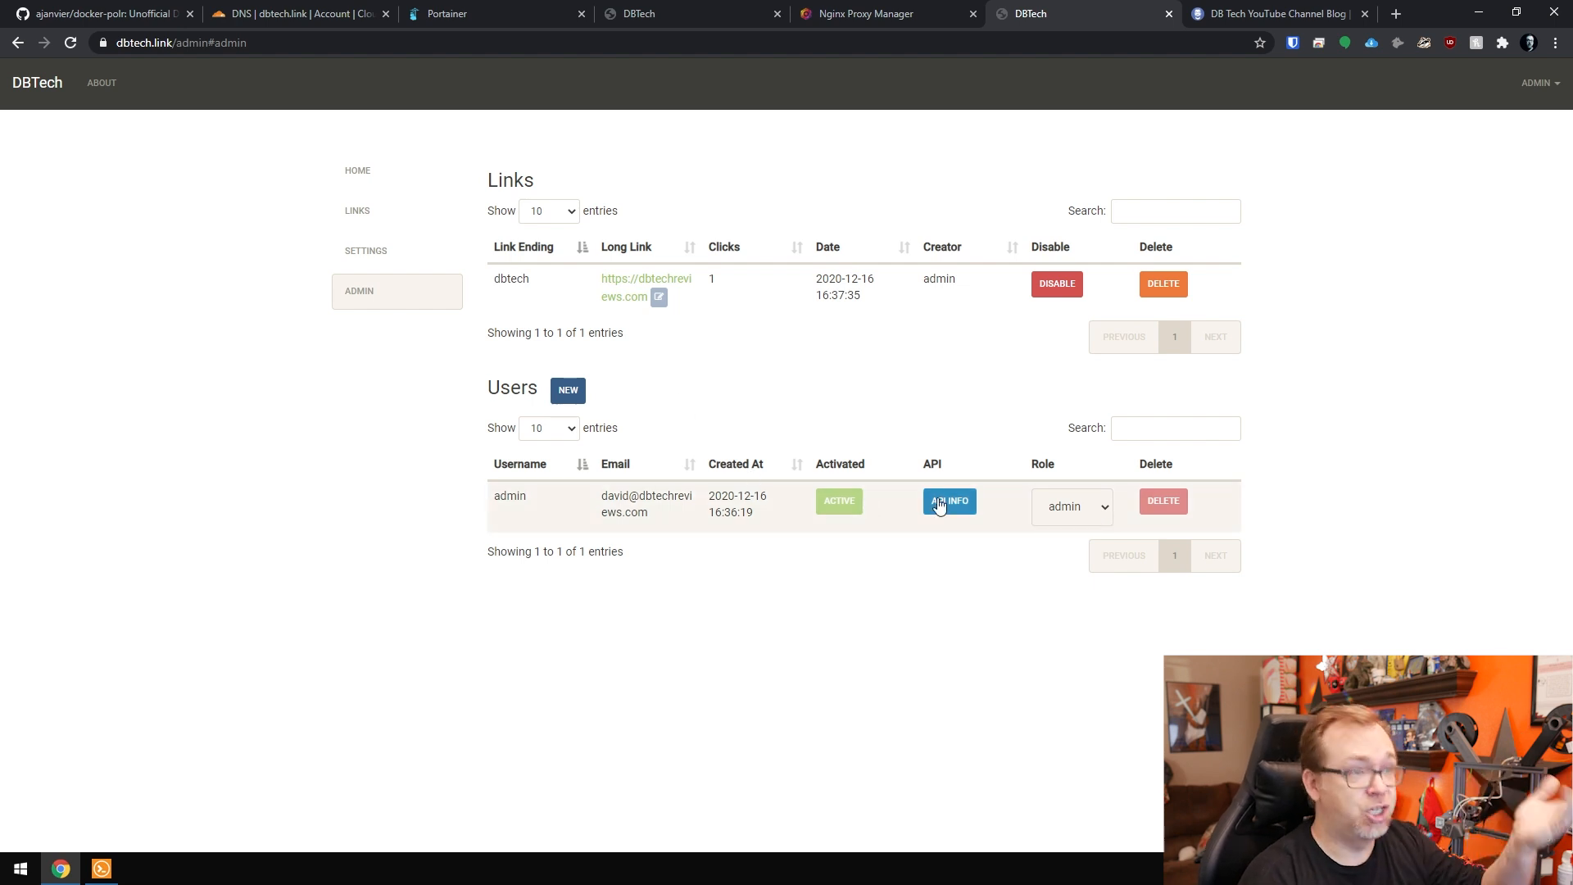
{"action": "mouse_move", "coordinate": [1065, 291]}
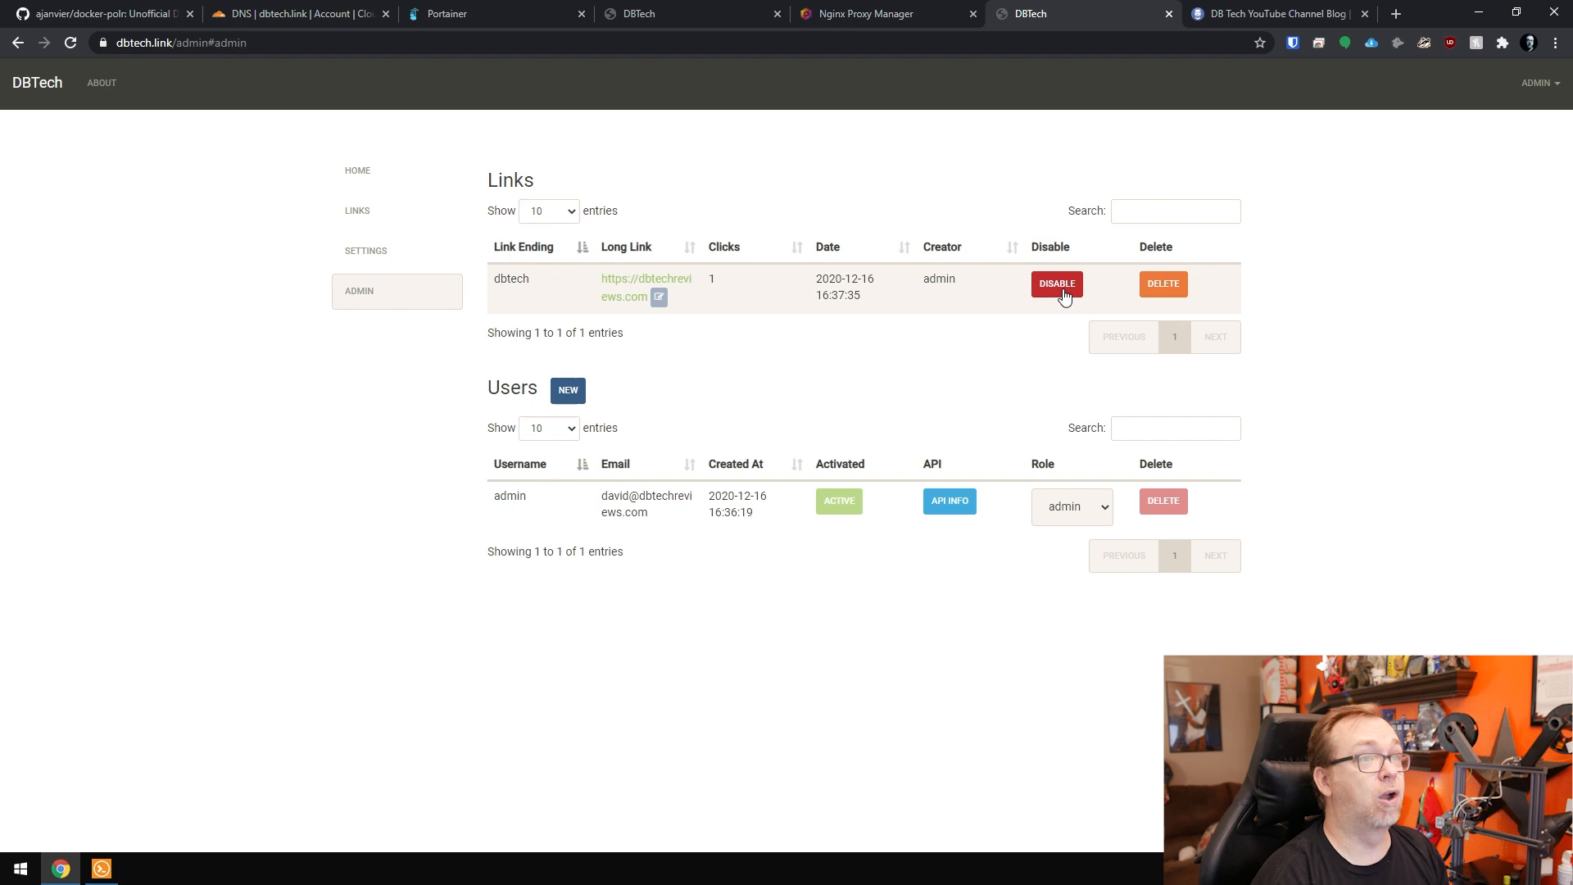
- Disable the dbtech short link, test dbtech.link/ in another tab, then re-enable the link
{"action": "left_click", "coordinate": [1055, 283]}
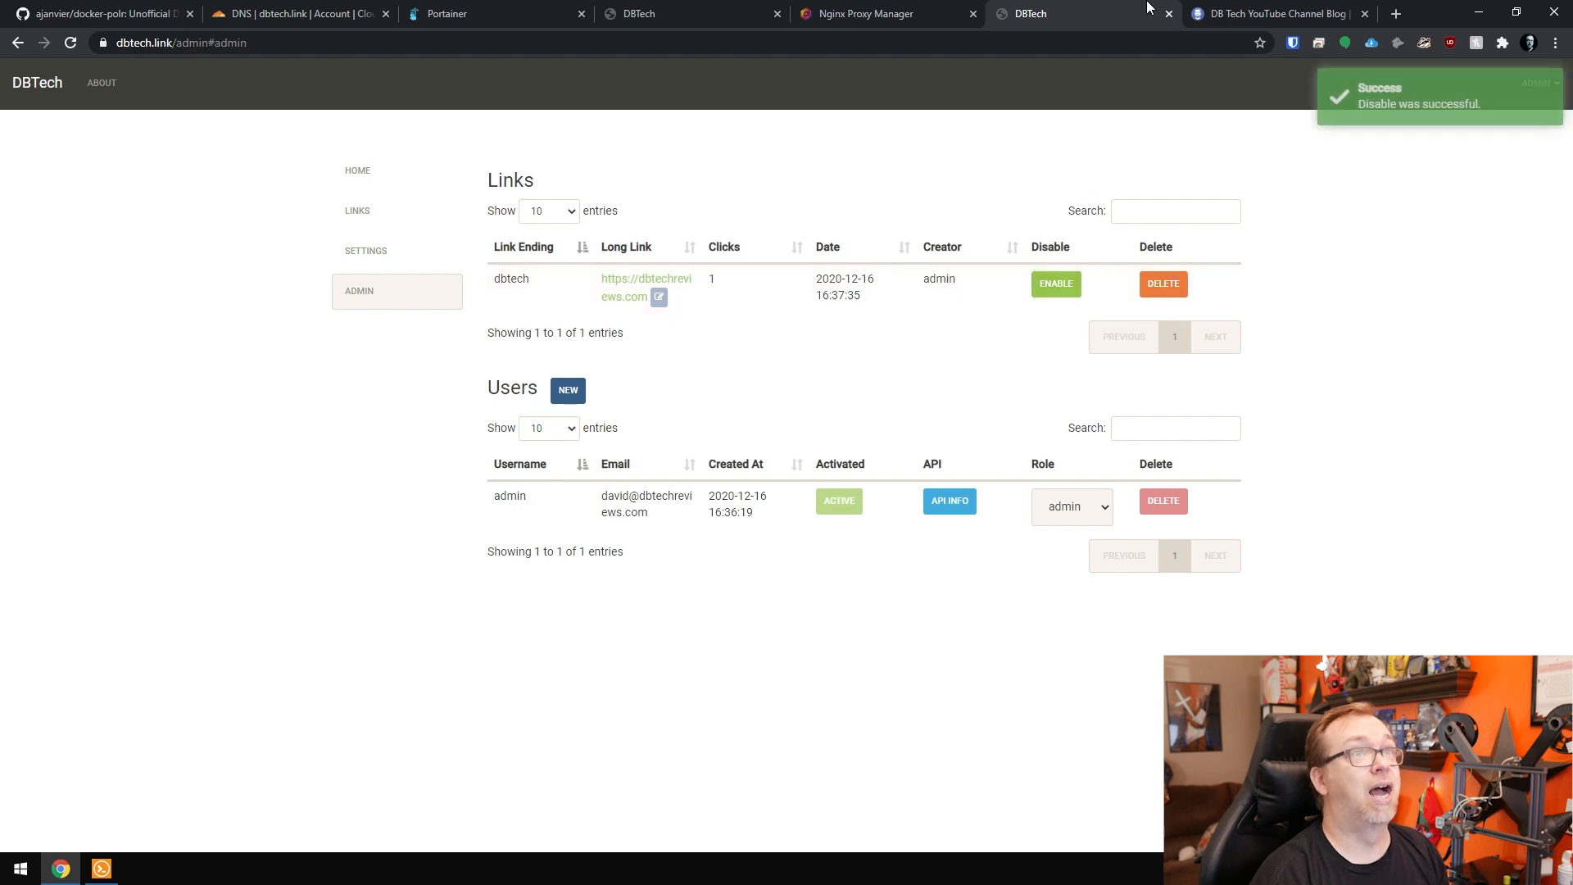
{"action": "left_click", "coordinate": [1274, 13]}
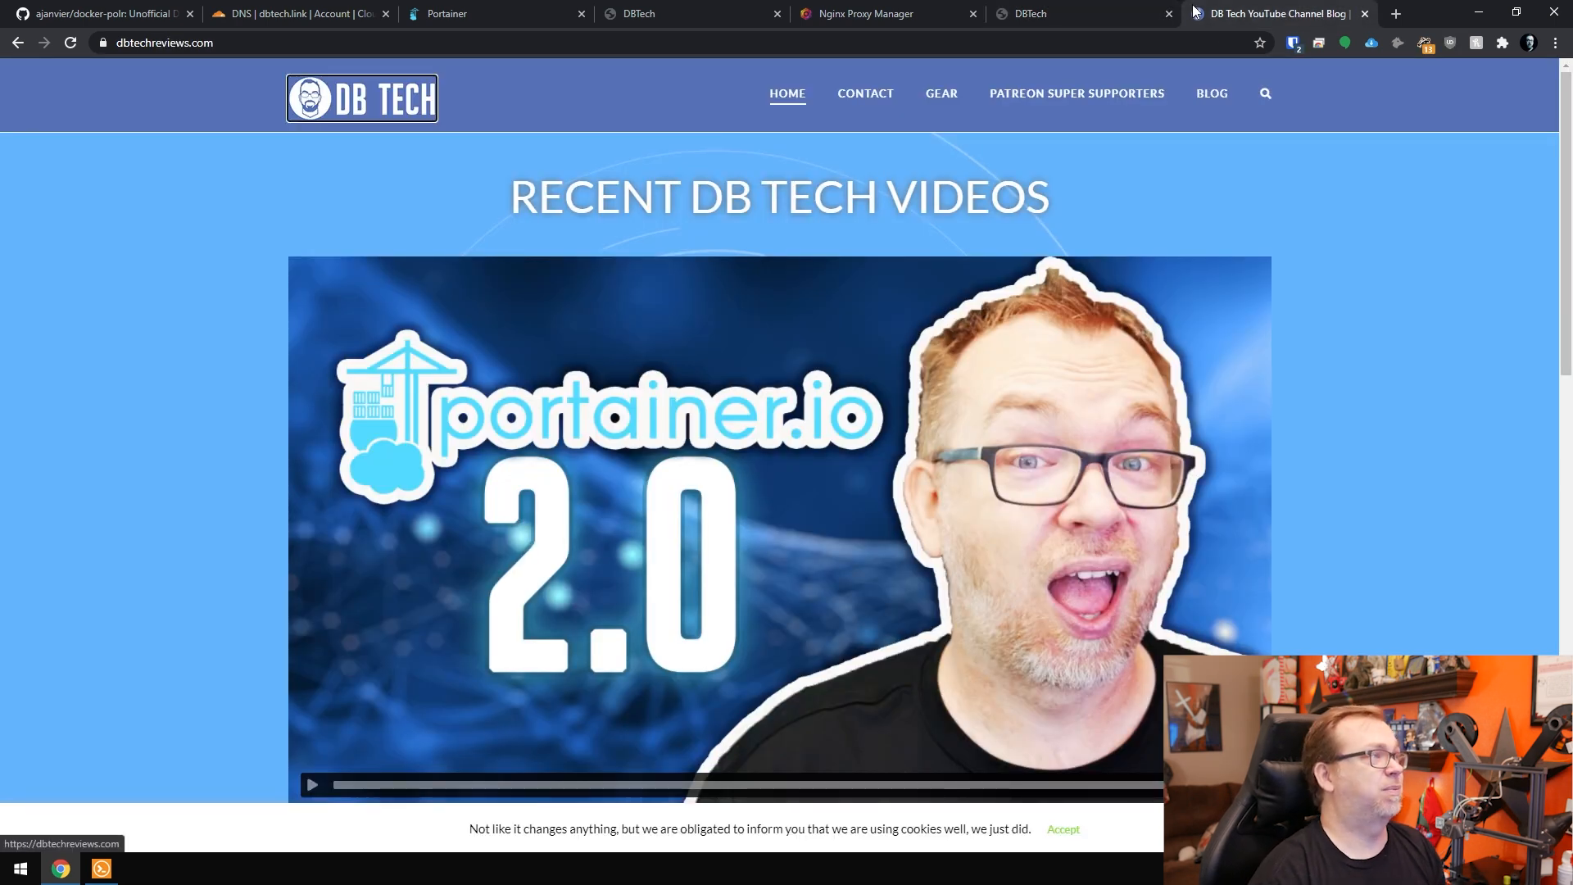
{"action": "left_click", "coordinate": [164, 43]}
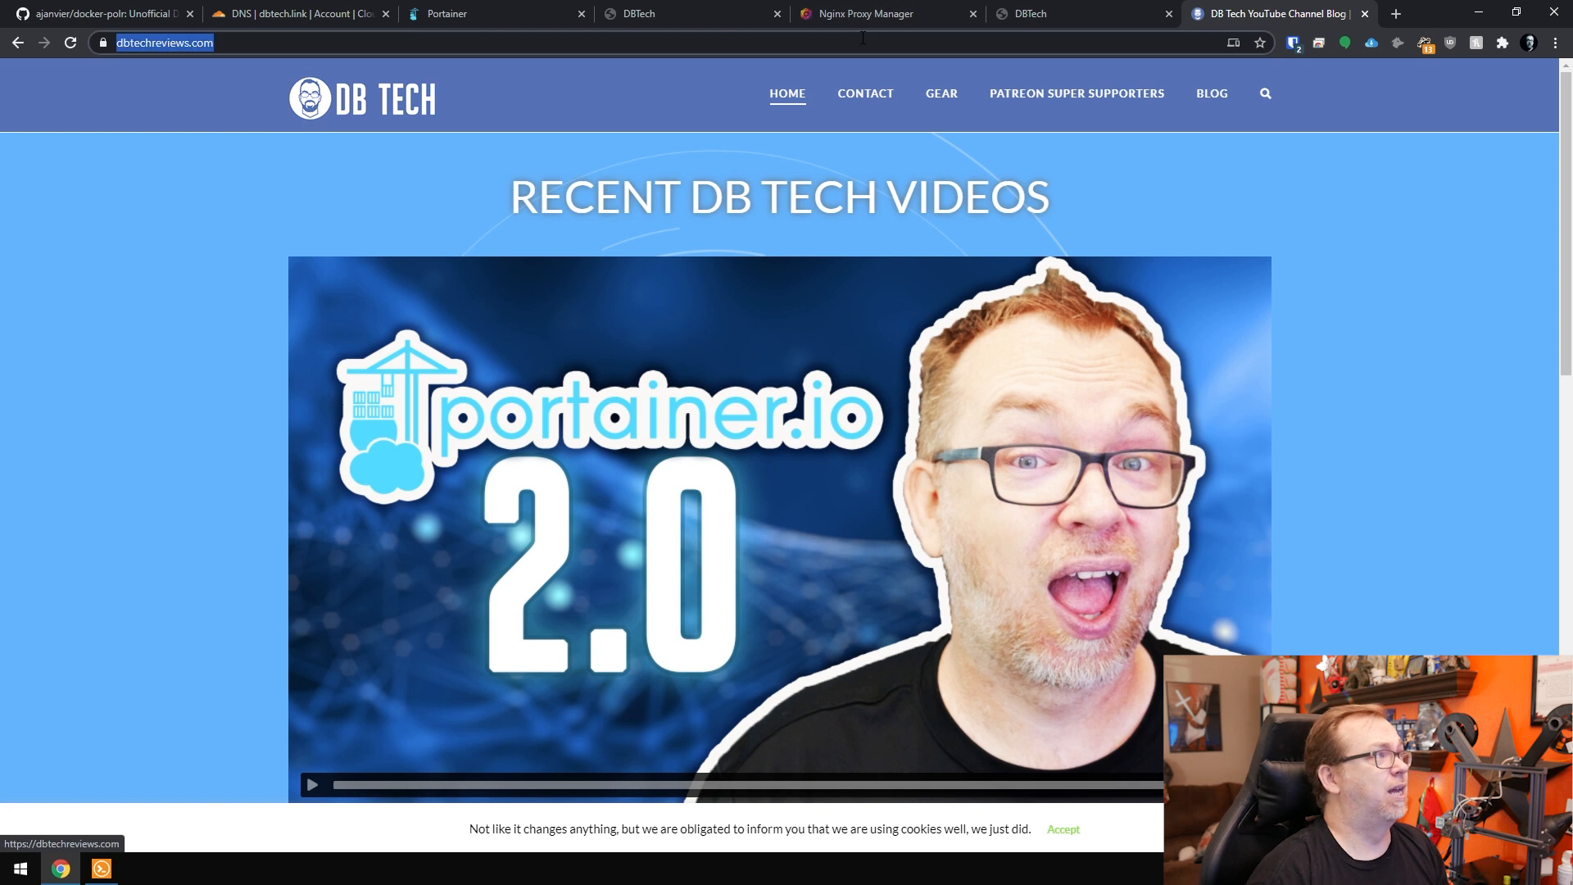
{"action": "type", "text": "dbtech.link/admin#admin"}
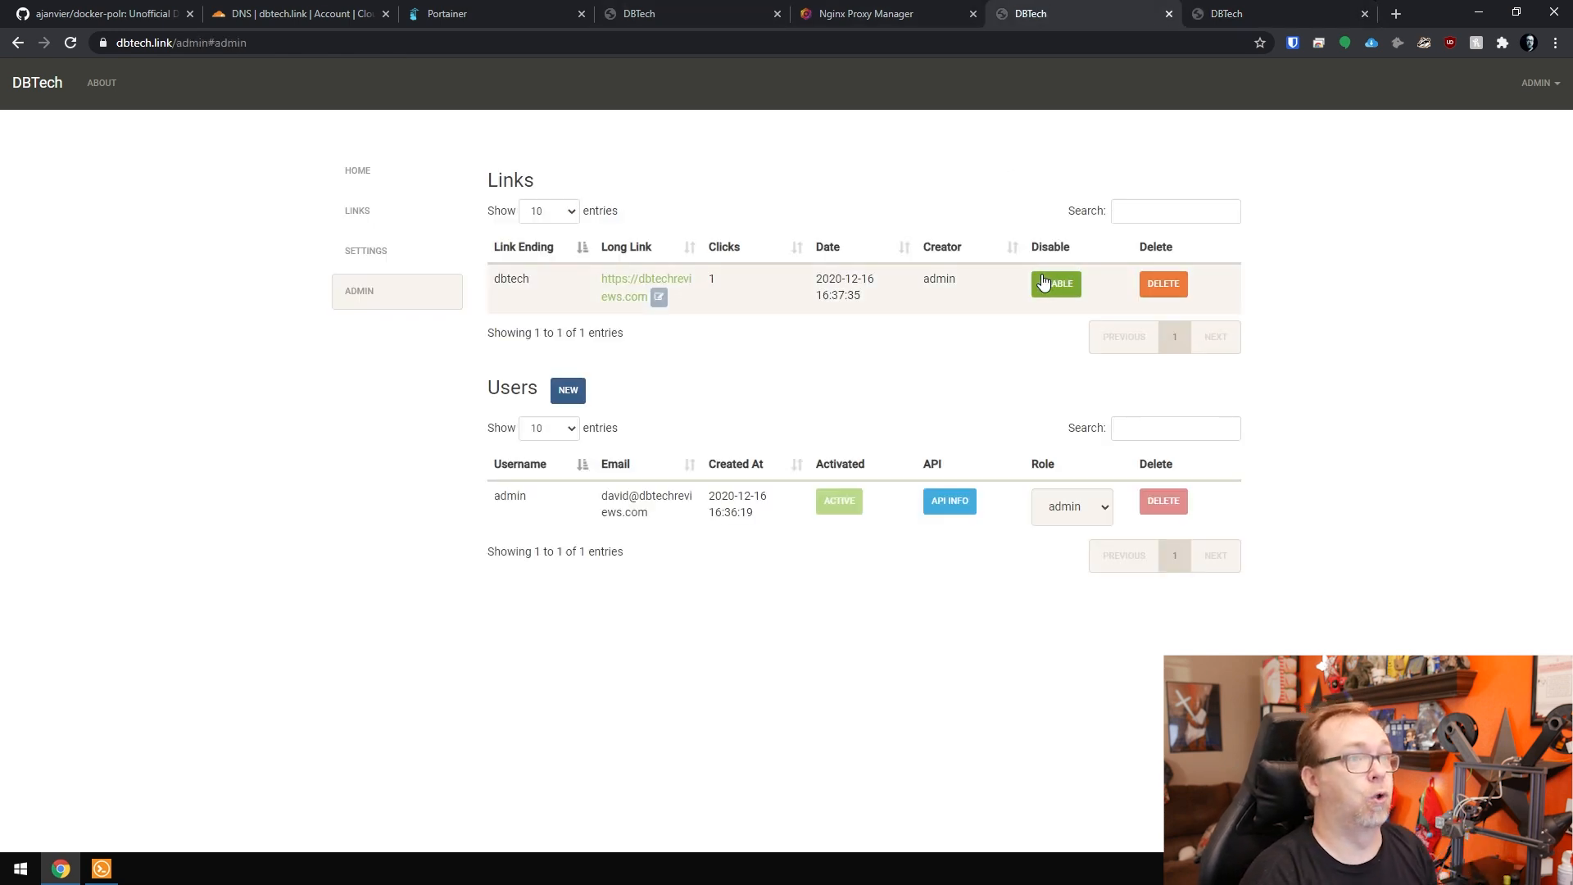
{"action": "left_click", "coordinate": [1055, 283]}
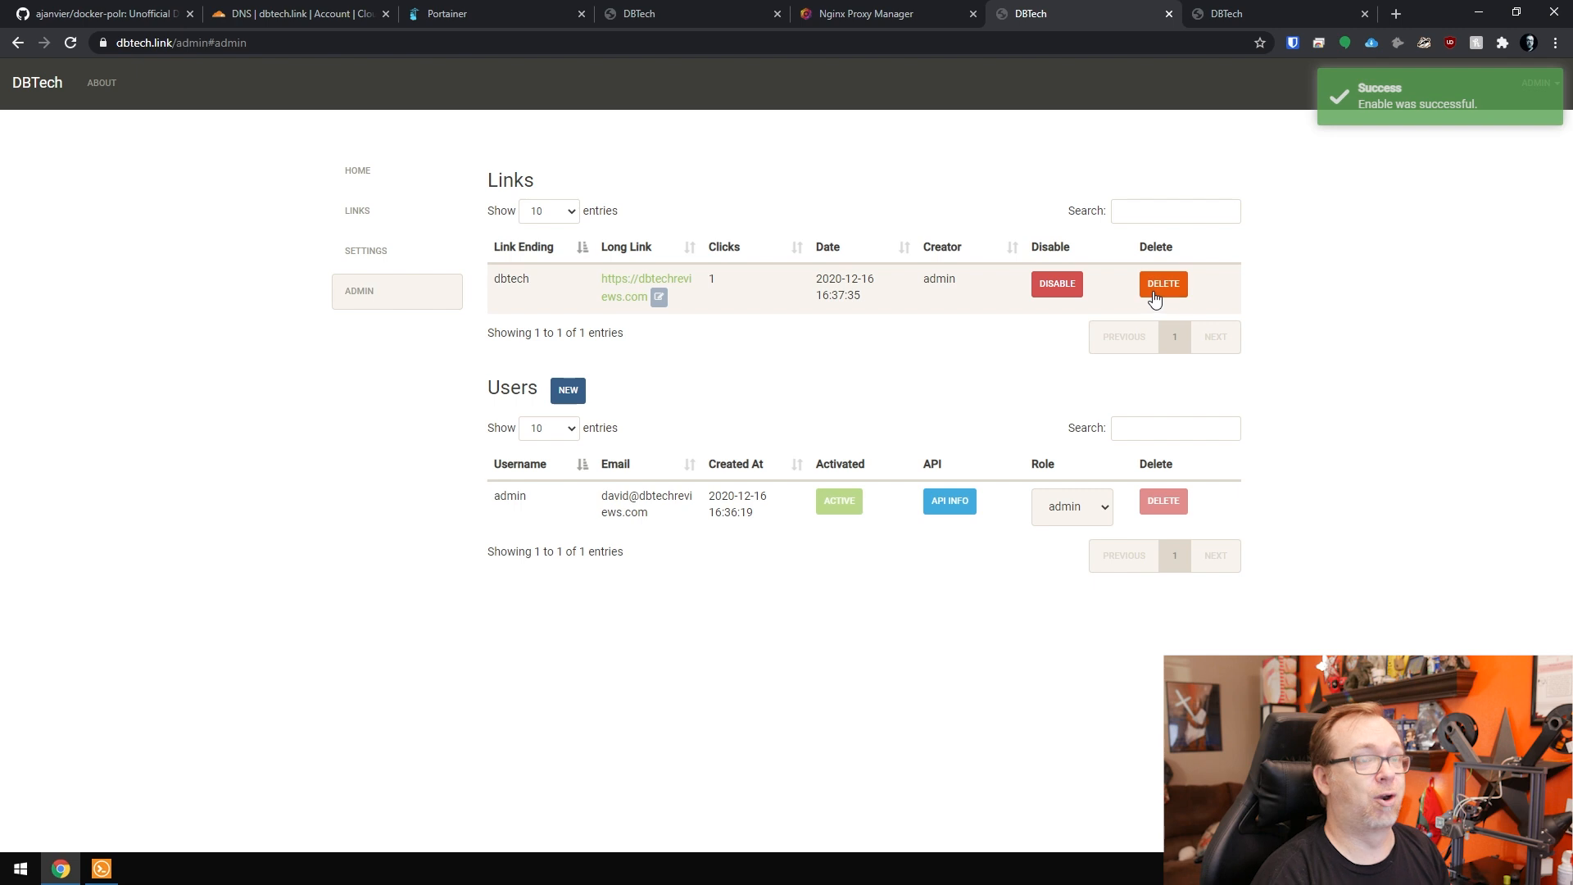
{"action": "mouse_move", "coordinate": [551, 293]}
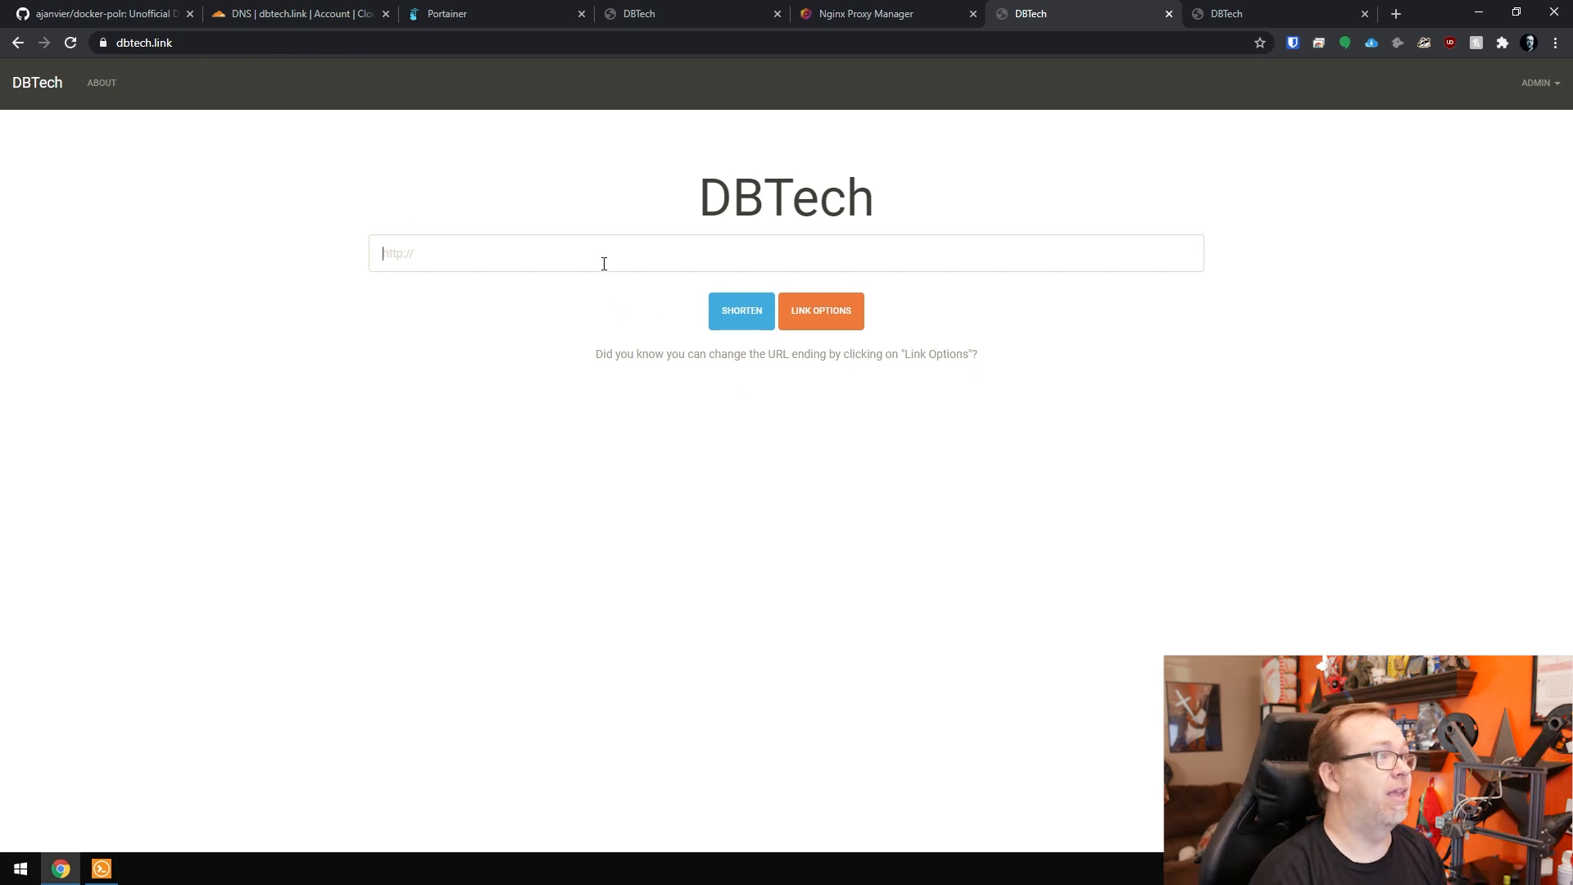
- Get the DBTech YouTube channel address and return to the Polr shortener page
{"action": "left_click", "coordinate": [1395, 14]}
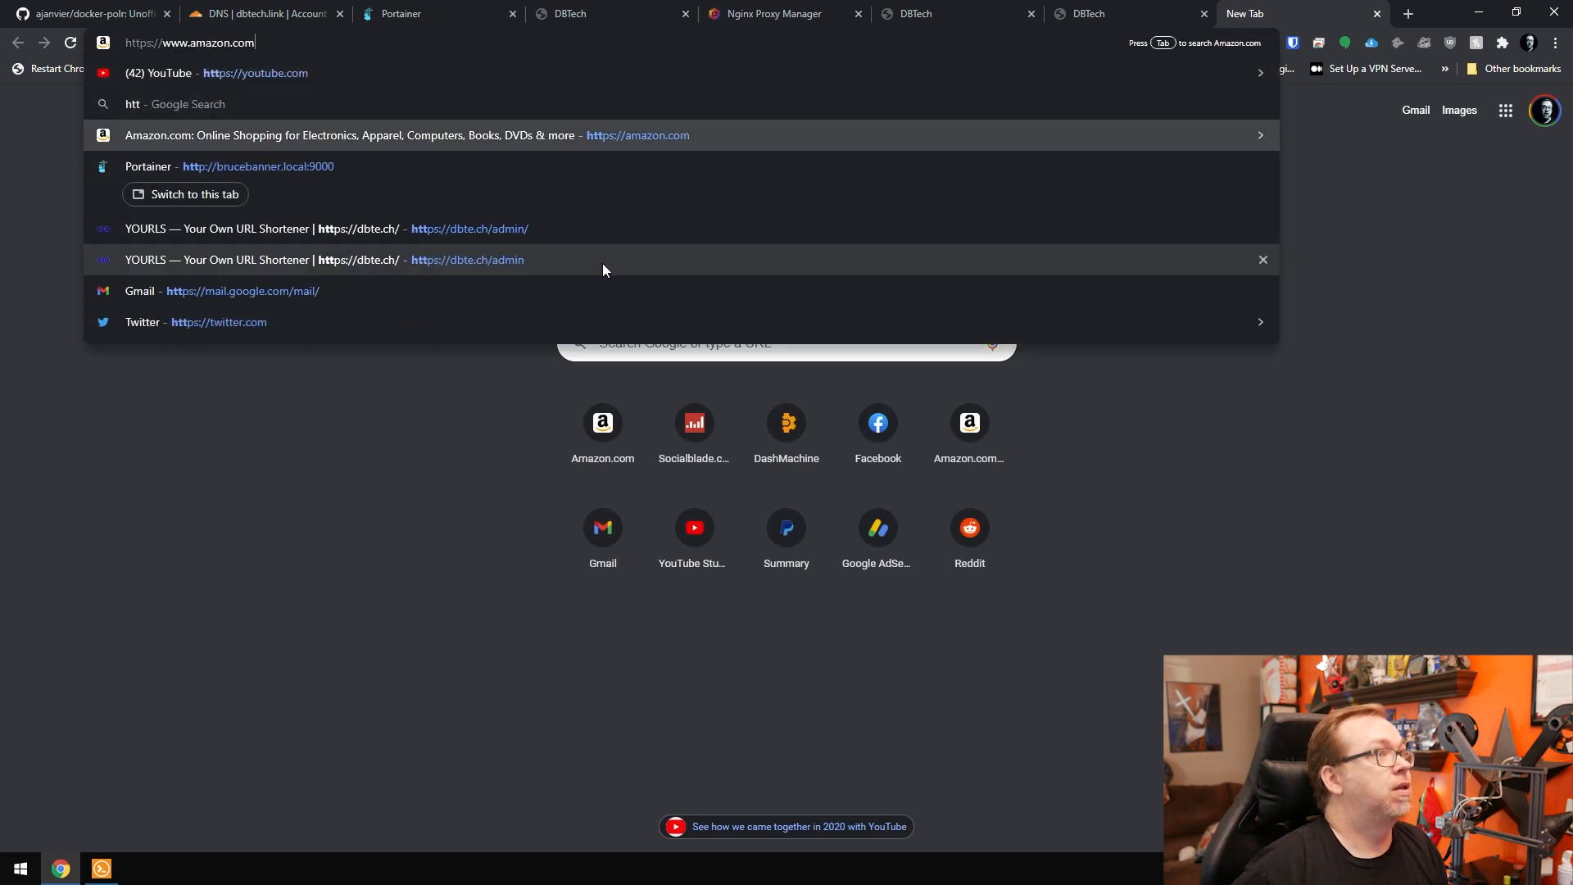
{"action": "type", "text": "youtube channel membership requirements"}
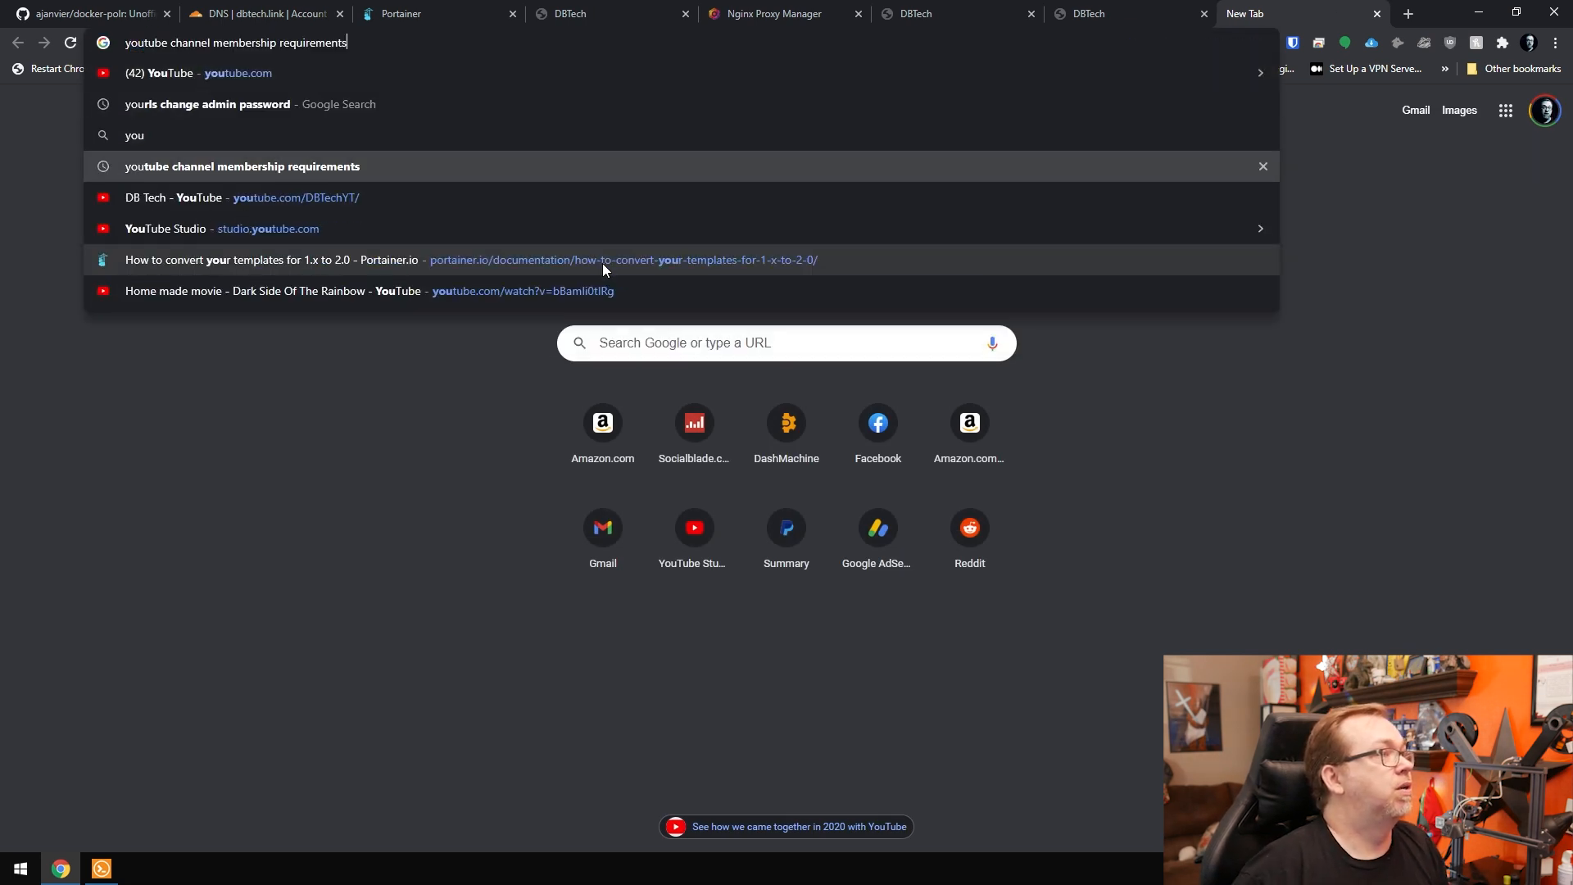
{"action": "left_click", "coordinate": [246, 14]}
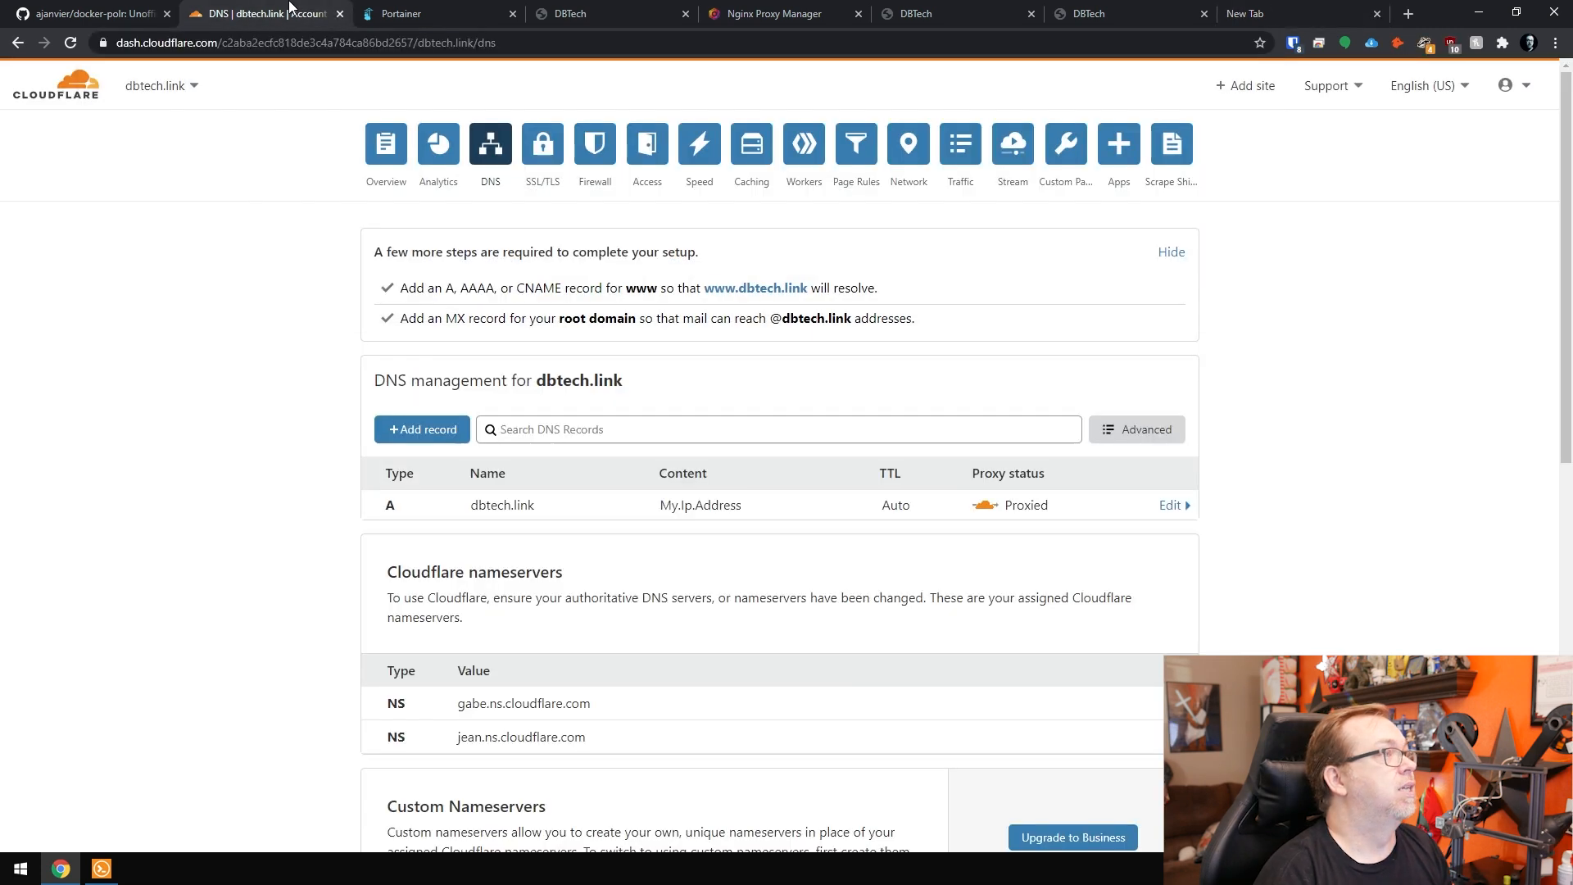
{"action": "left_click", "coordinate": [767, 13]}
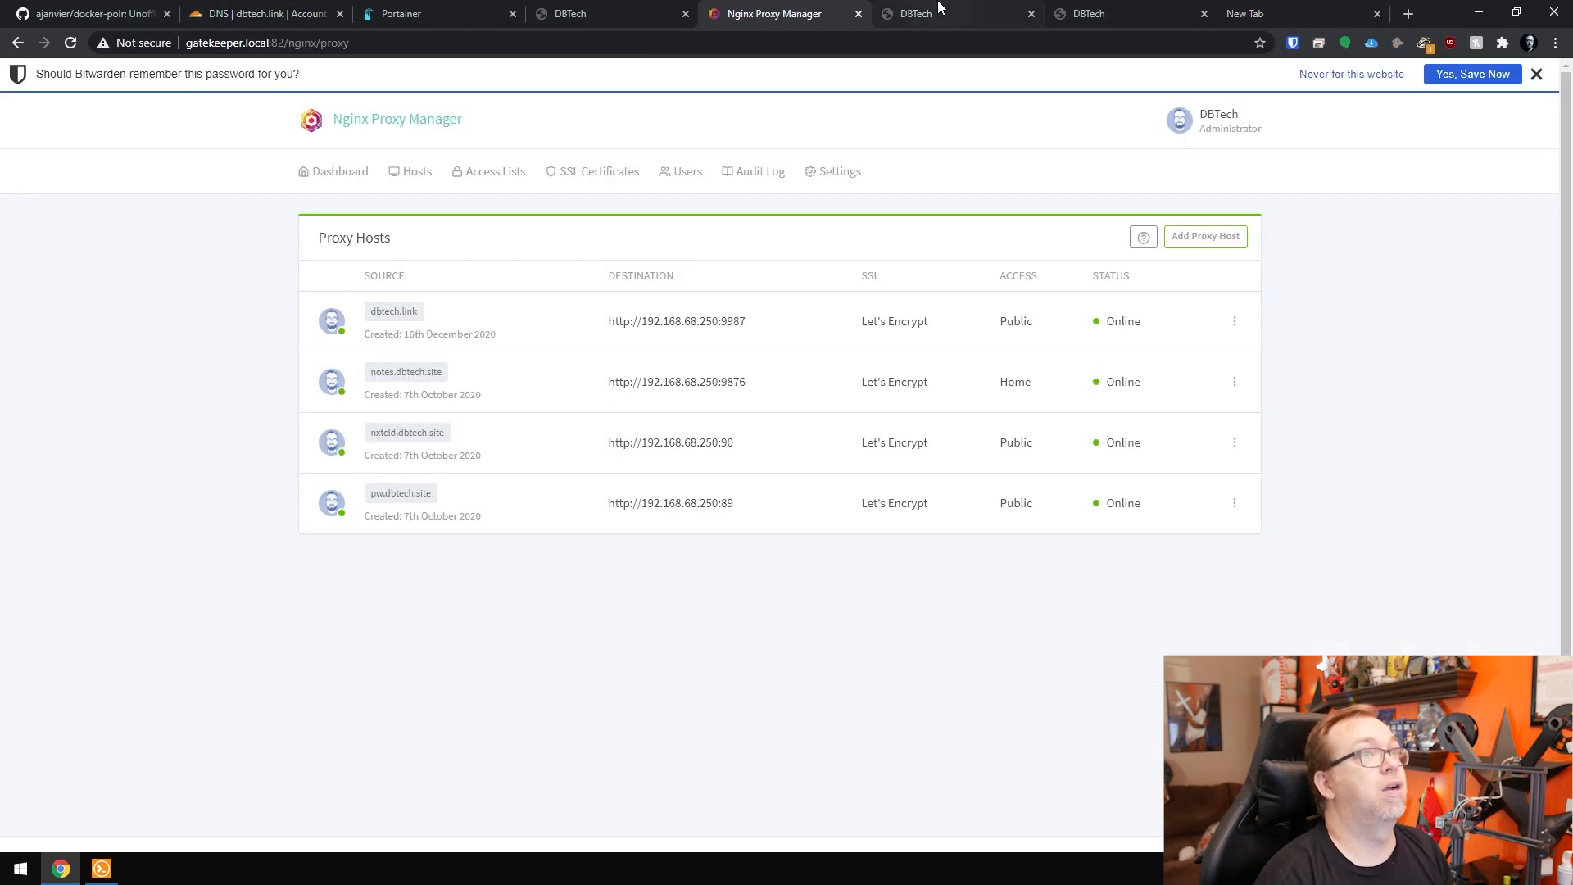
{"action": "left_click", "coordinate": [929, 13]}
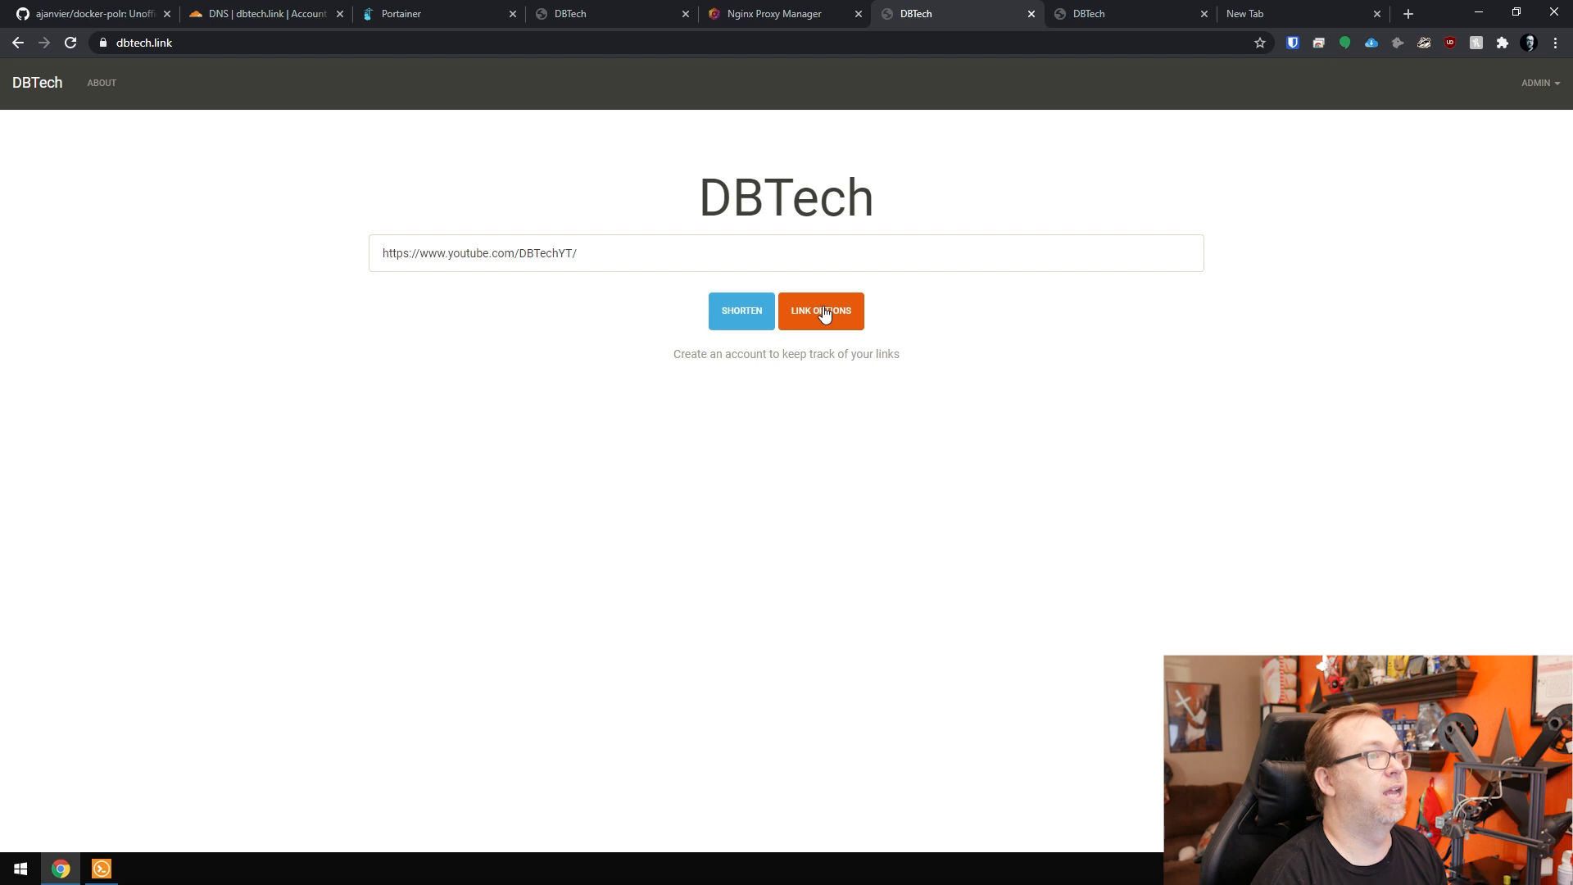
- Shorten the YouTube channel URL with a blank custom ending, creating dbtech.link/0
{"action": "left_click", "coordinate": [821, 311]}
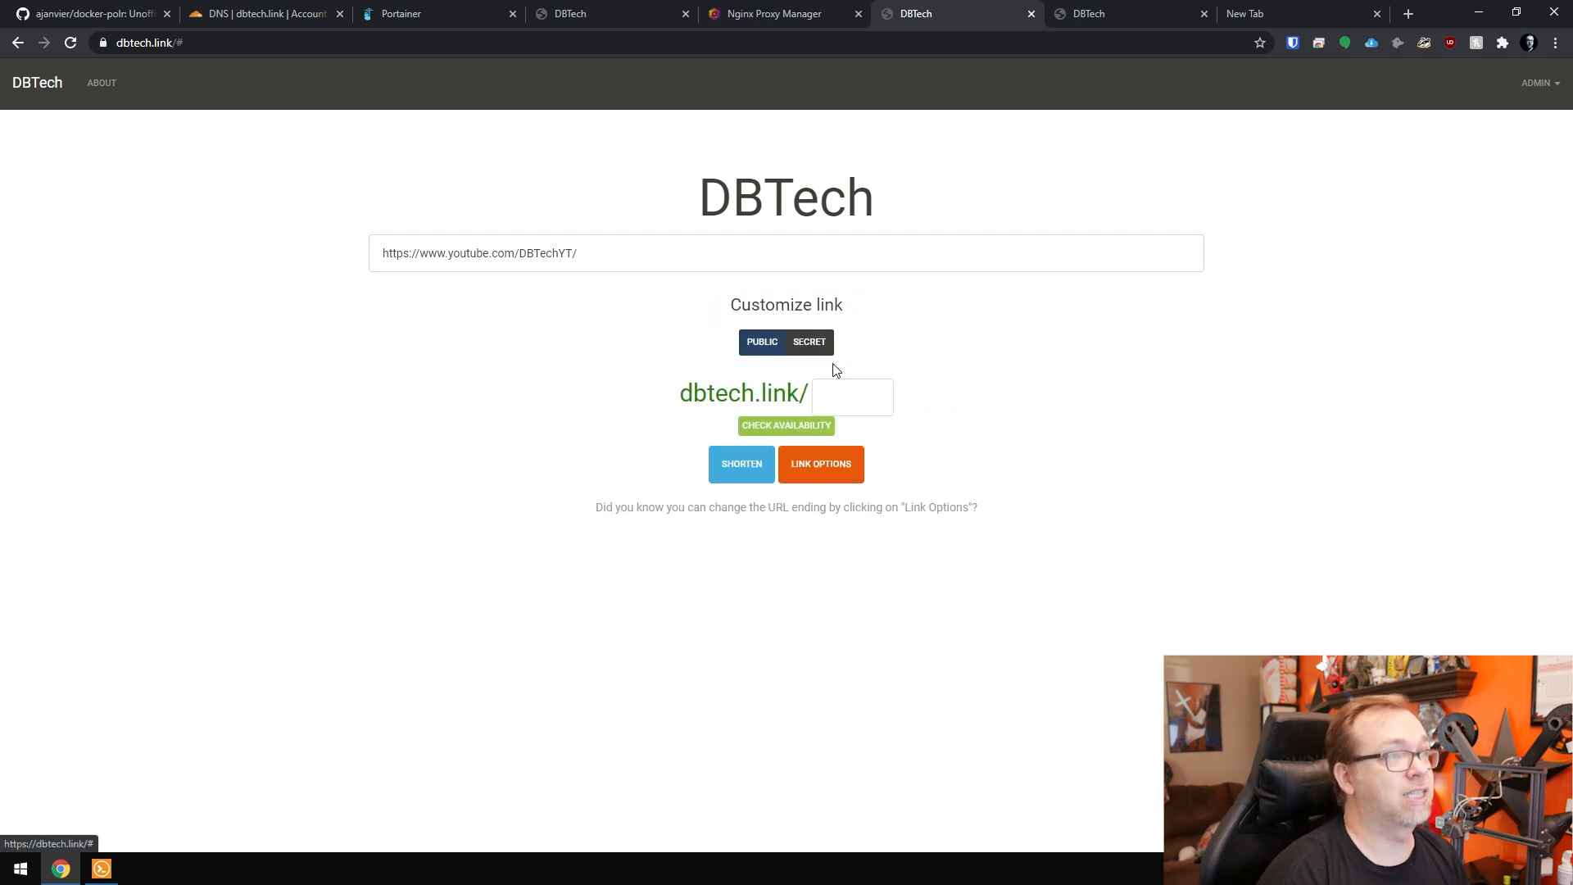
{"action": "left_click", "coordinate": [852, 396]}
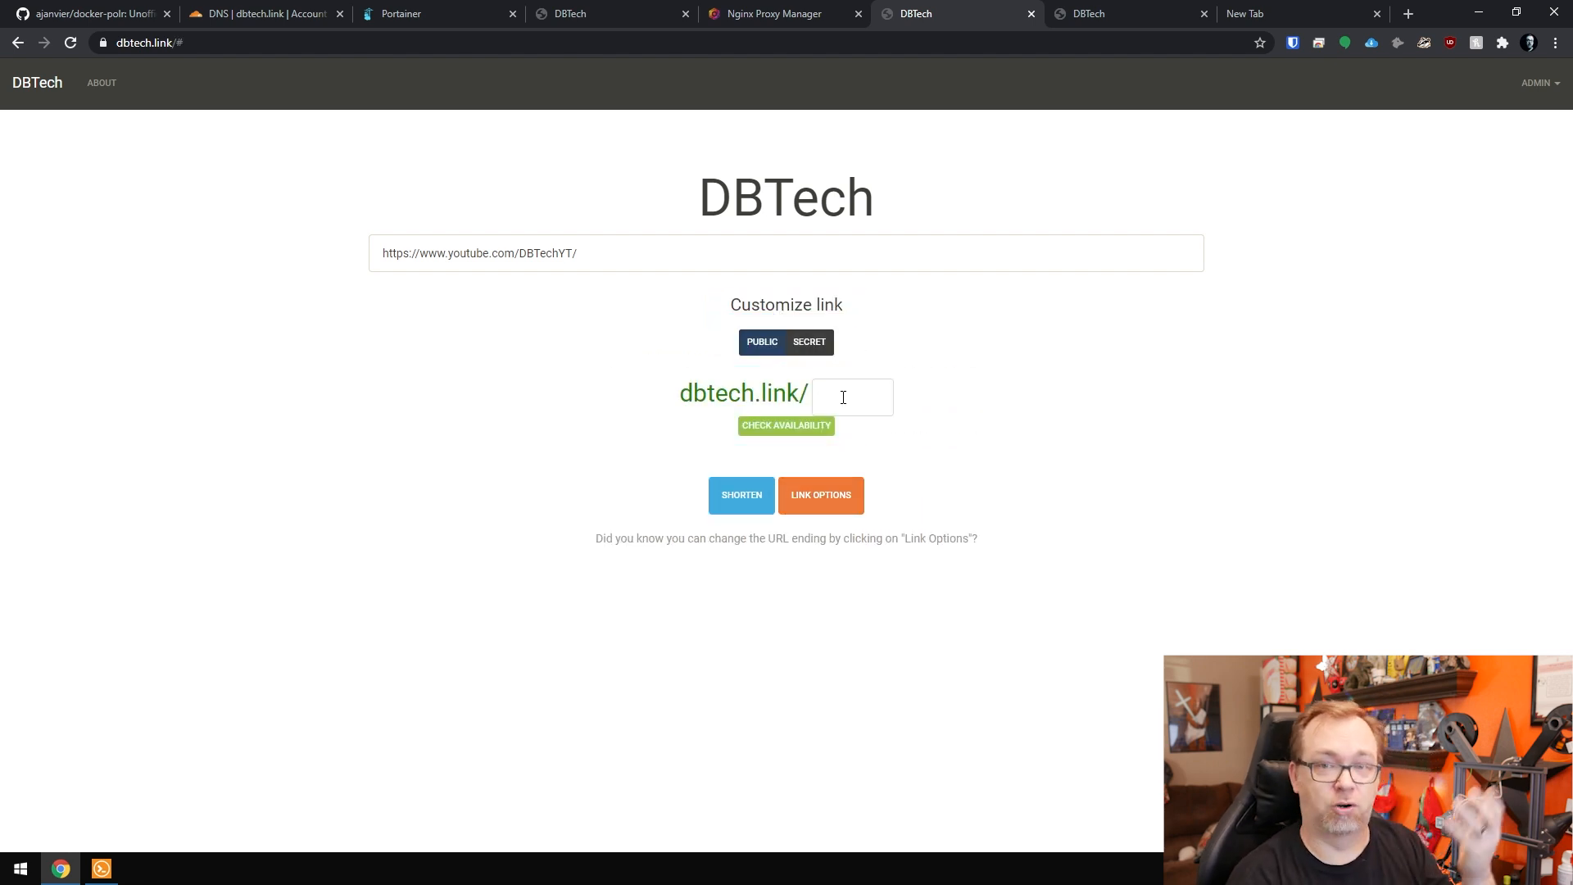
{"action": "left_click", "coordinate": [741, 495]}
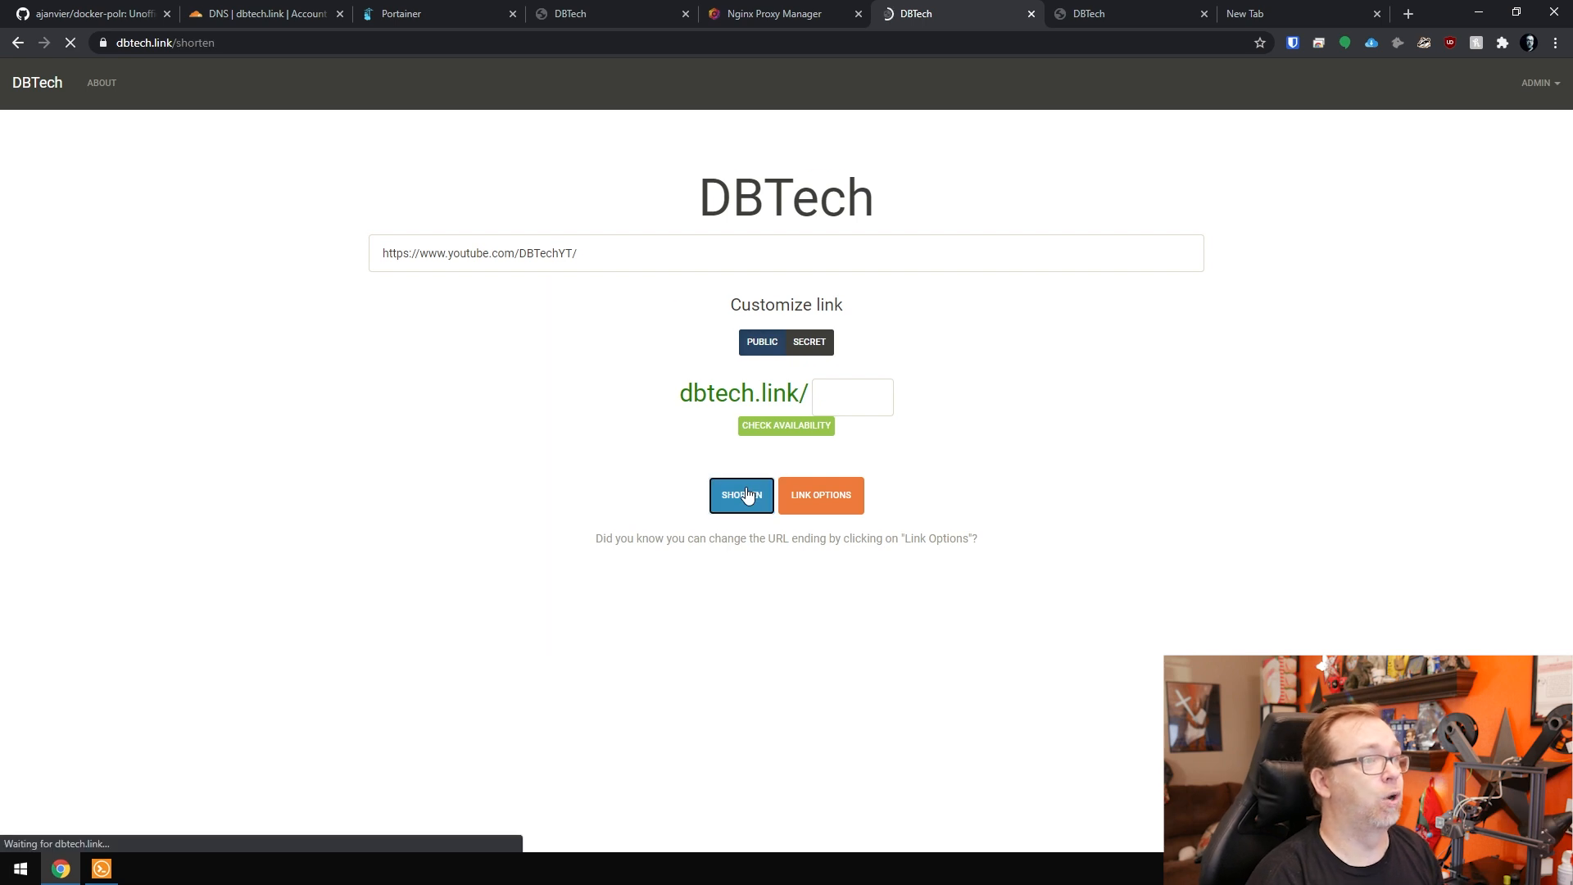
{"action": "left_click", "coordinate": [740, 495]}
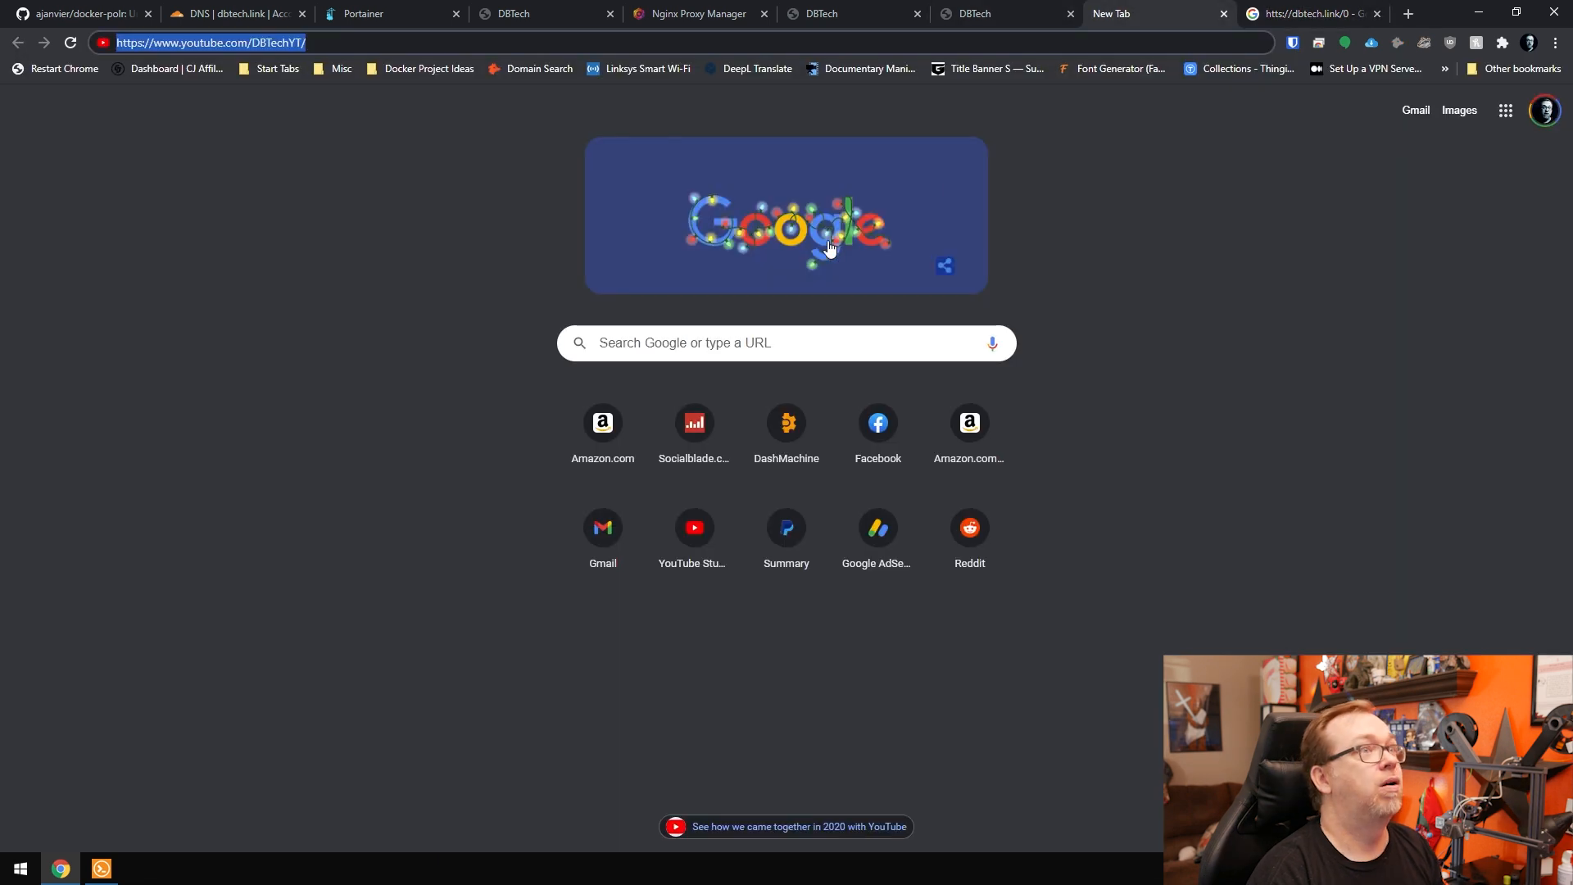
- View the new dbtech.link/0 entry in the admin links table alongside dbtech
{"action": "left_click", "coordinate": [827, 13]}
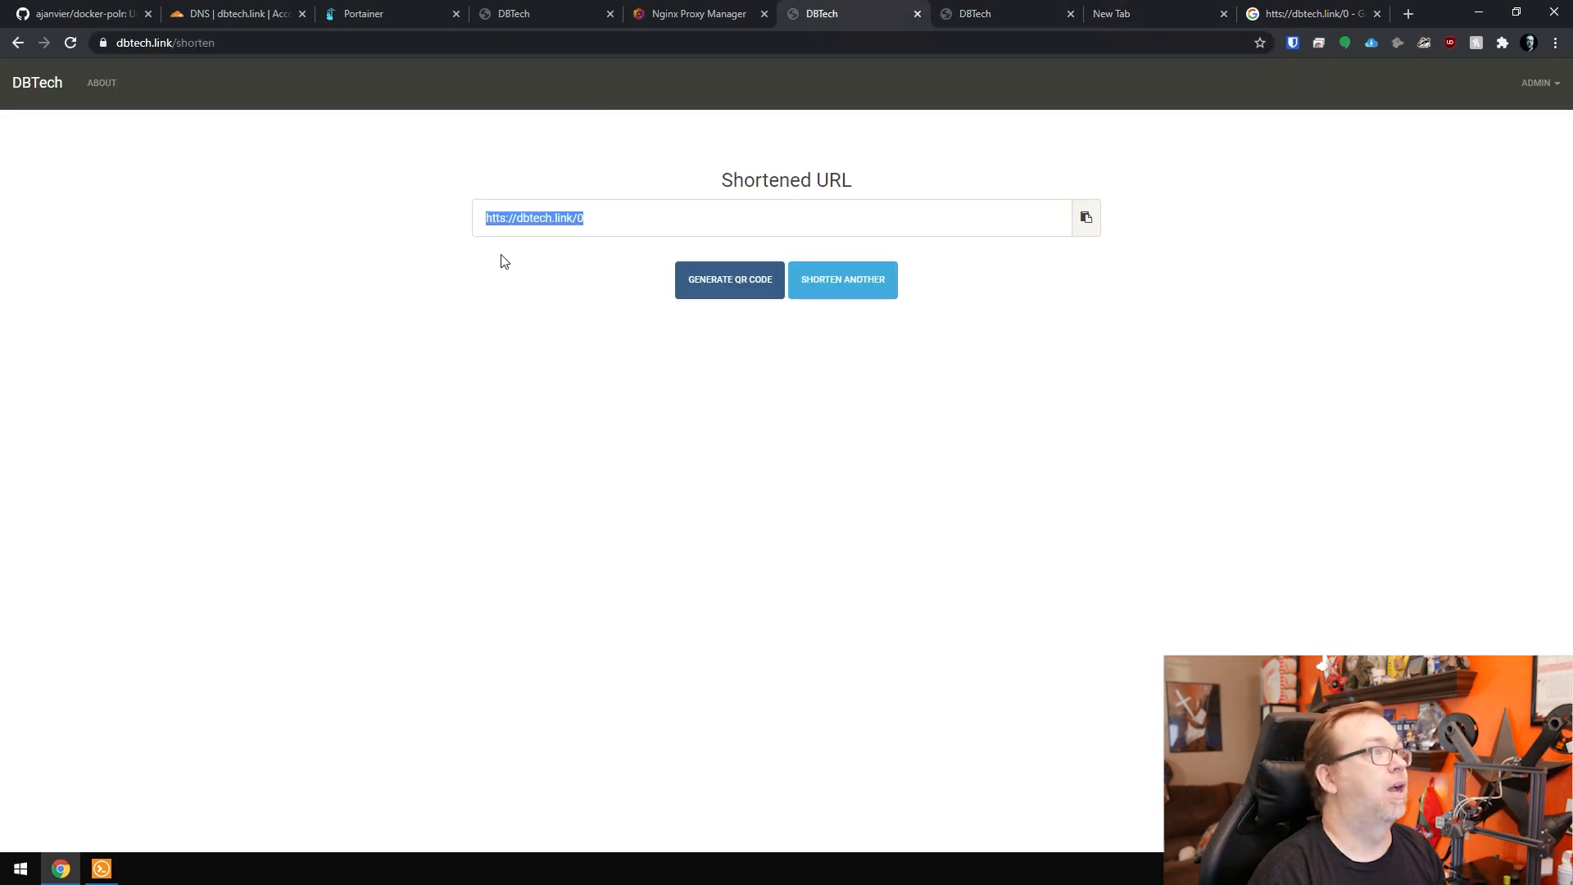
{"action": "left_click", "coordinate": [1536, 82]}
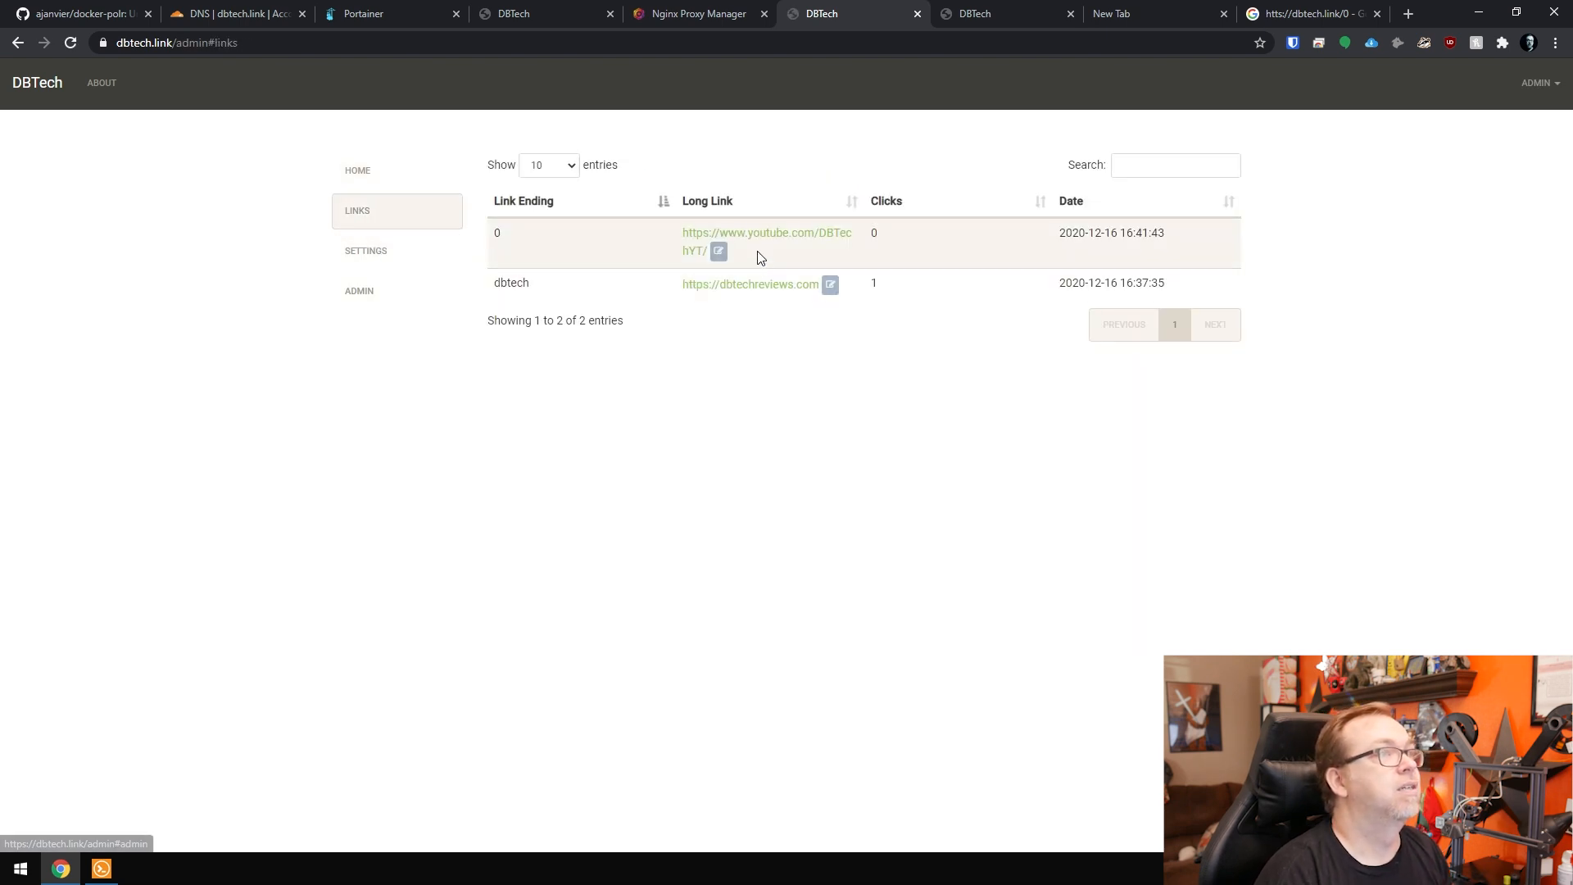
{"action": "left_click", "coordinate": [1311, 13]}
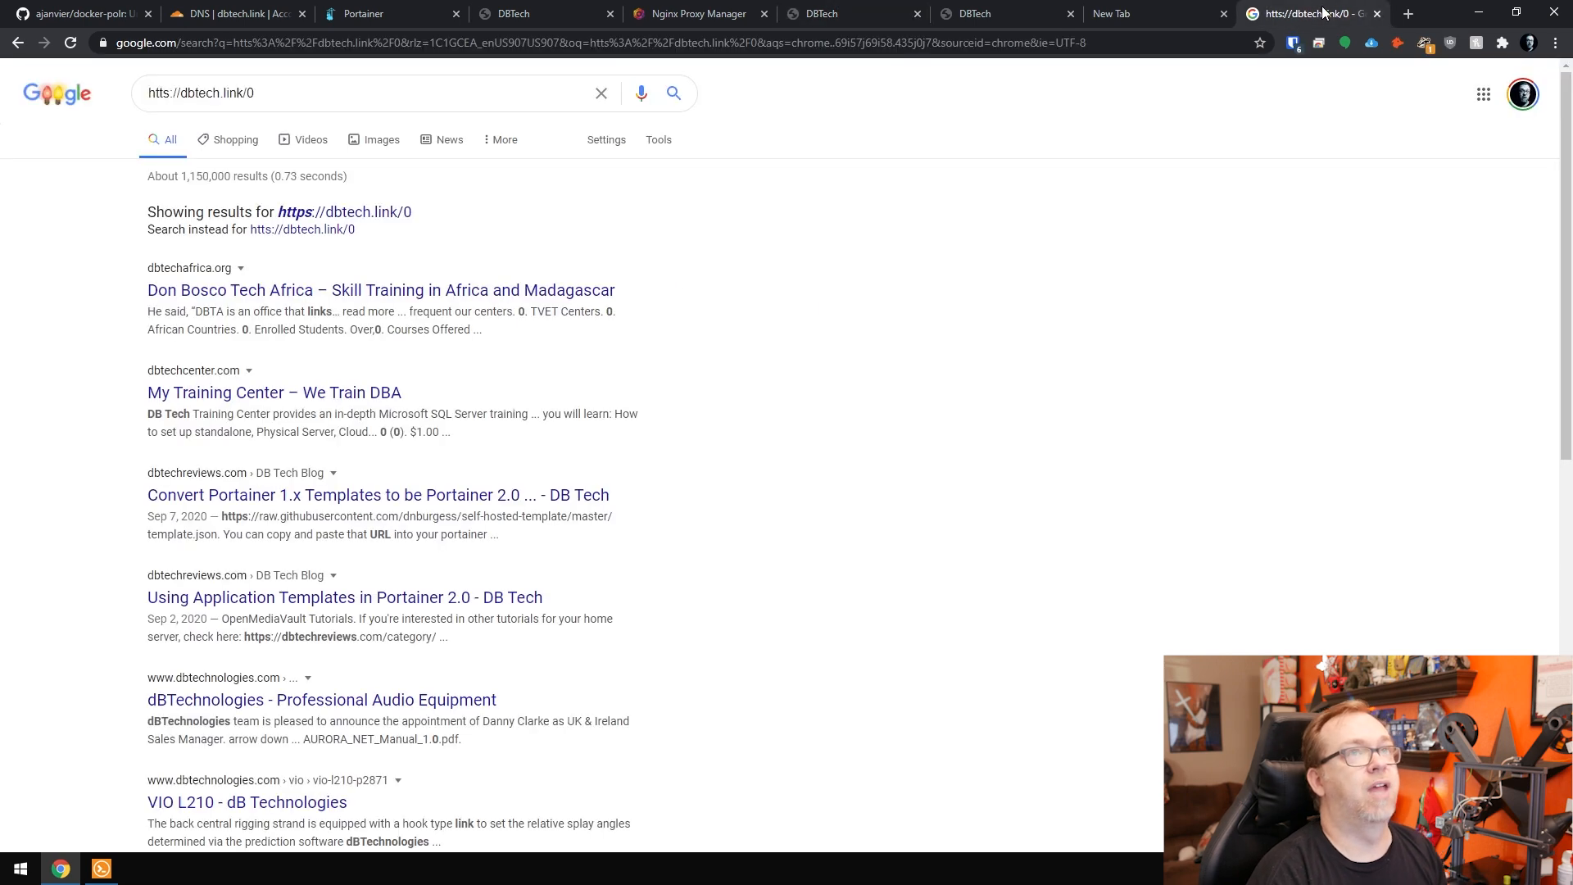
{"action": "mouse_move", "coordinate": [242, 824]}
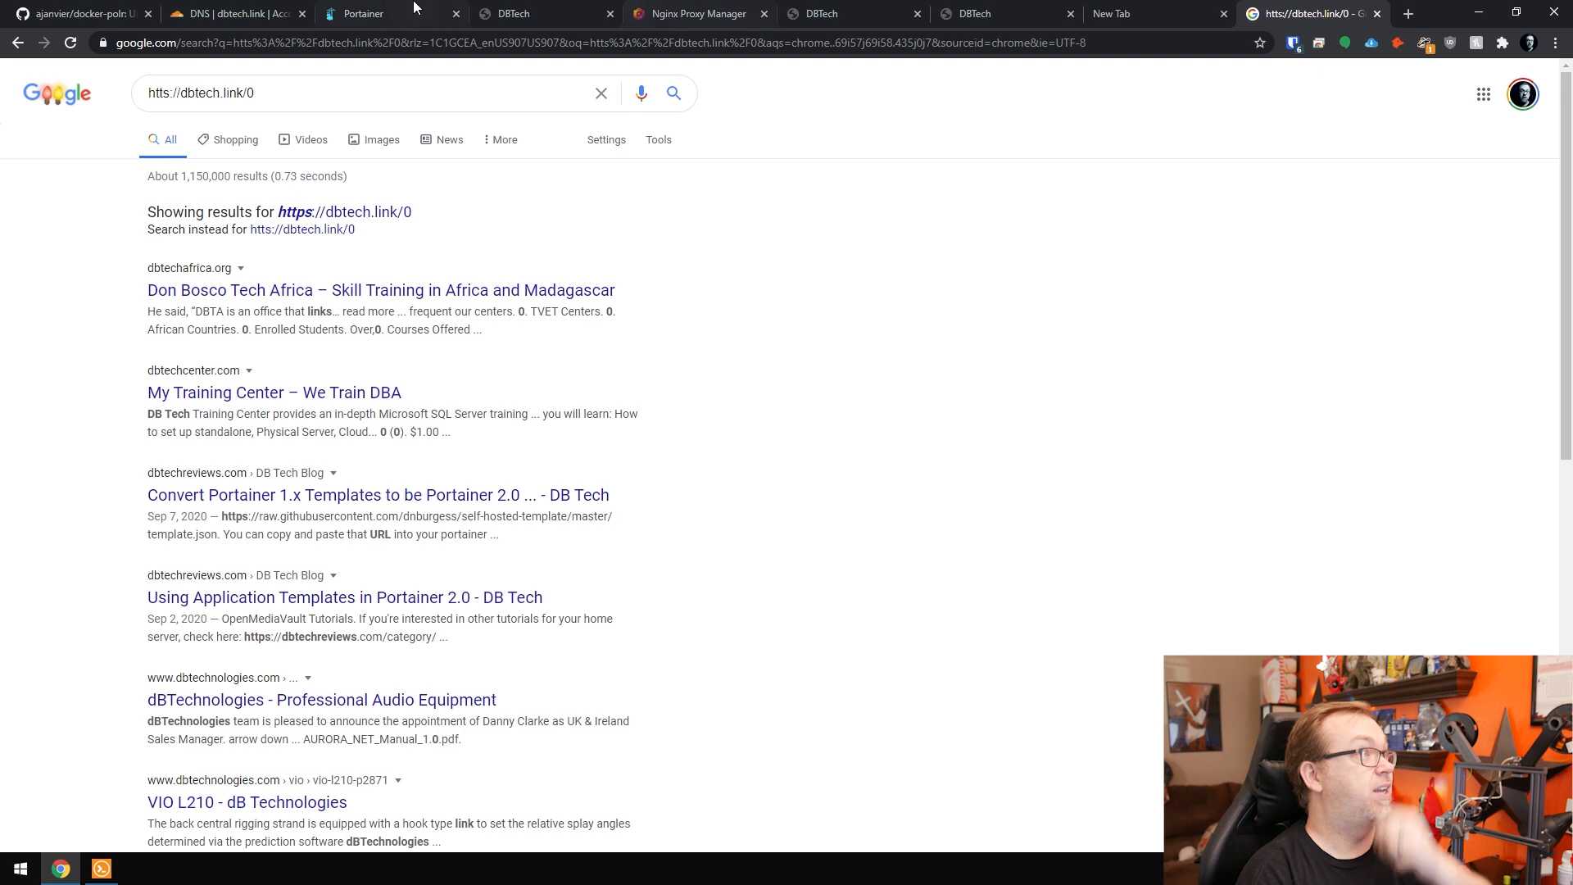
- Review the polr container's Env variables such as APP_ADDRESS dbtech.link, then bring up the docker-polr README
{"action": "left_click", "coordinate": [367, 13]}
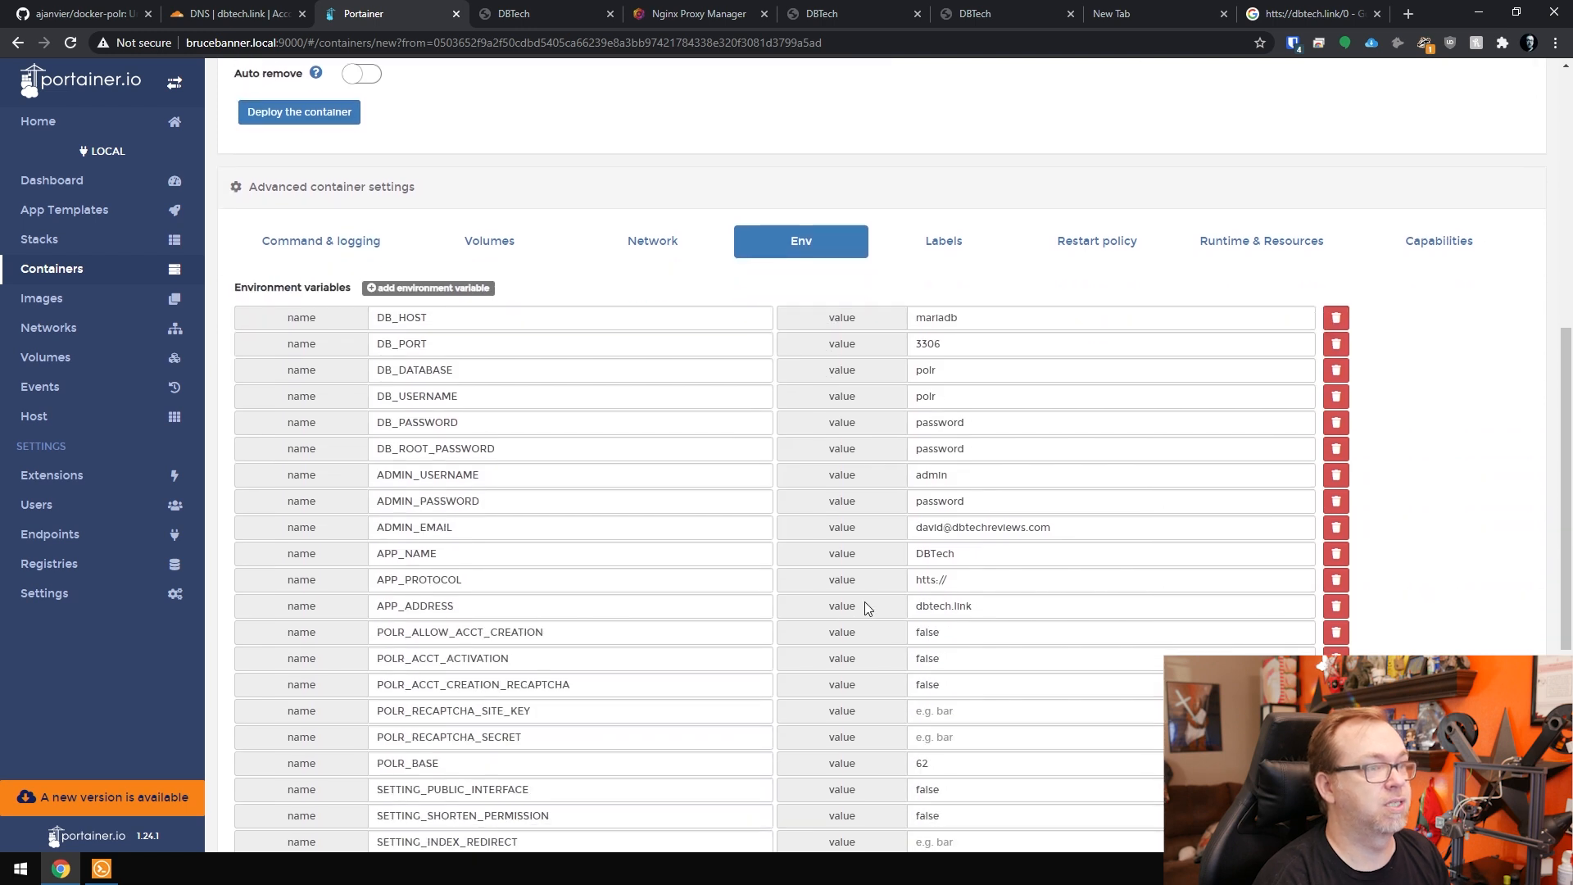
{"action": "left_click", "coordinate": [1078, 578]}
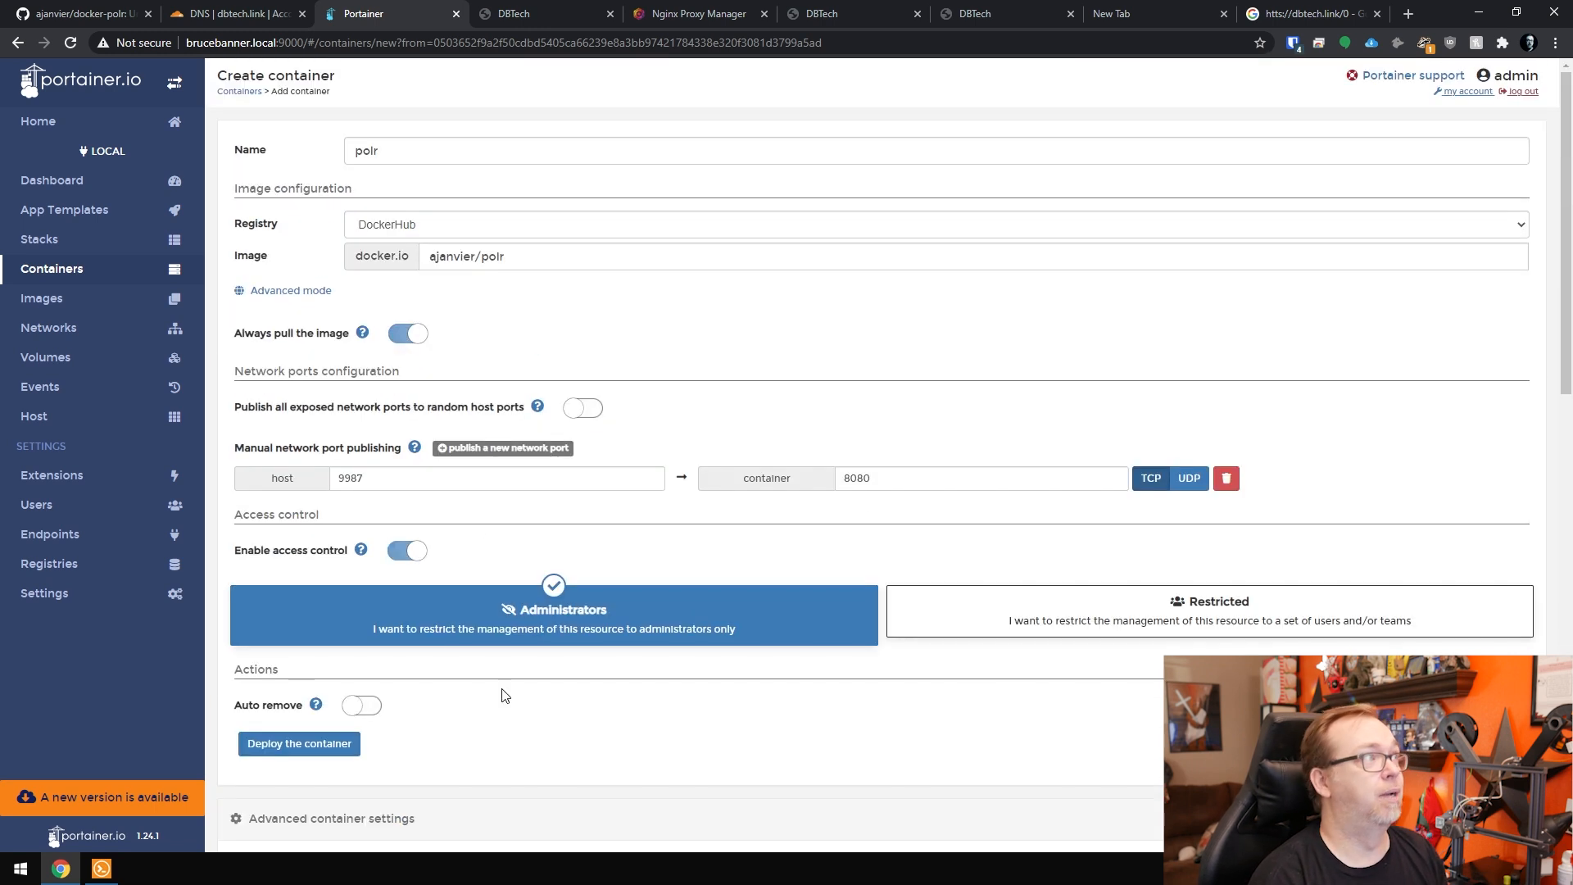
{"action": "scroll", "scroll_direction": "down", "scroll_amount": 3}
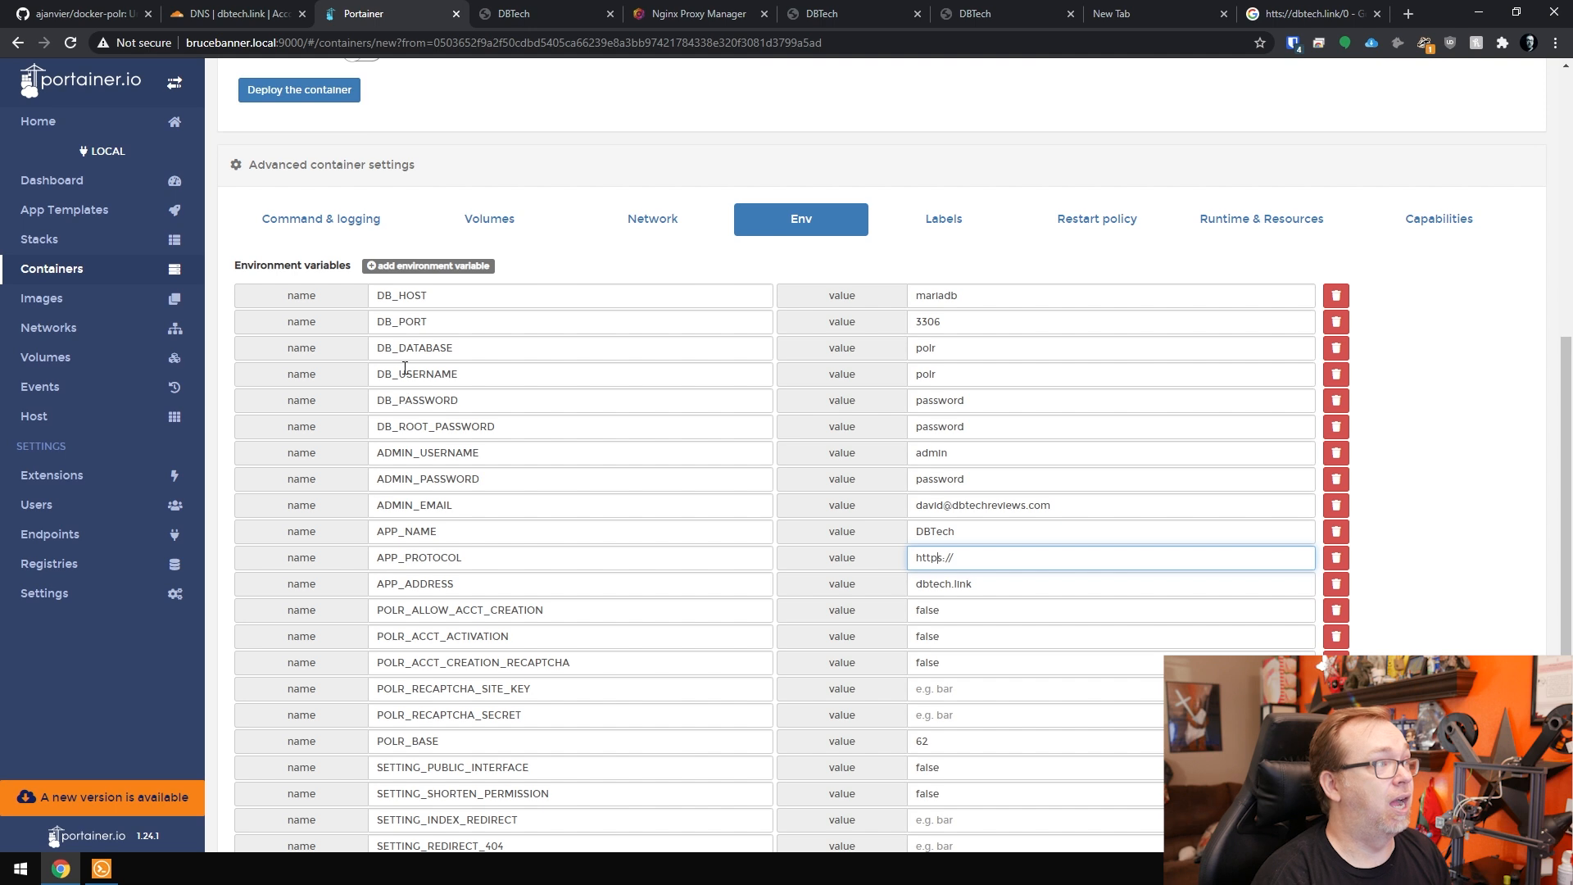
{"action": "double_click", "coordinate": [429, 348]}
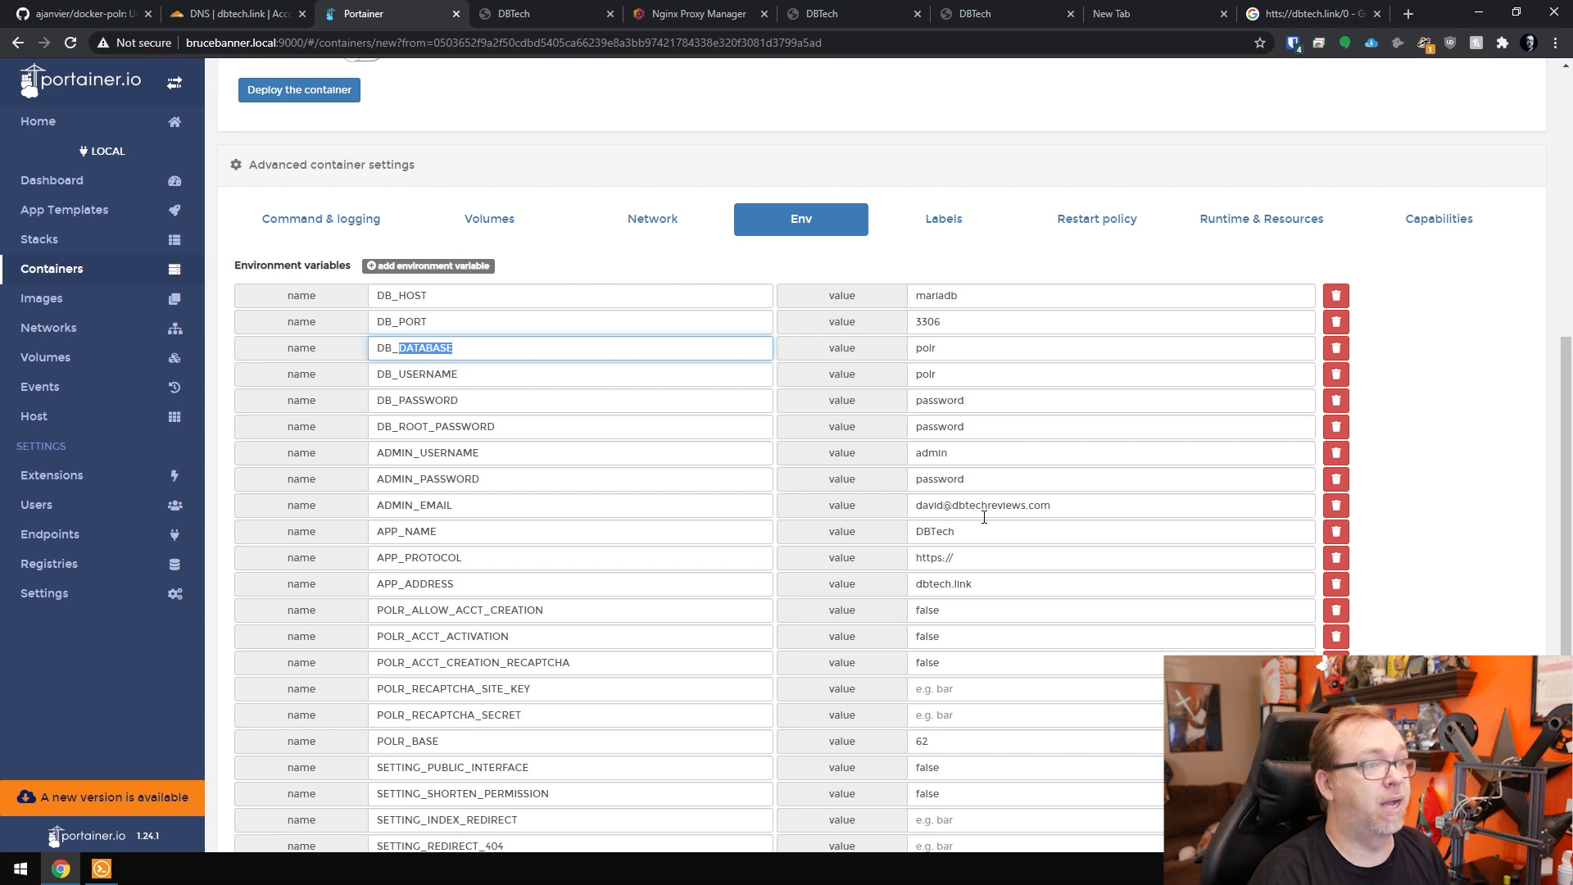
{"action": "mouse_move", "coordinate": [886, 446]}
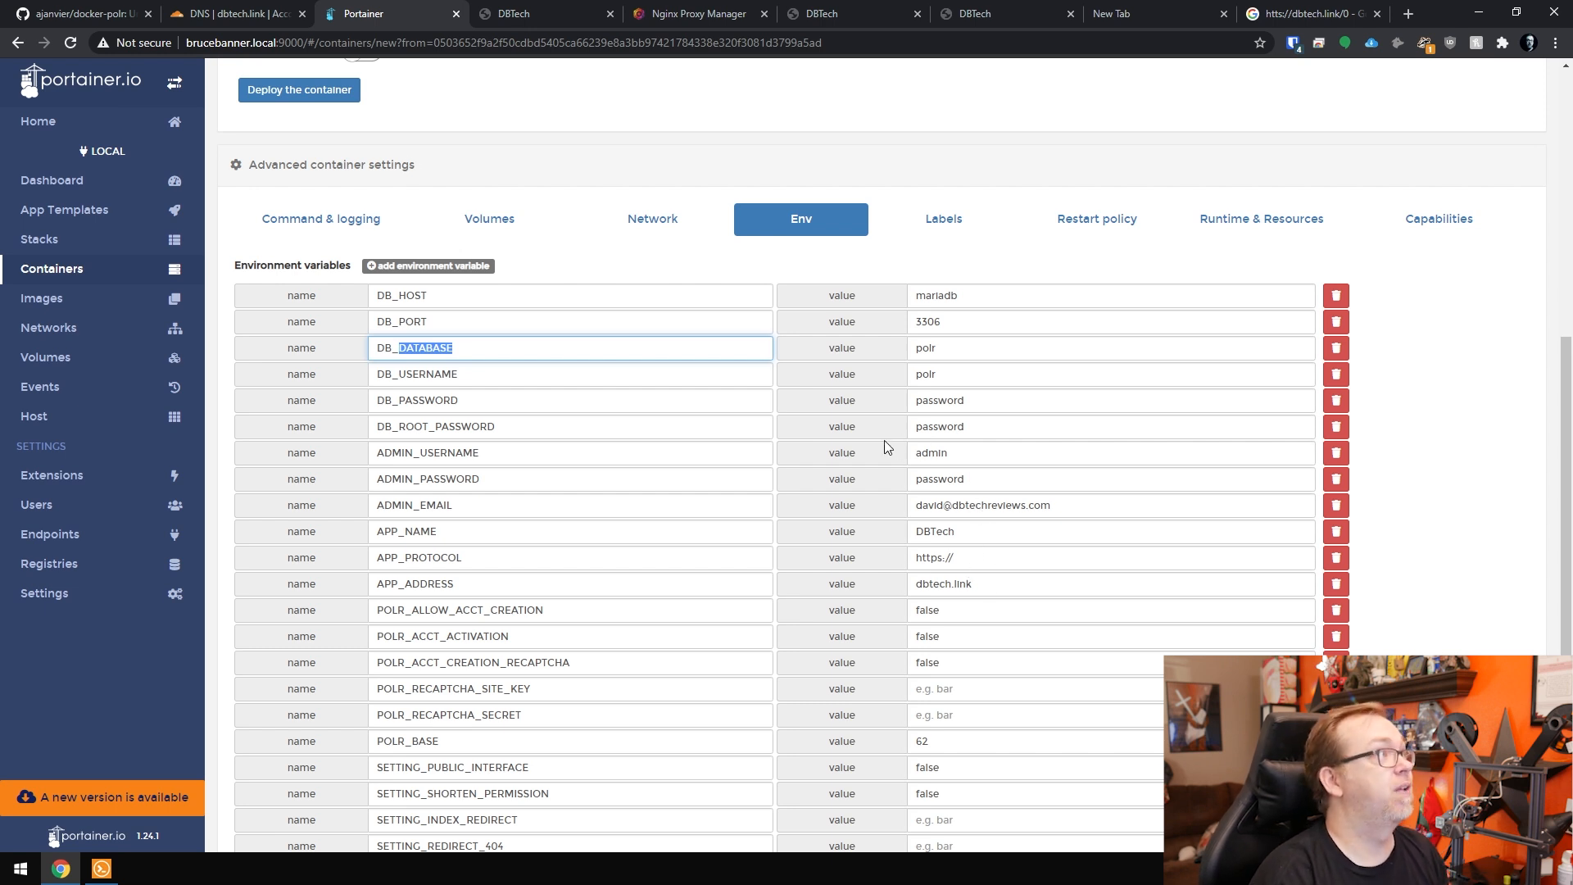
{"action": "left_click", "coordinate": [78, 15]}
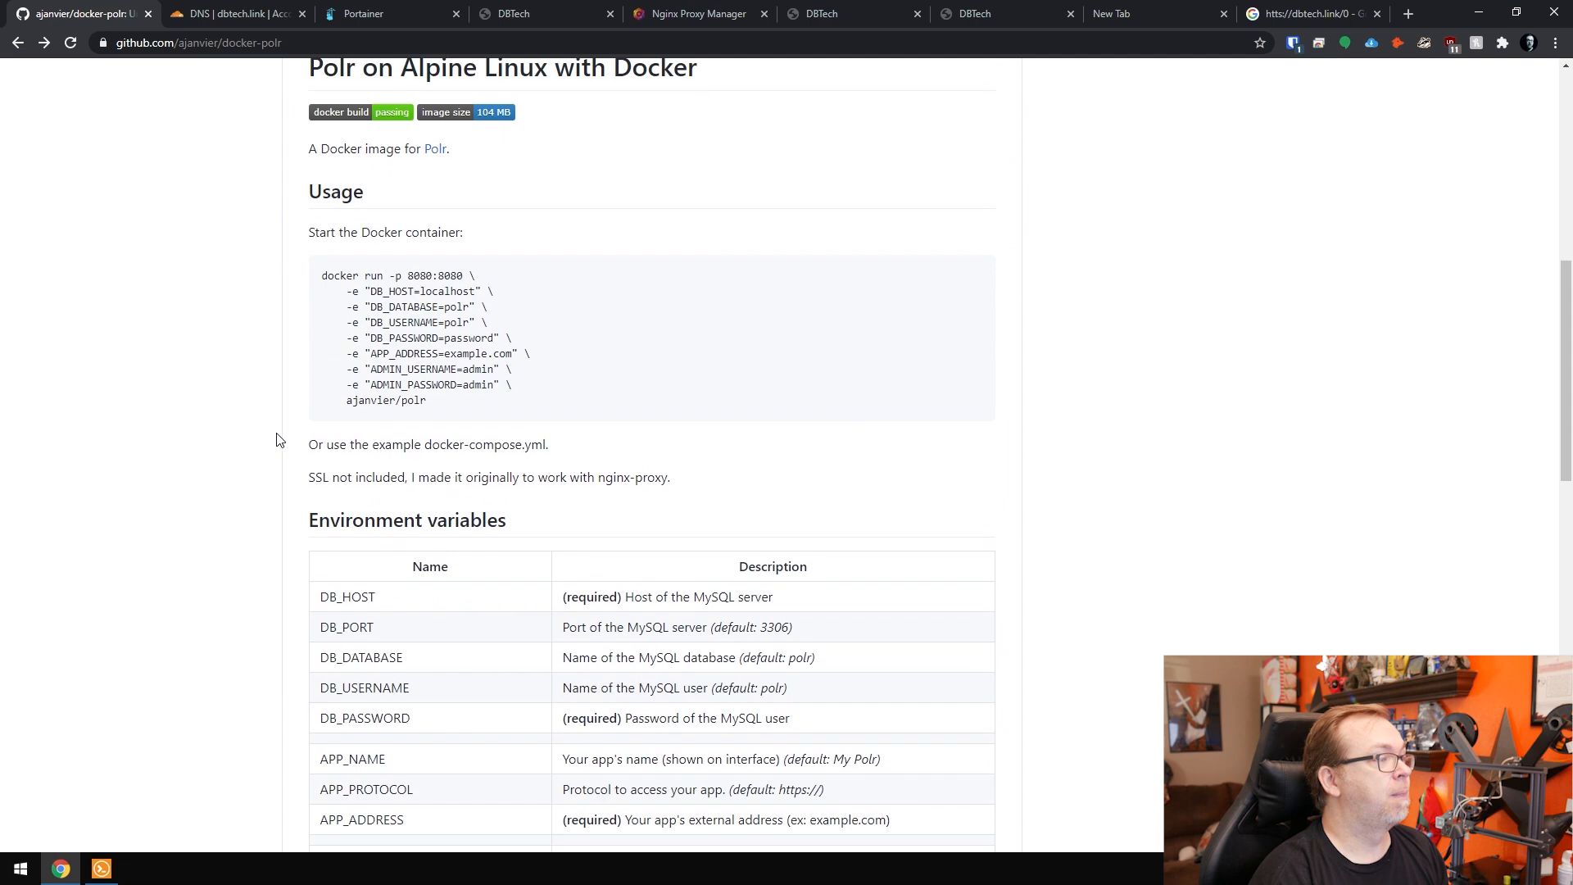
- Scroll the docker-polr environment table and select SETTING_ADV_ANALYTICS for copying
{"action": "scroll", "scroll_direction": "down", "scroll_amount": 3}
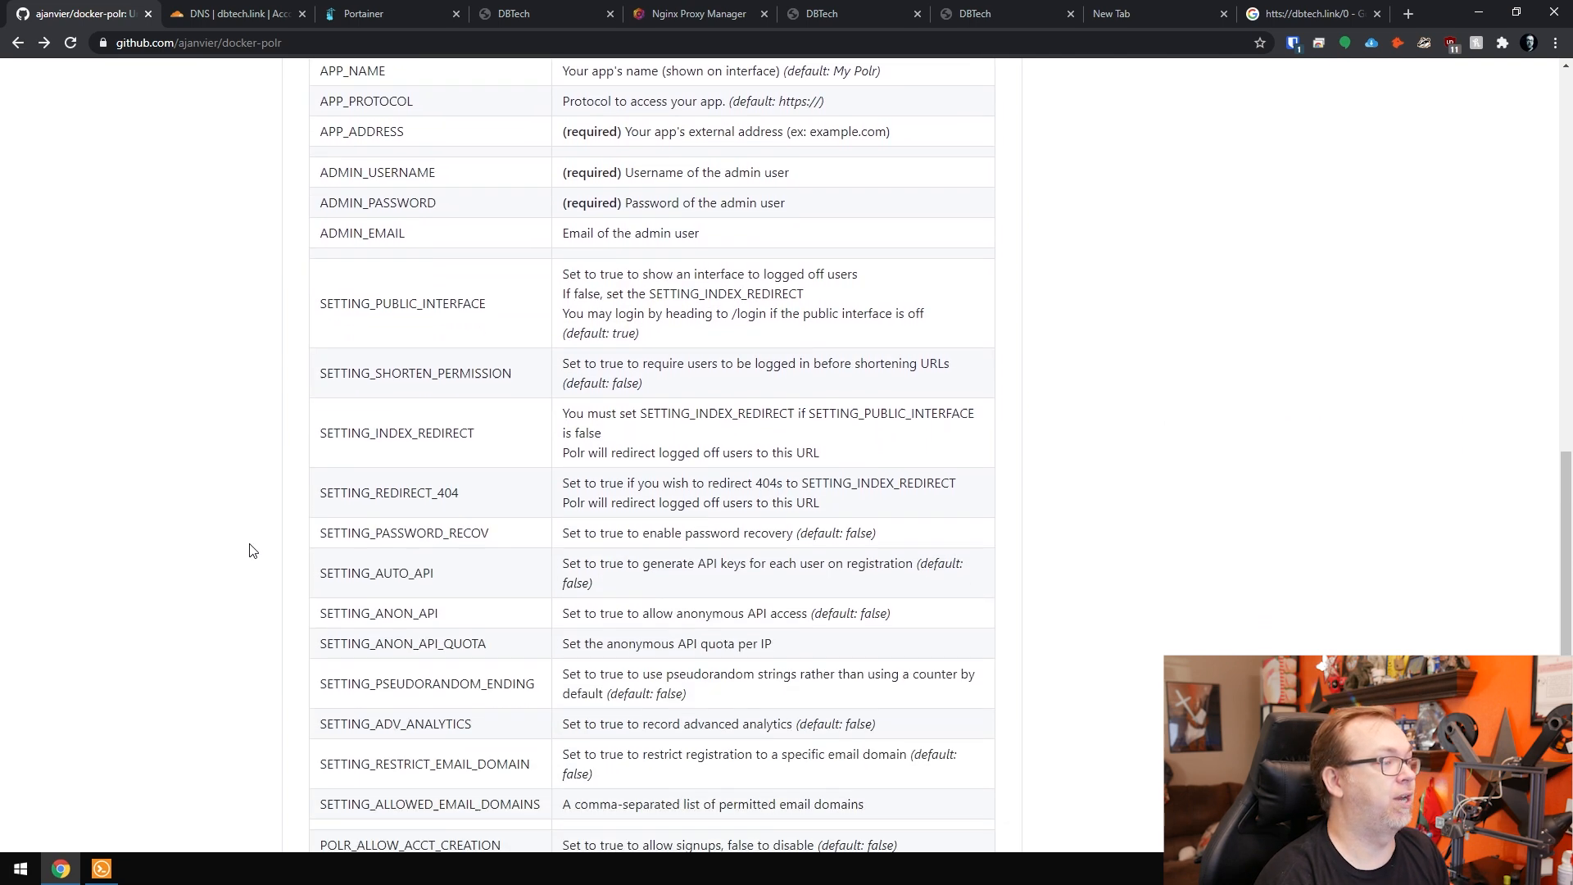
{"action": "scroll", "scroll_direction": "down", "scroll_amount": 3}
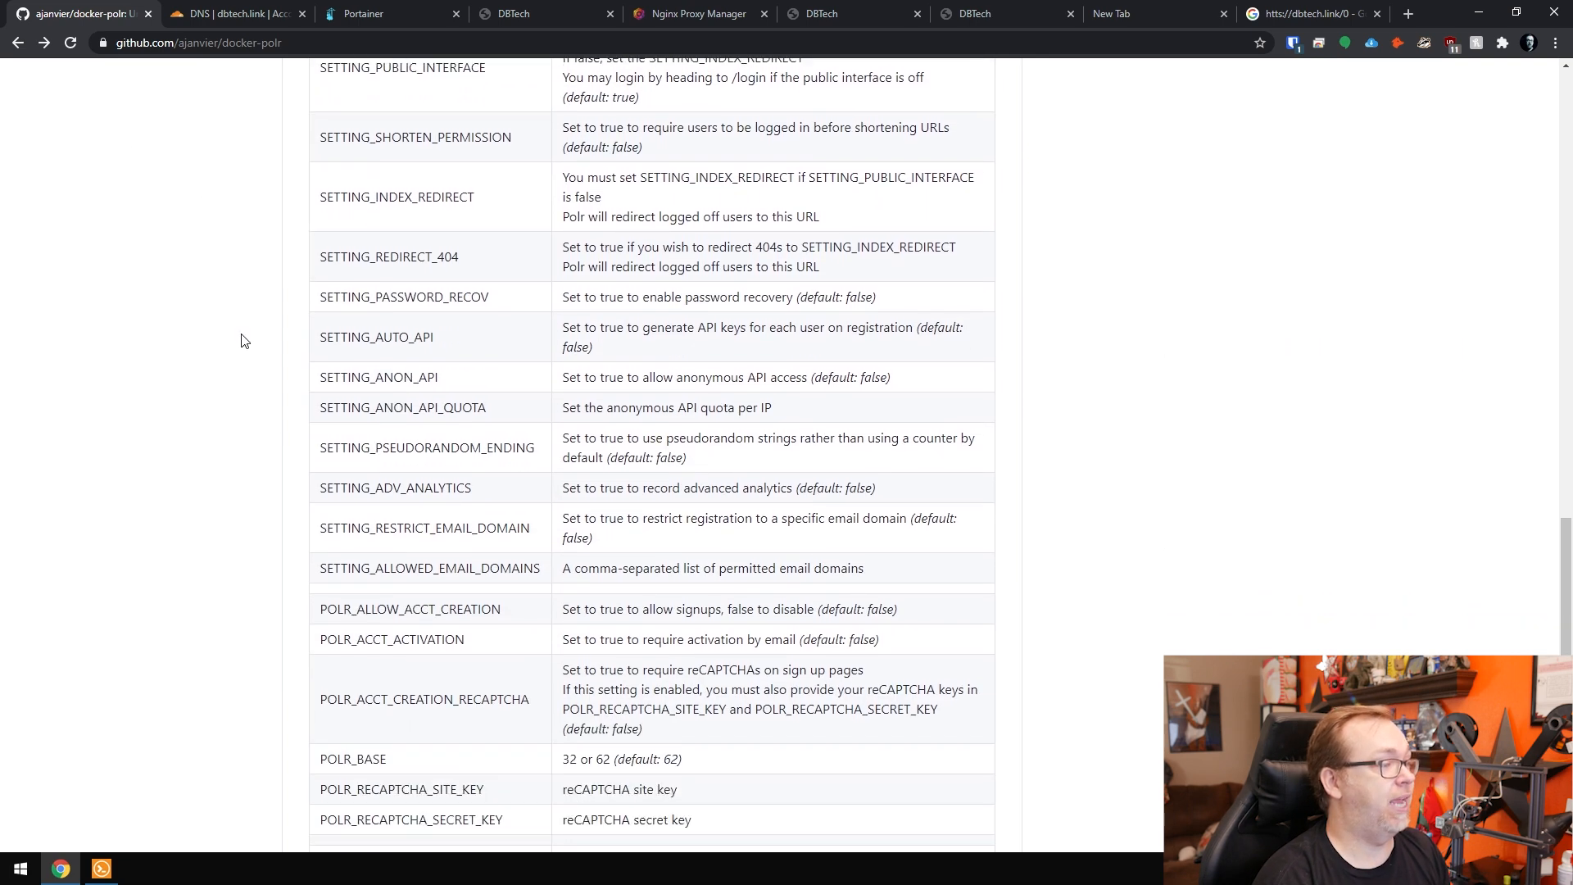
{"action": "scroll", "scroll_direction": "down", "scroll_amount": 3}
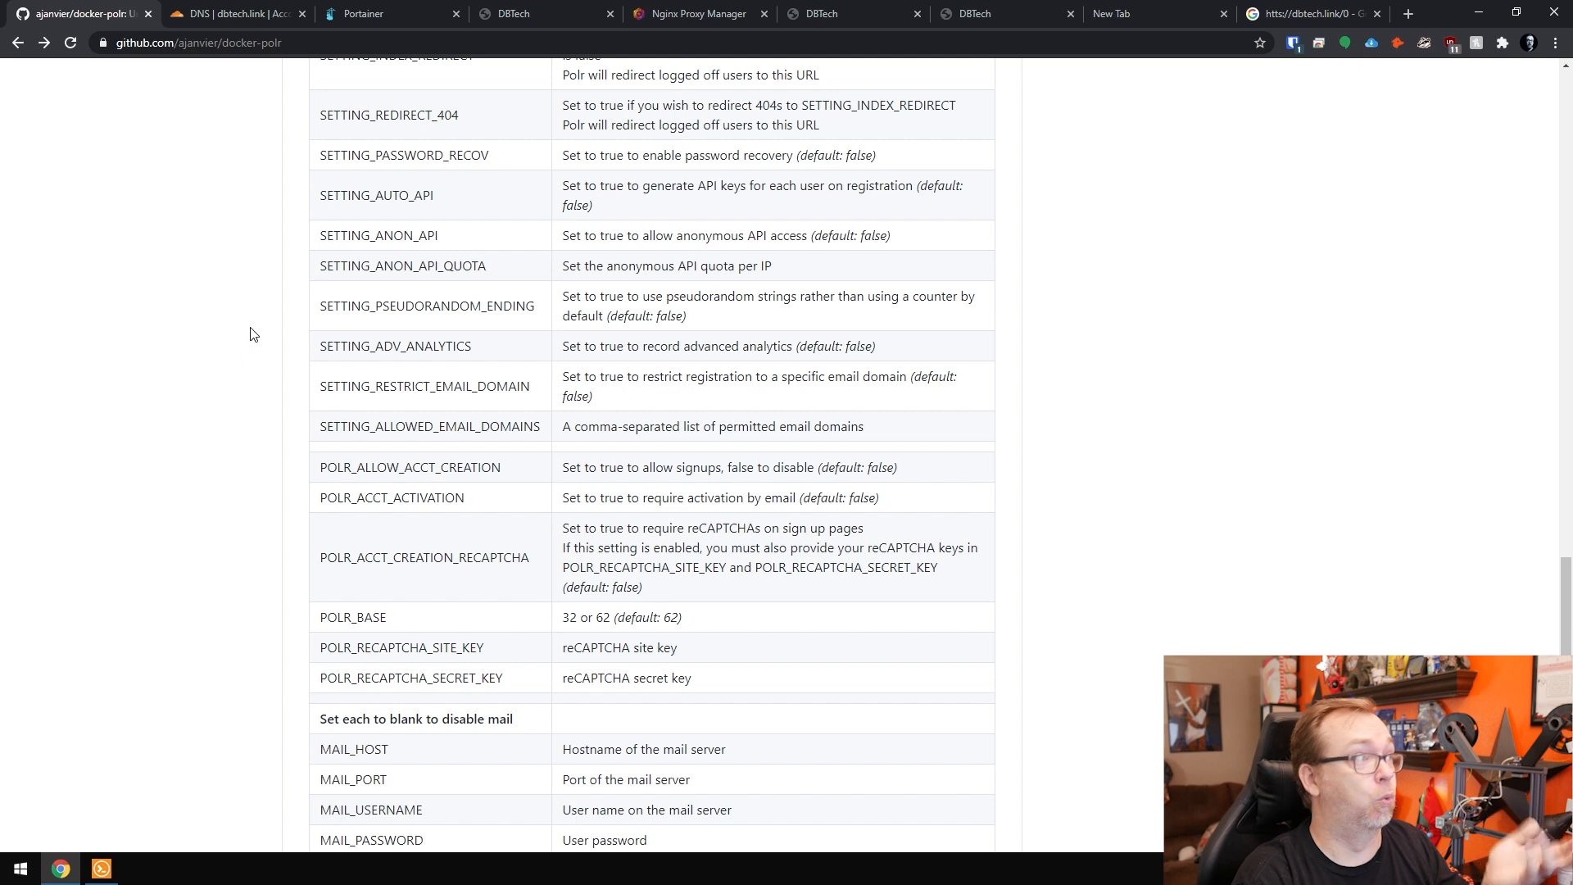
{"action": "mouse_move", "coordinate": [501, 402]}
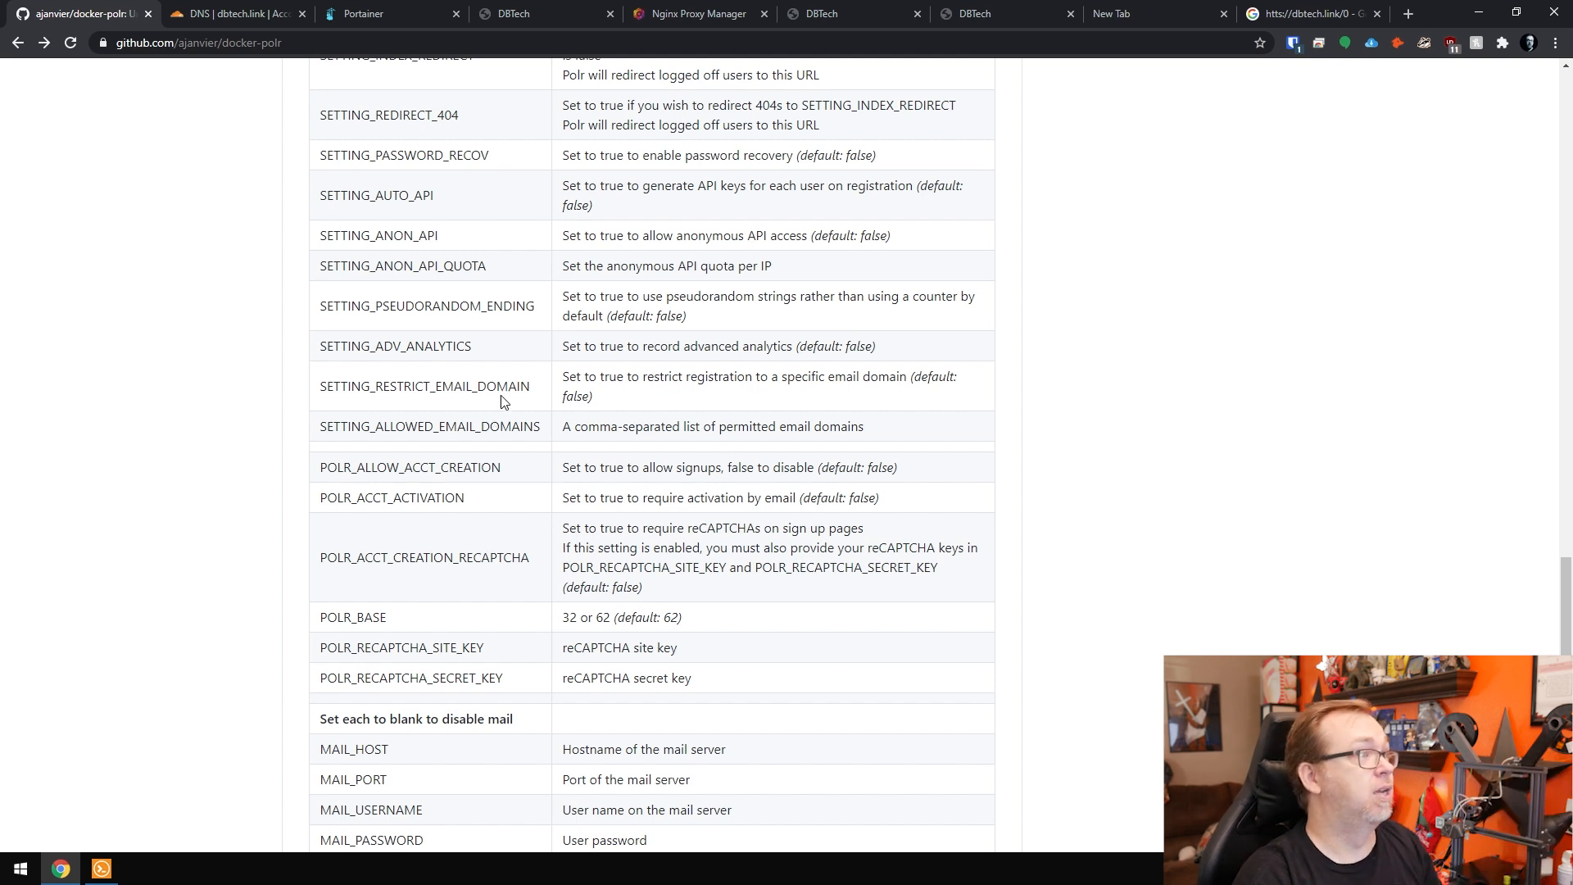
{"action": "double_click", "coordinate": [393, 346]}
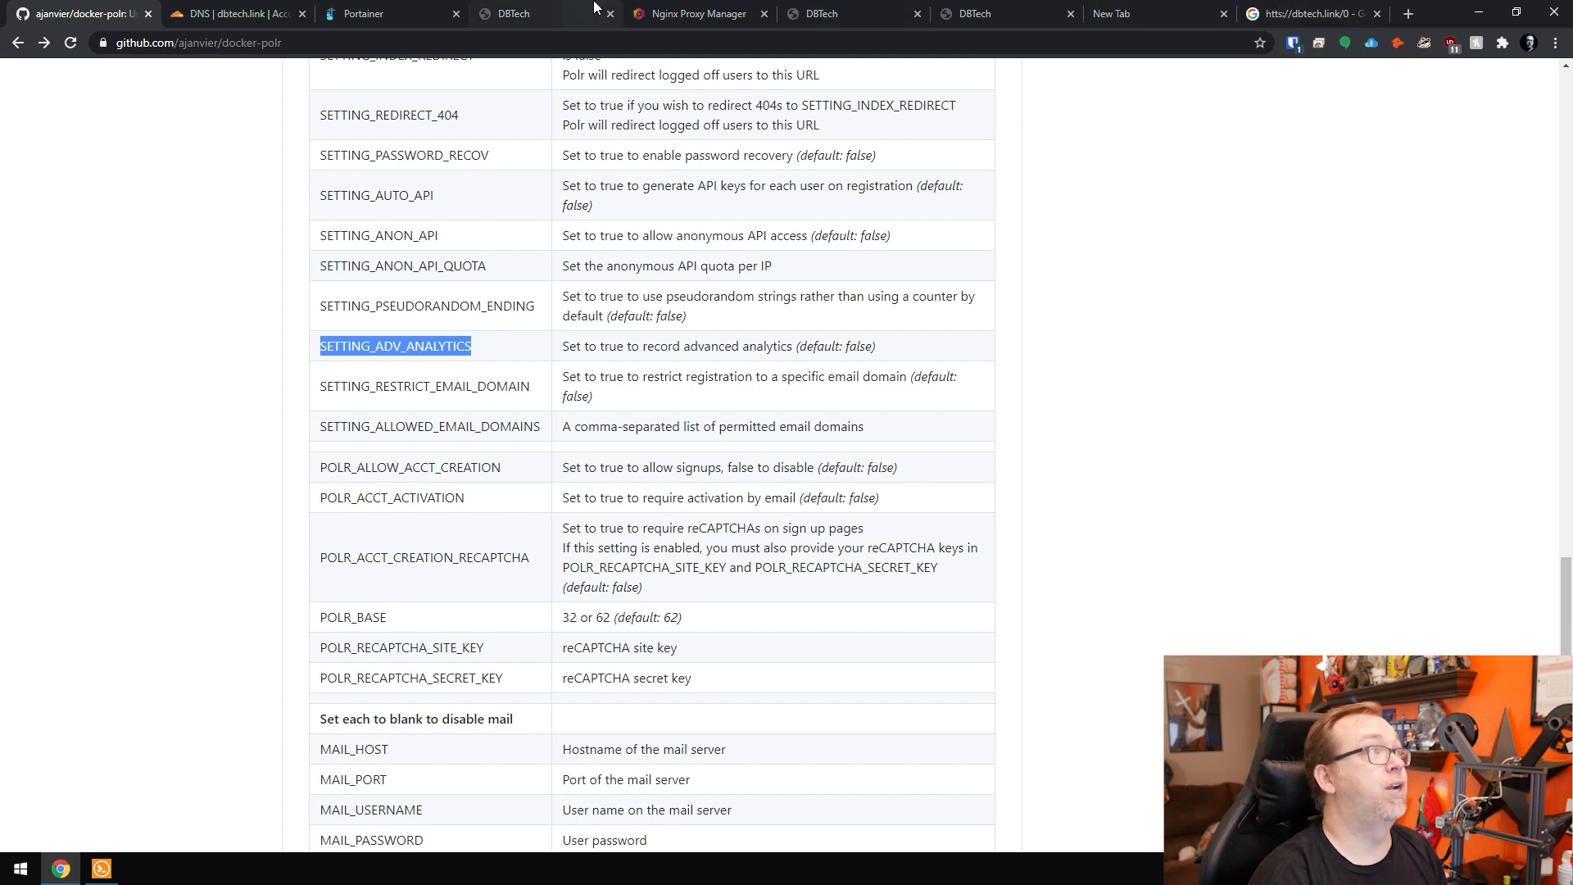
- Add SETTING_ADV_ANALYTICS = true to the polr container and redeploy it
{"action": "left_click", "coordinate": [364, 13]}
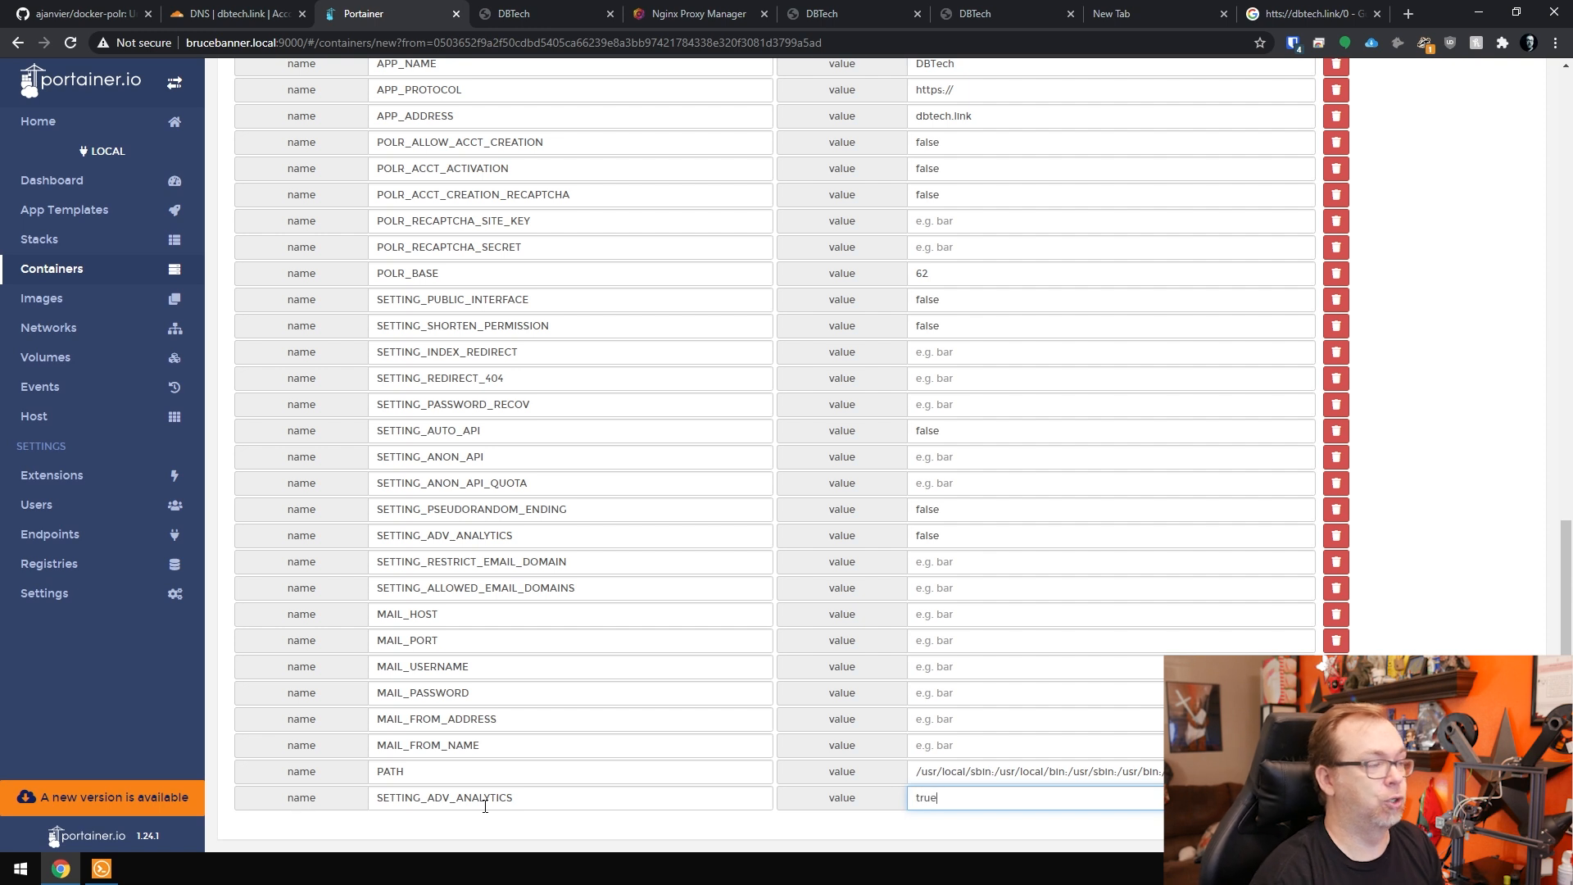
{"action": "scroll", "scroll_direction": "up", "scroll_amount": 3}
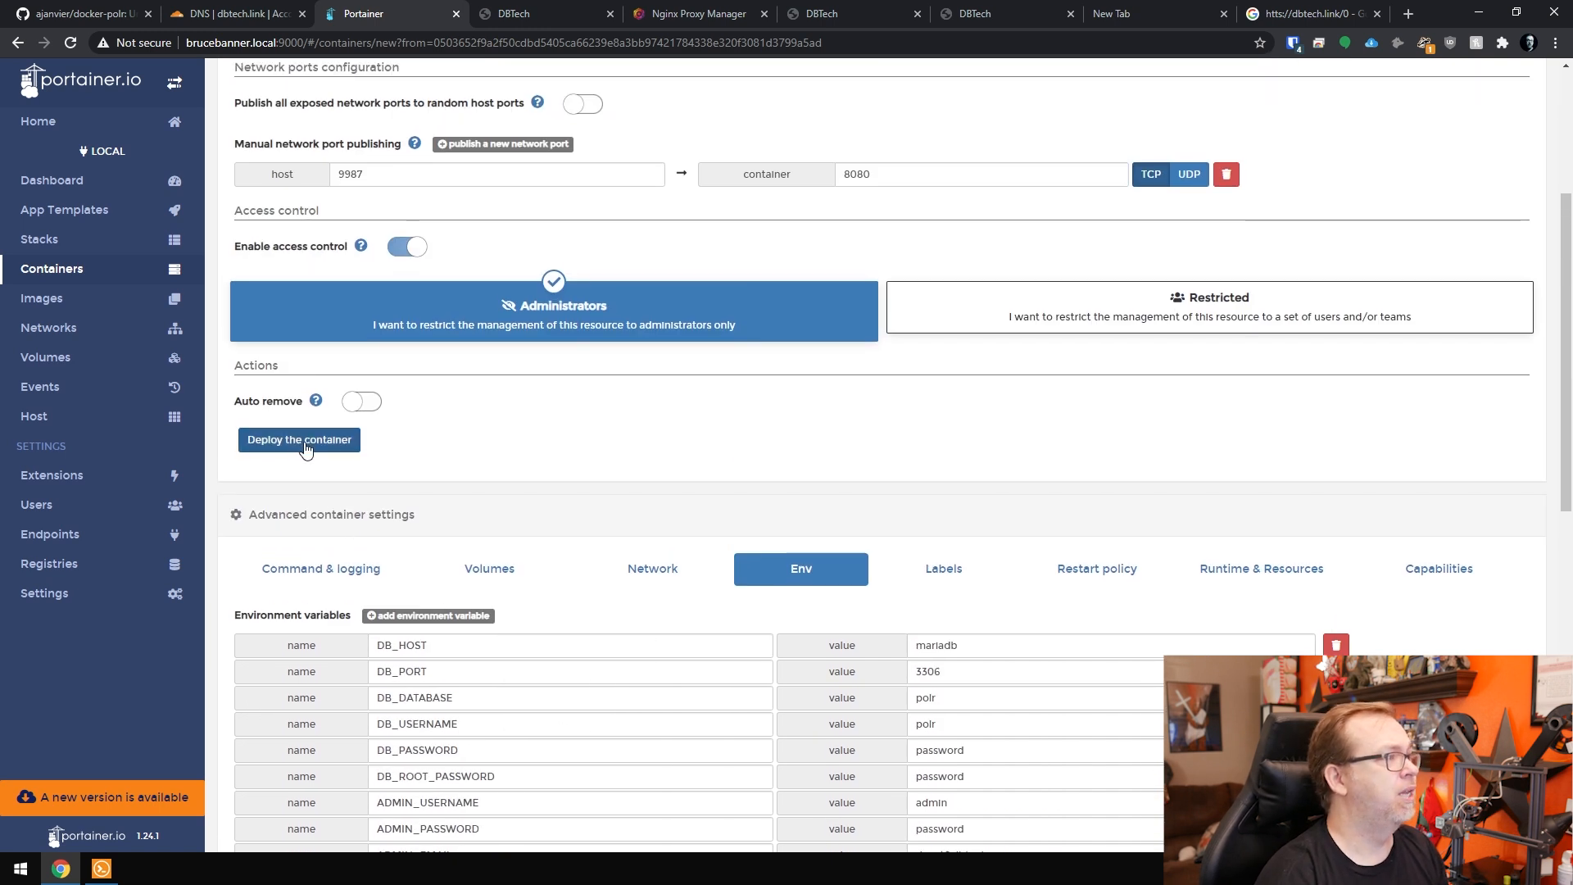
{"action": "left_click", "coordinate": [298, 439]}
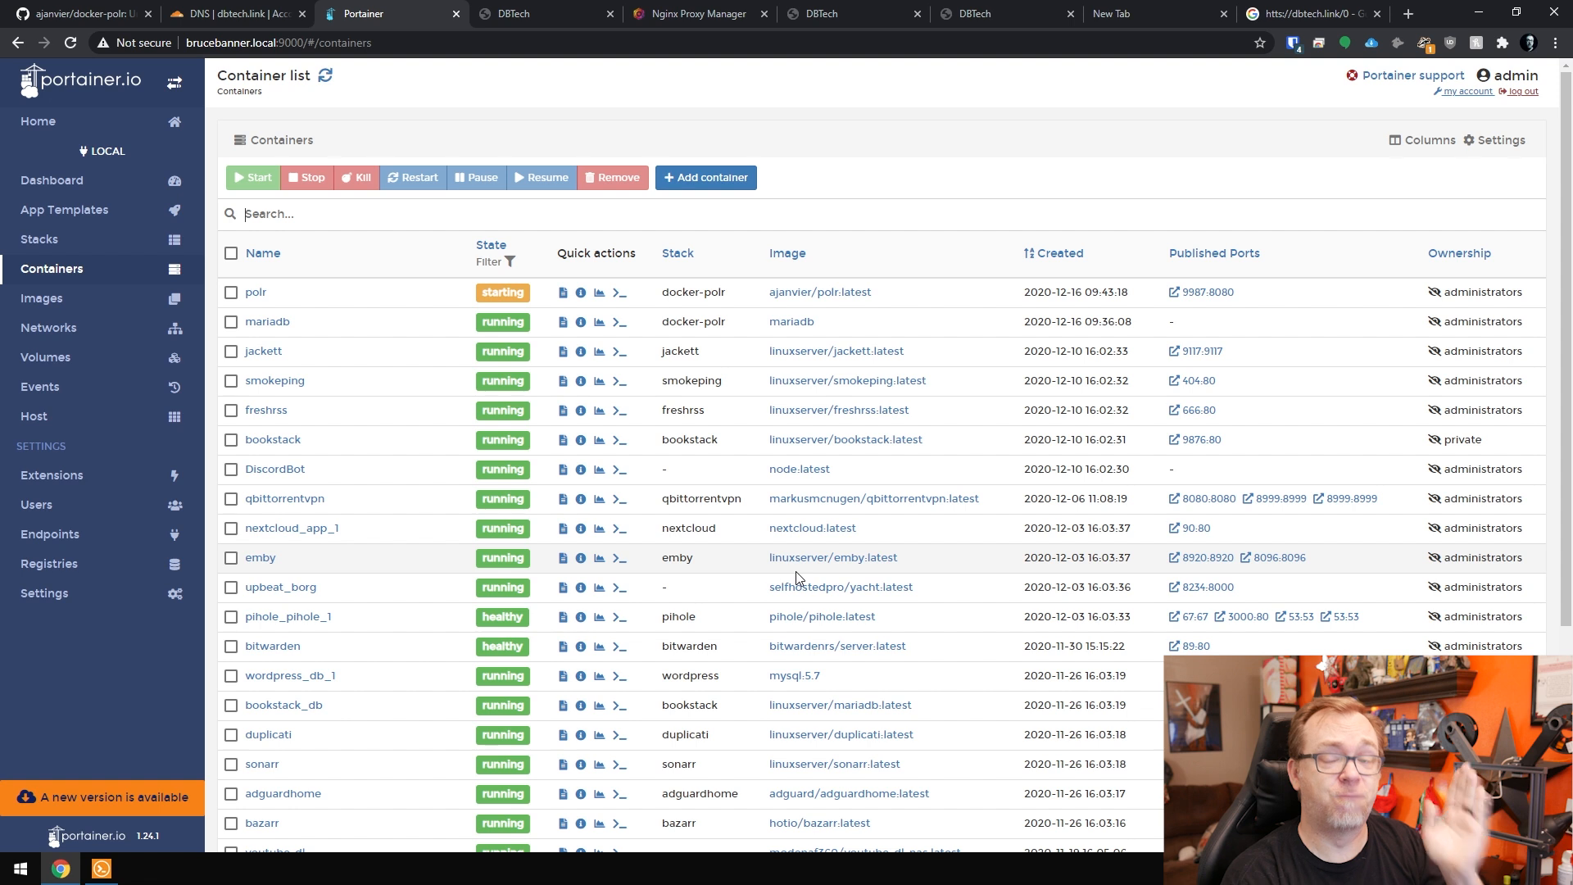
{"action": "mouse_move", "coordinate": [846, 473]}
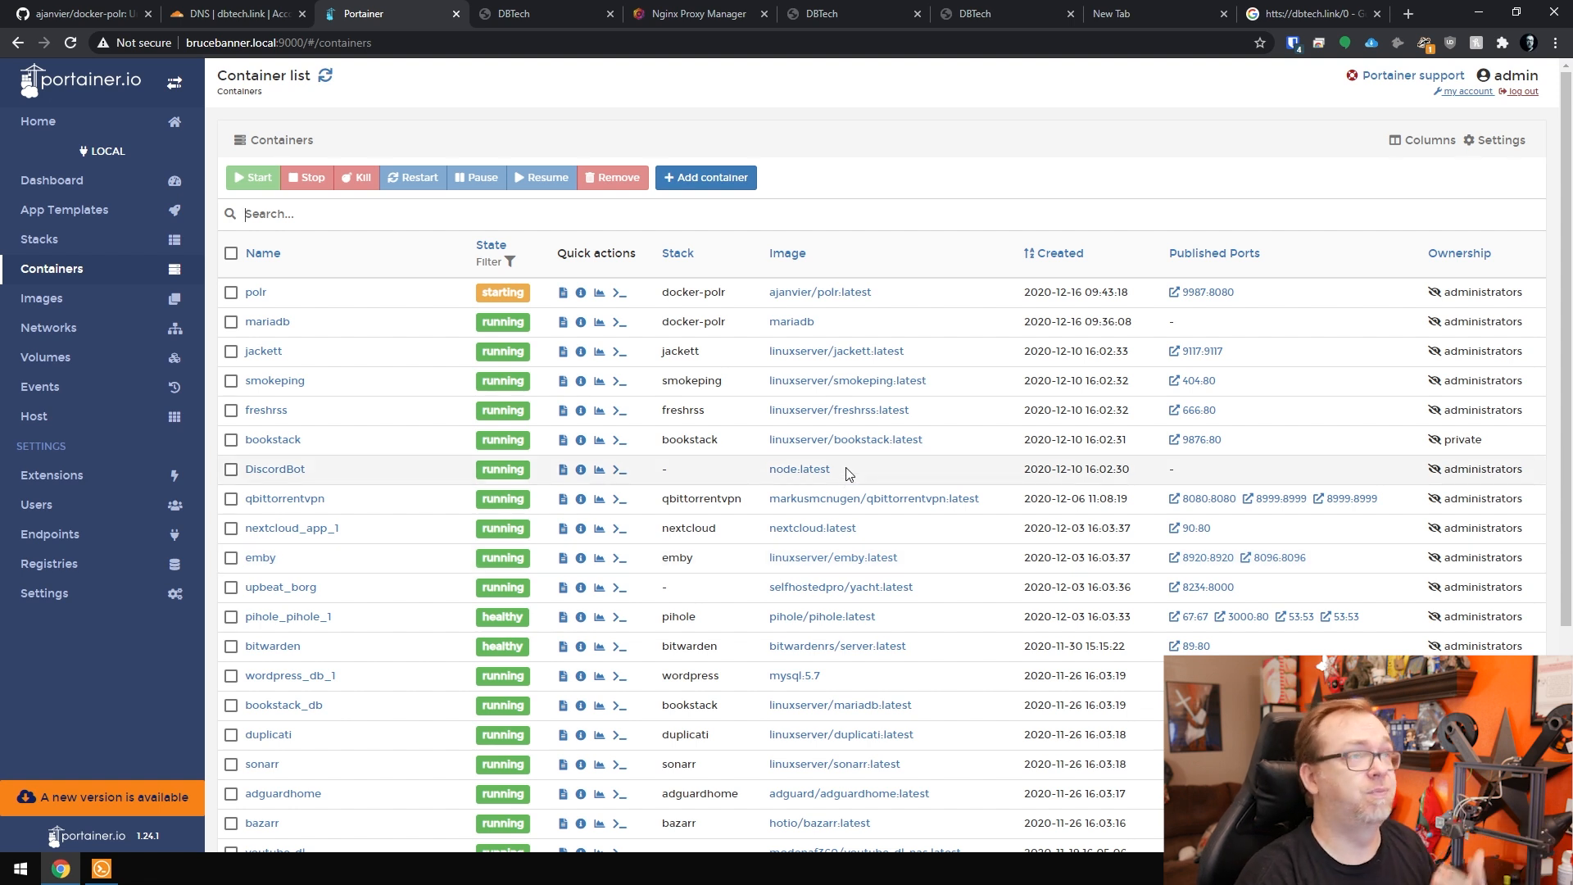
- Sign back into Polr as admin, dismiss the password-save prompt, and show the admin Links list with click counts
{"action": "left_click", "coordinate": [819, 13]}
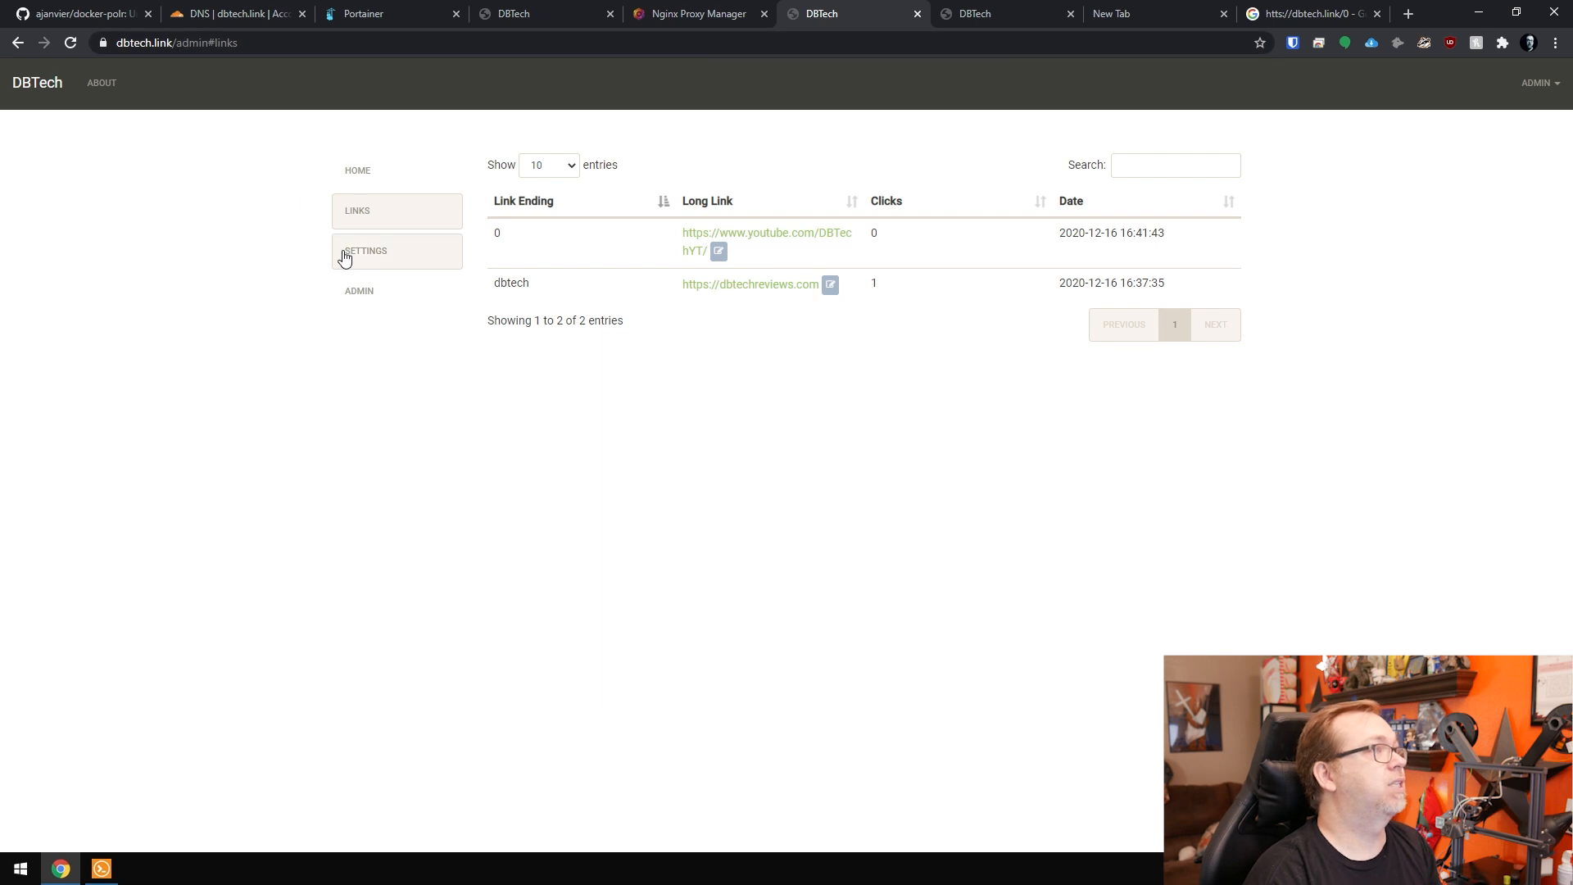
{"action": "left_click", "coordinate": [365, 251]}
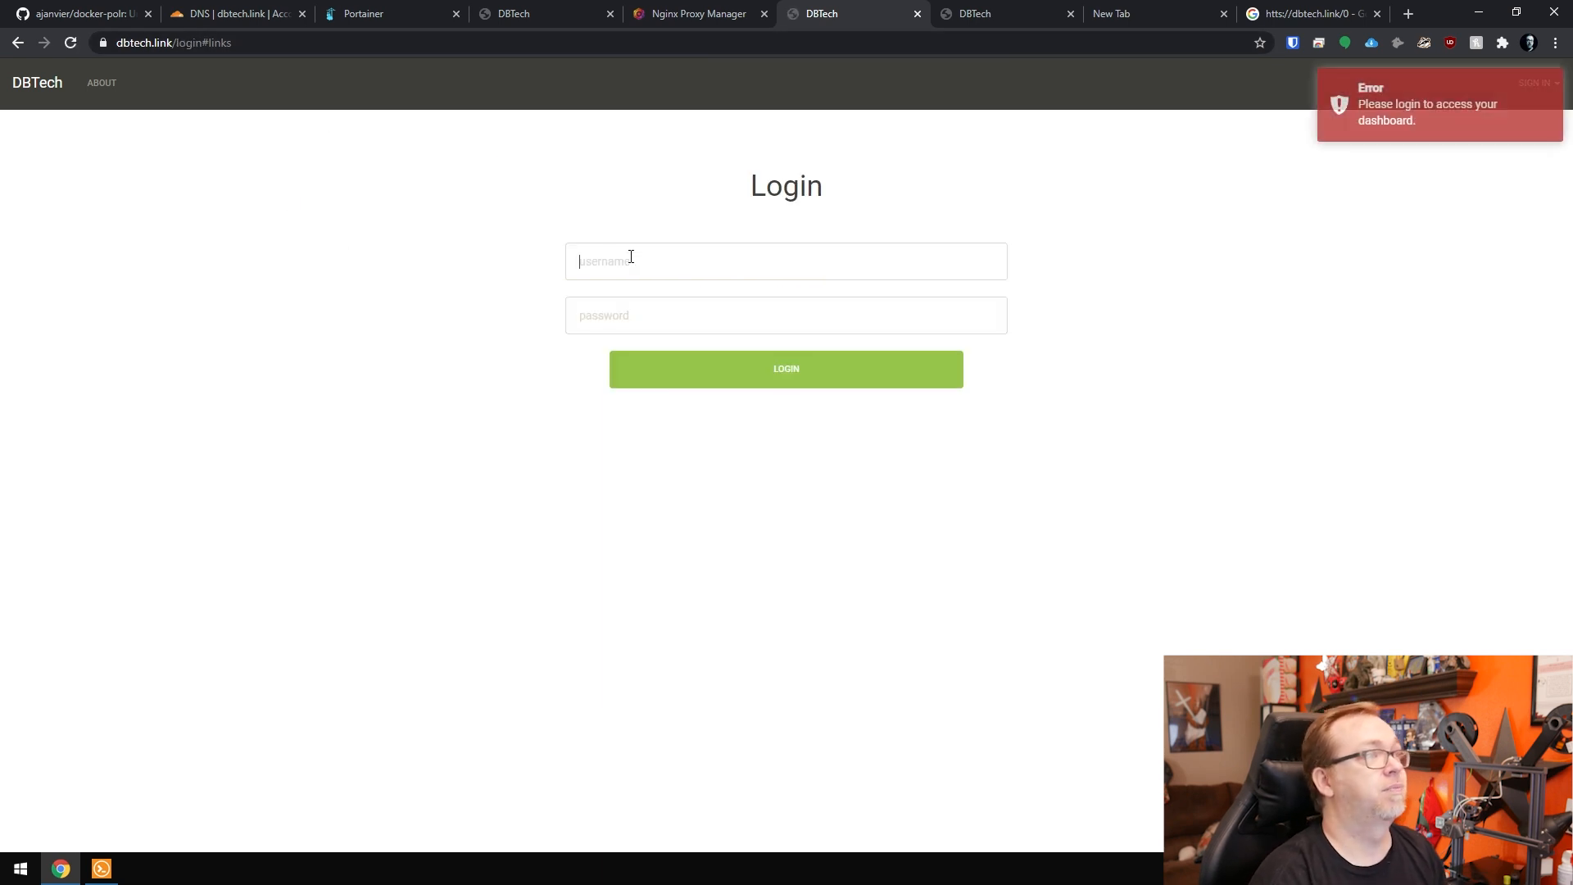
{"action": "type", "text": "admin"}
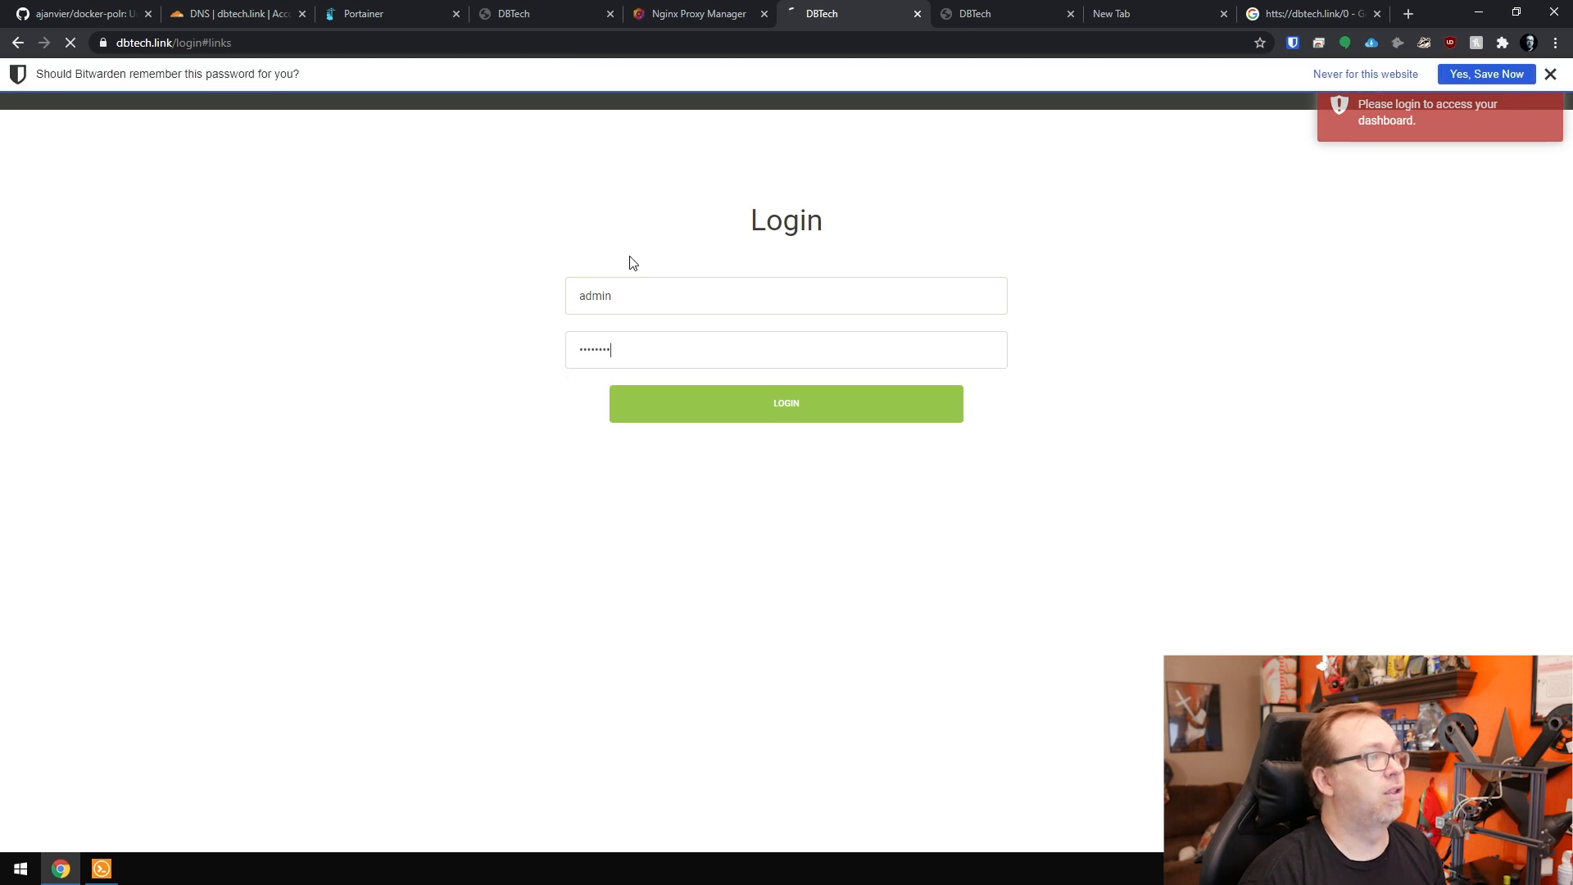
{"action": "left_click", "coordinate": [786, 403]}
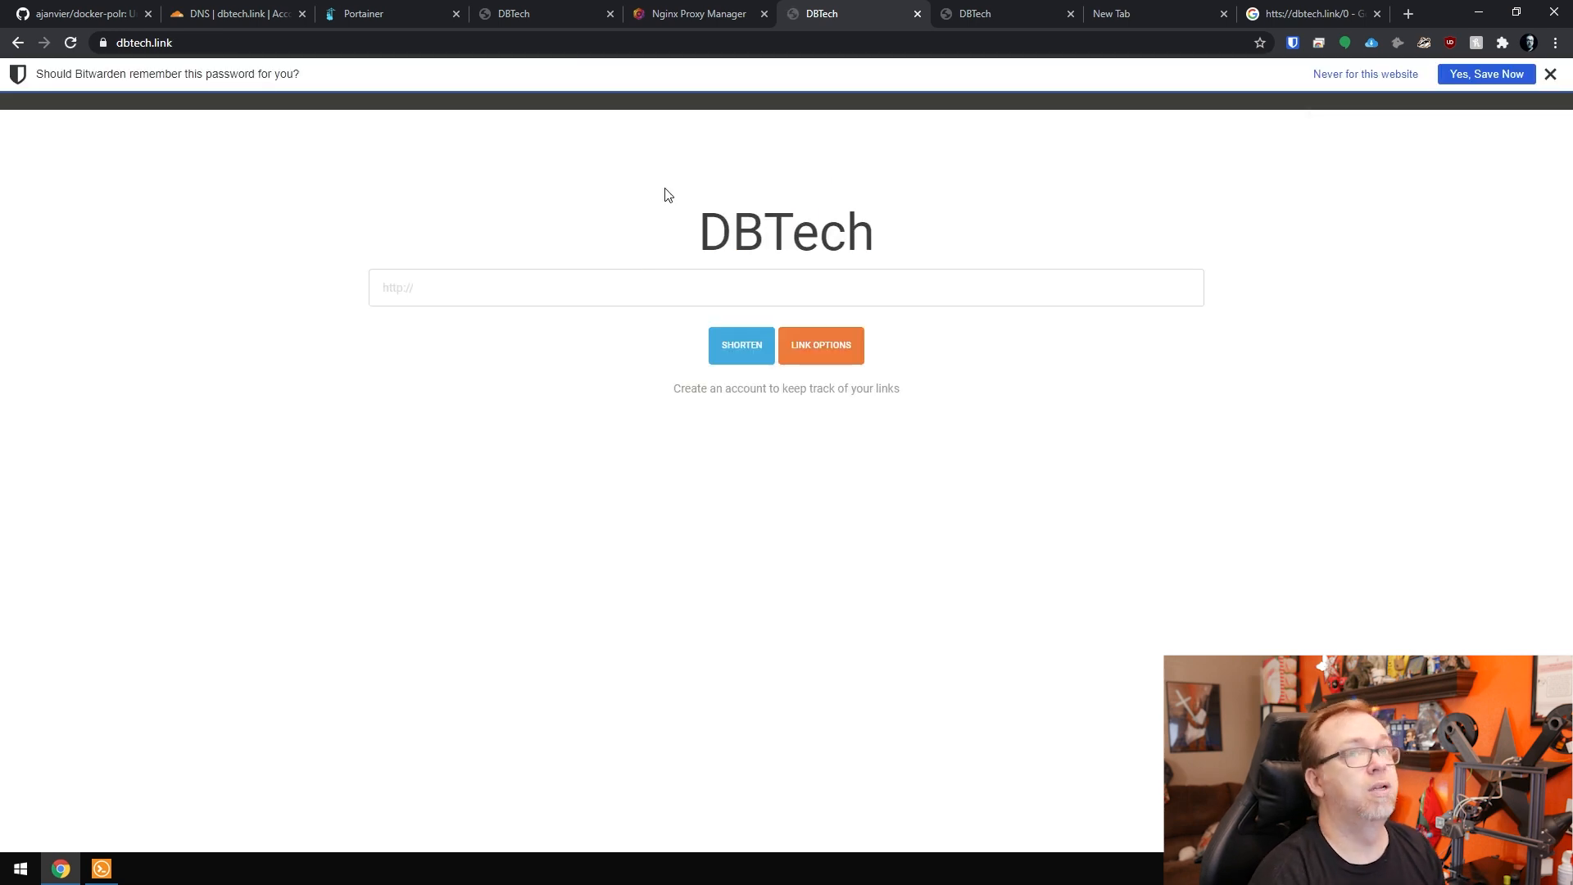
{"action": "left_click", "coordinate": [1550, 74]}
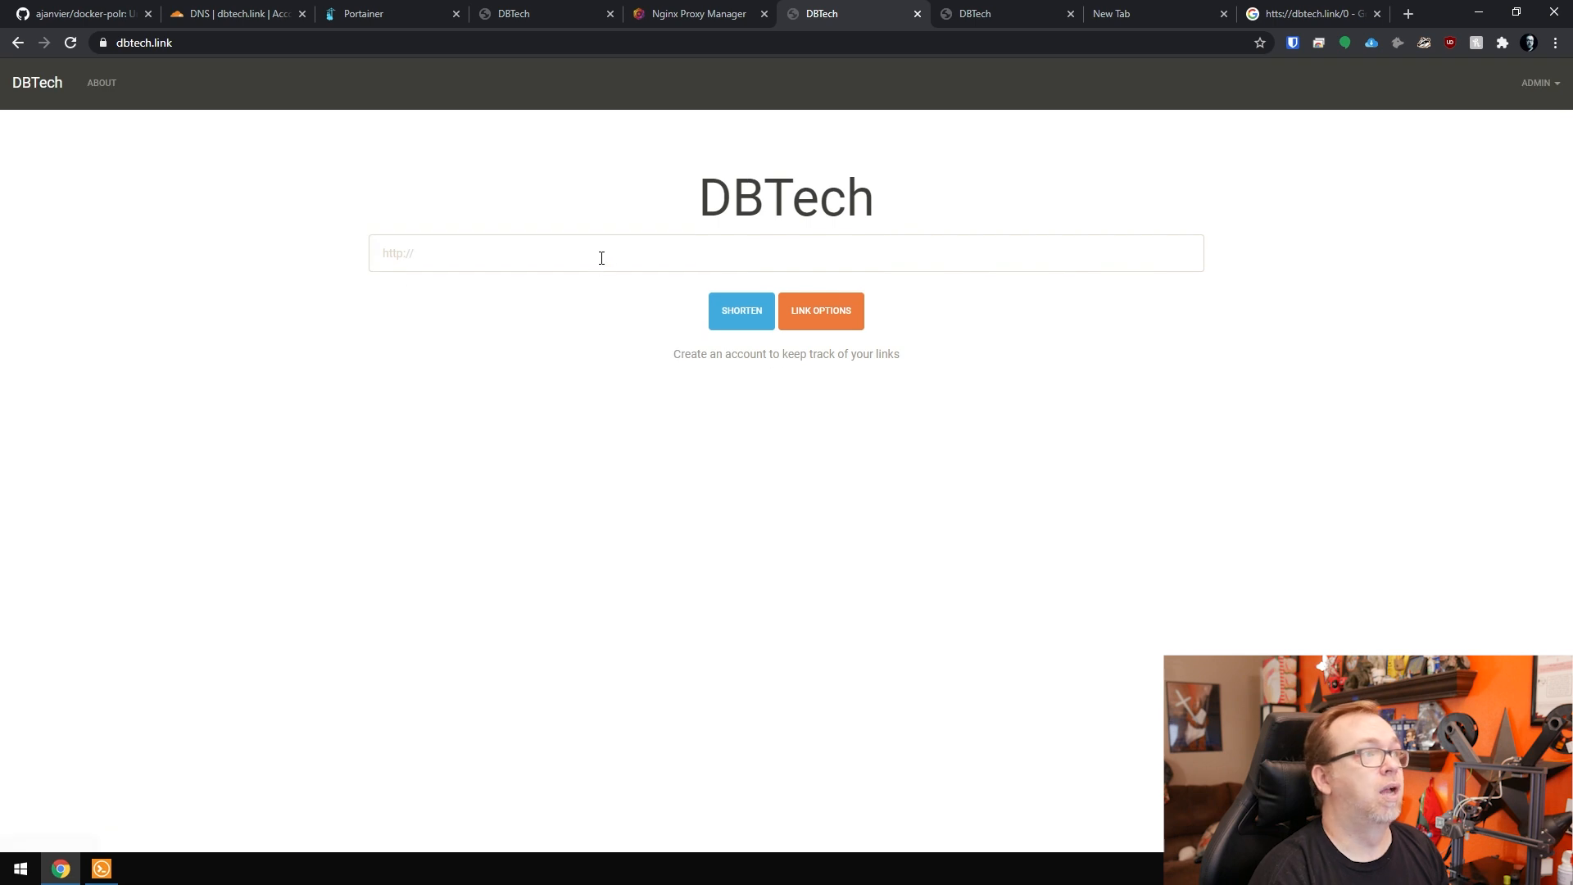
{"action": "left_click", "coordinate": [1534, 82]}
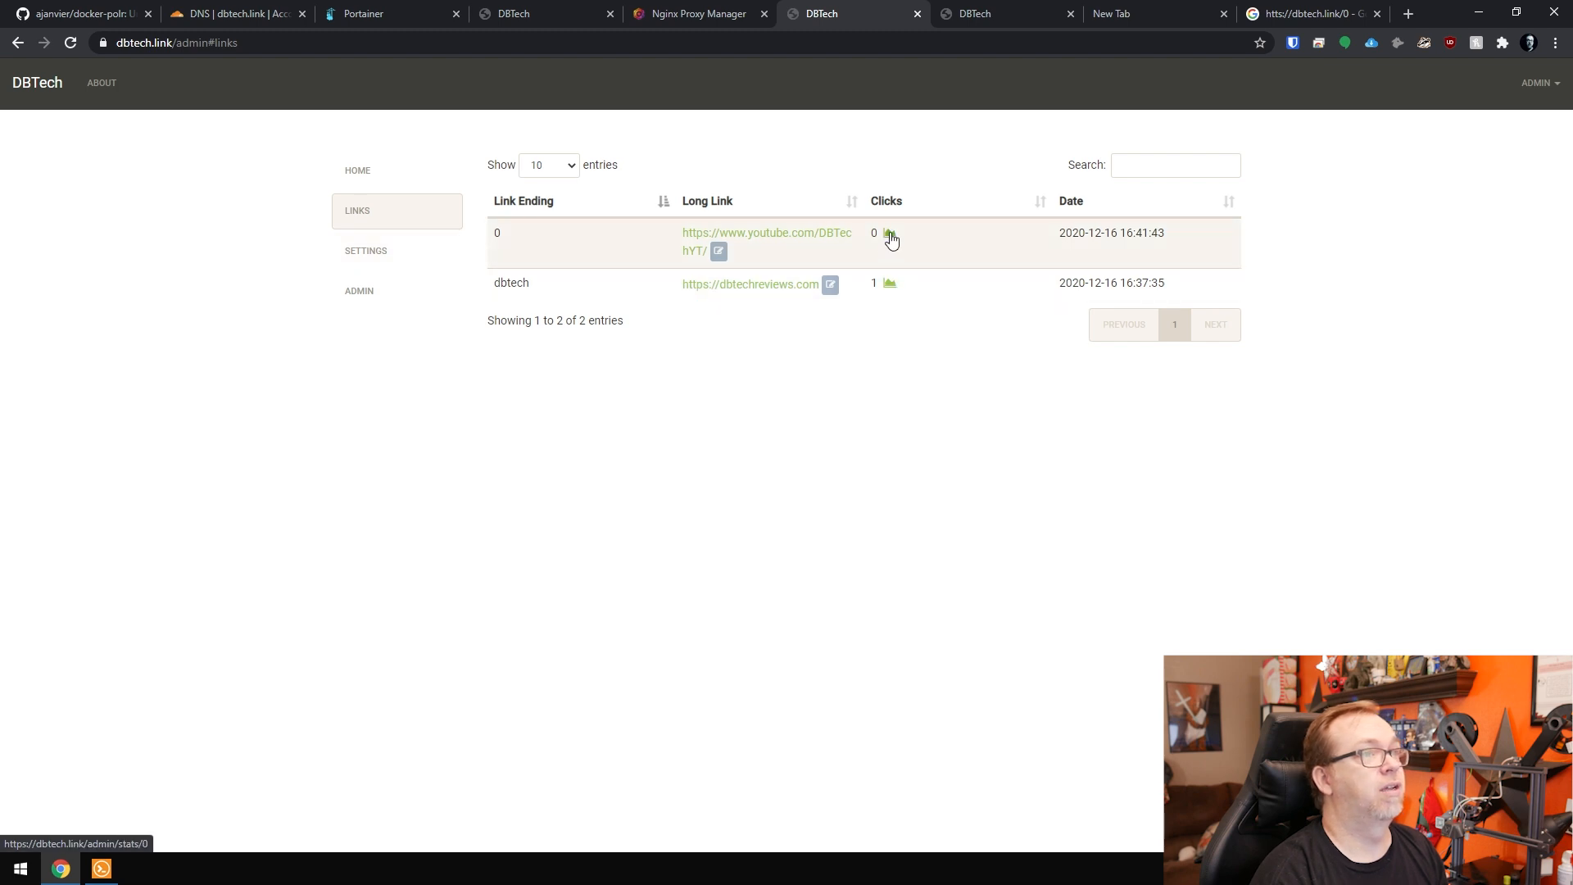
- Show link 0's click statistics with the traffic chart, checking the docker-polr settings docs in passing
{"action": "left_click", "coordinate": [889, 236]}
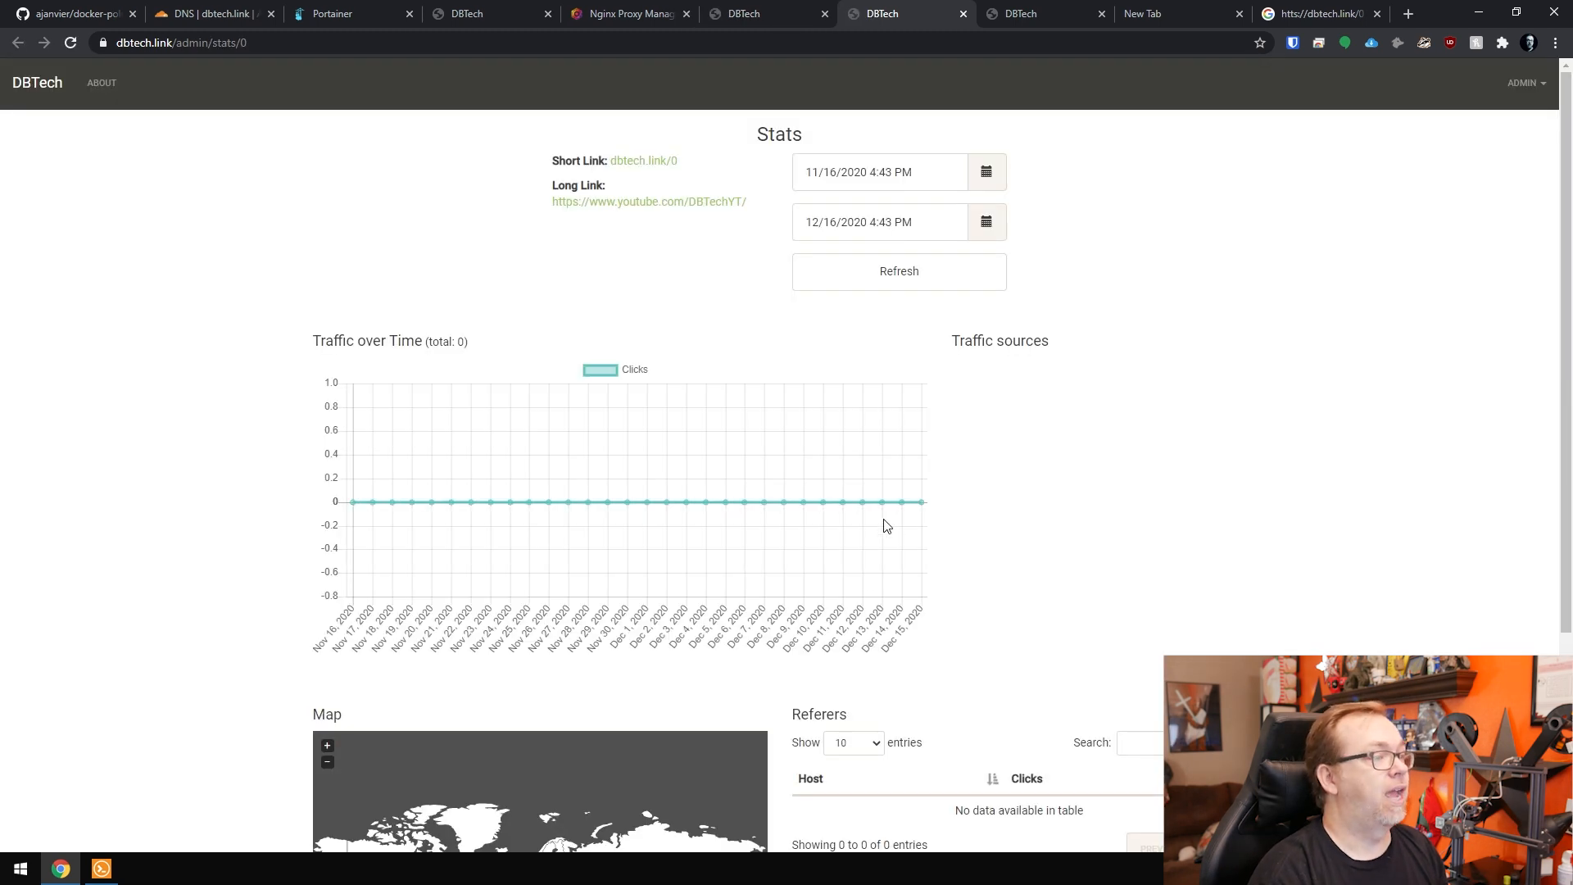
{"action": "scroll", "scroll_direction": "down", "scroll_amount": 3}
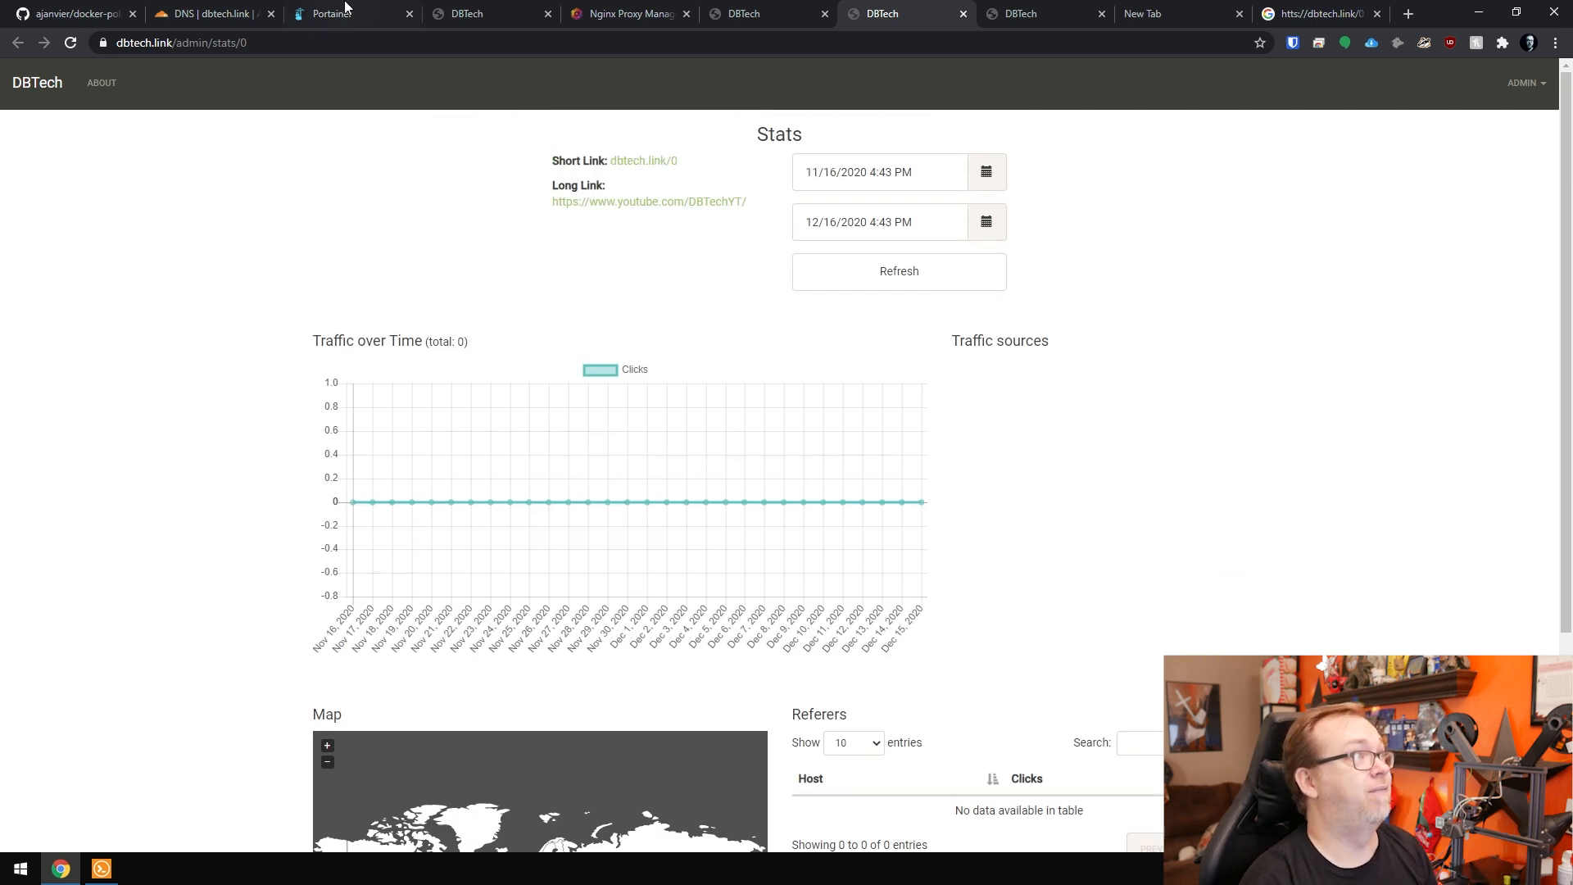
{"action": "left_click", "coordinate": [73, 13]}
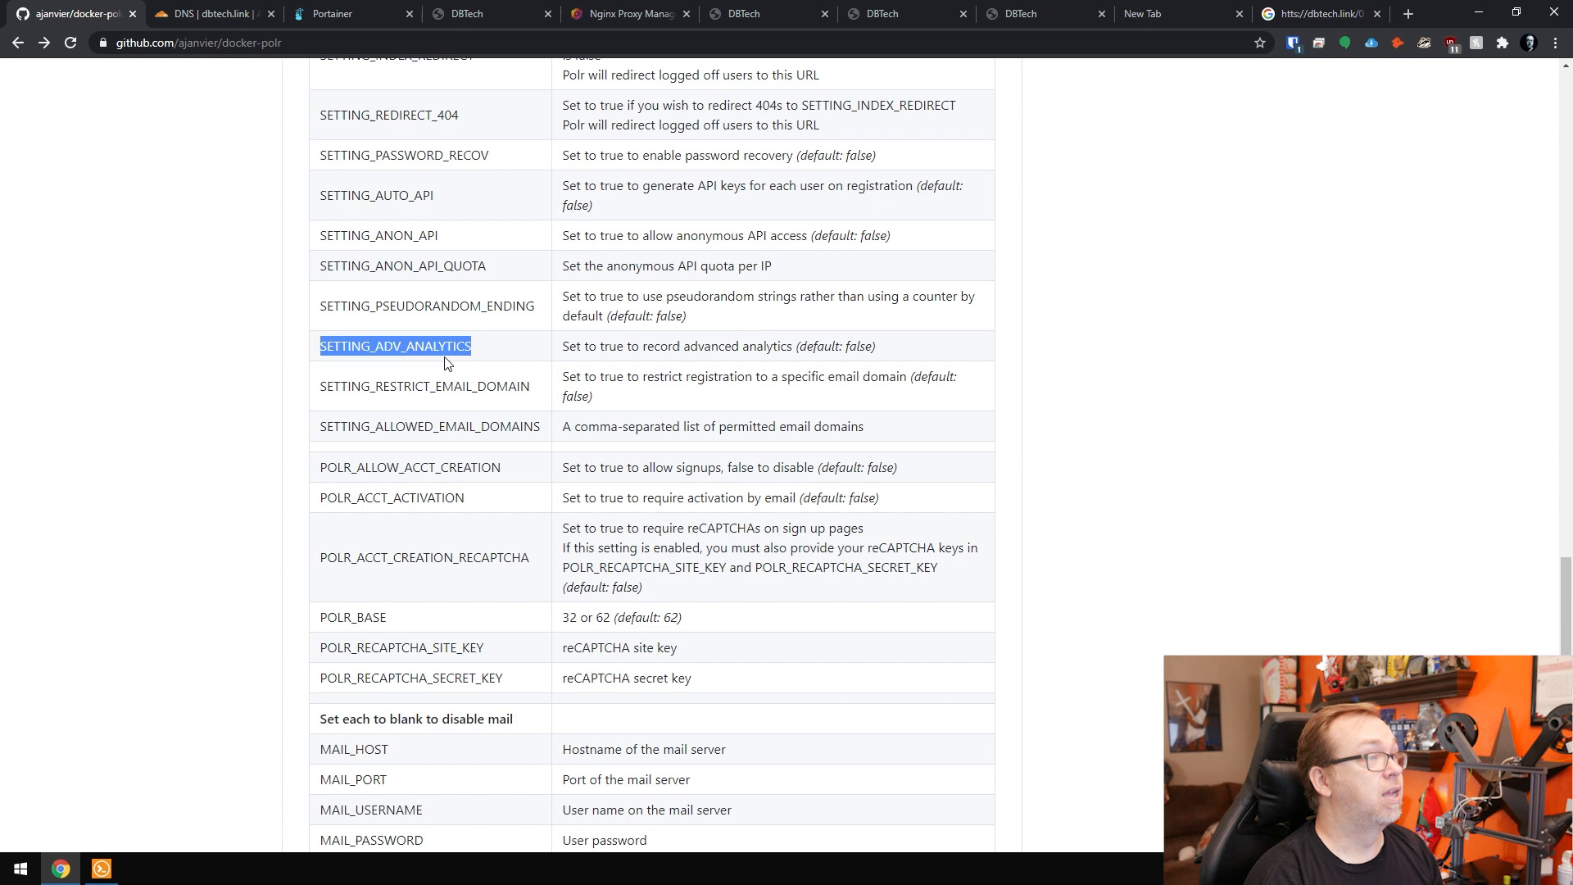
{"action": "left_click", "coordinate": [891, 13]}
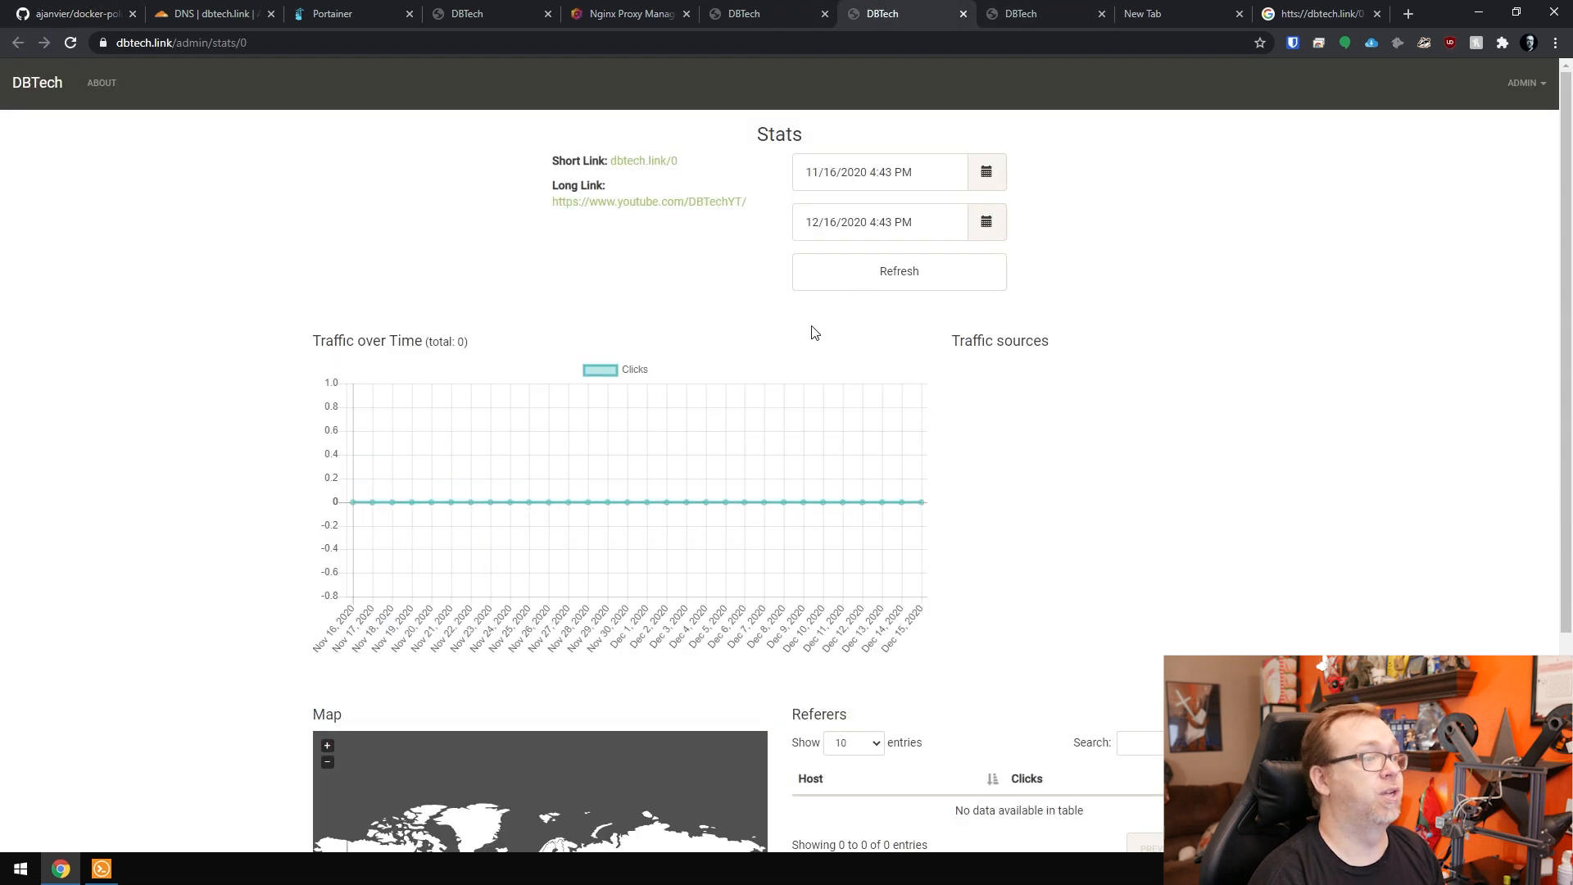
- Review the dbtech link's referers, dbtech.link traffic source and visitor map further down the stats page
{"action": "scroll", "scroll_direction": "down", "scroll_amount": 3}
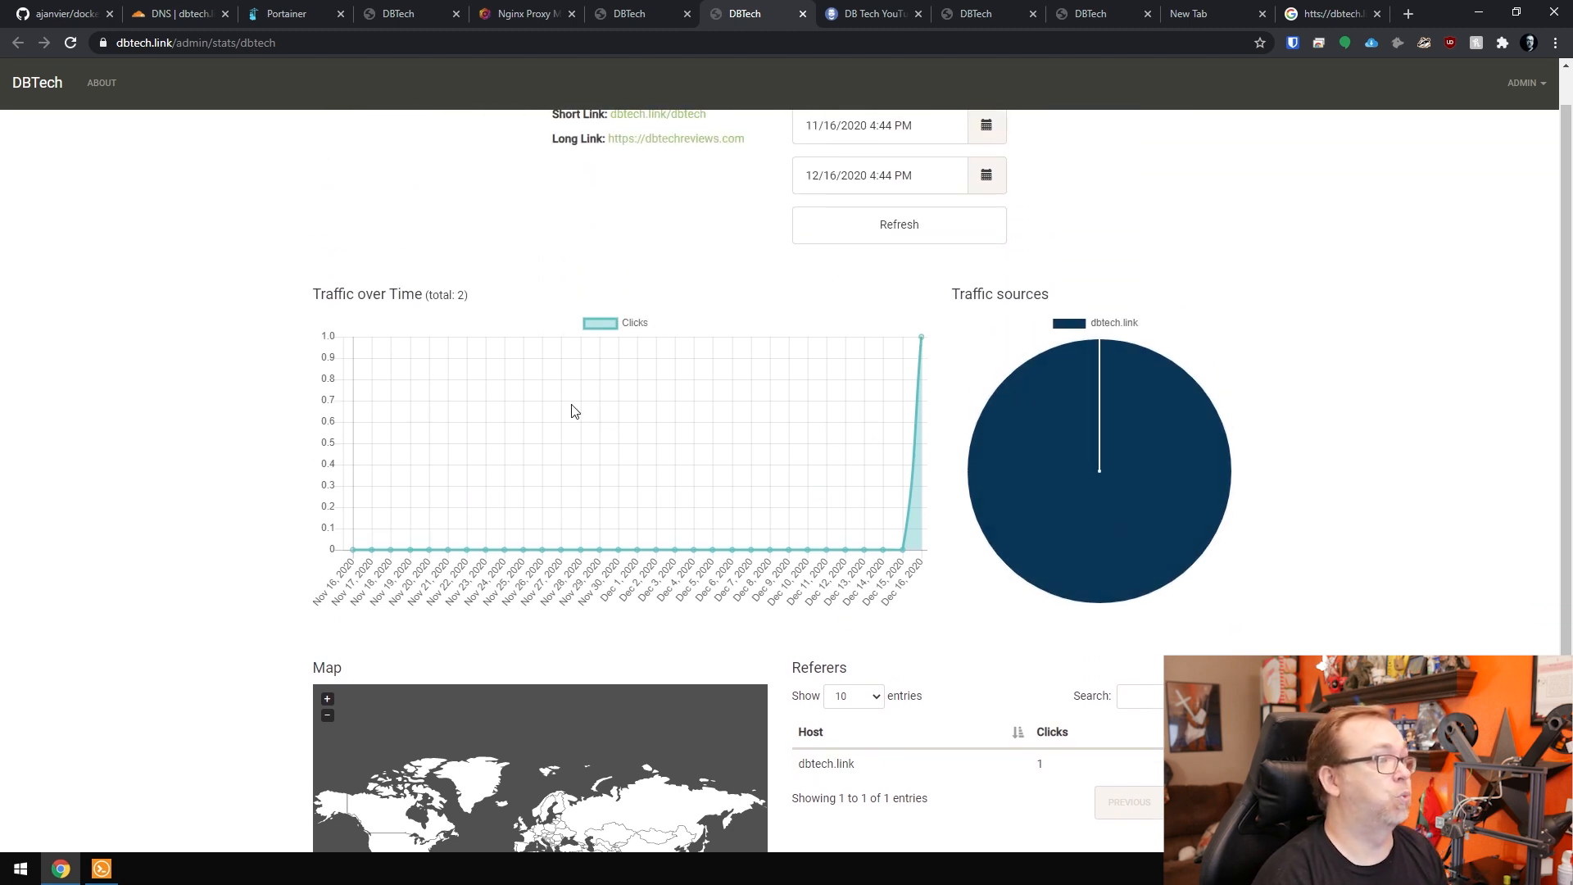
{"action": "mouse_move", "coordinate": [941, 579]}
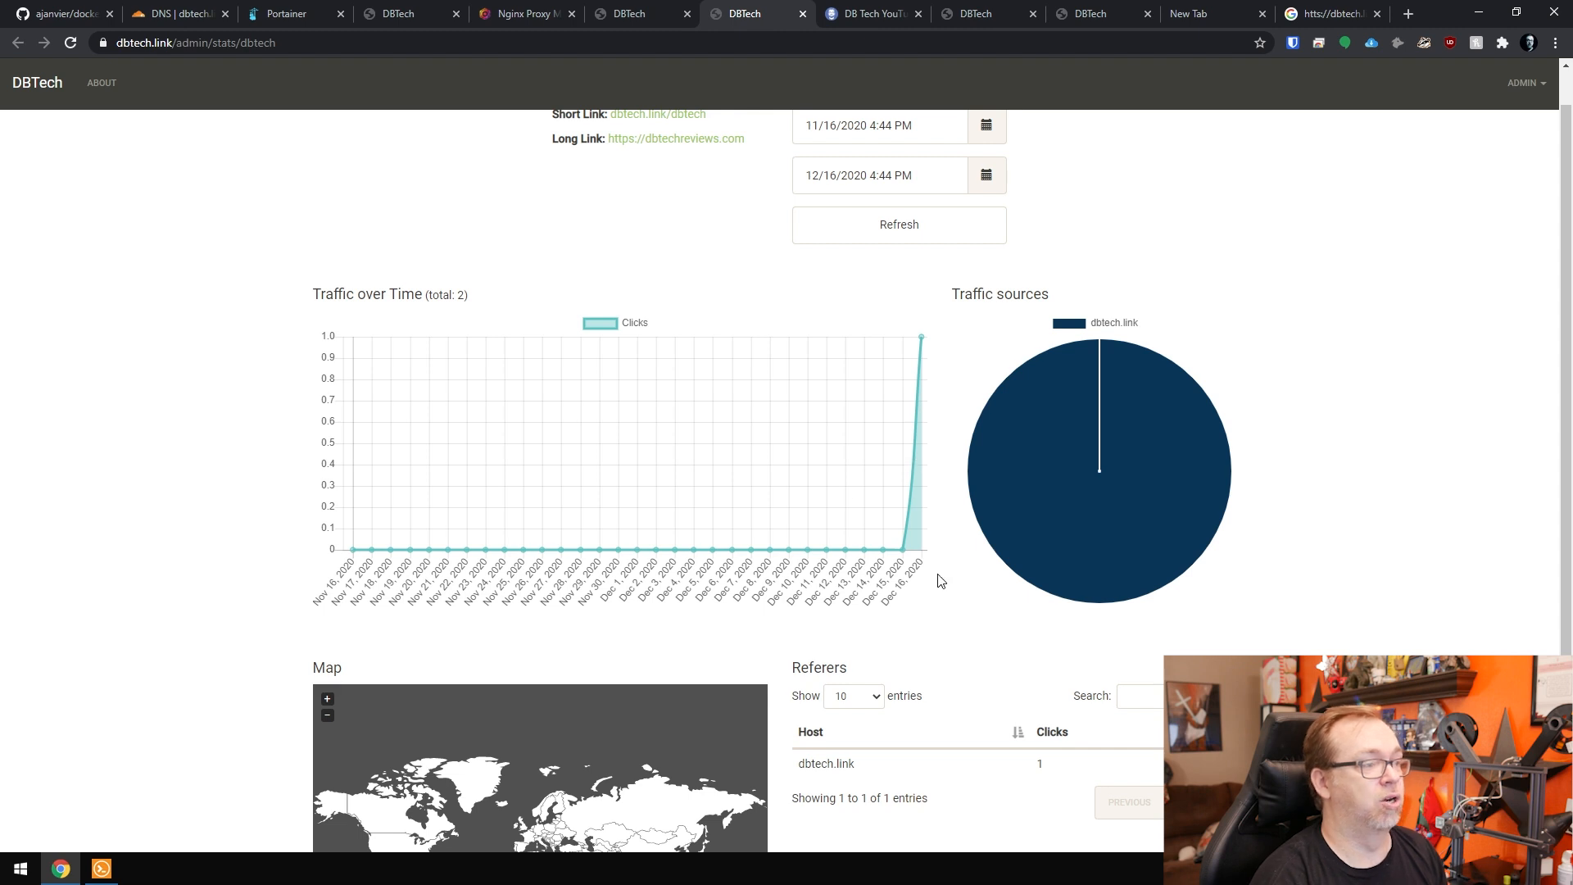
{"action": "scroll", "scroll_direction": "down", "scroll_amount": 3}
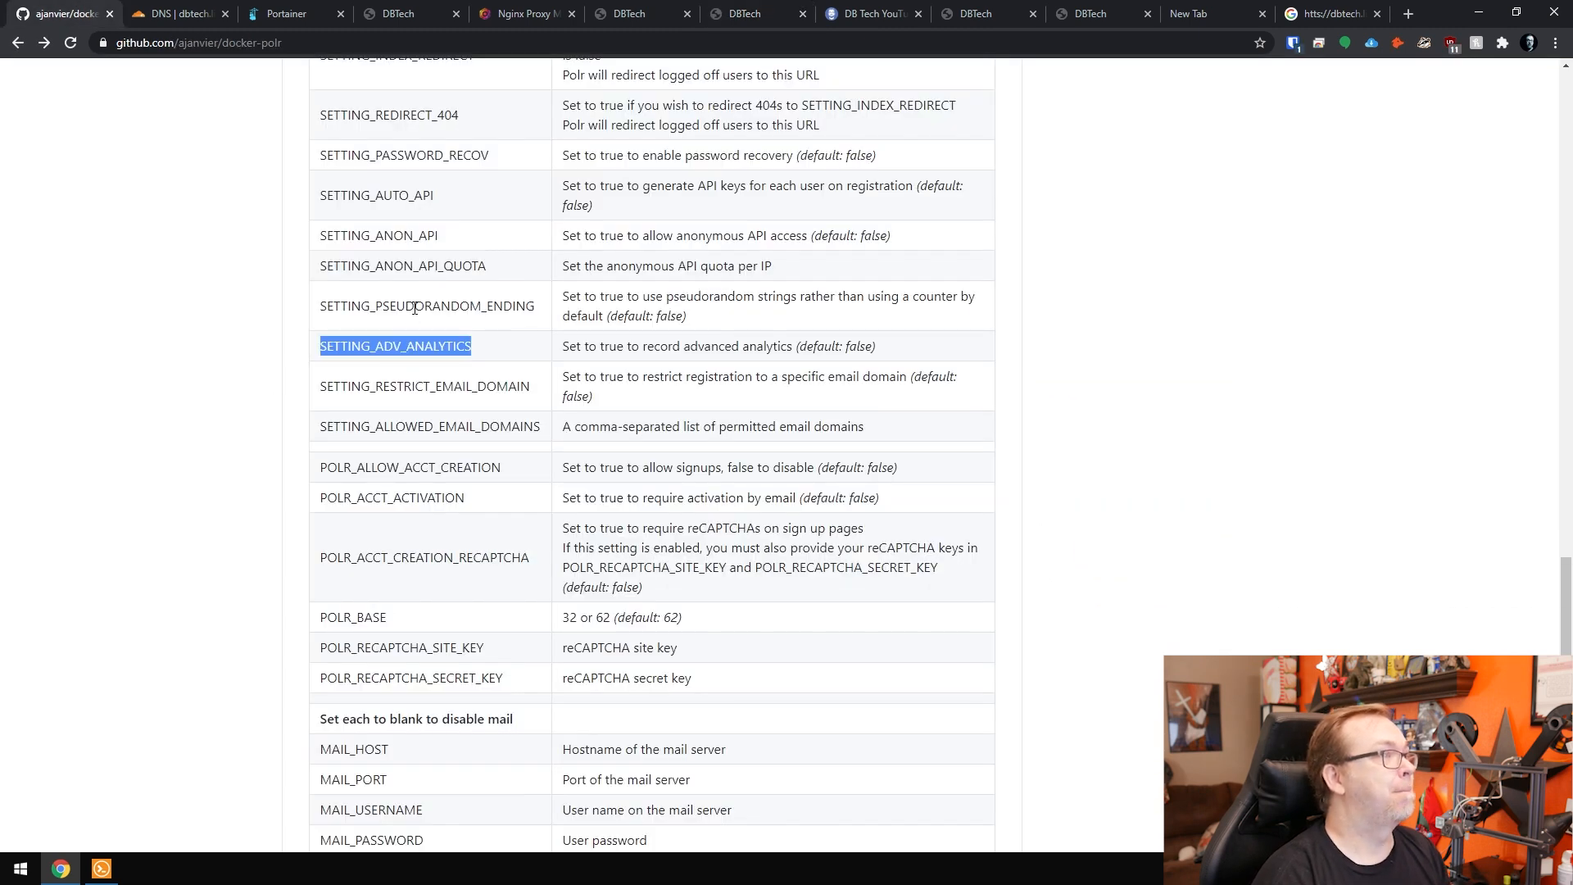
{"action": "mouse_move", "coordinate": [858, 10]}
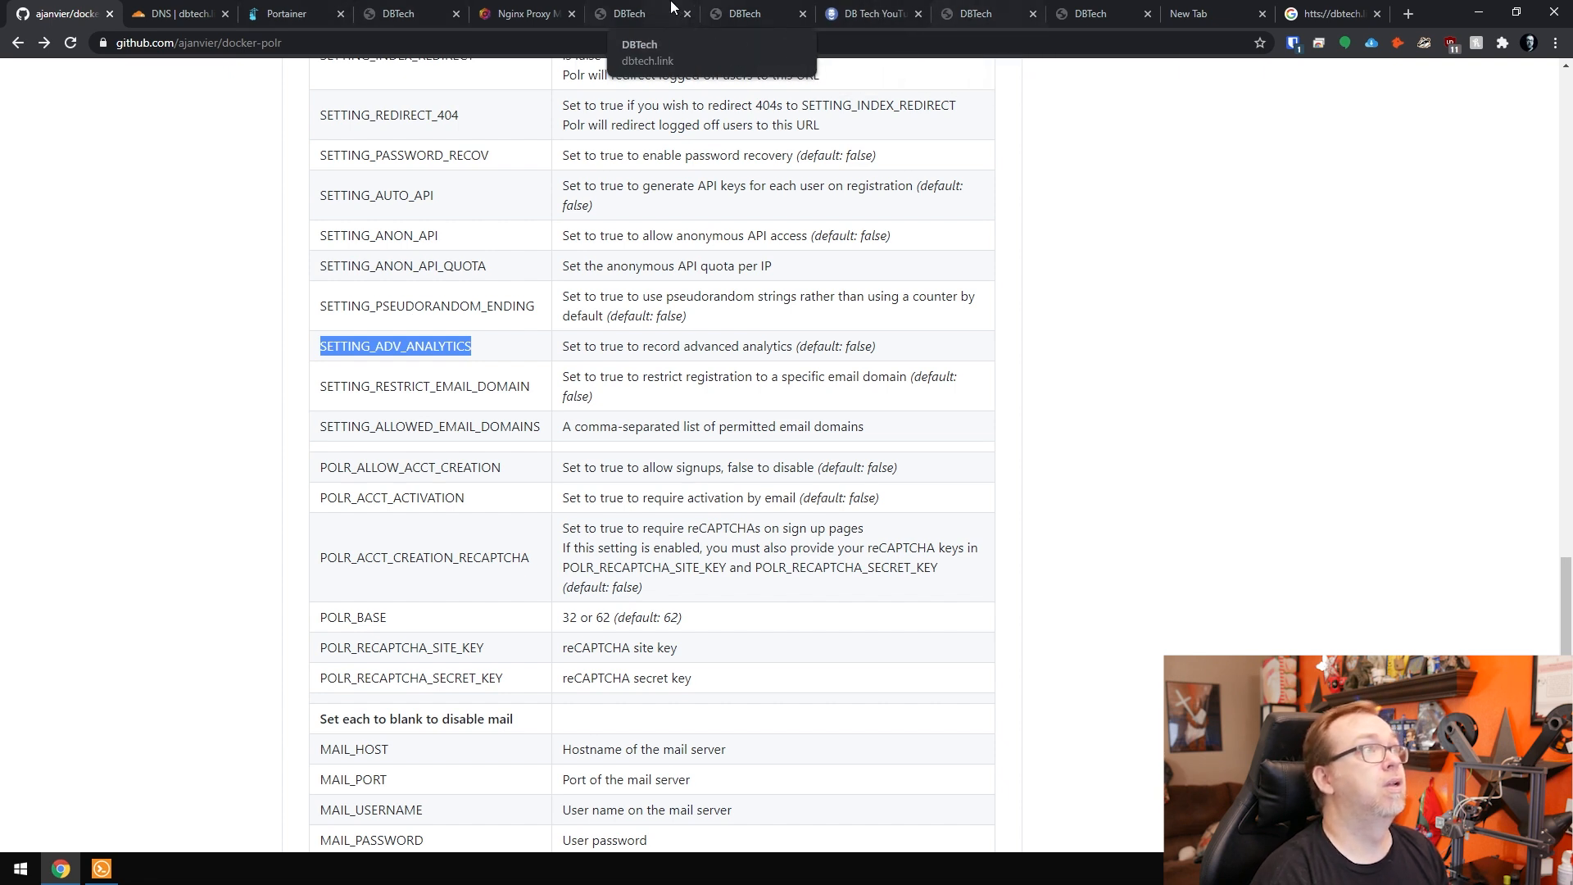
{"action": "left_click", "coordinate": [742, 13]}
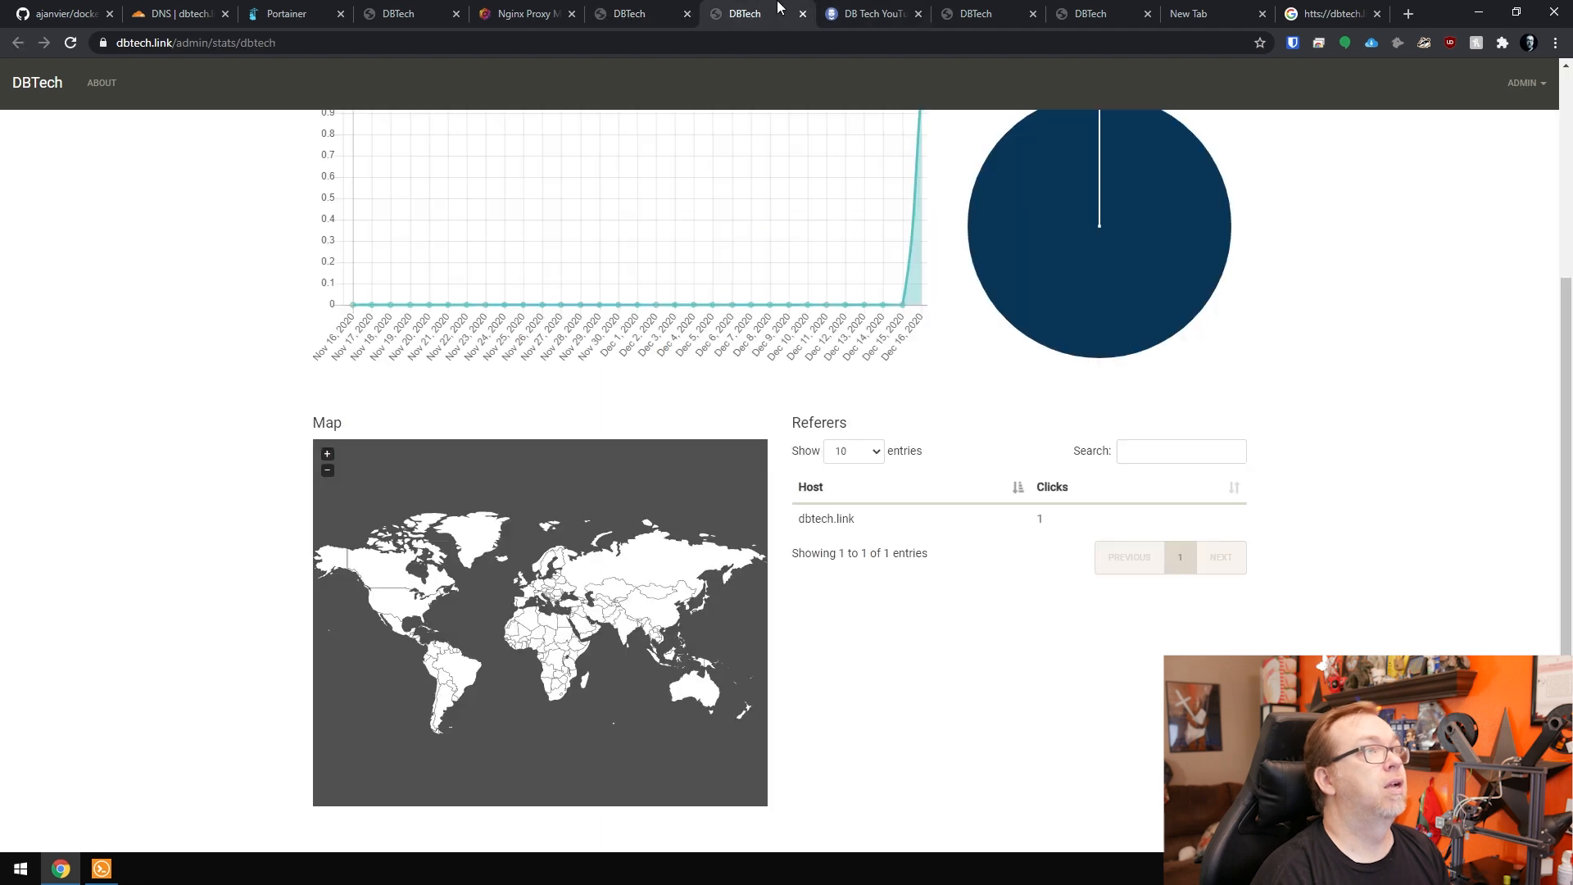
{"action": "mouse_move", "coordinate": [469, 675]}
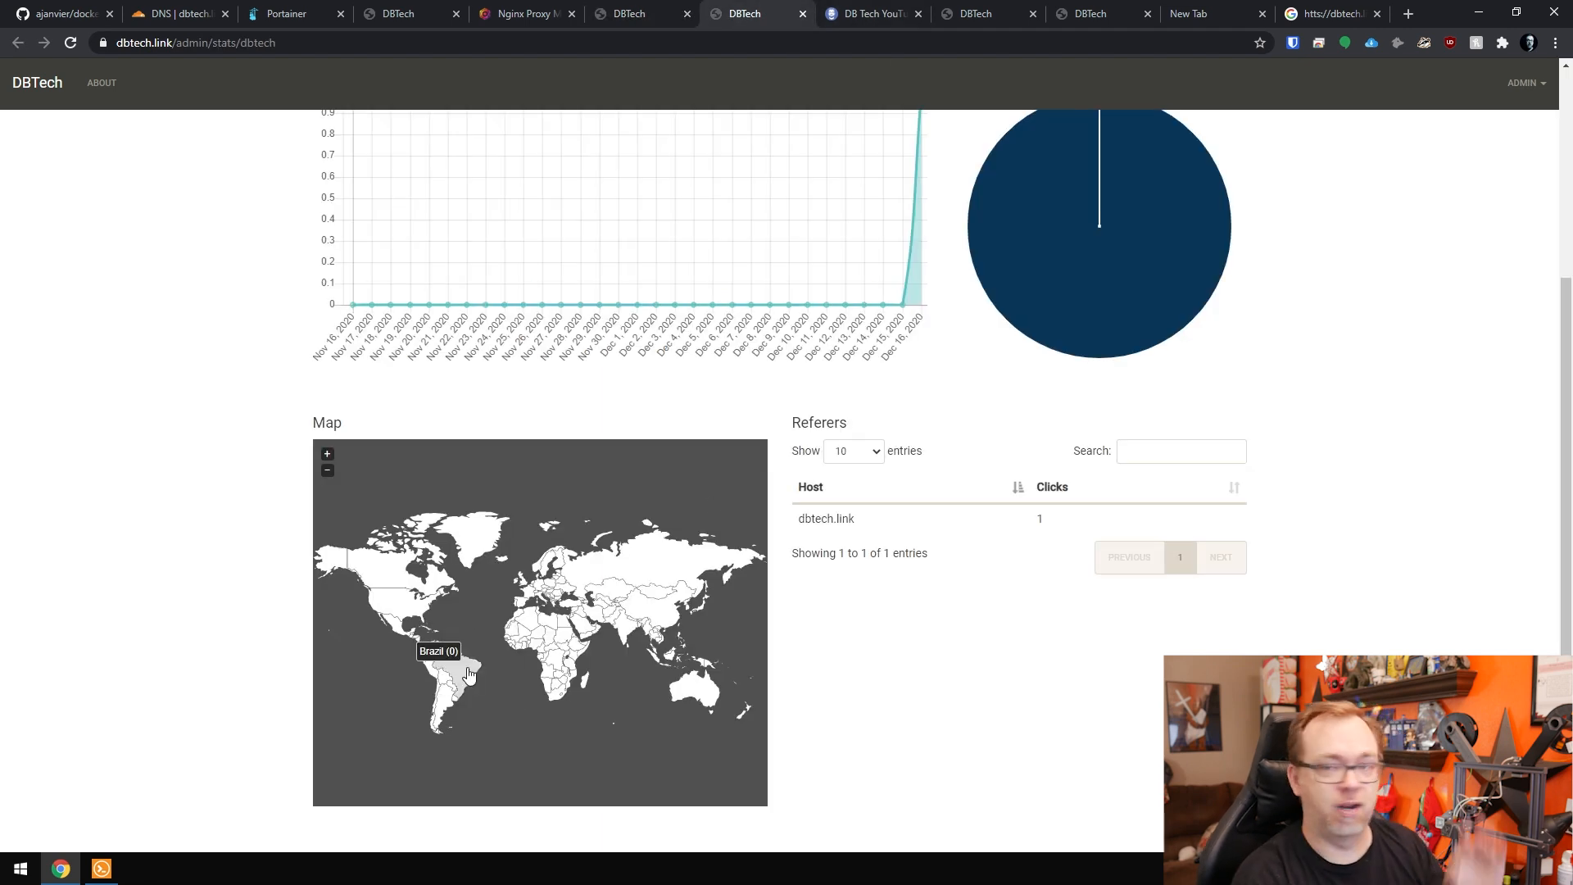